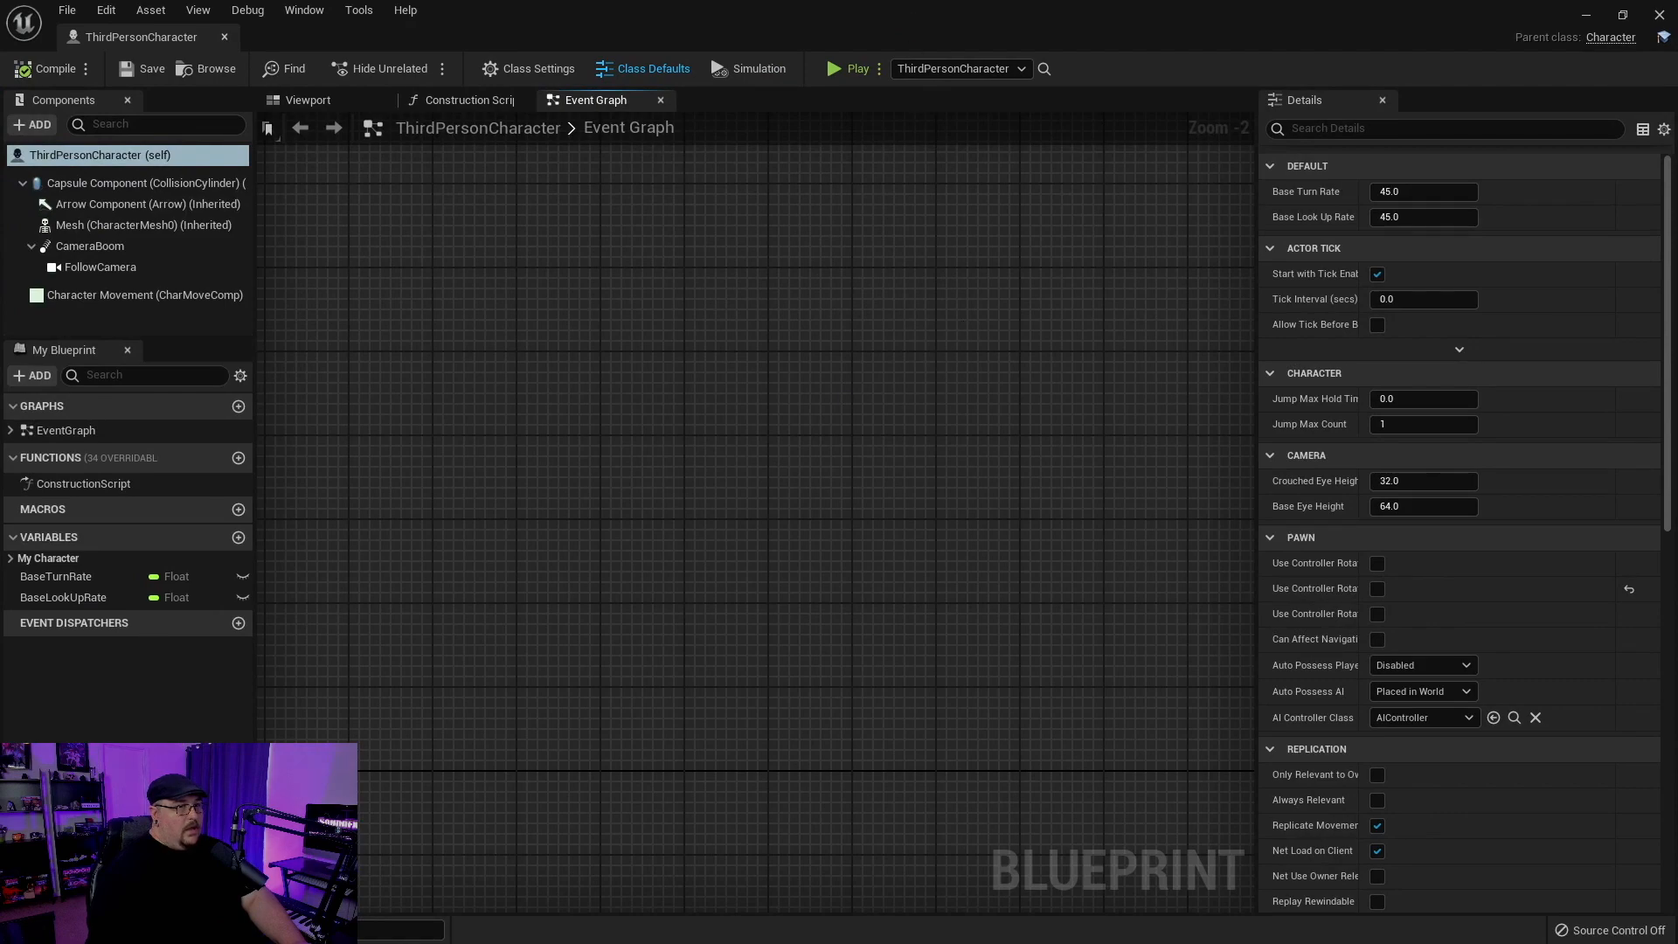
- Add an Event BeginPlay node to the Event Graph
scroll(down, 3)
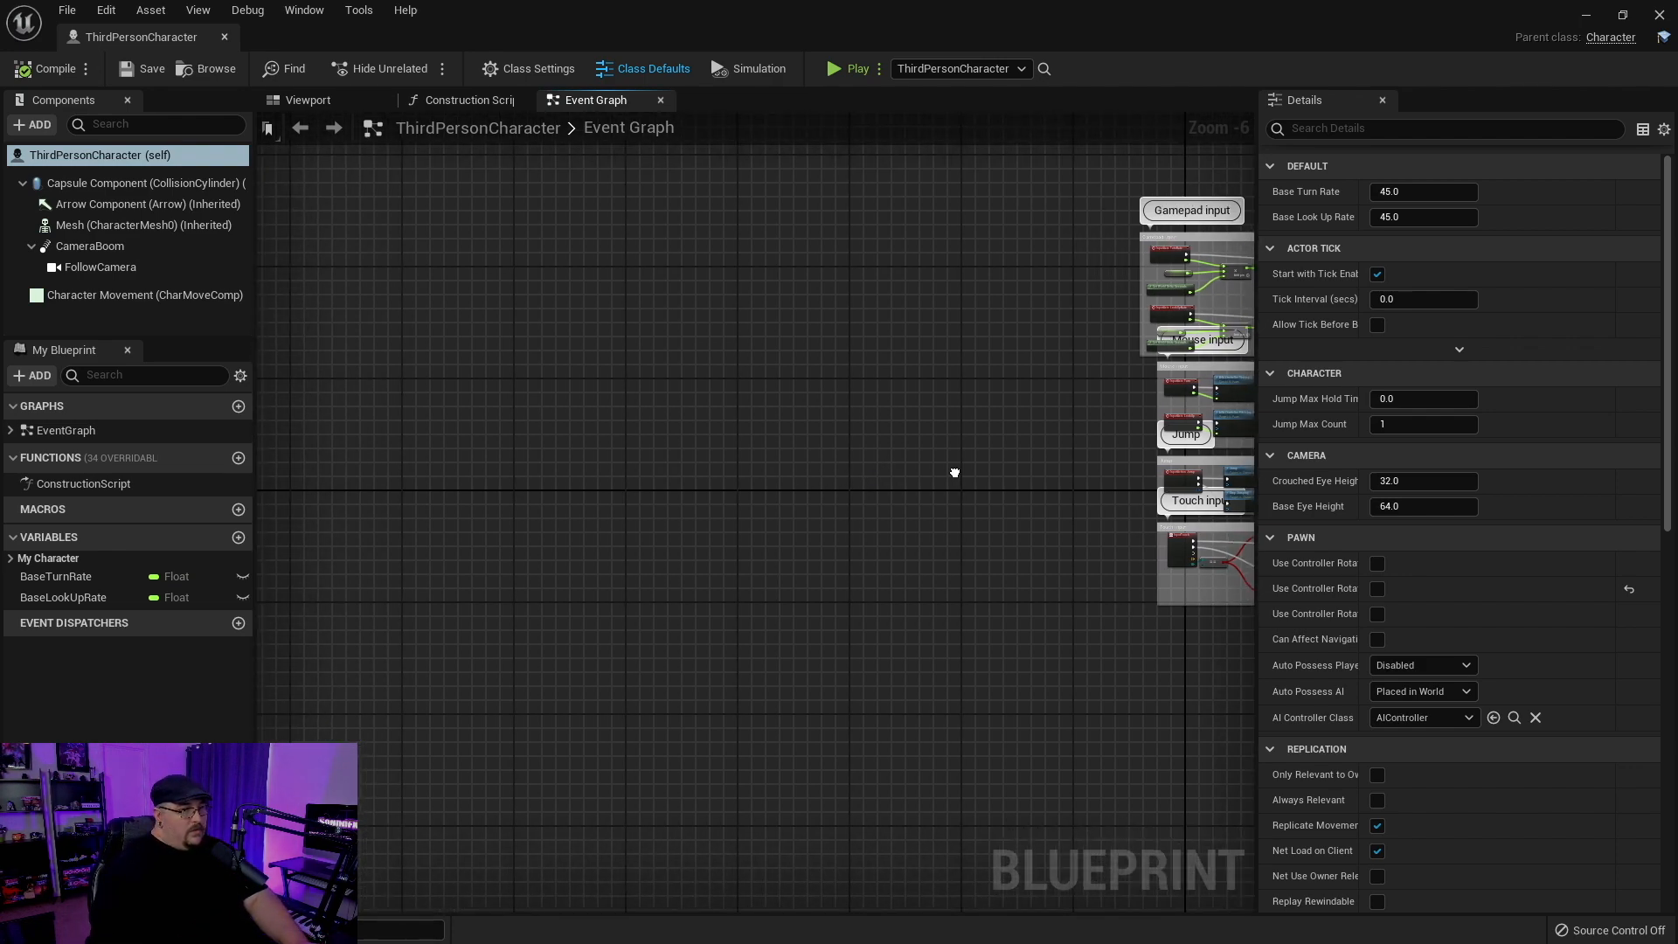
right_click(953, 472)
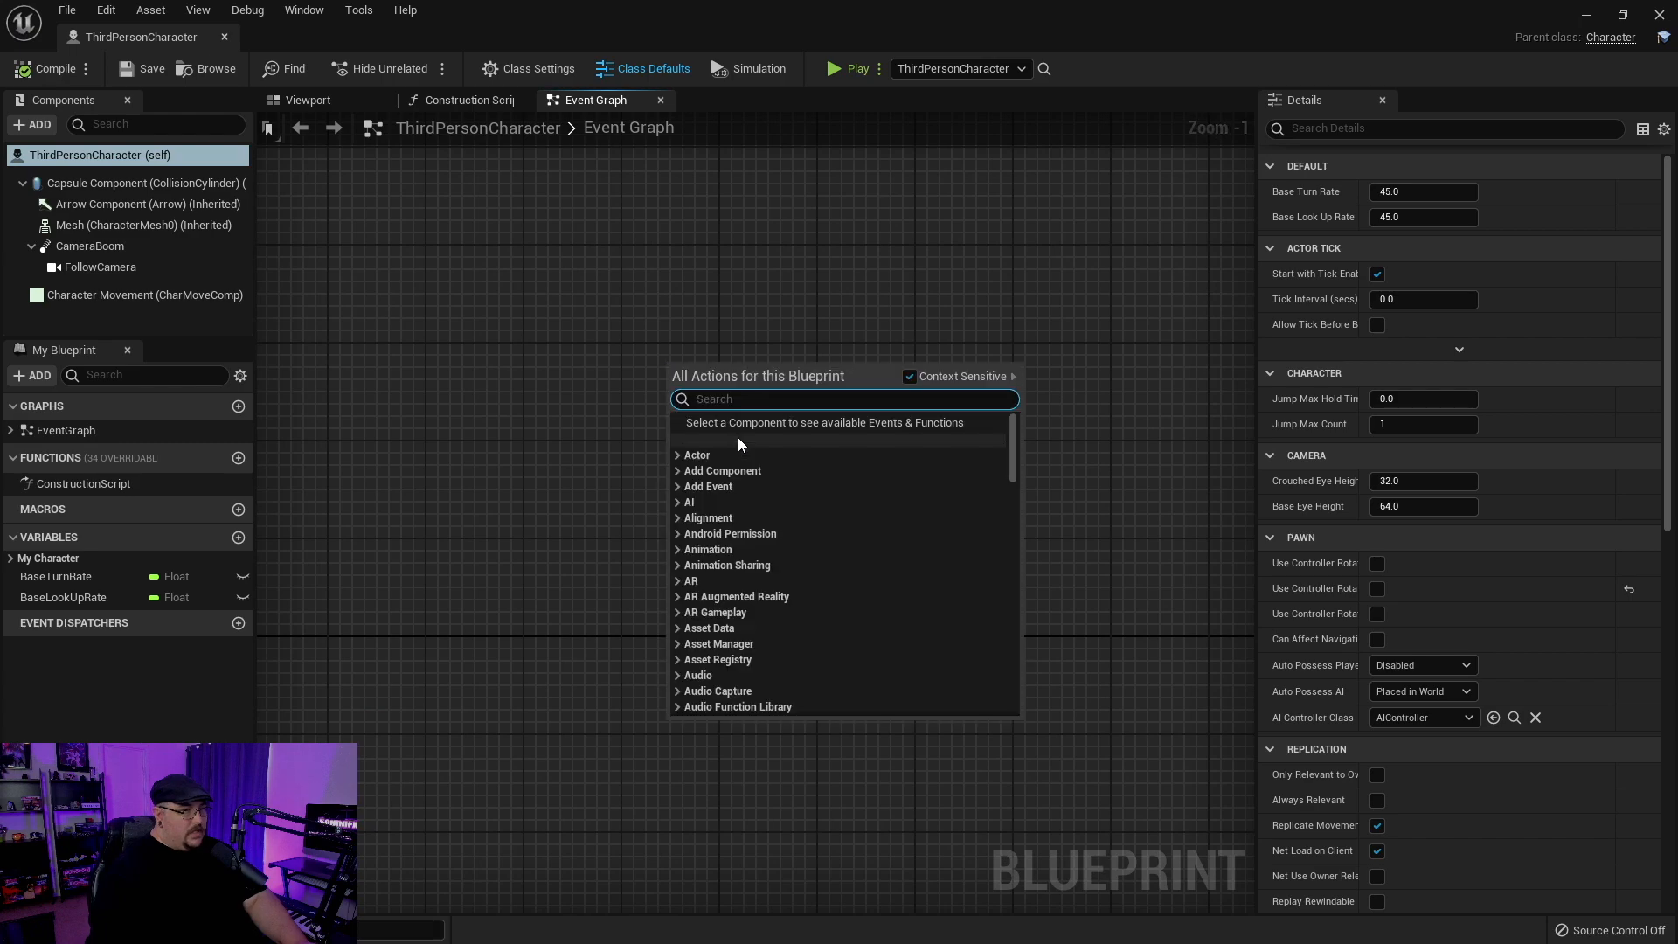
text(event be)
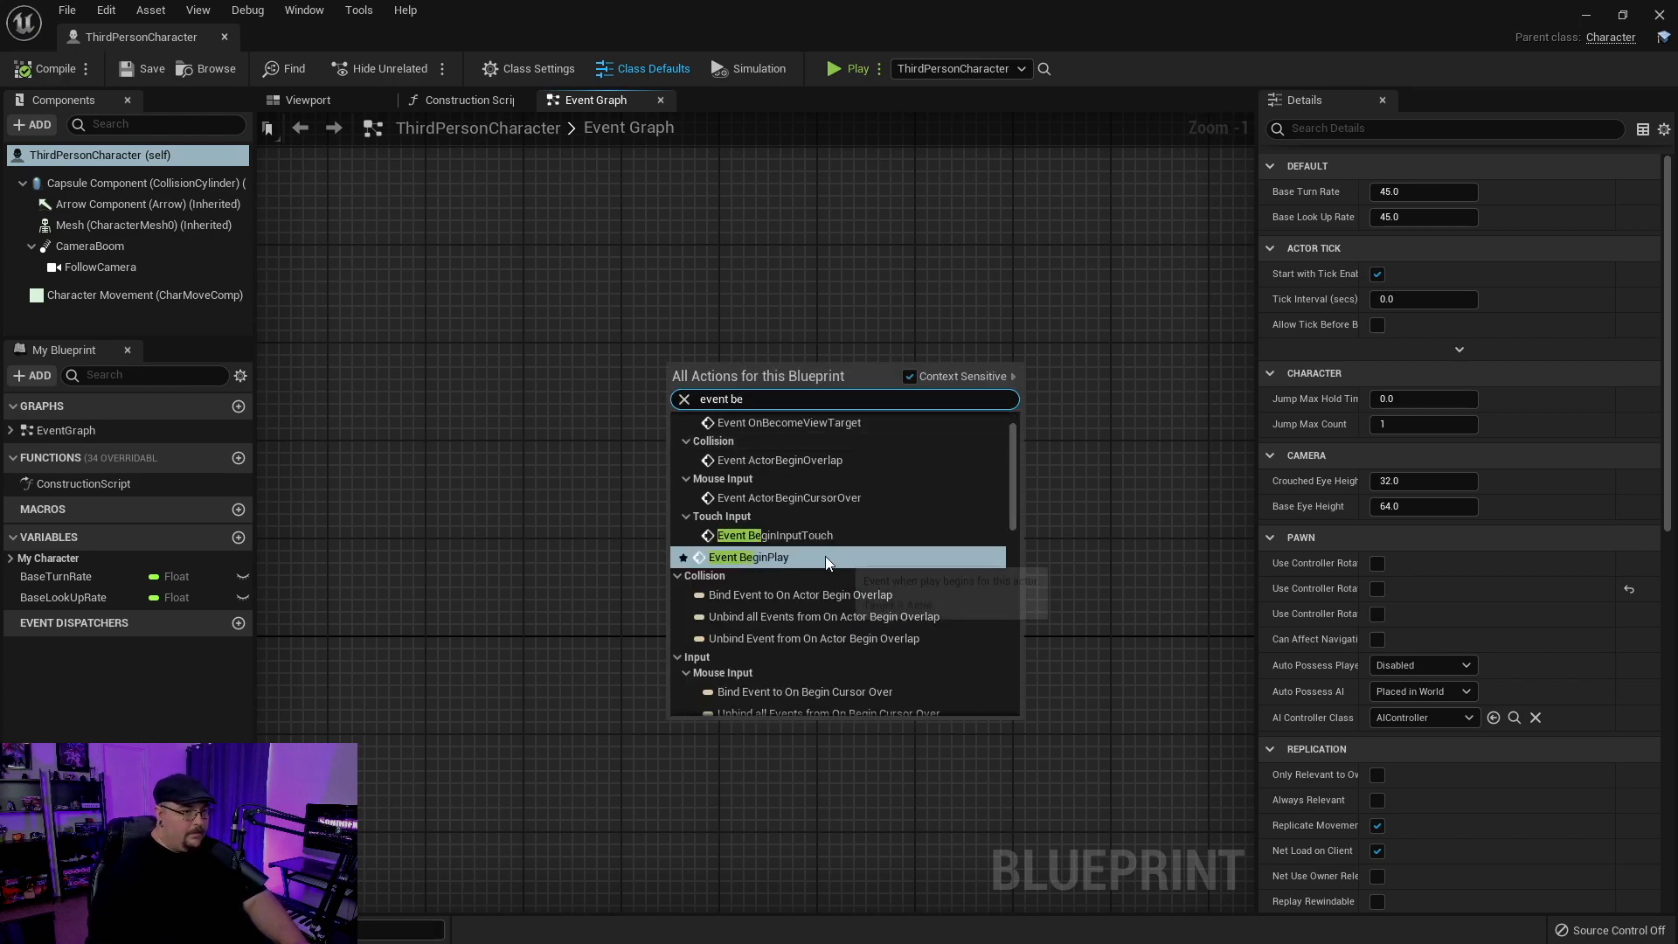
click(746, 555)
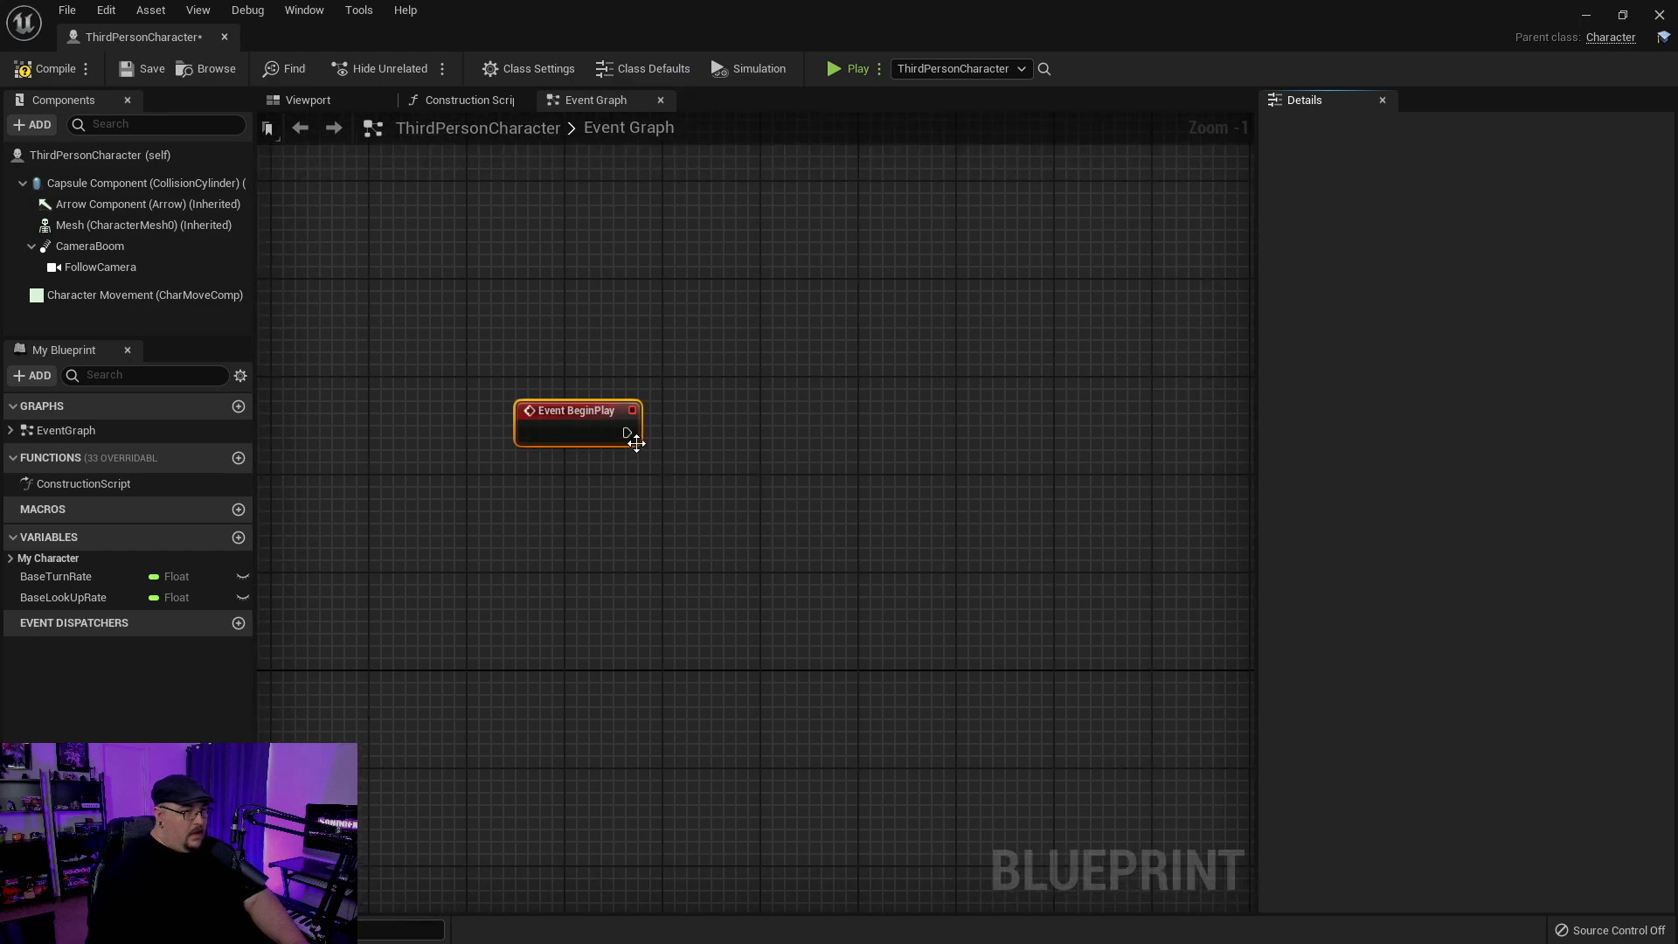
- Chain Find All MIDIDevice Info and then a For Each Loop off BeginPlay
drag(632, 409, 779, 438)
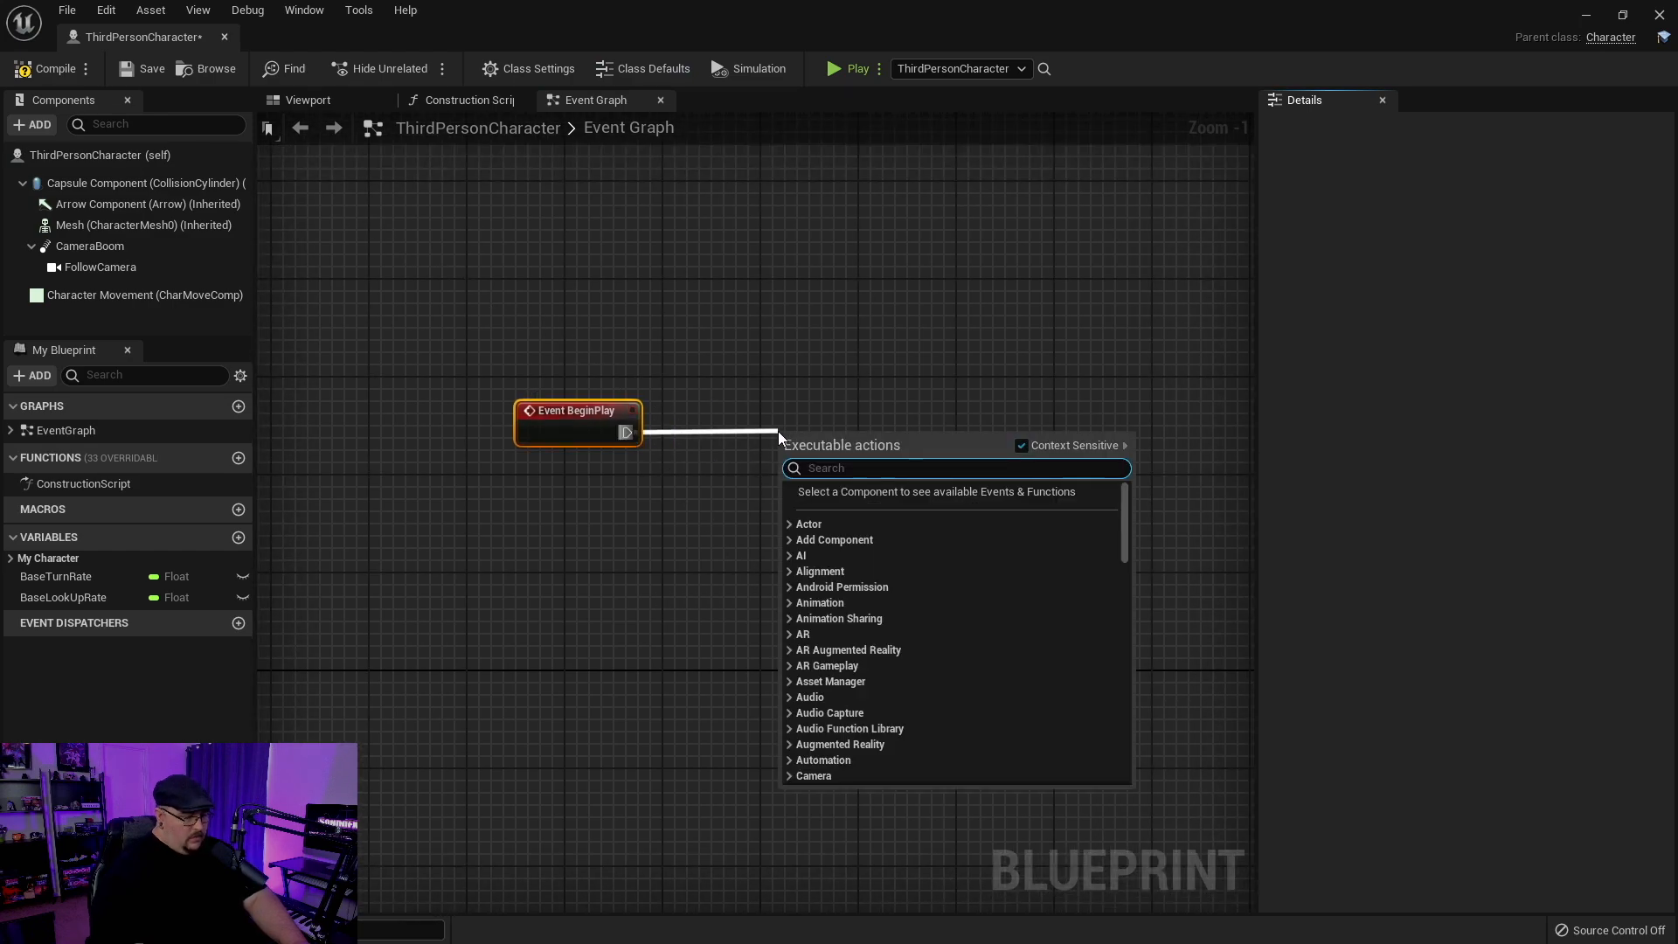
text(all midi)
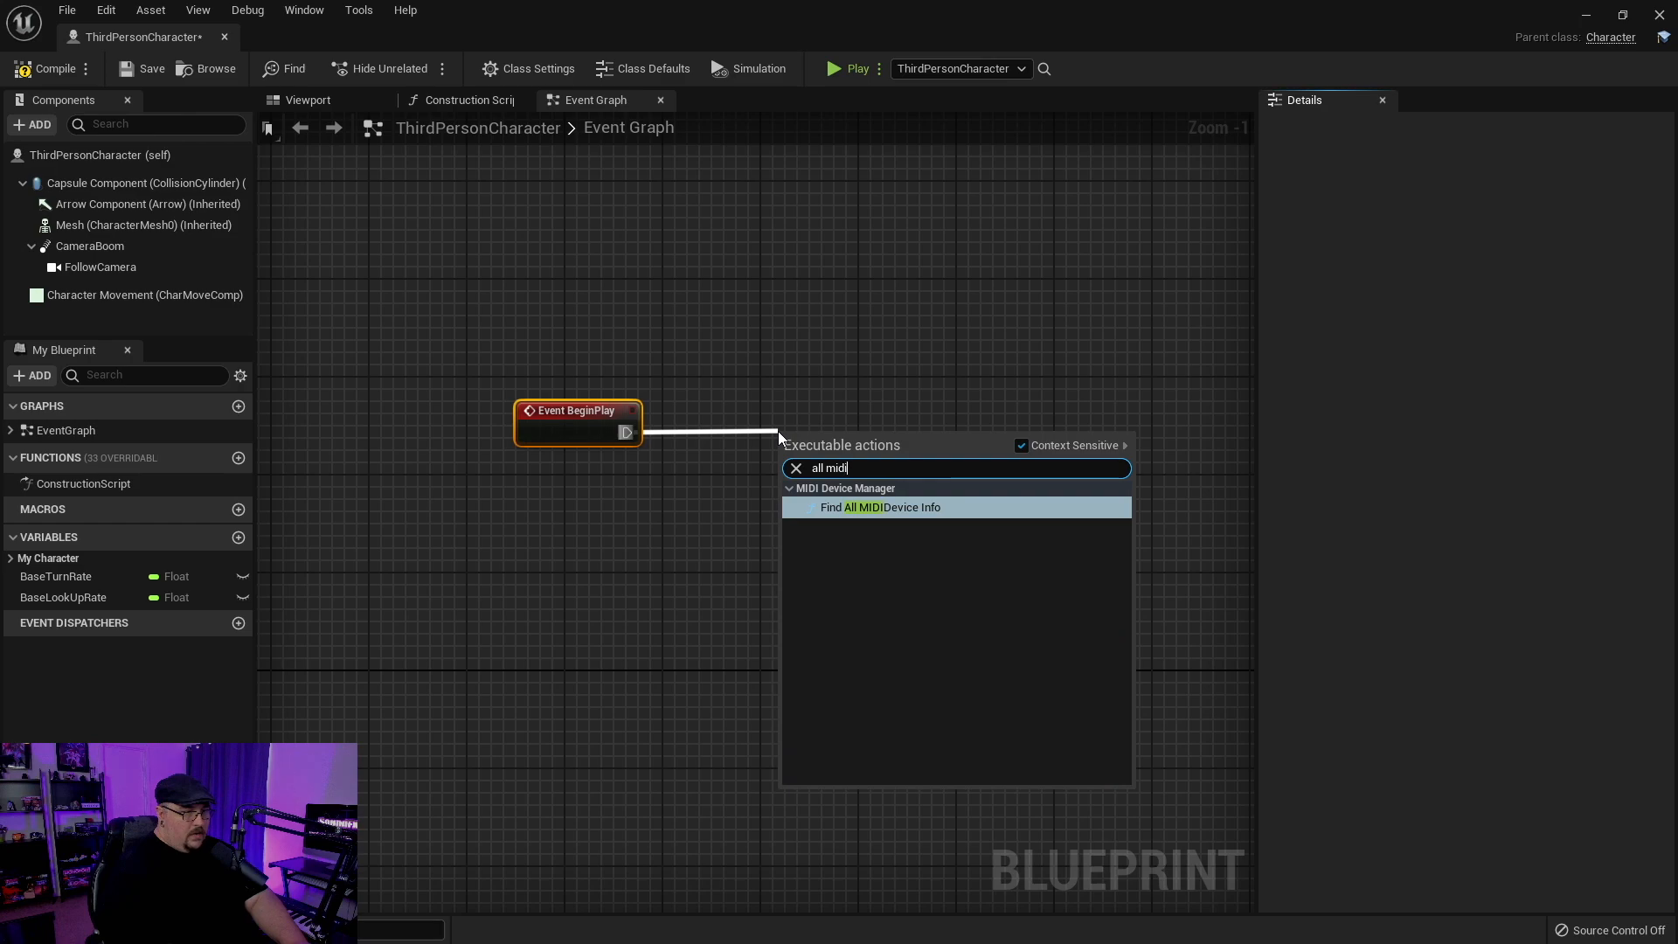
mouse_move(879, 507)
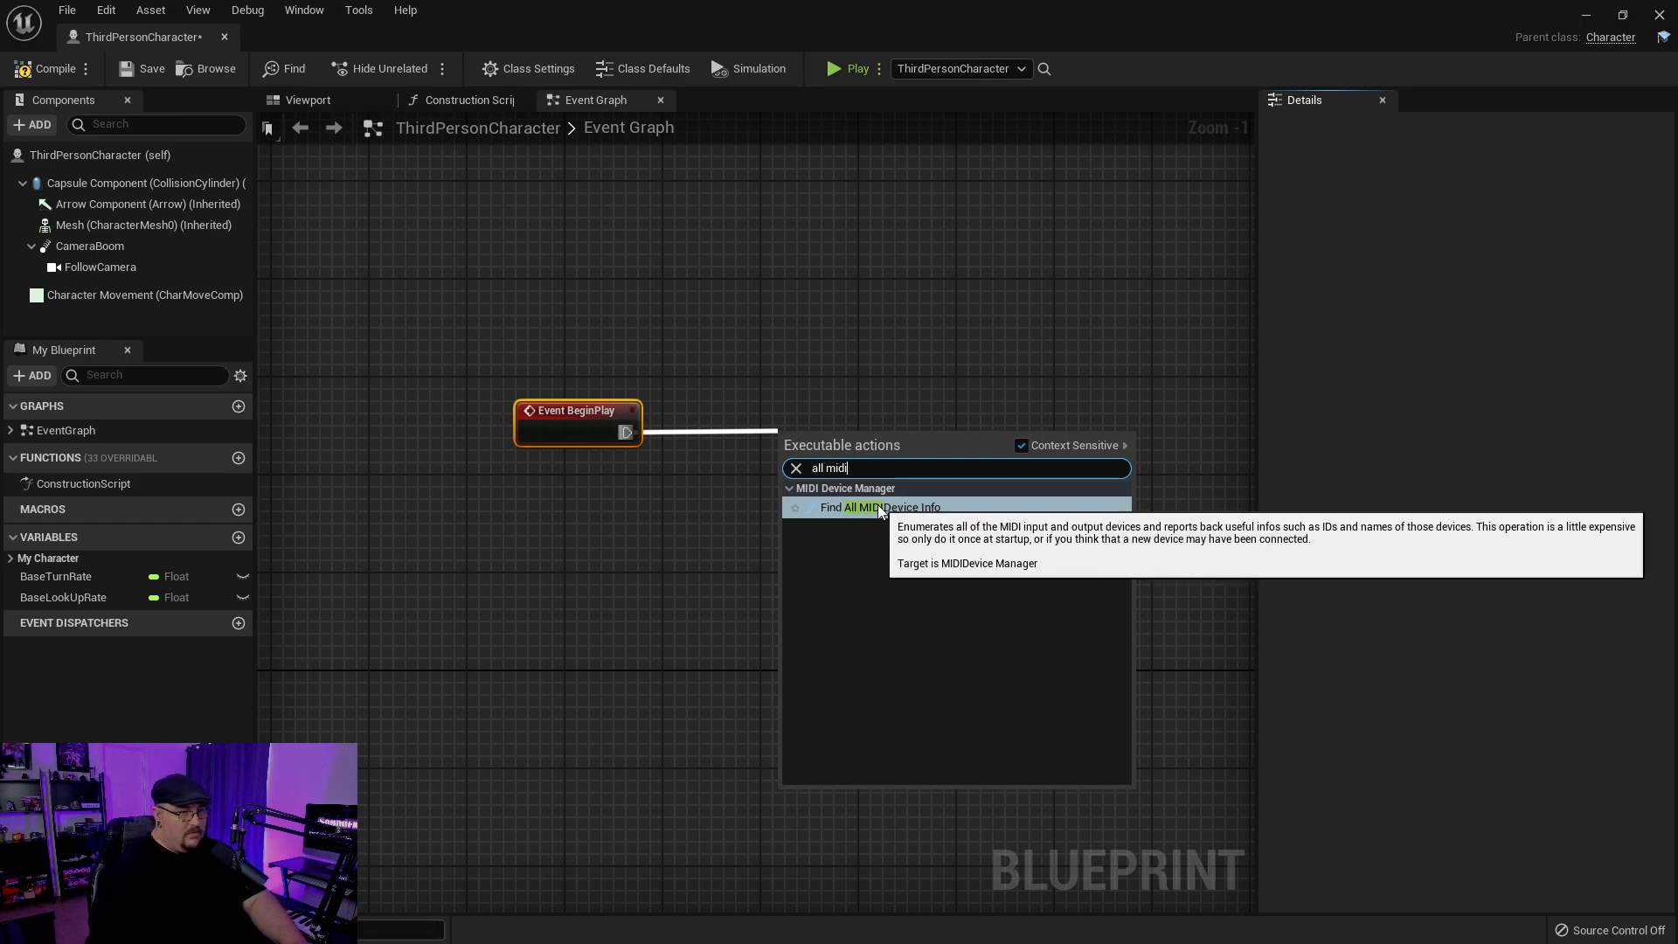
click(884, 507)
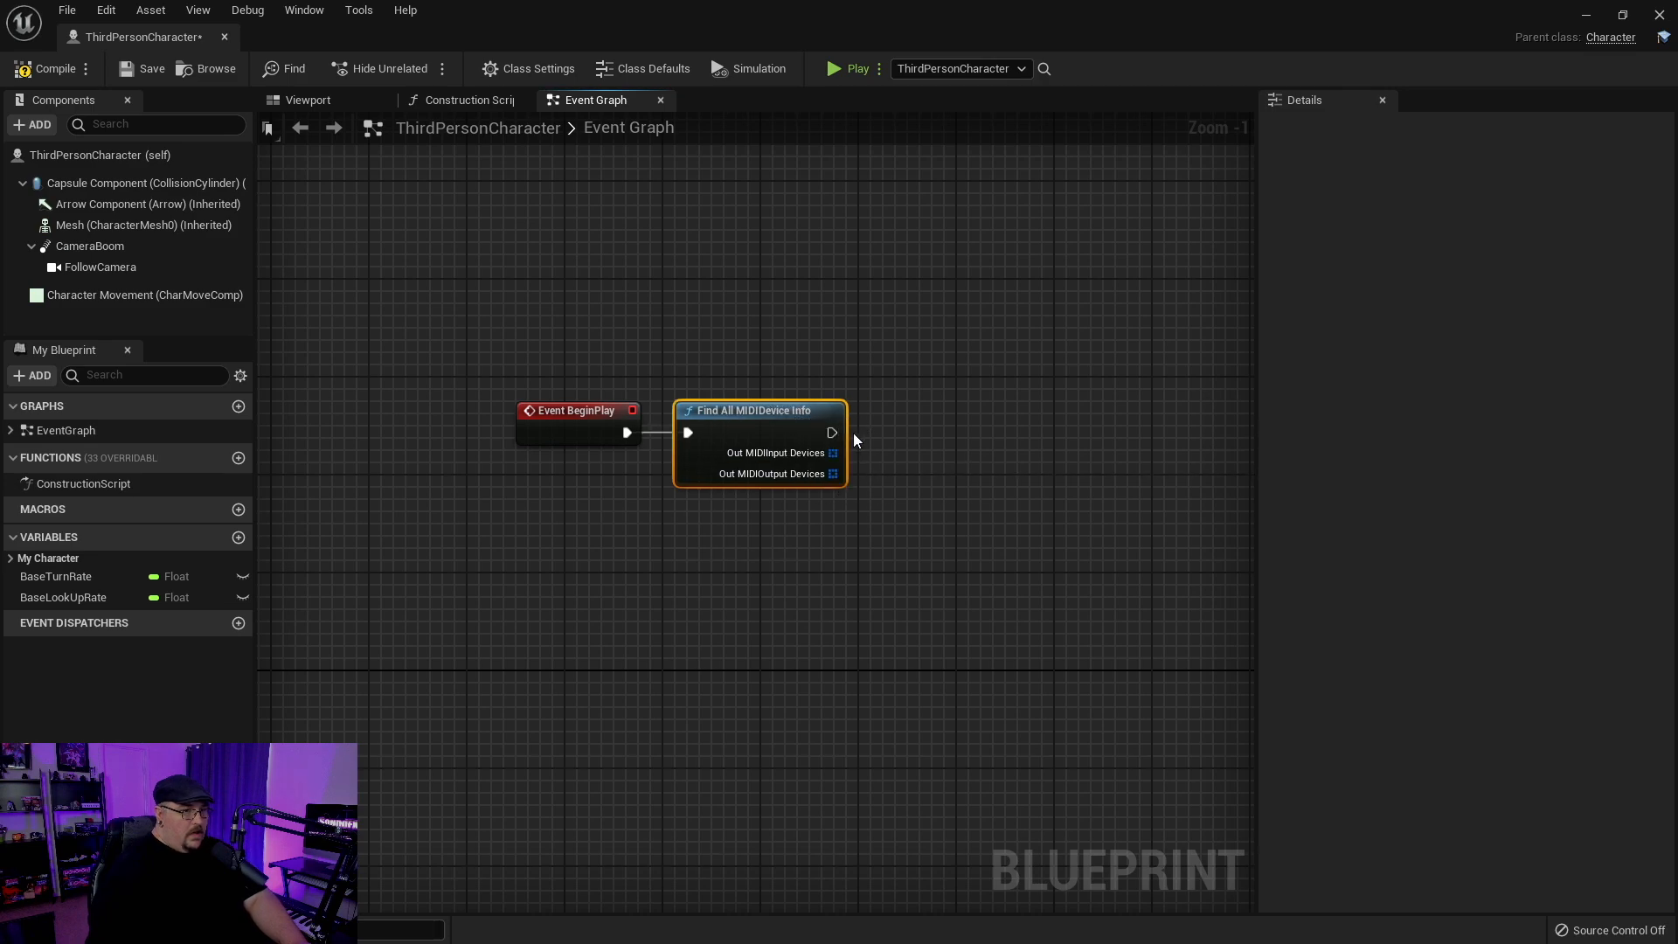
drag(832, 432, 914, 440)
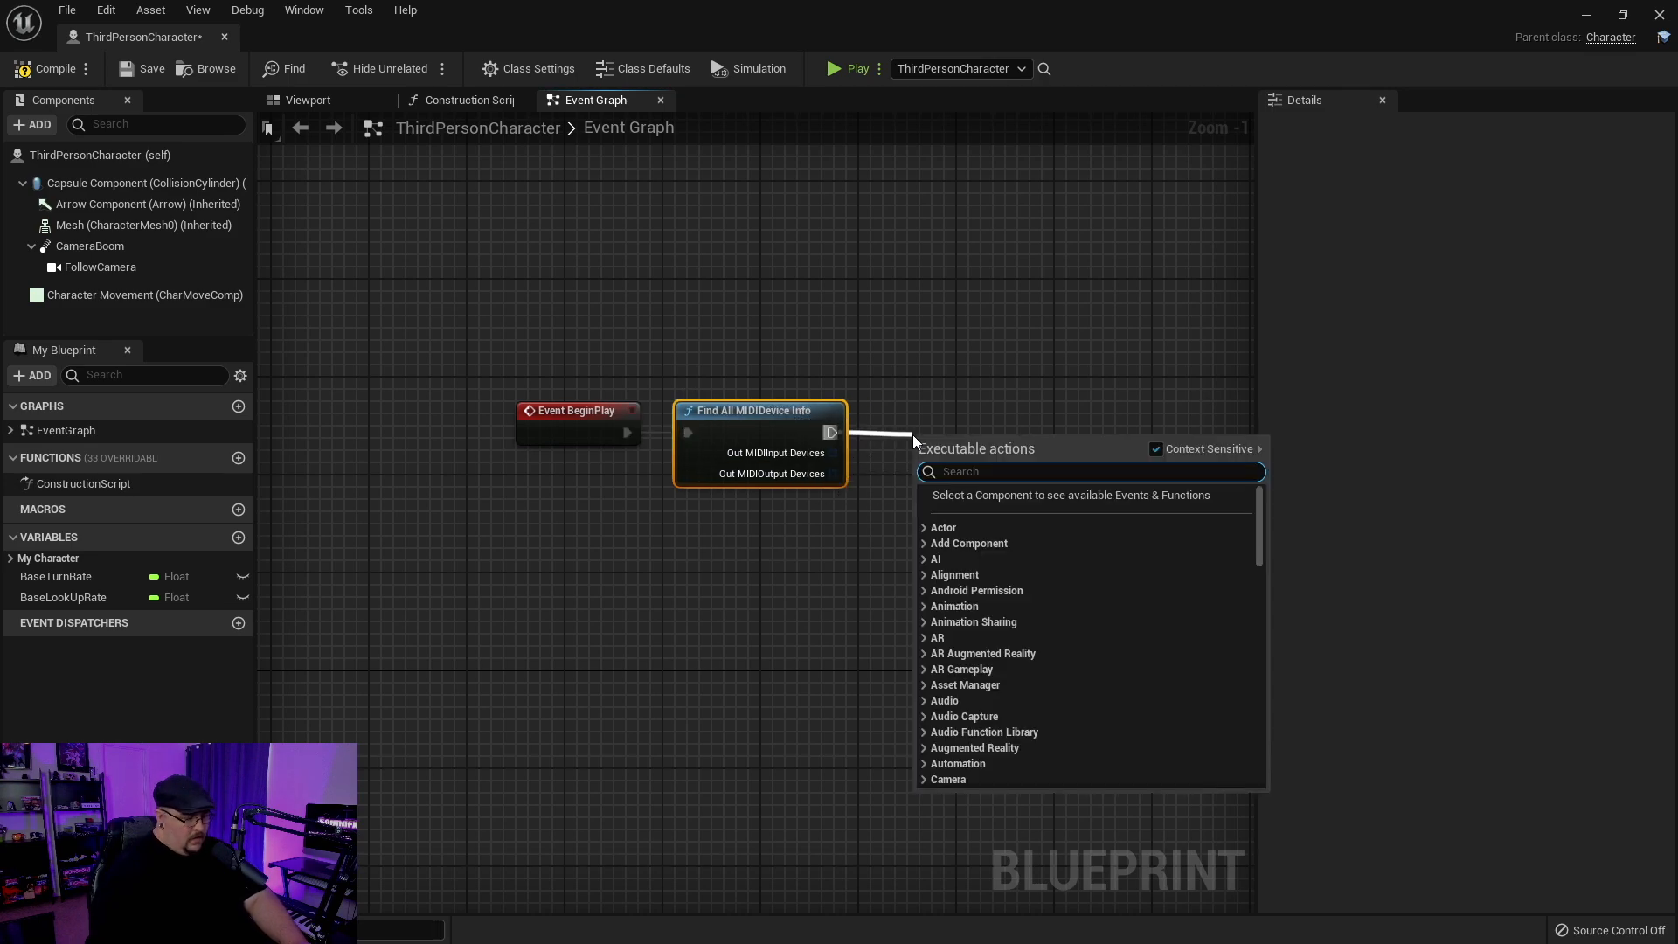
text(for)
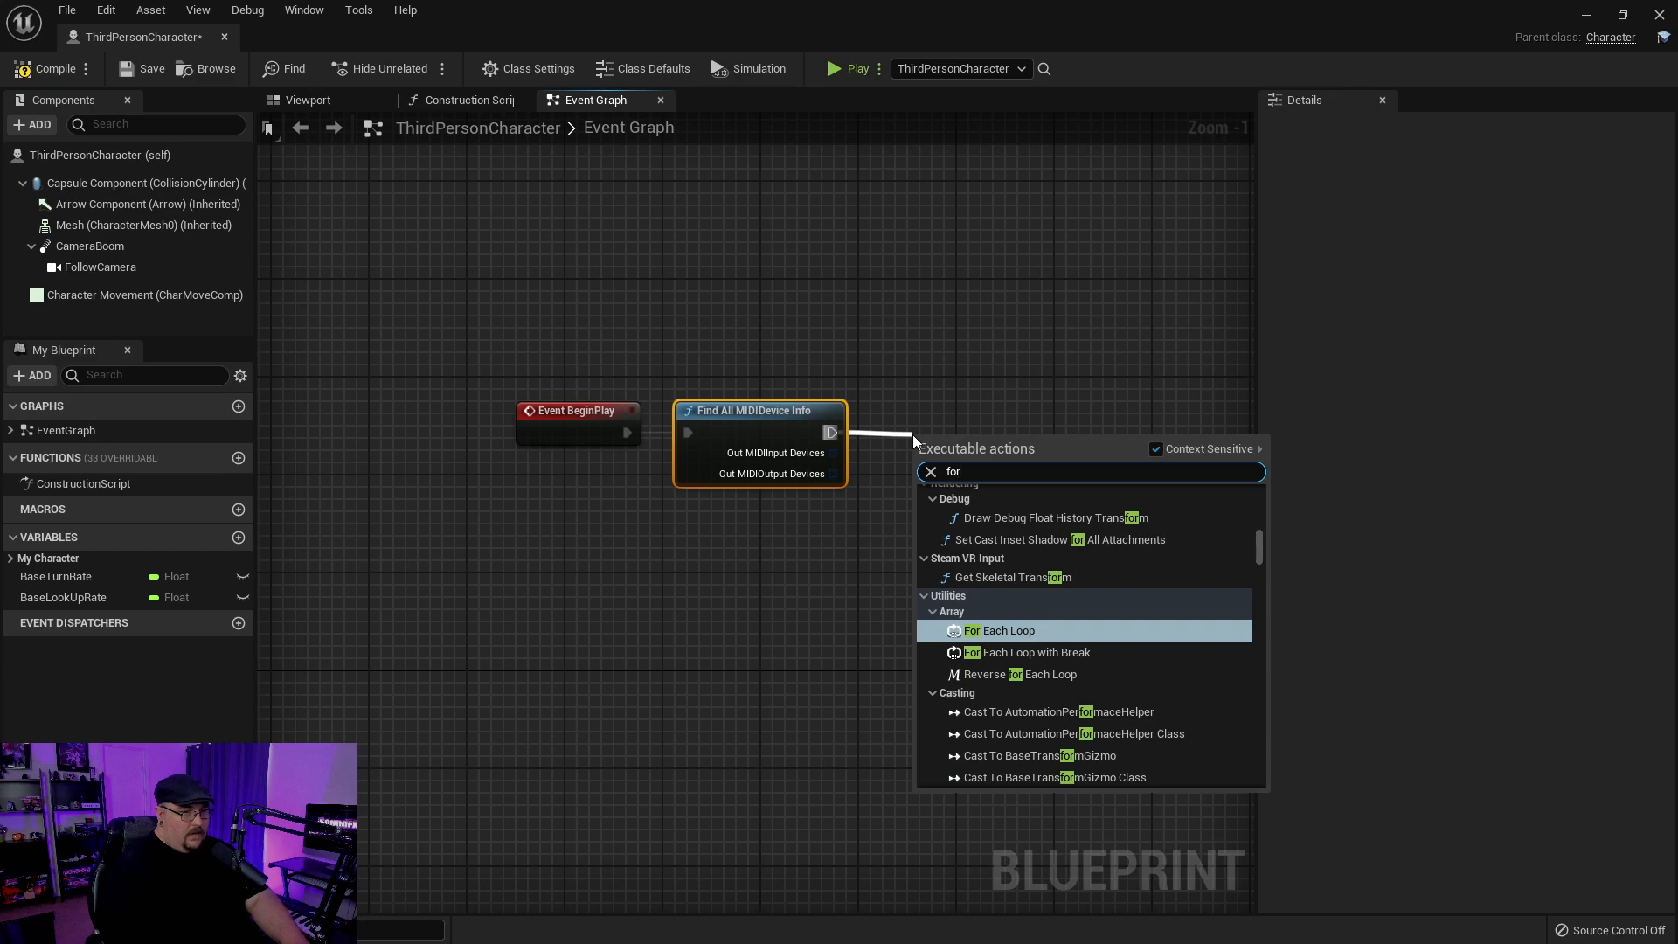
click(999, 629)
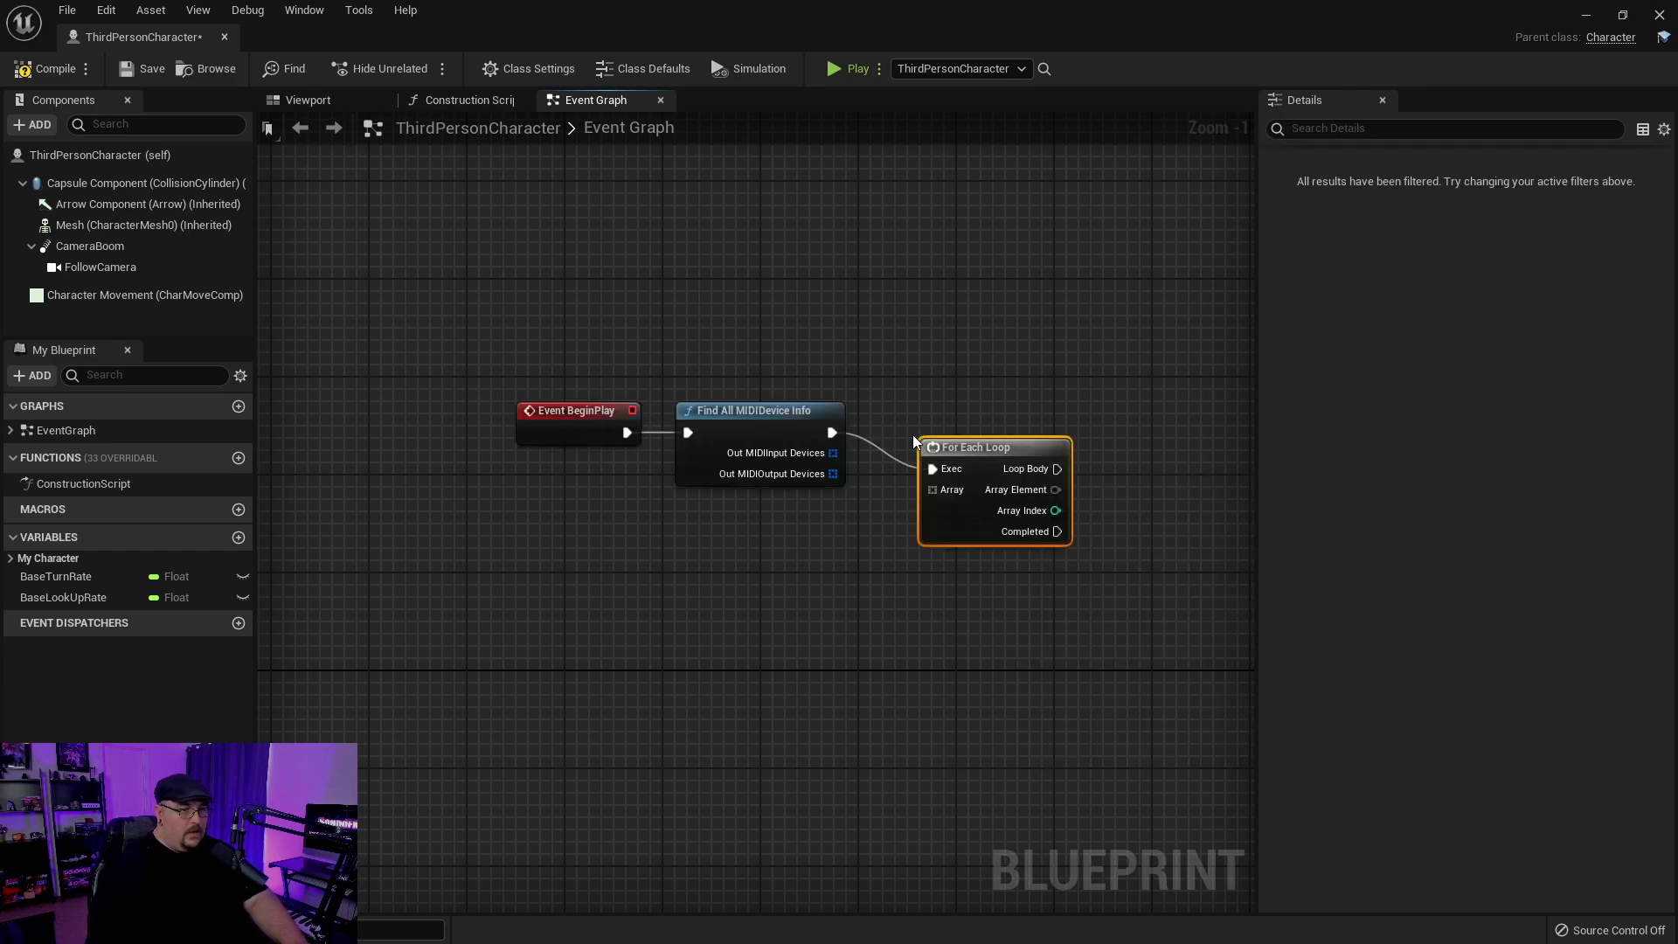
mouse_move(776, 453)
text(prin)
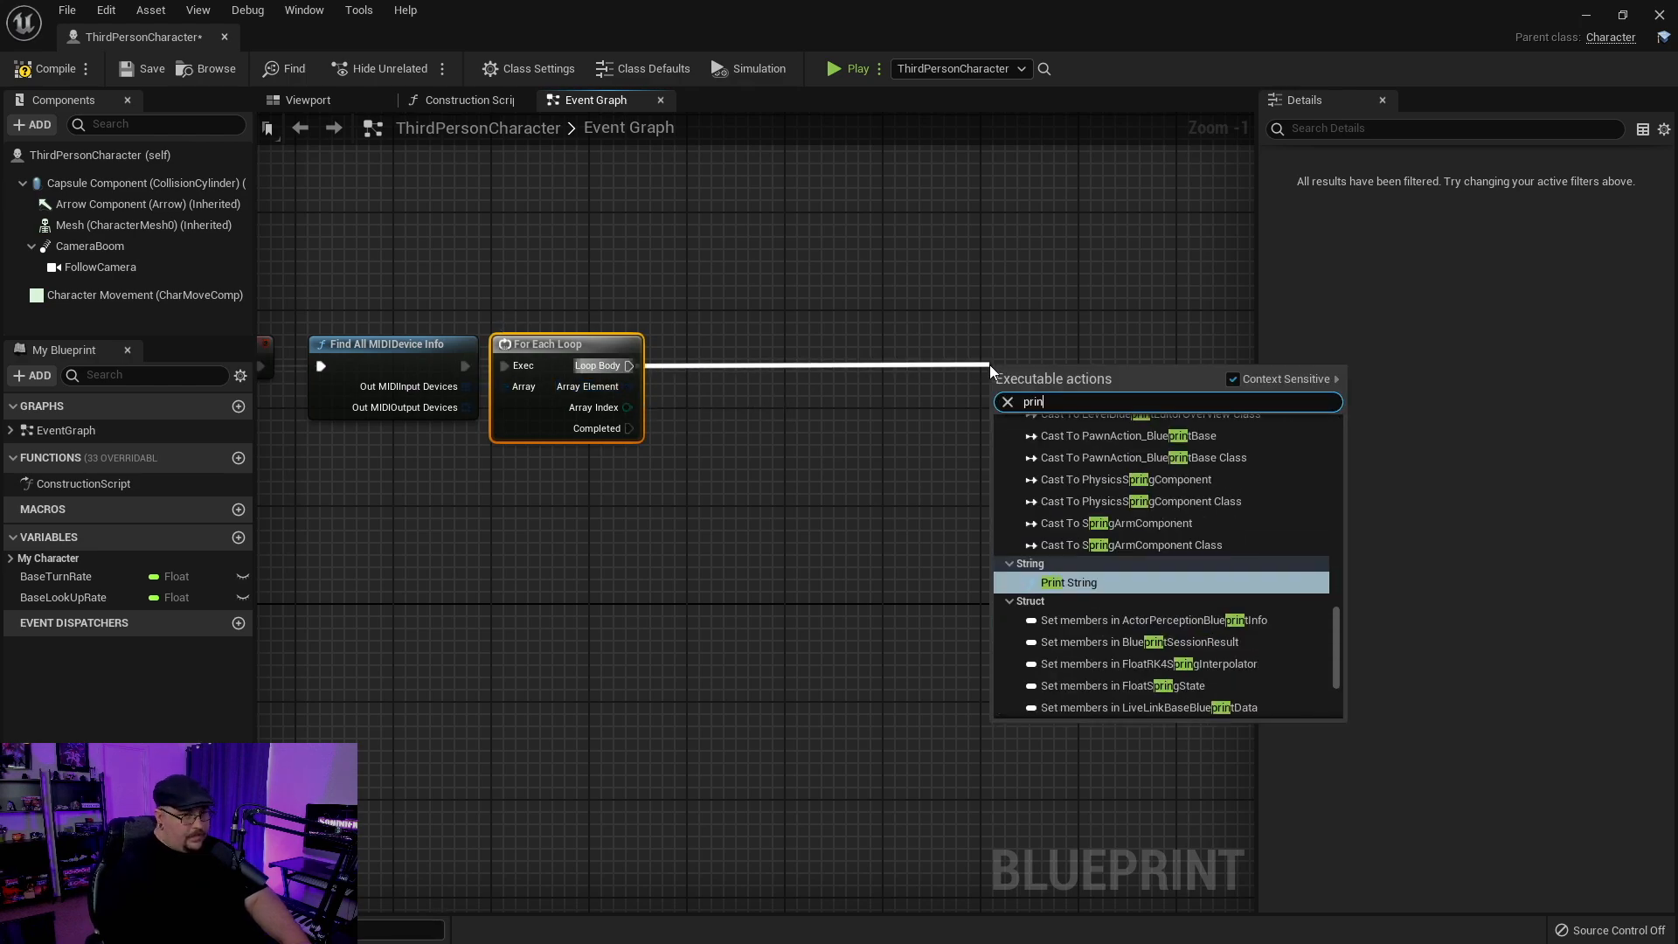
- Add Print String to the loop body and Break MIDIDeviceInfo from each Array Element
click(1066, 580)
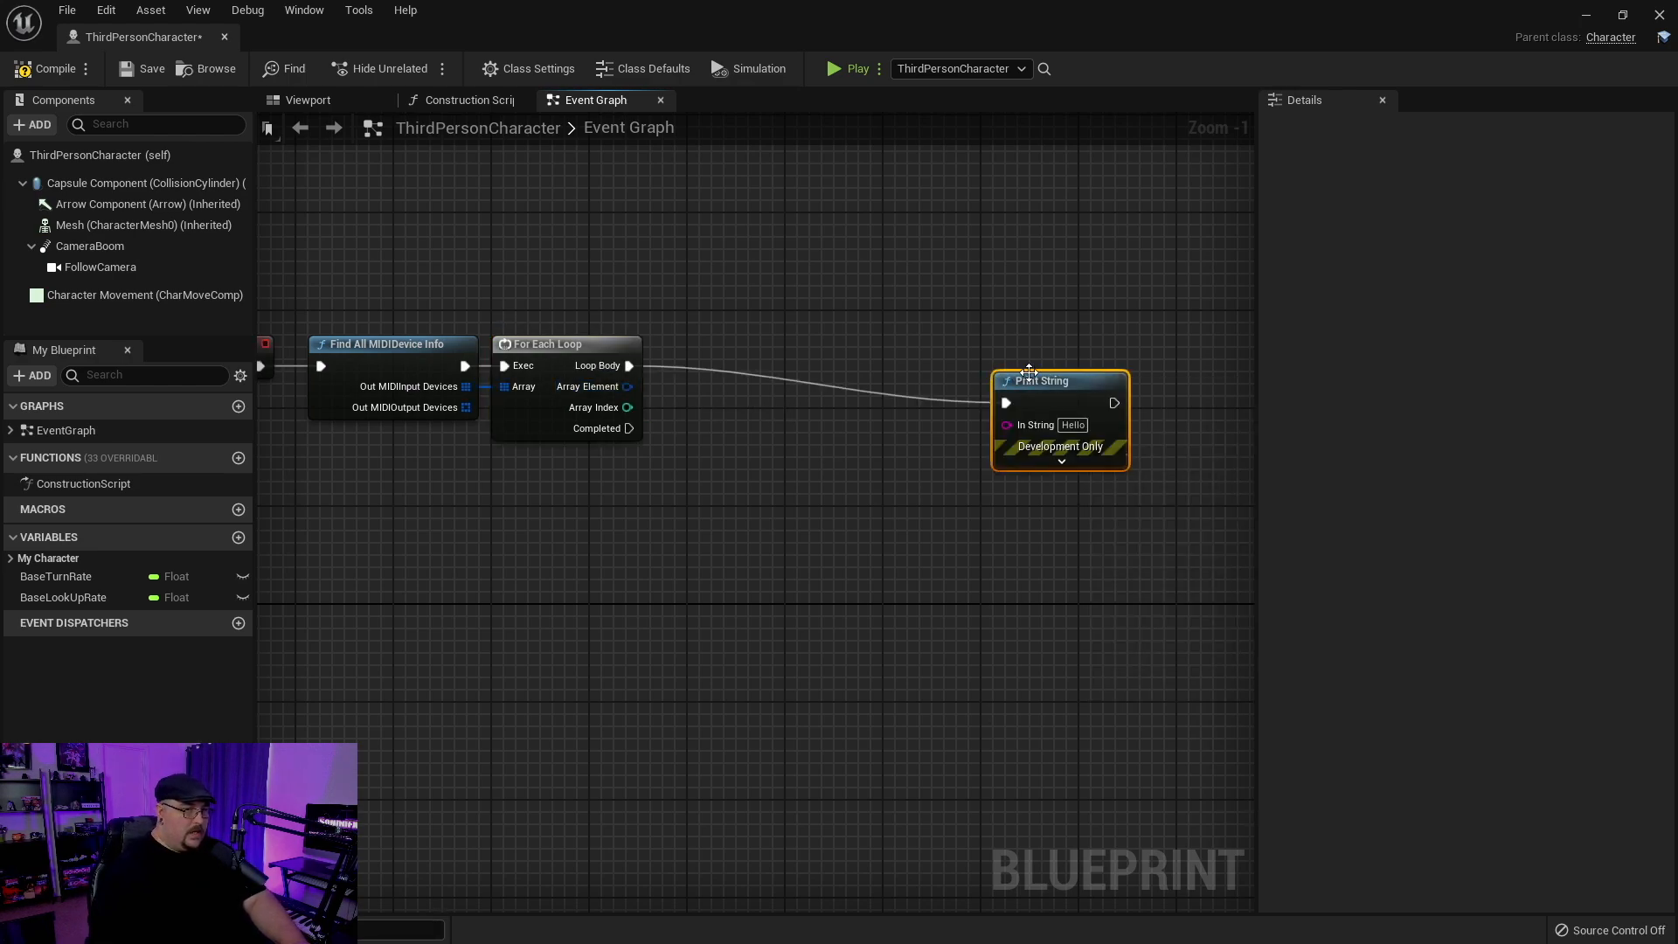
drag(1031, 381, 1072, 356)
text(break)
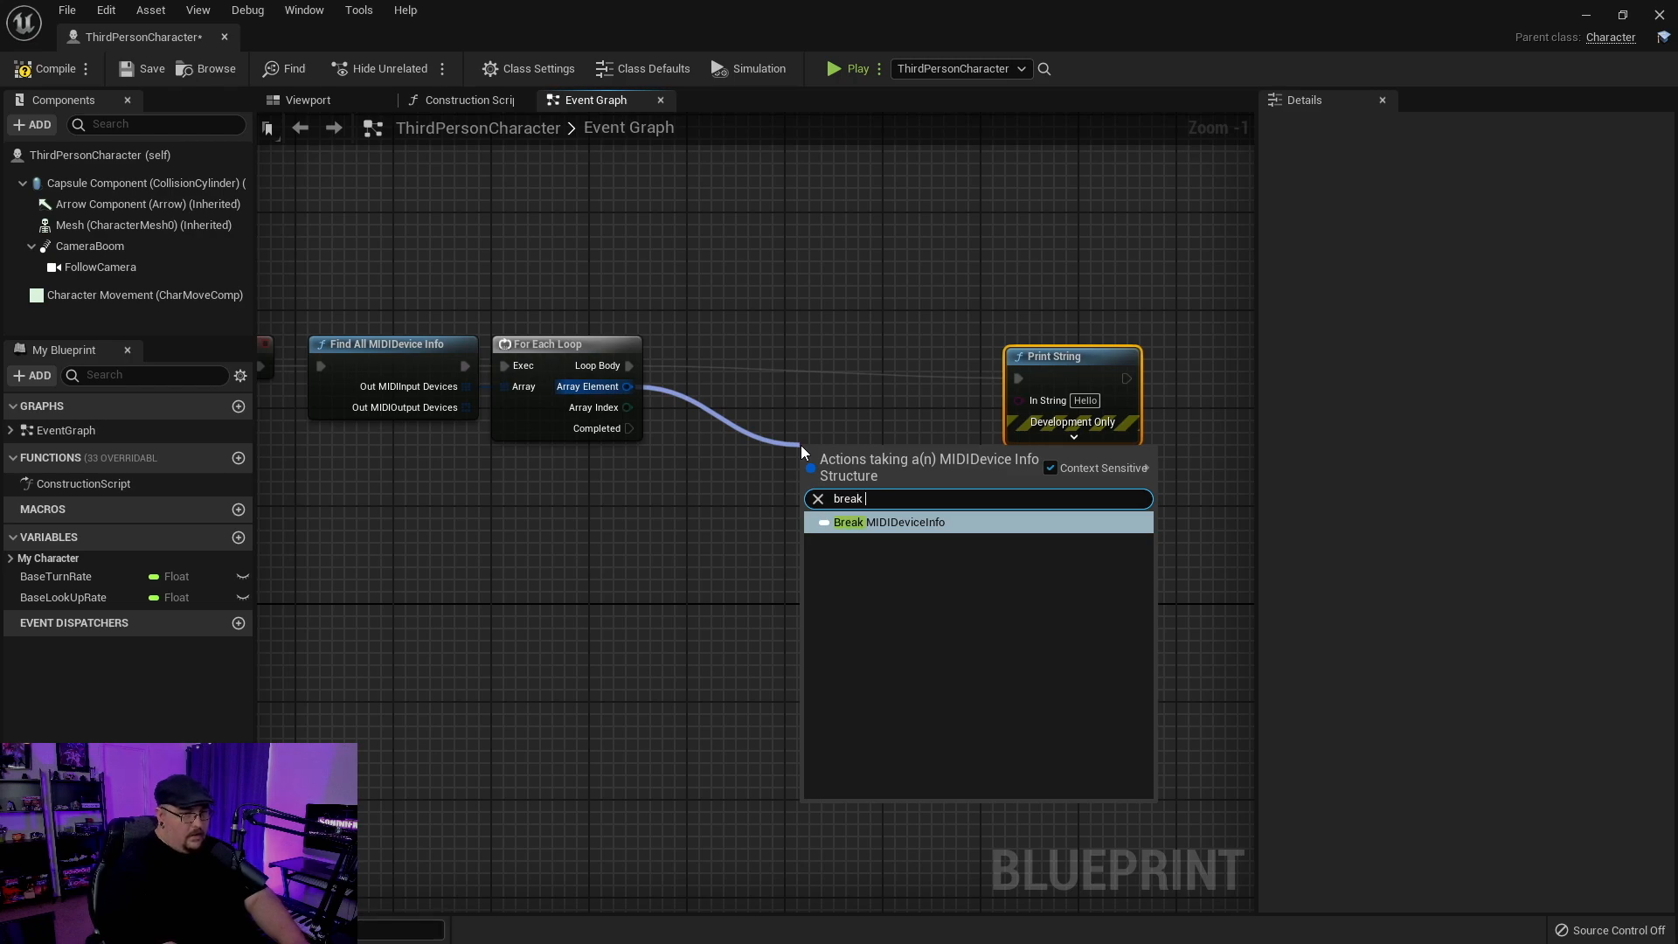
mouse_move(927, 526)
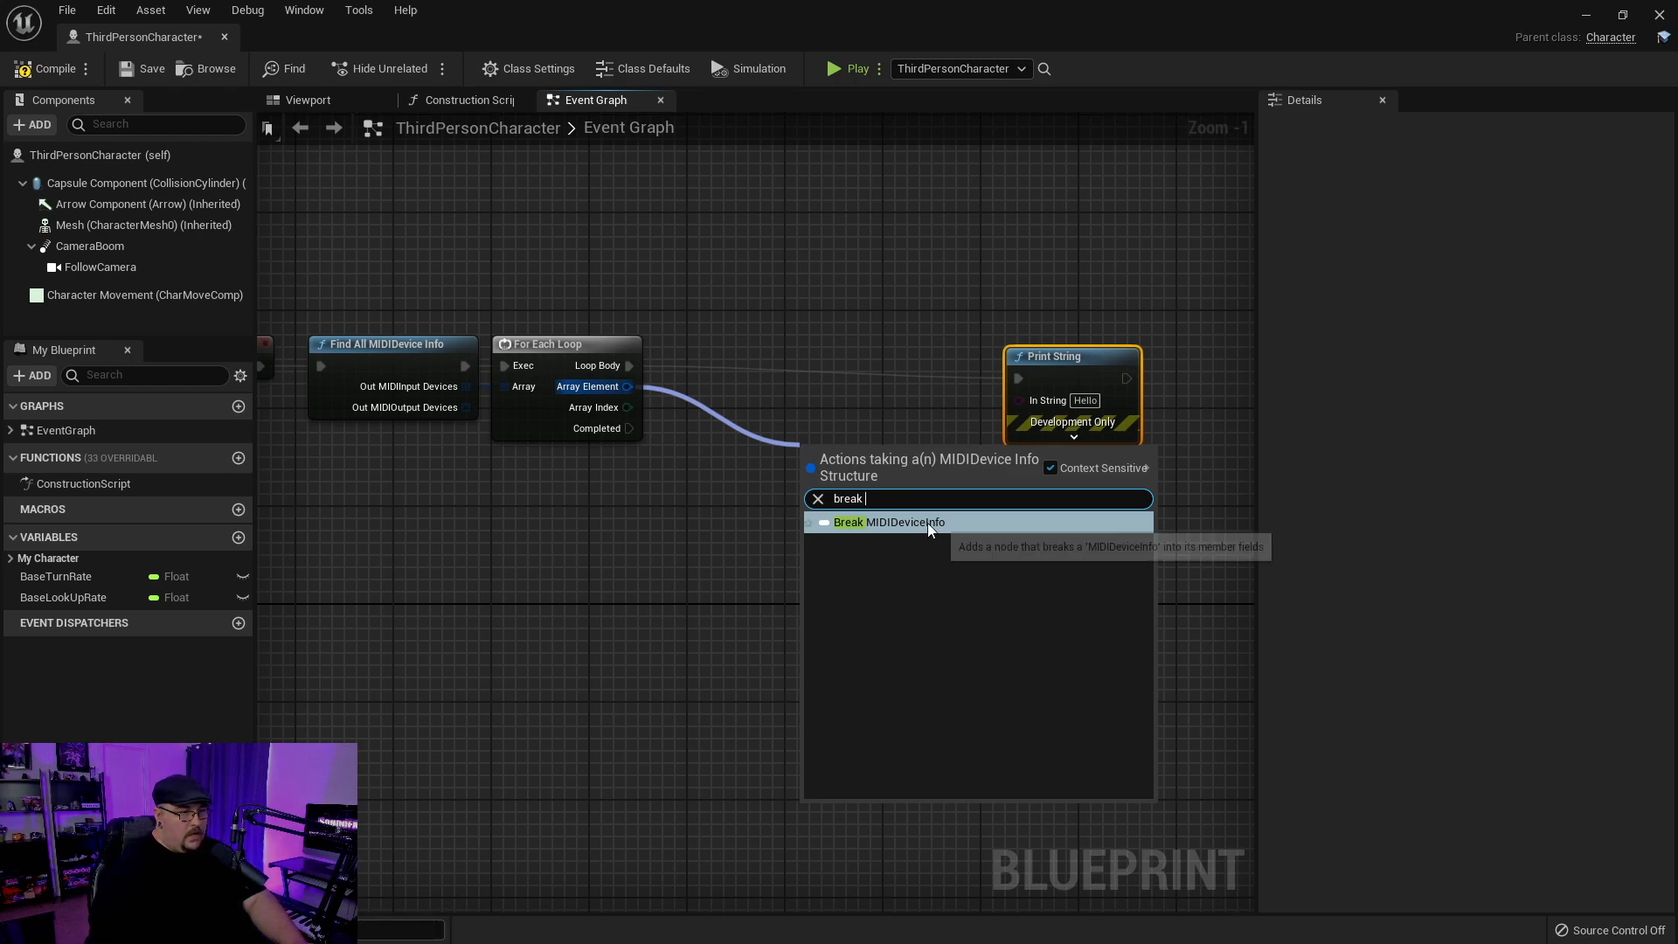
click(885, 522)
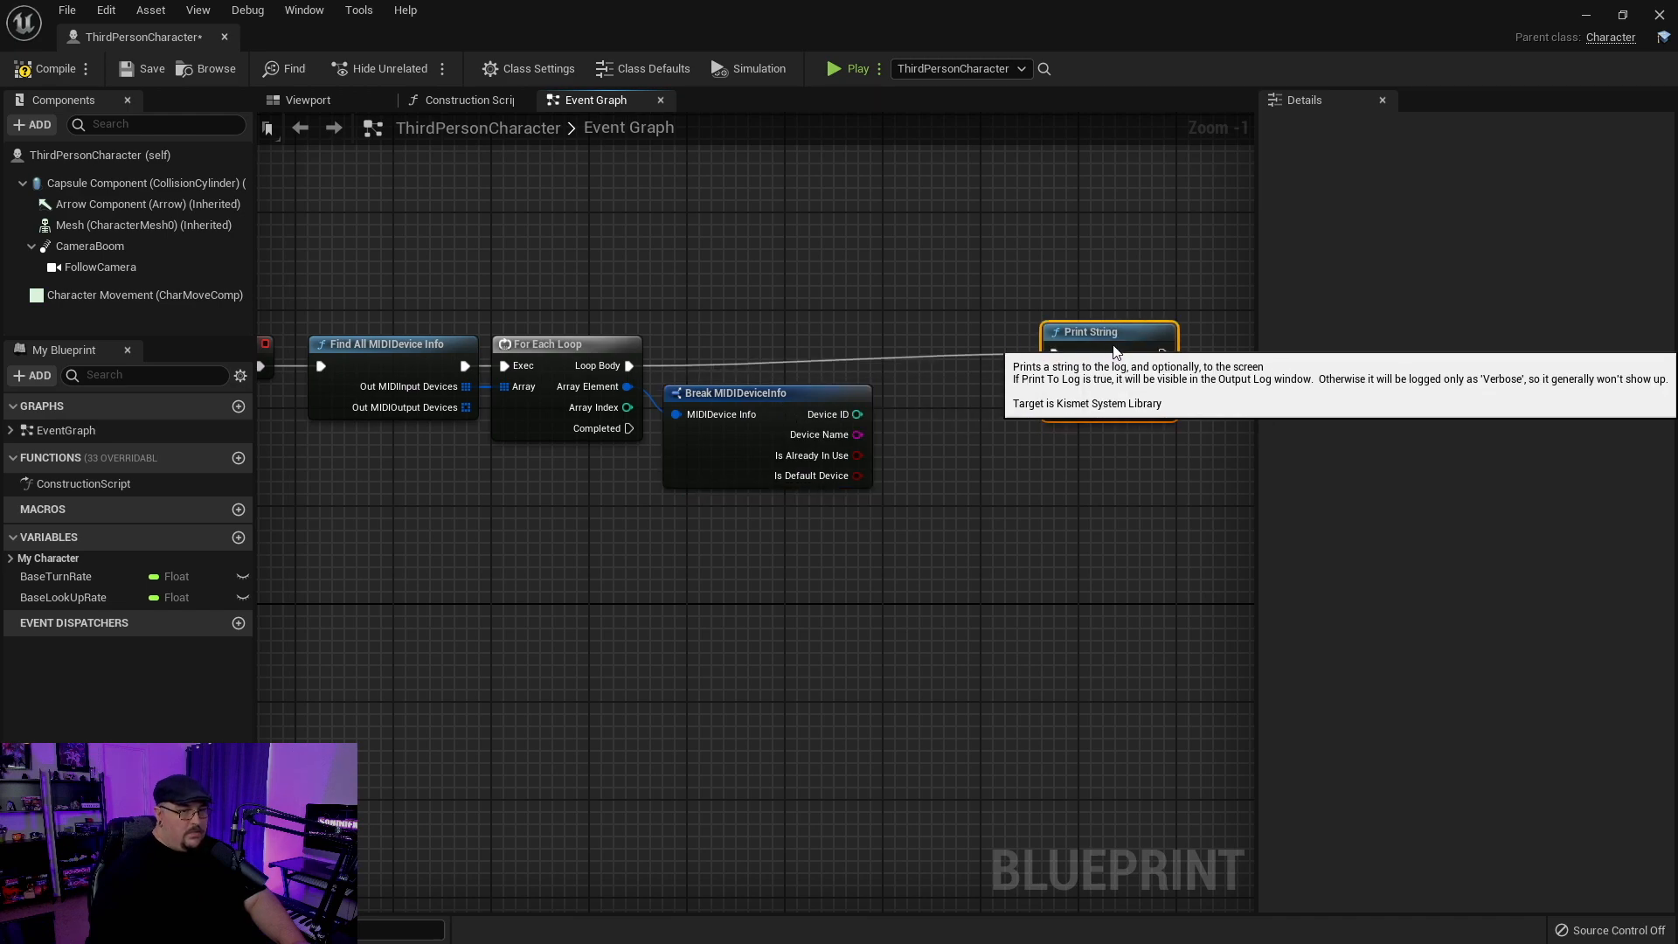
mouse_move(1083, 575)
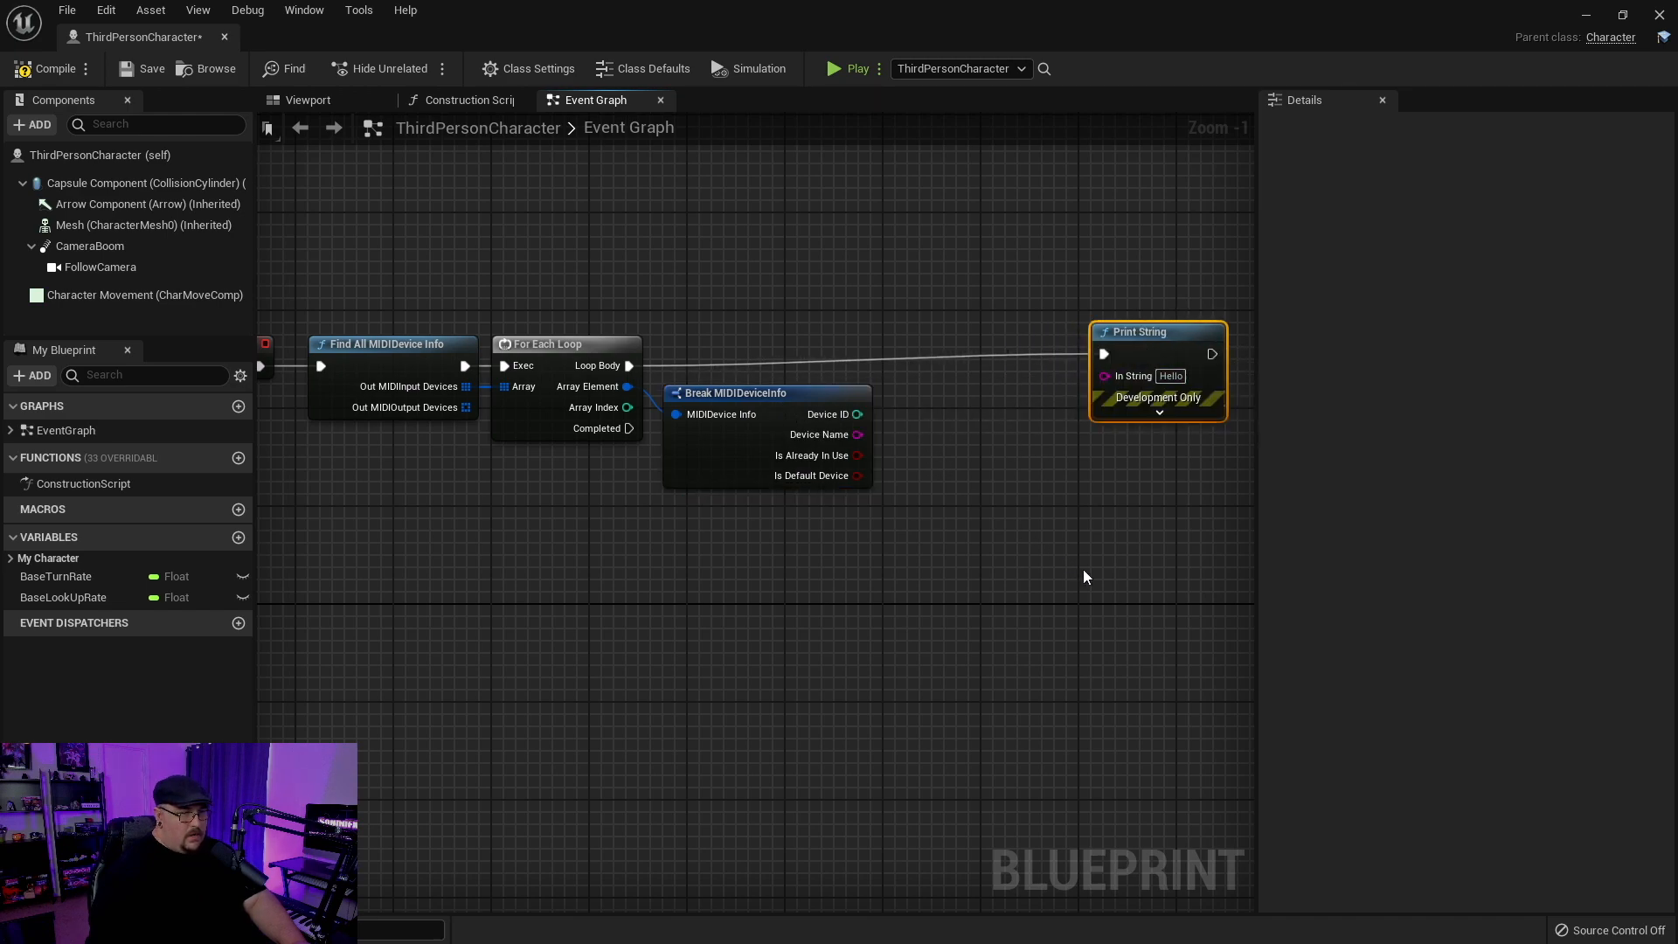
- Add an Append node with extra pins and 'Device' label text in its A and C inputs
text(append)
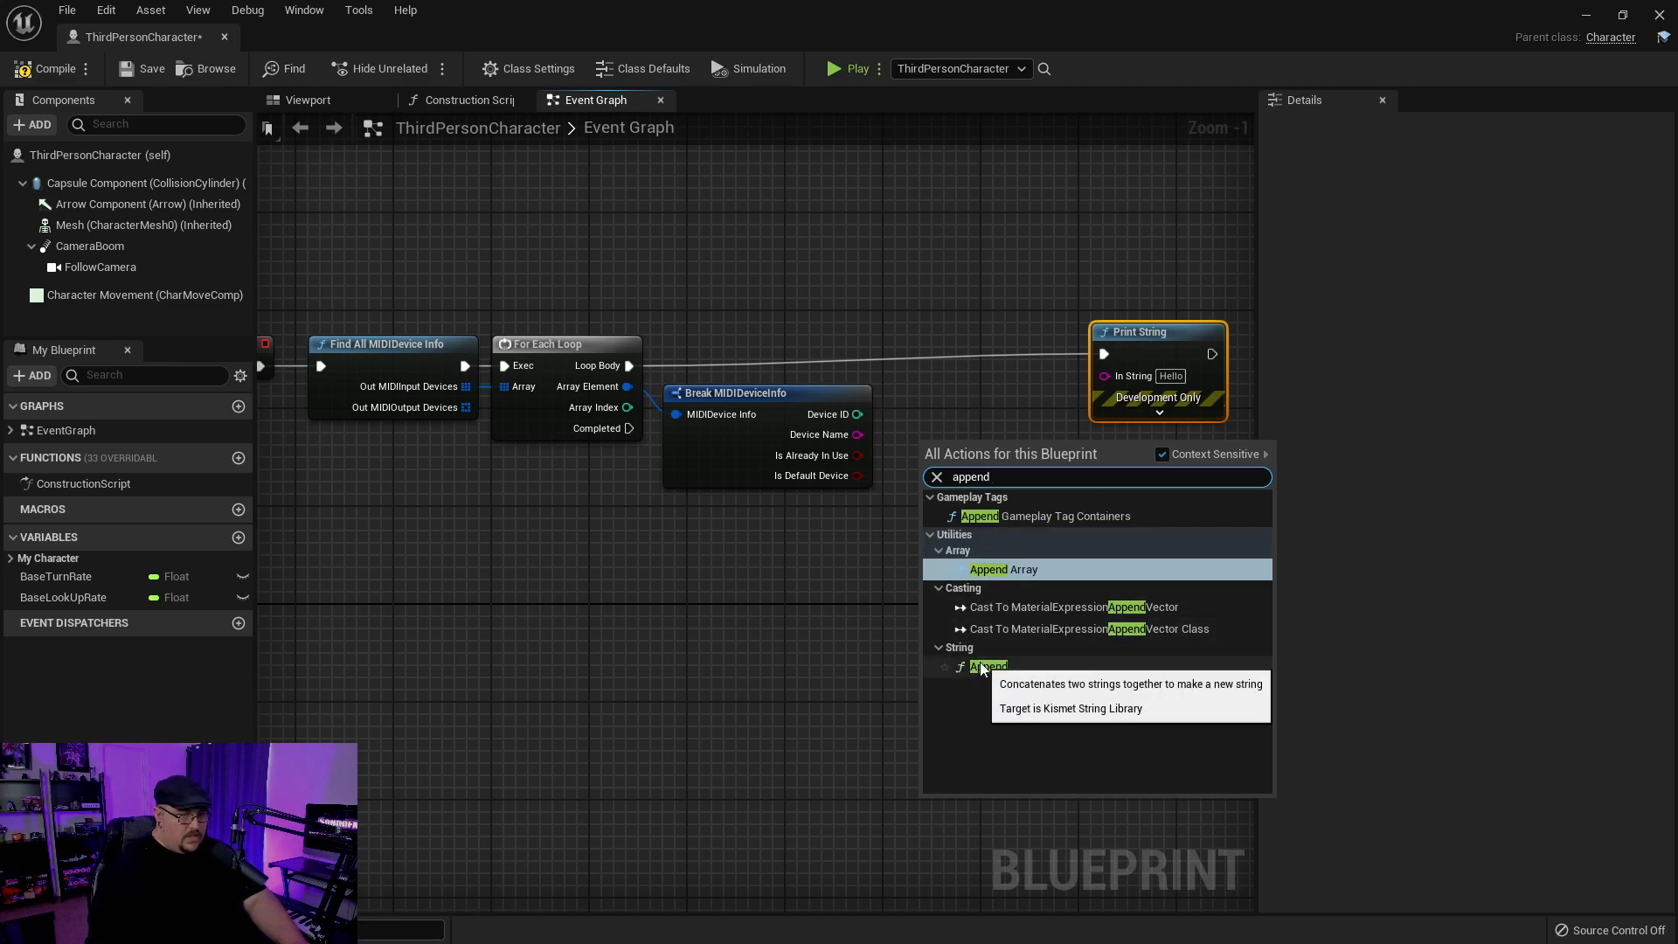
click(985, 665)
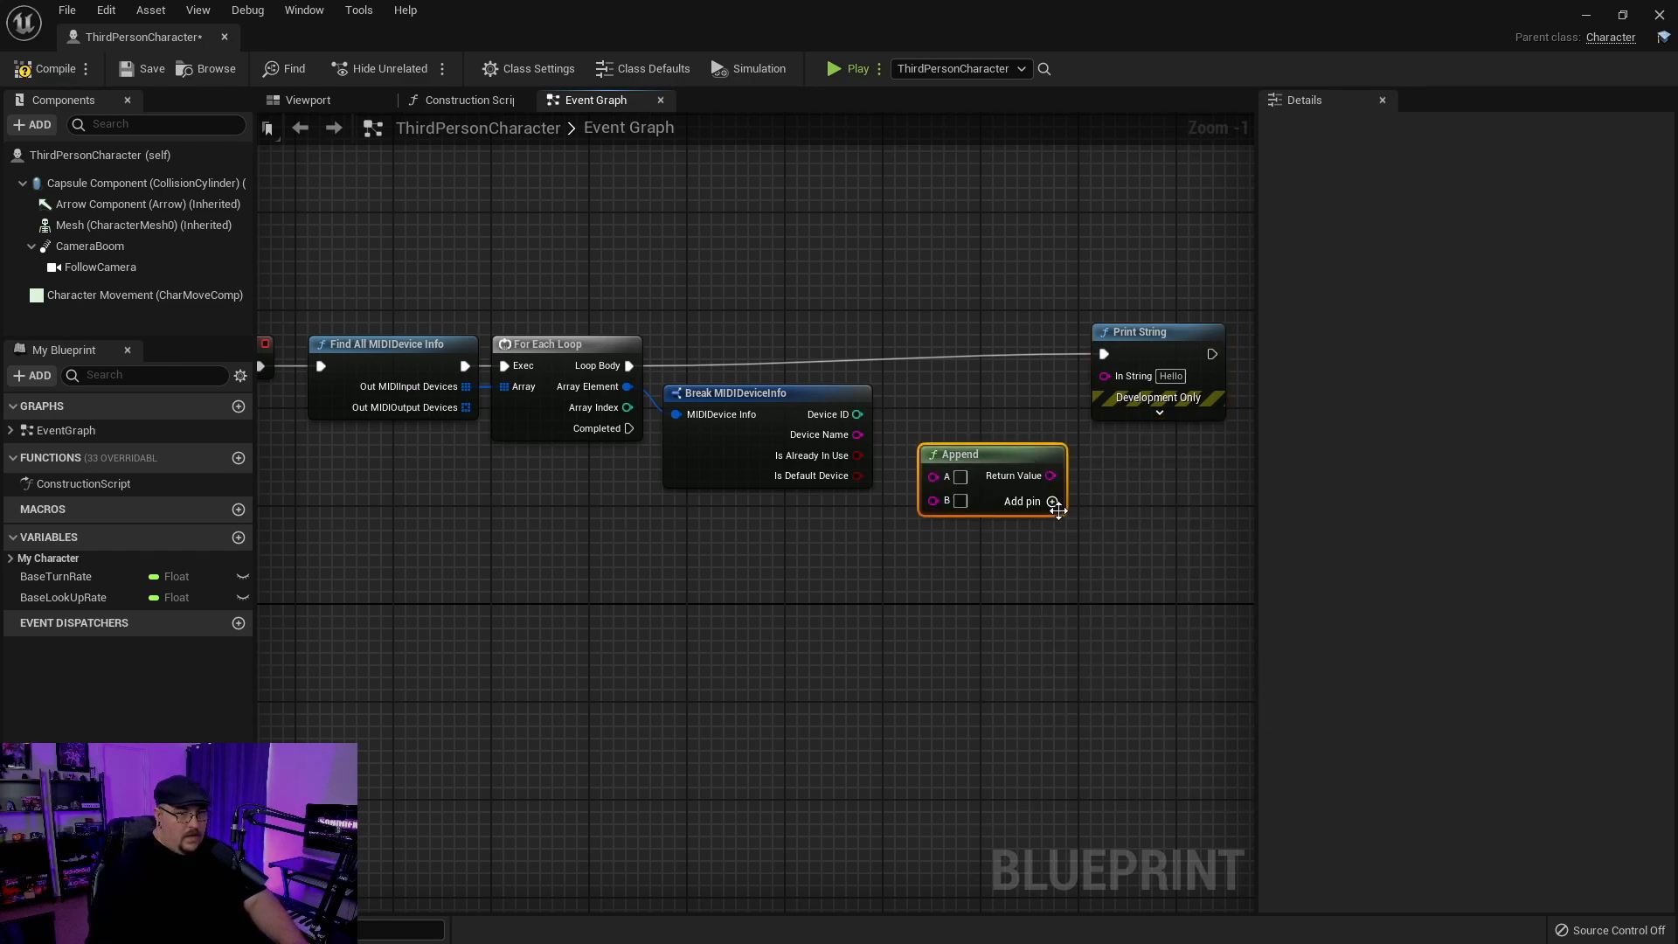
click(1052, 502)
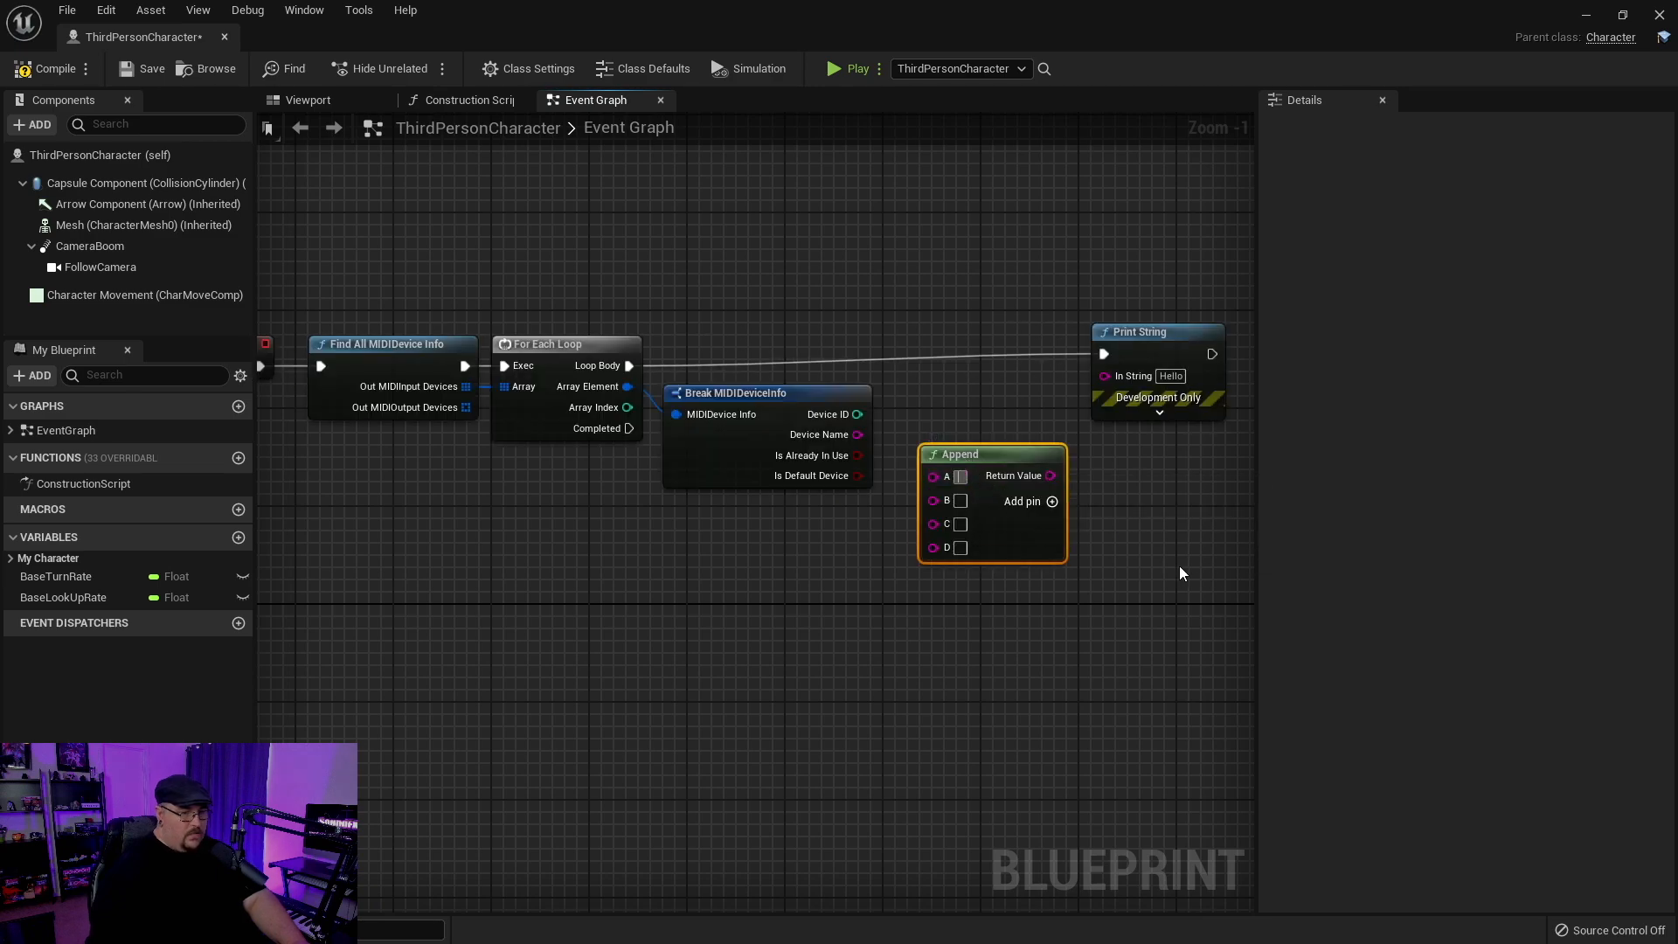
text(Device Name:)
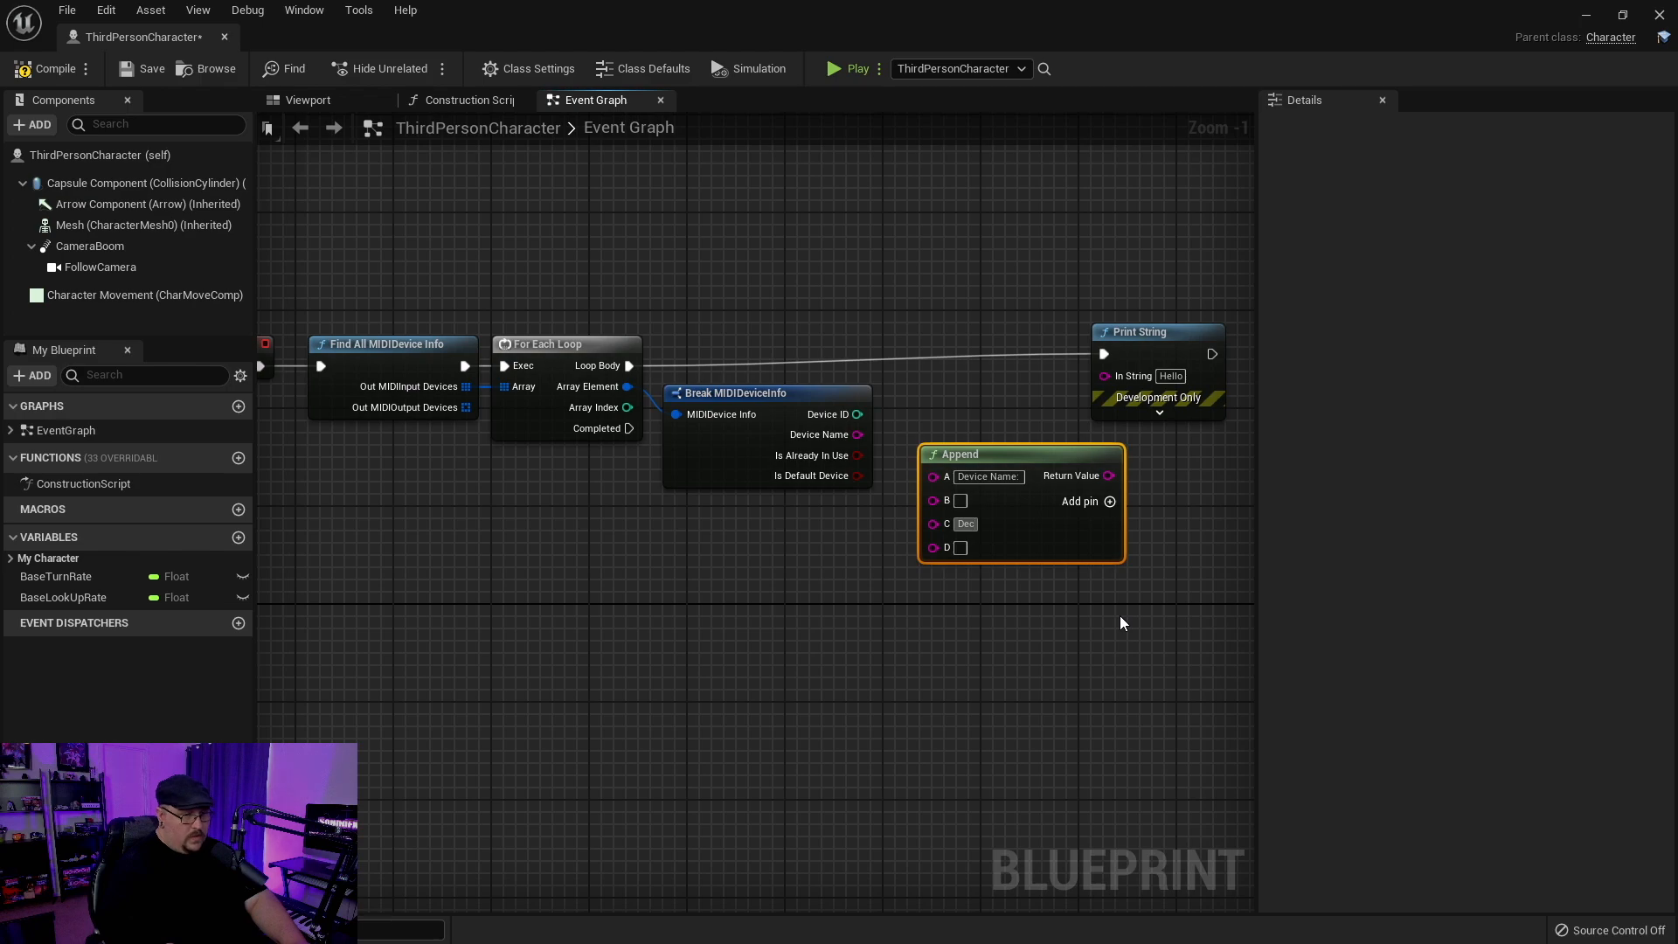
text(Device ID:)
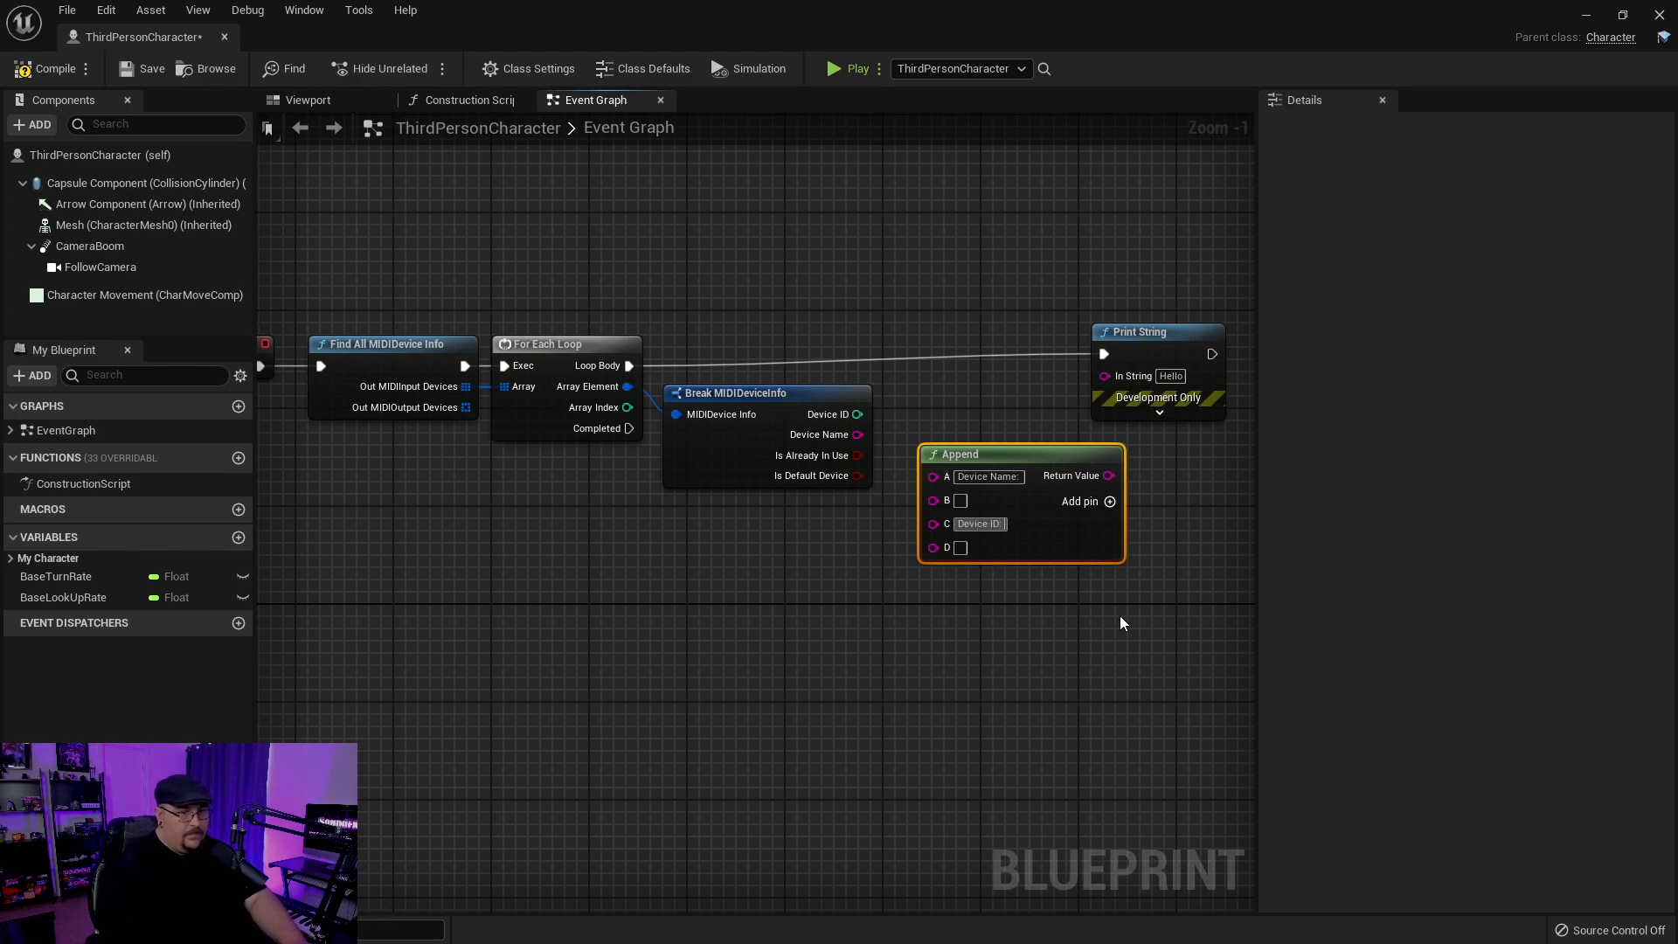
mouse_move(820, 435)
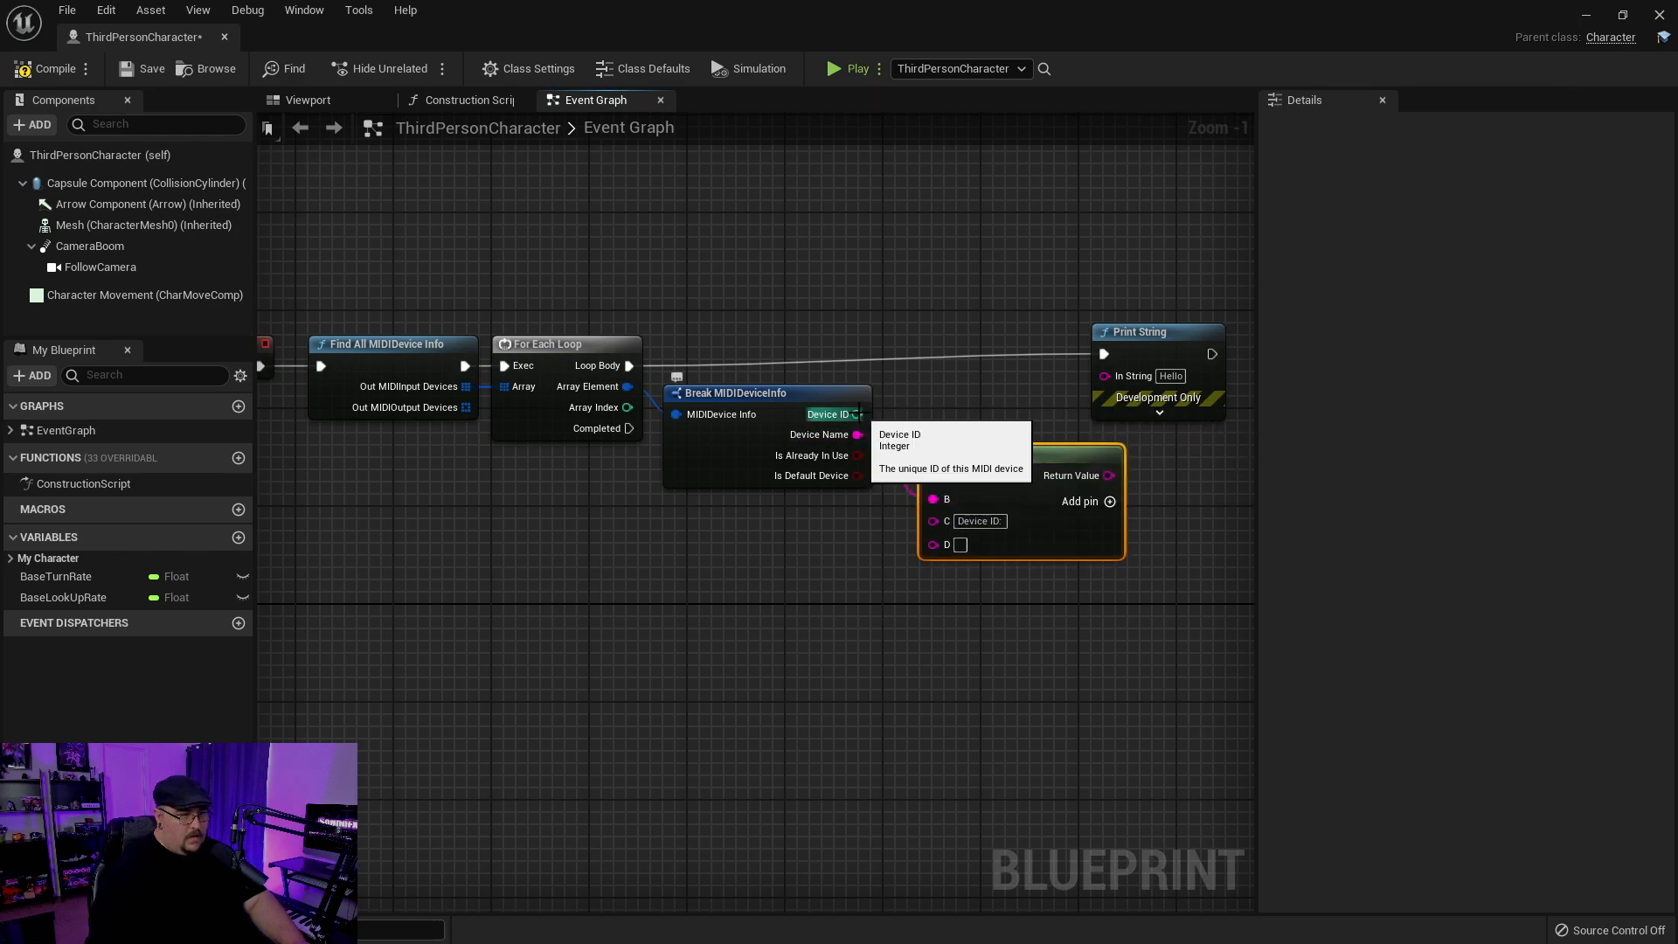
- Wire the device name and ID into Append and feed its result to Print String
drag(856, 433, 932, 475)
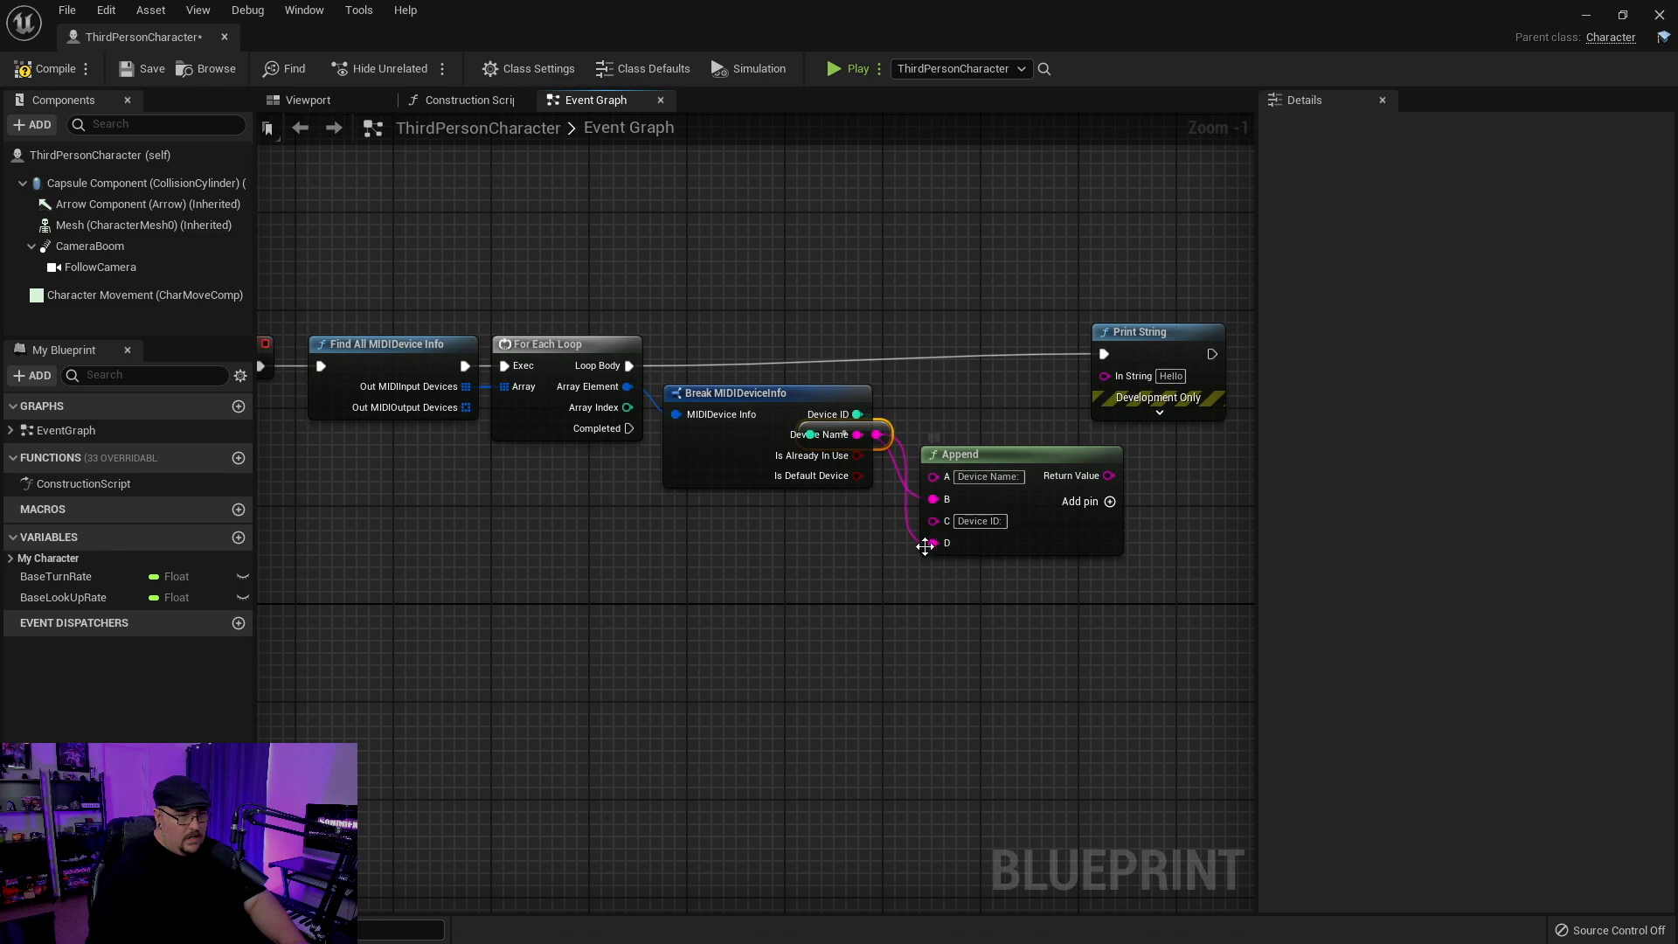
mouse_move(1098, 475)
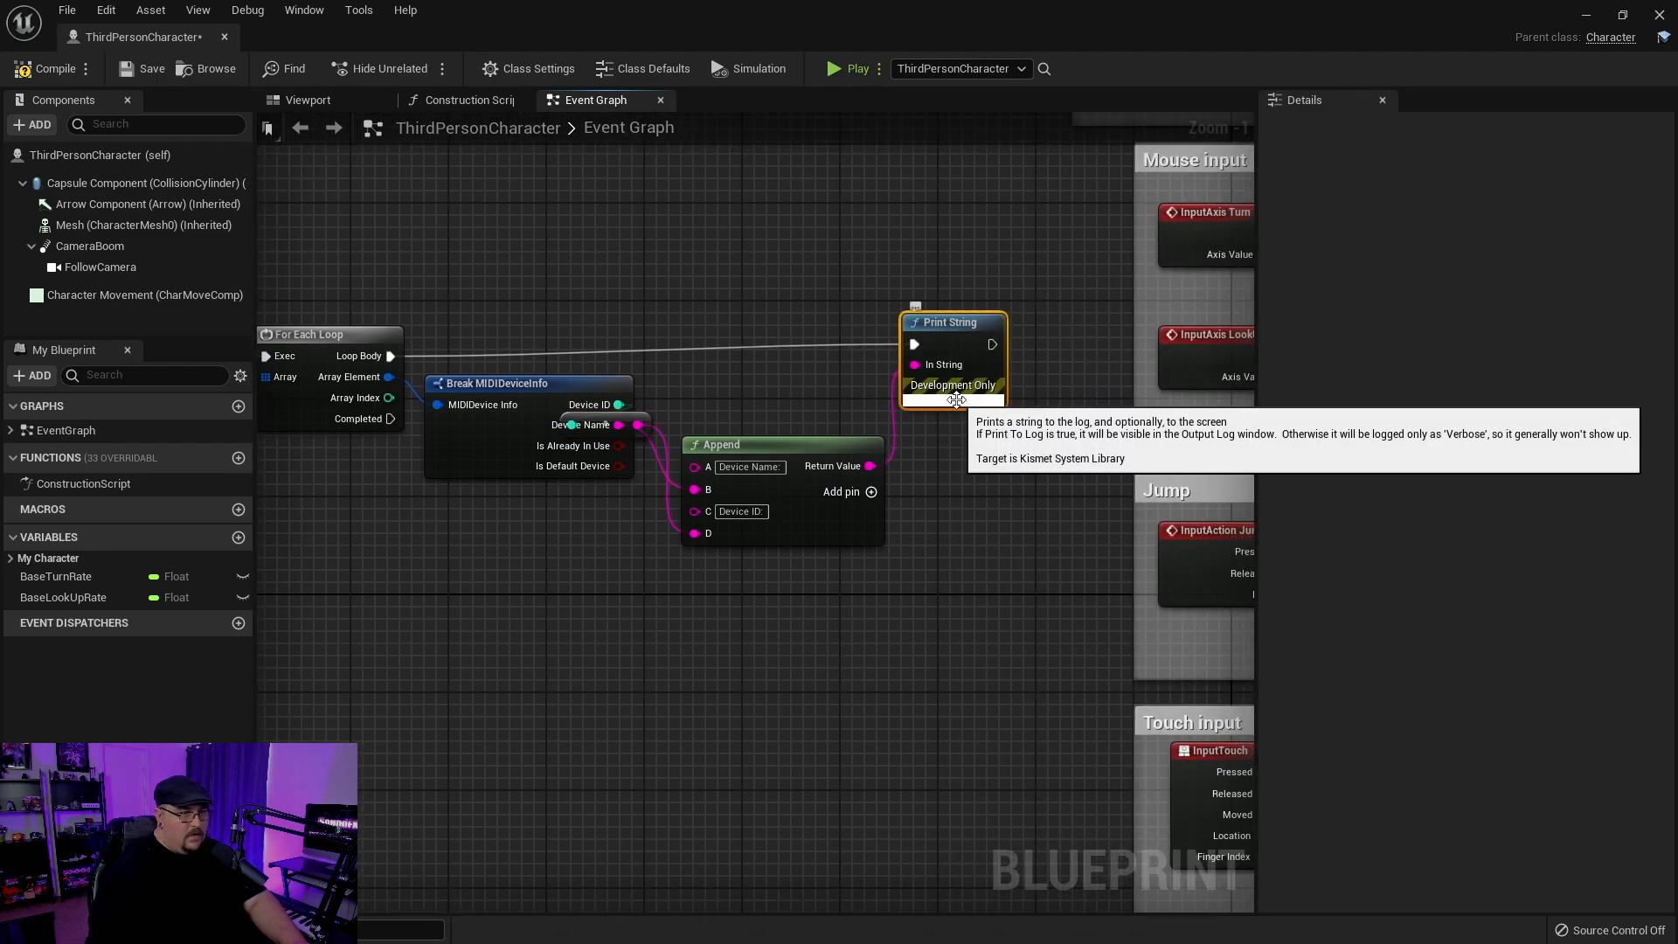
click(973, 477)
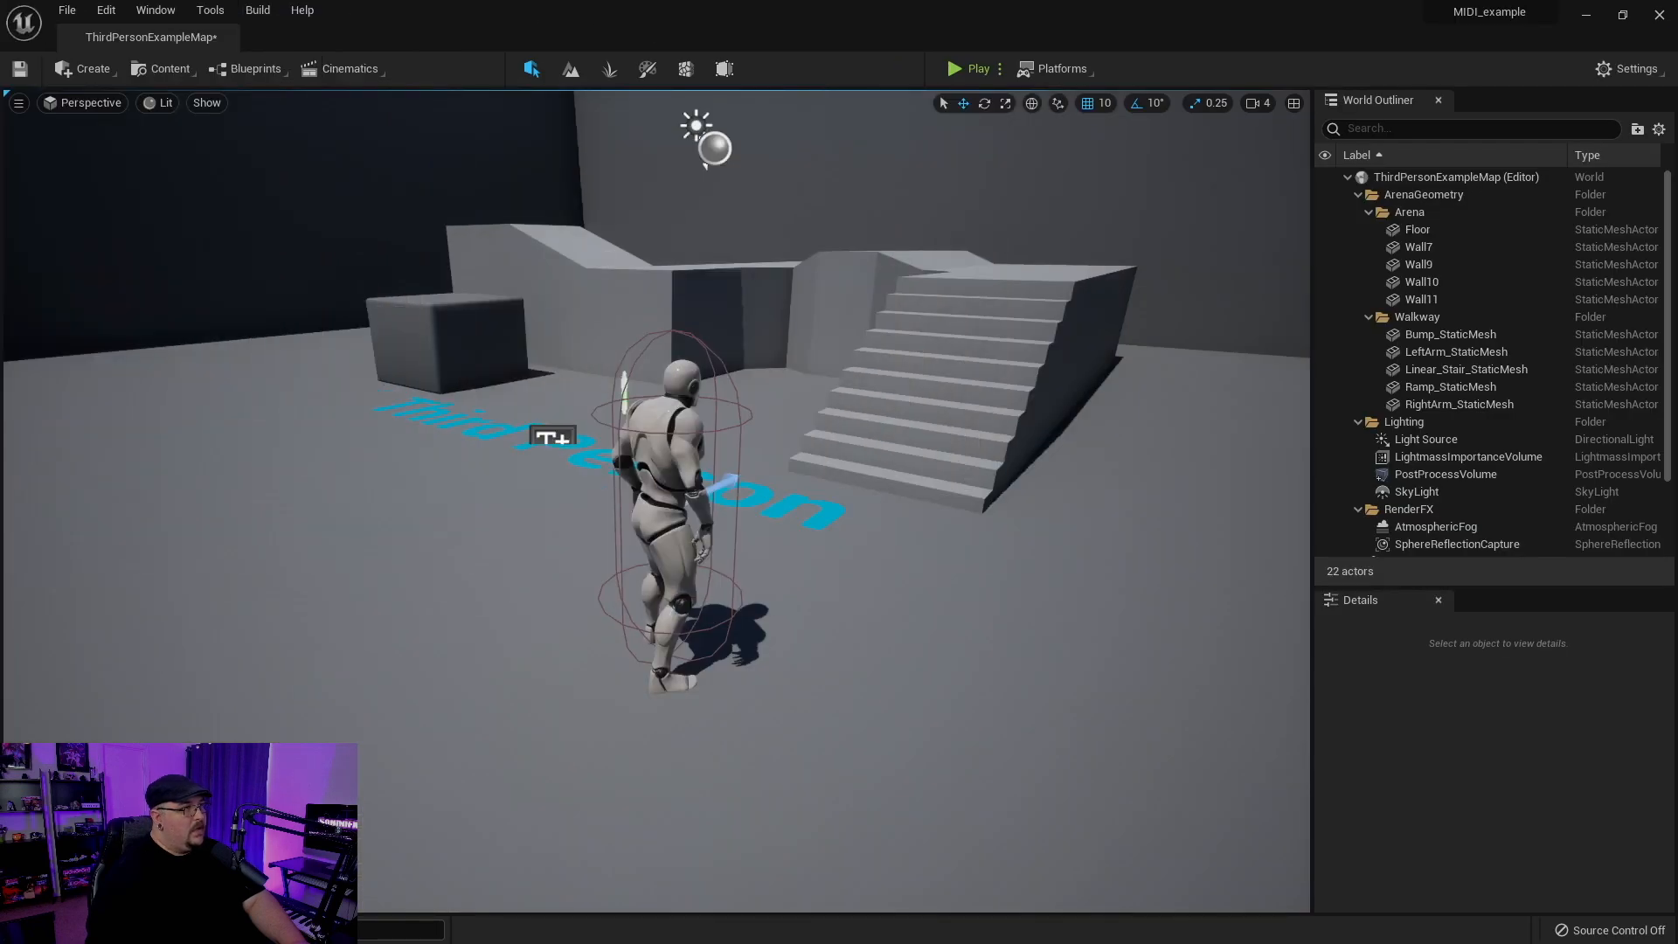
mouse_move(972, 69)
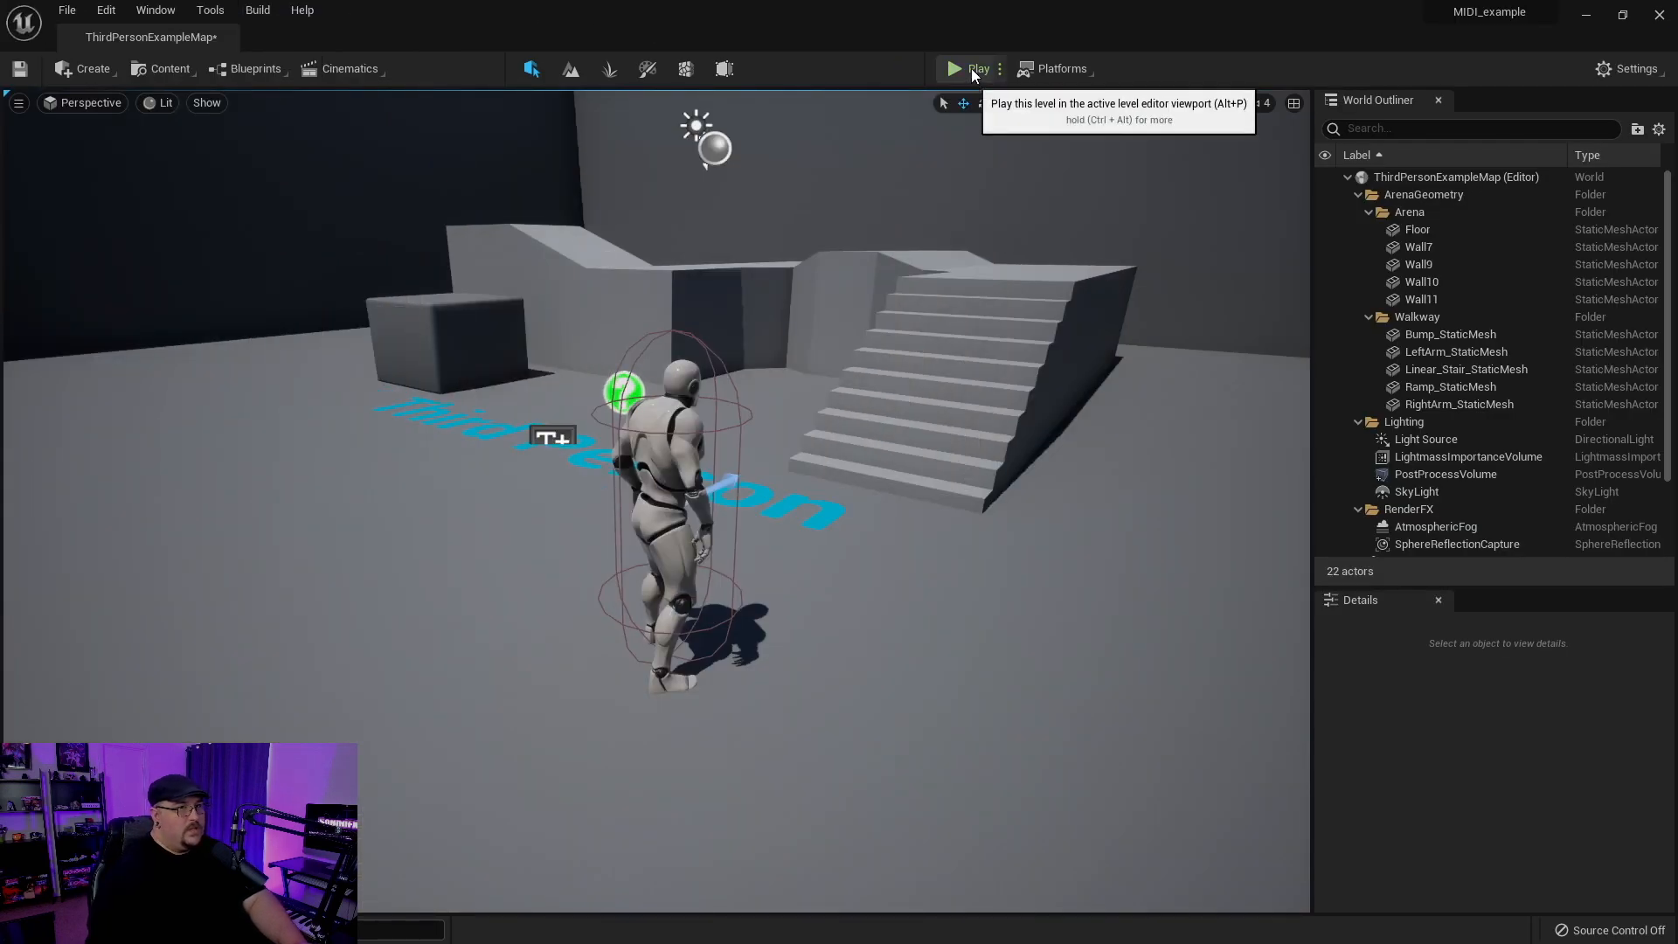
- Play the level to check the printed device names and IDs, then stop
click(952, 69)
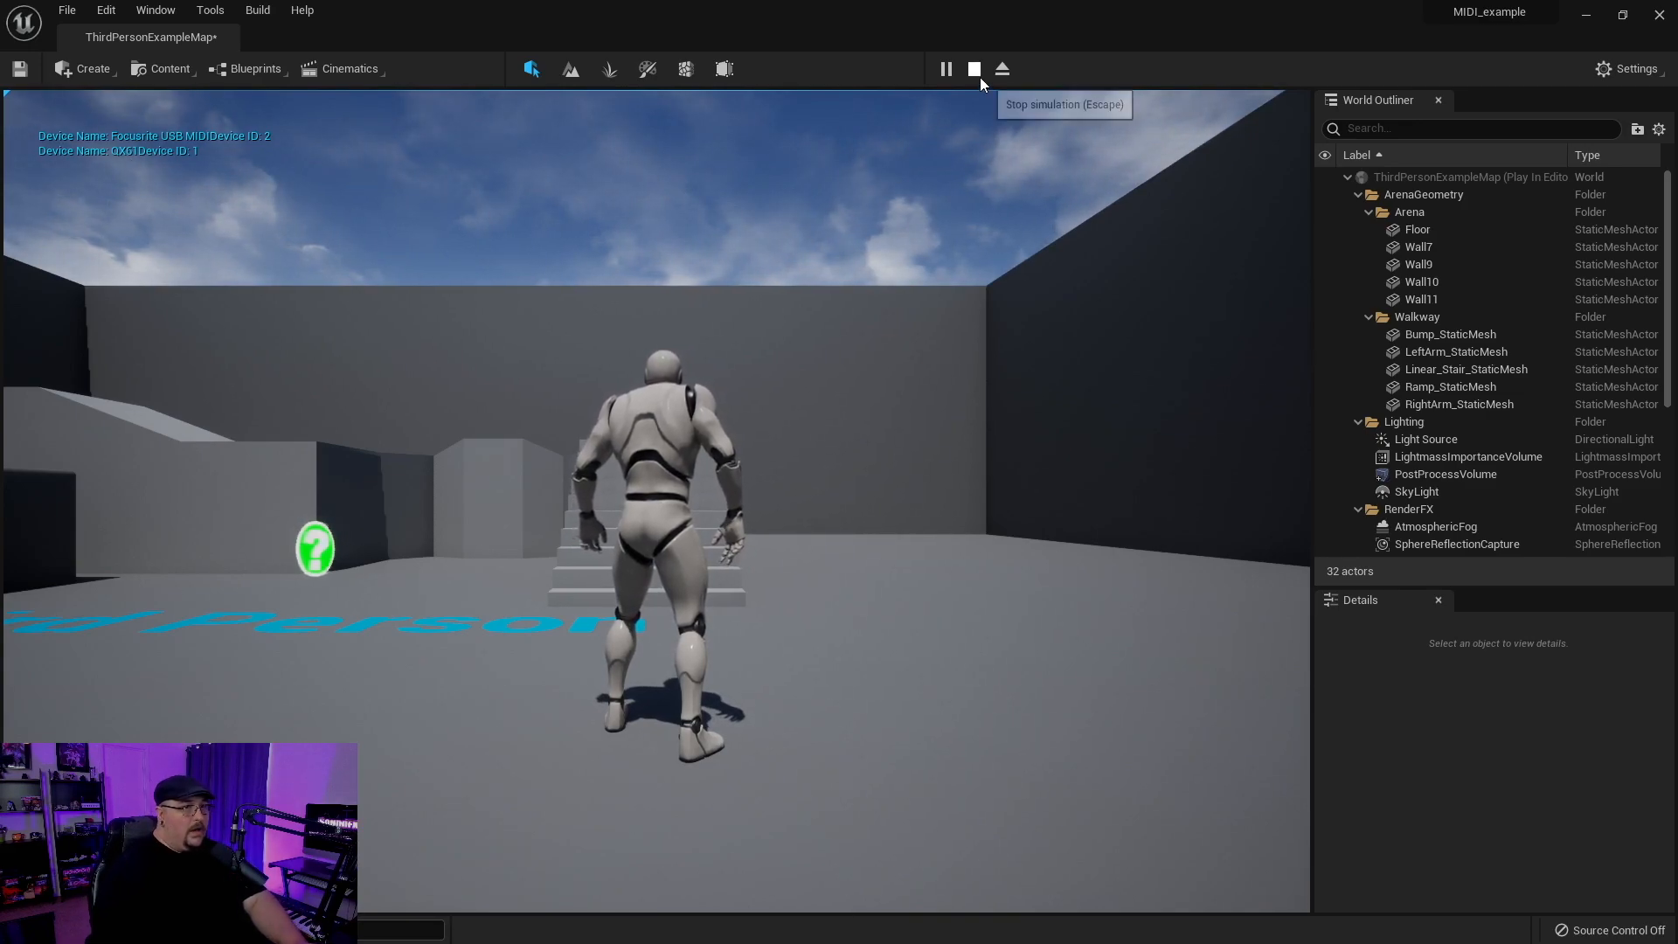
click(972, 68)
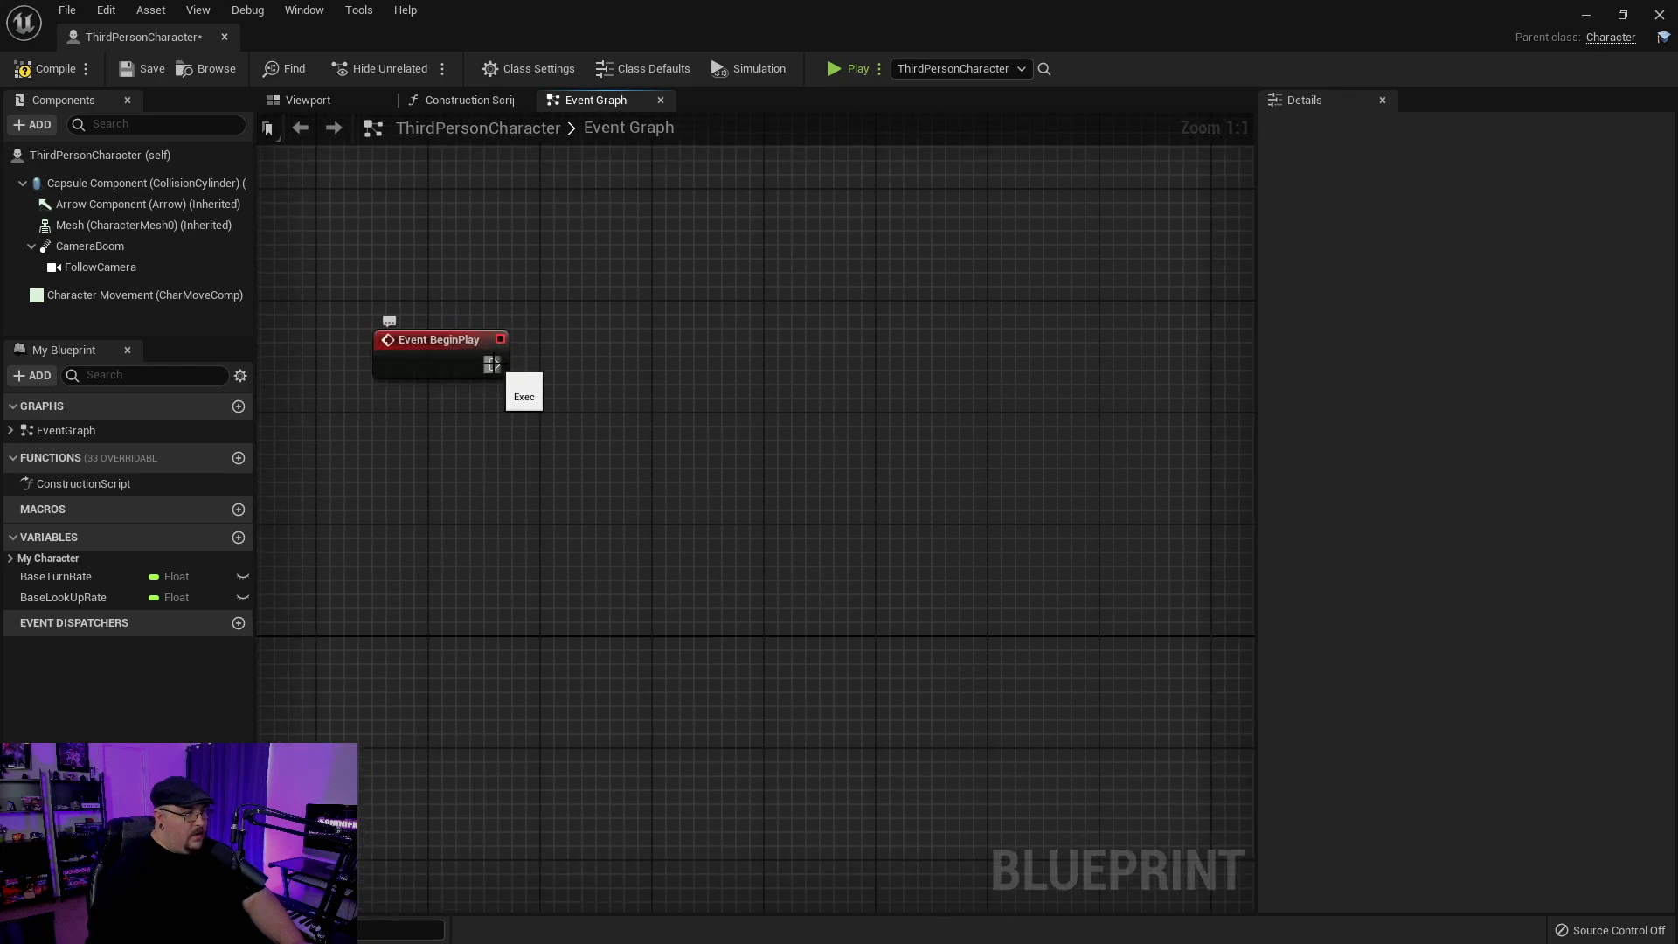
- Add Create MIDIDevice Input Controller after BeginPlay with Device ID 1
drag(498, 363, 642, 369)
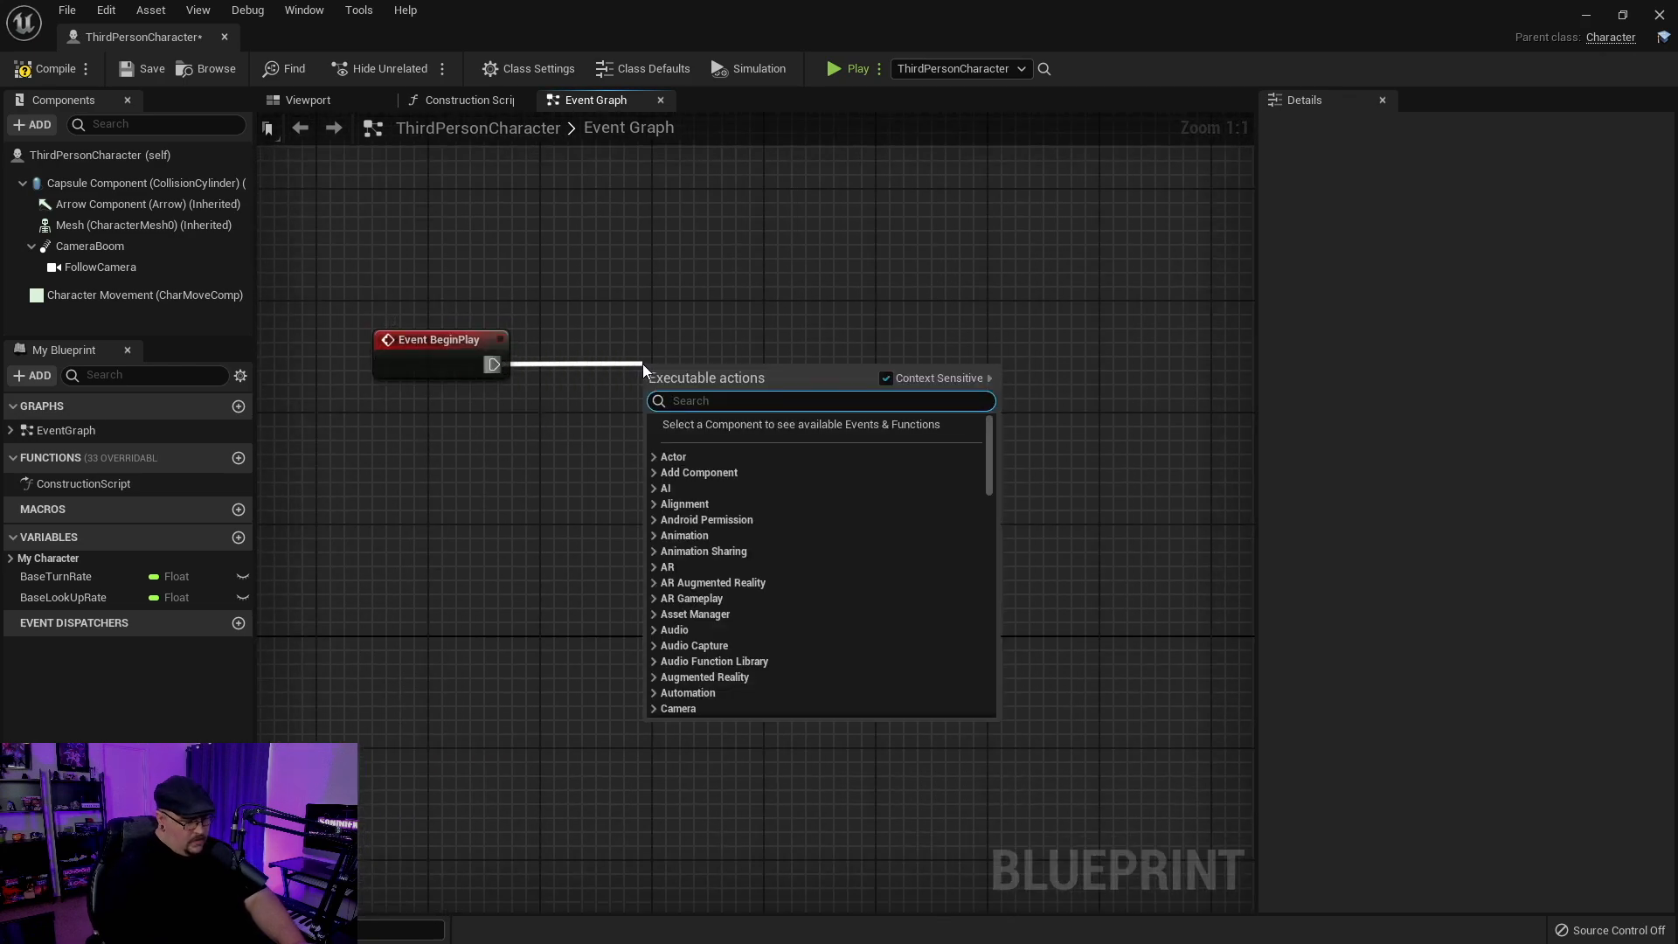
text(create)
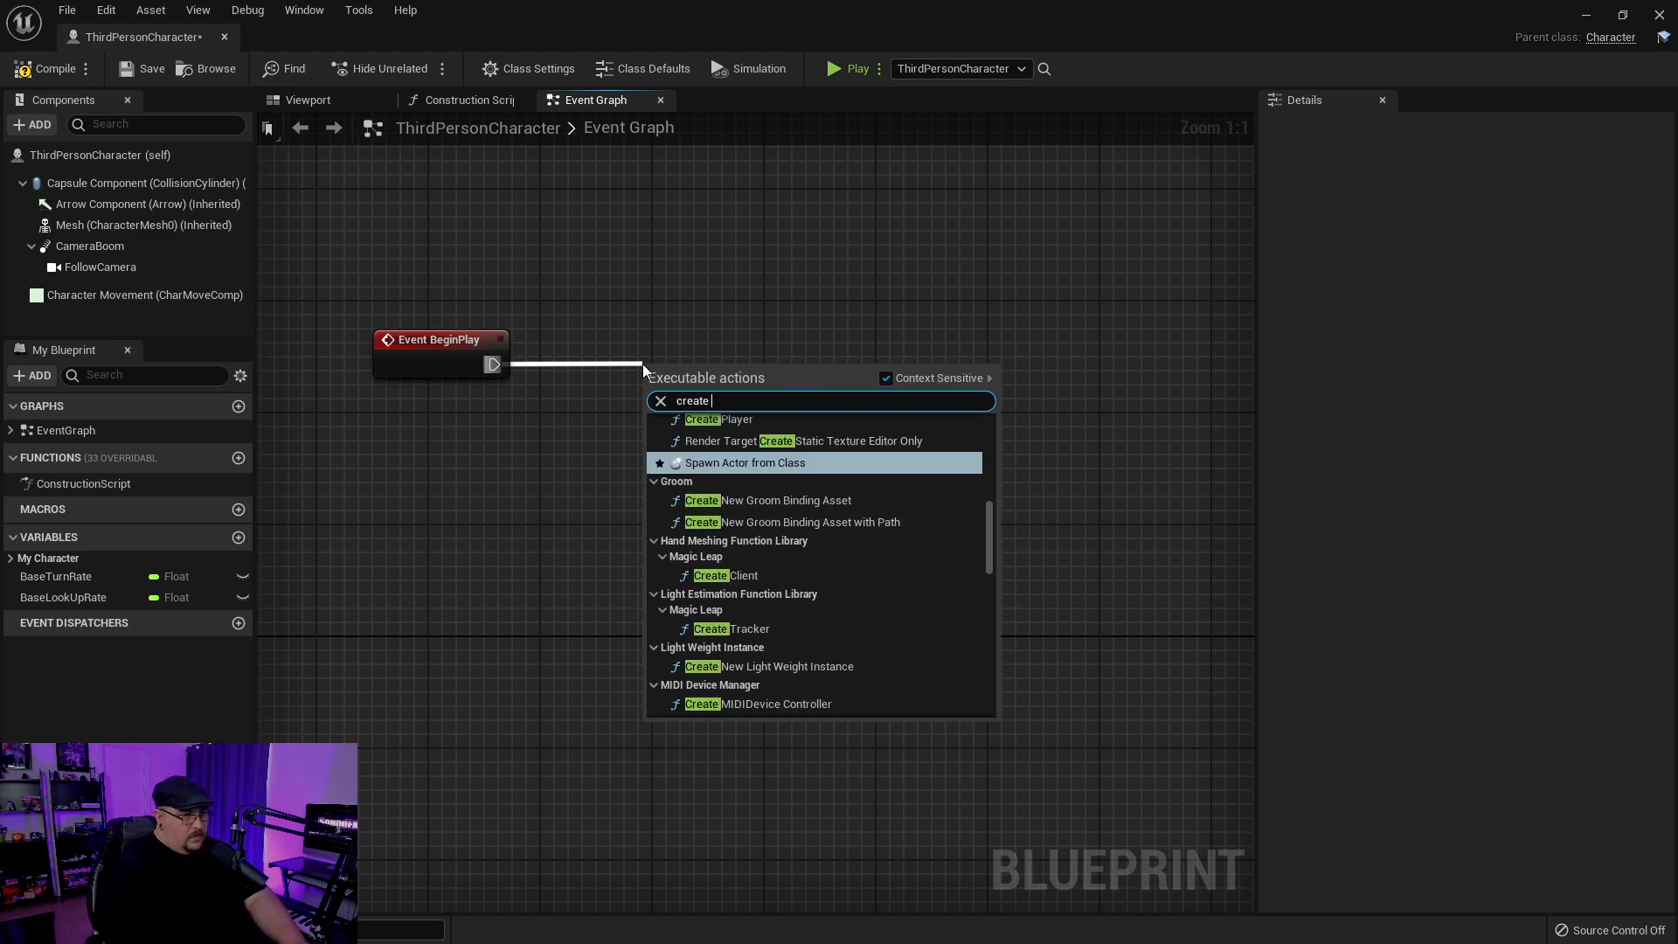
text(midi)
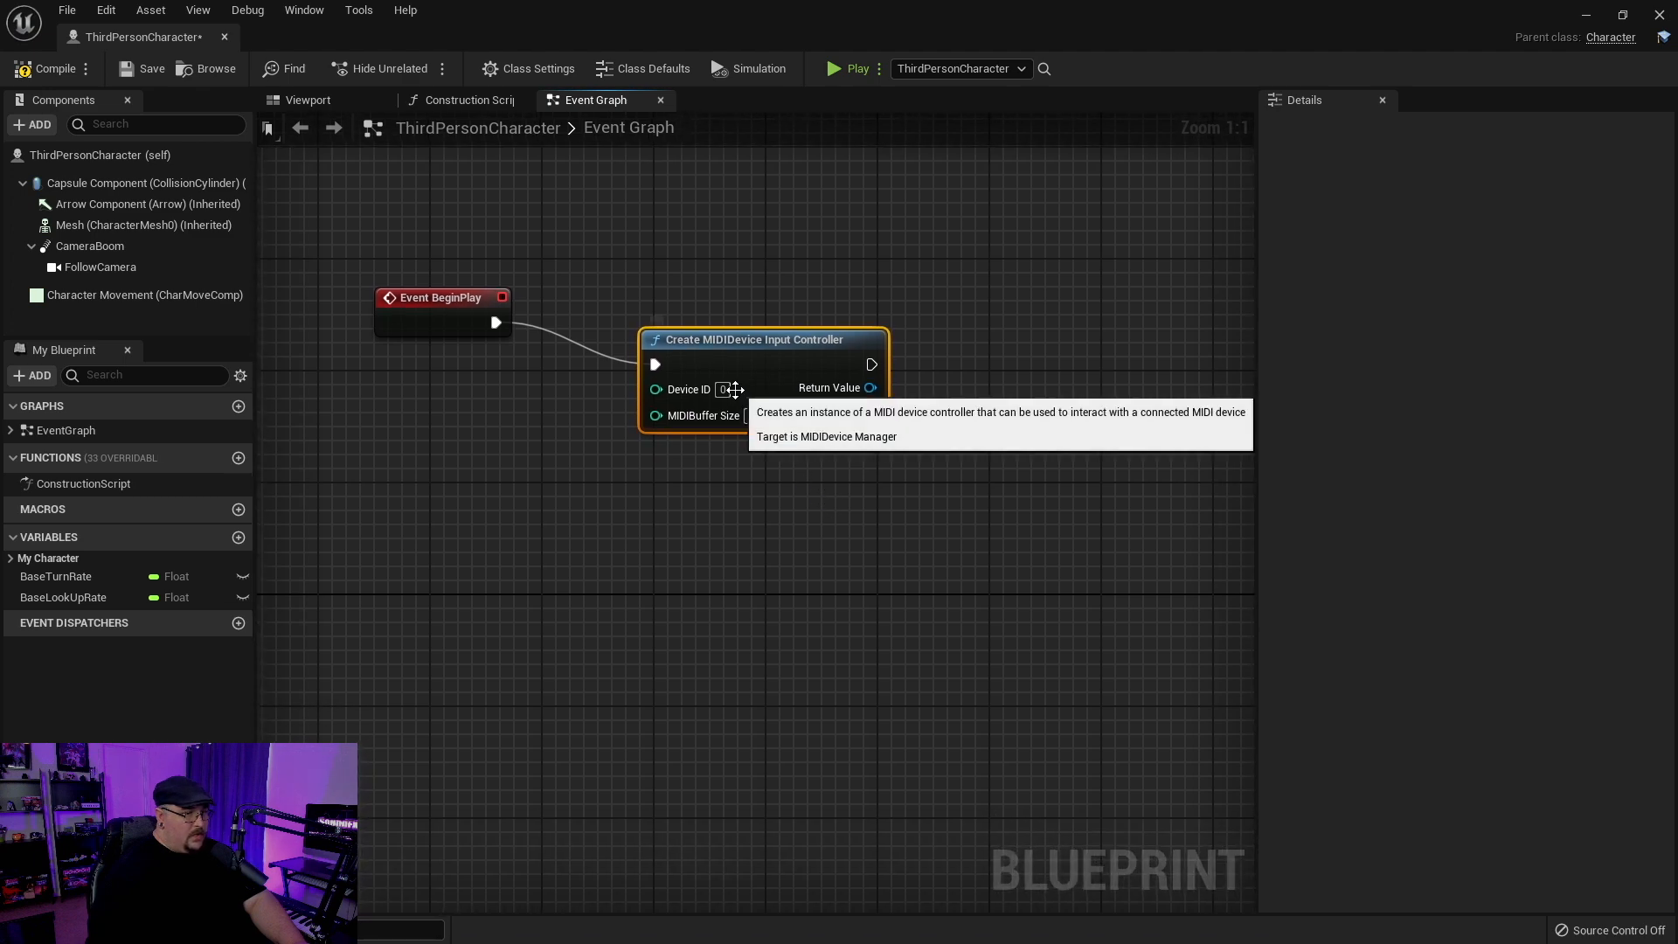
mouse_move(731, 594)
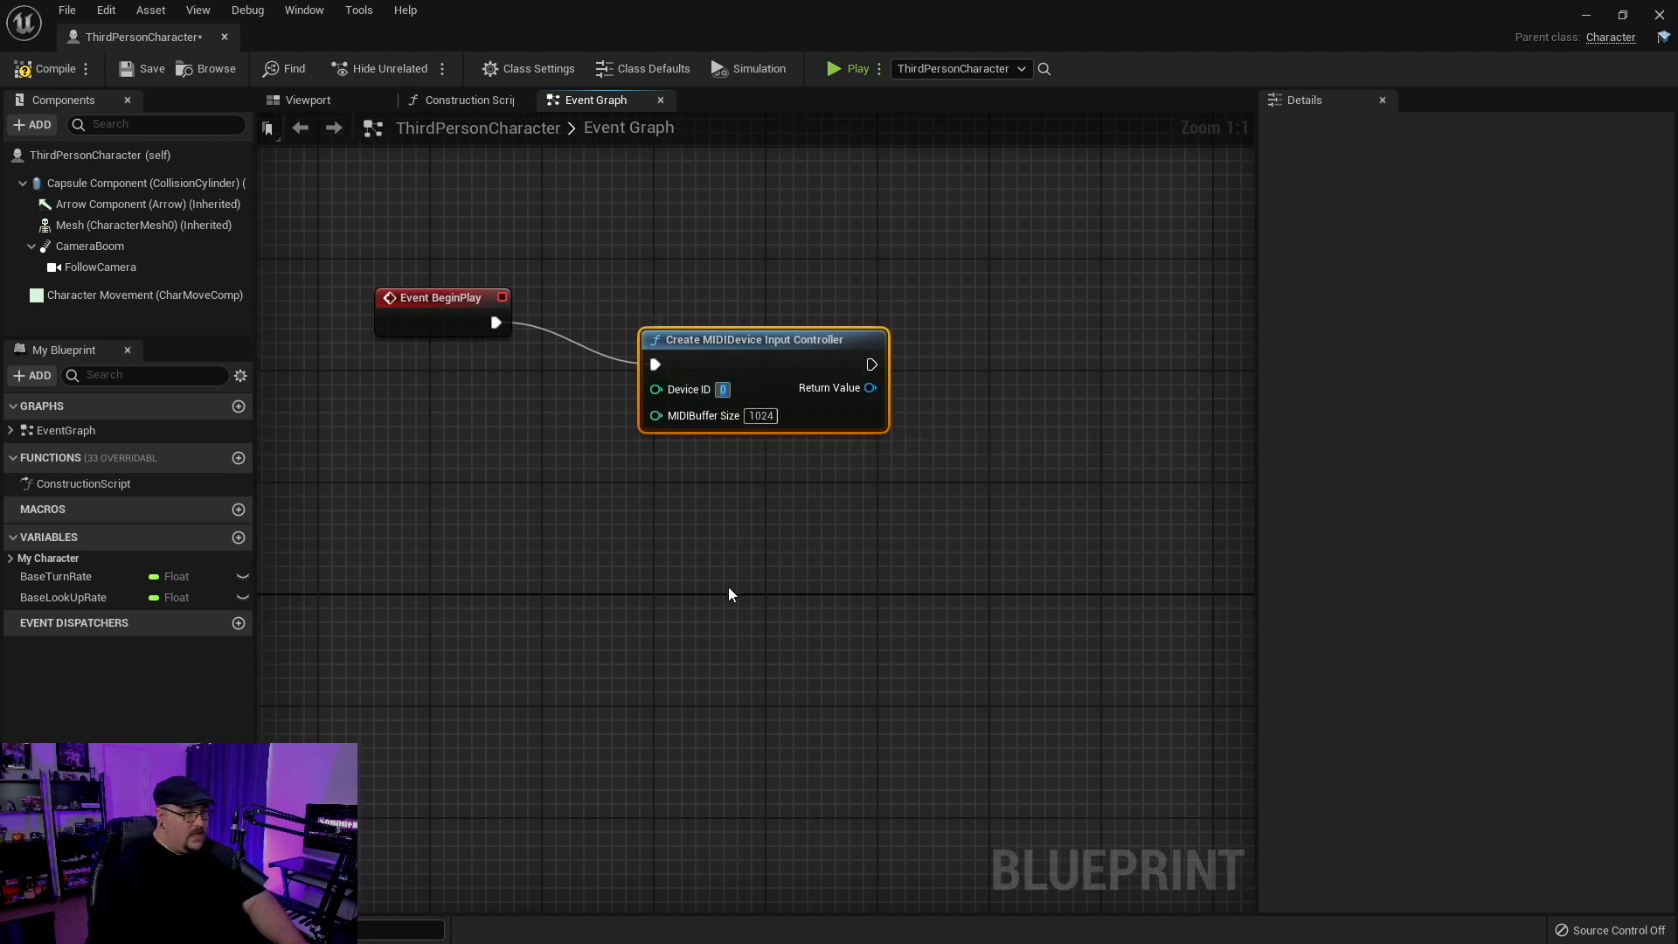
click(721, 388)
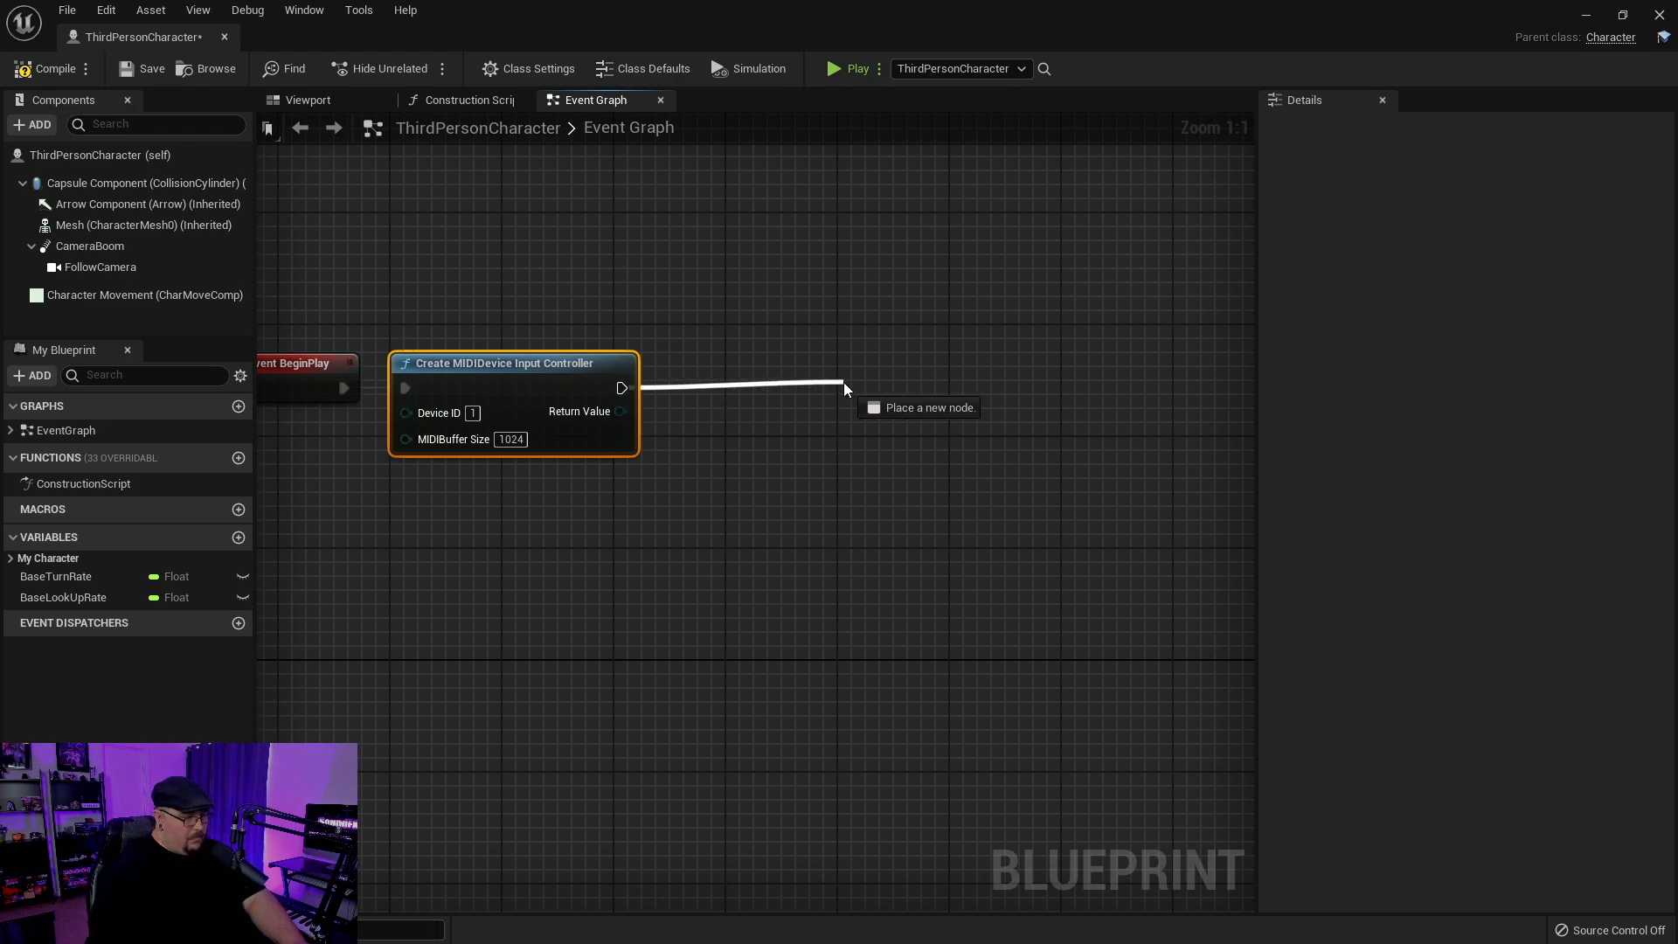
- Add Bind Event to On MIDINote On and attach a Create Event node to it
text(bind enb)
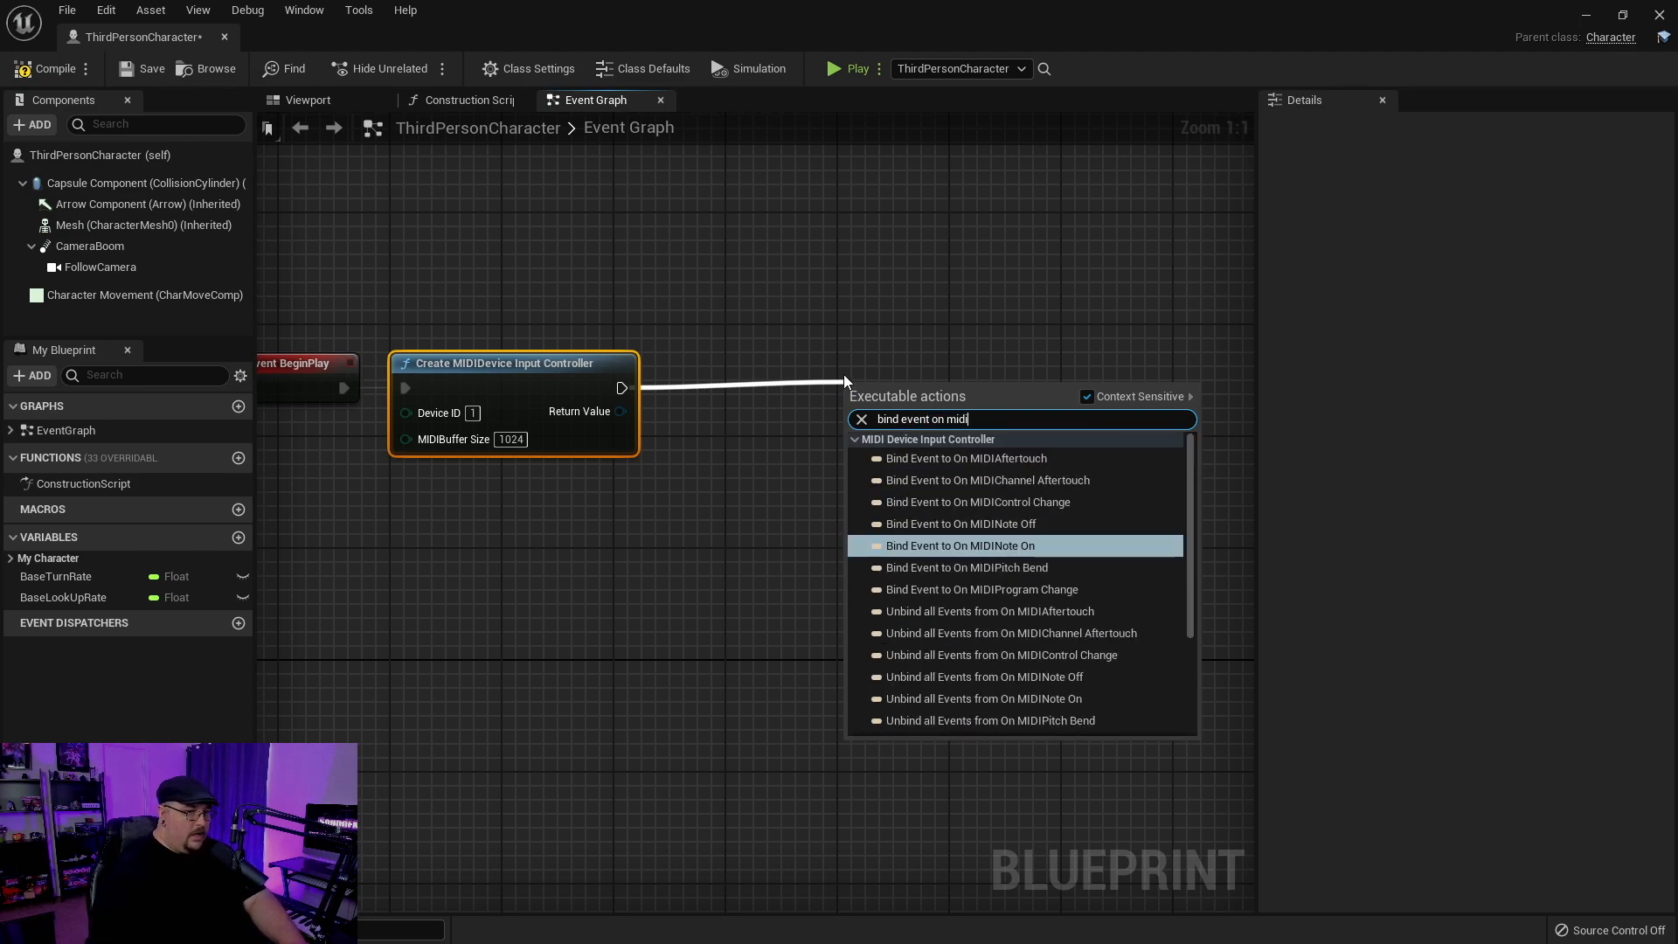
click(961, 545)
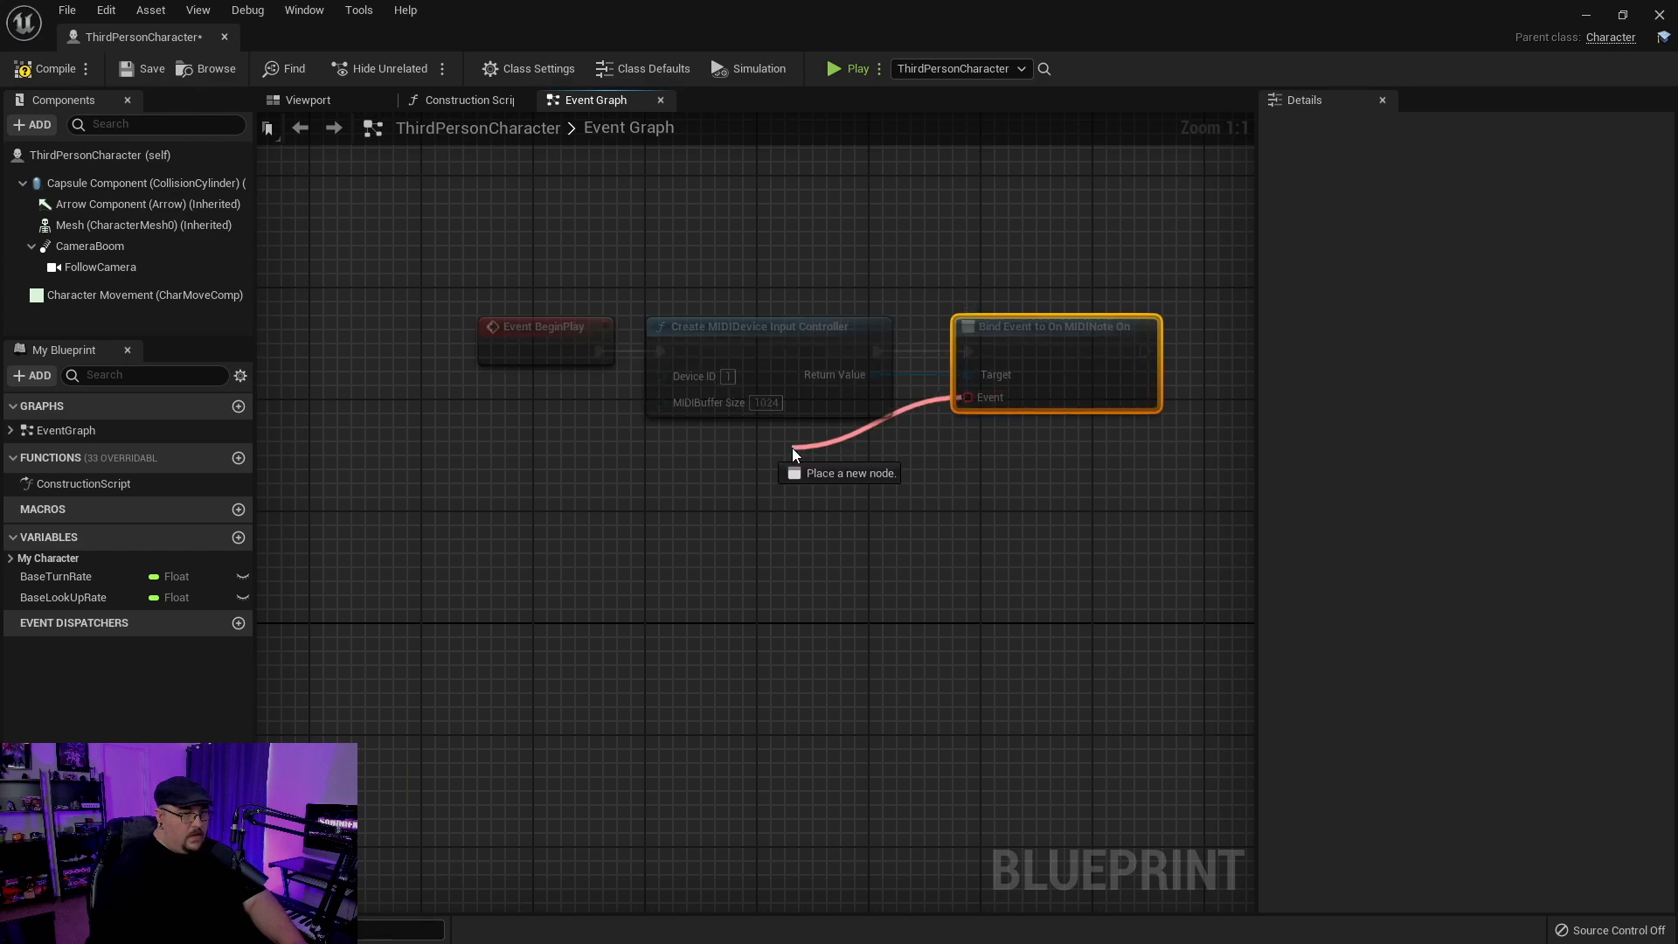
text(crea)
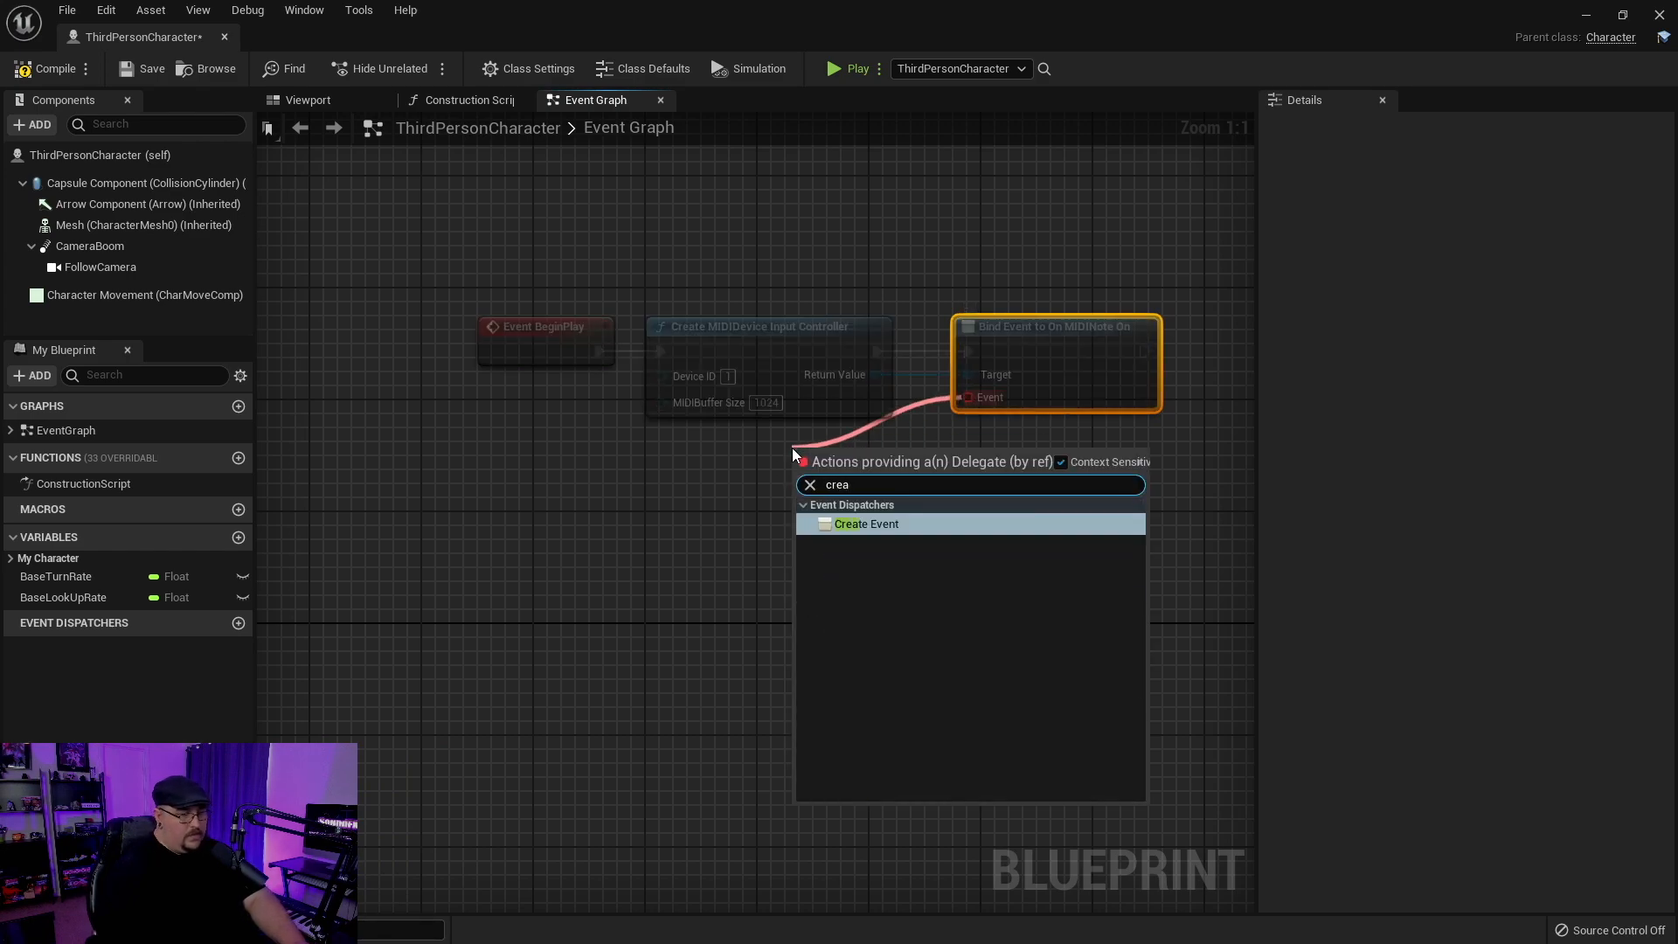
click(865, 523)
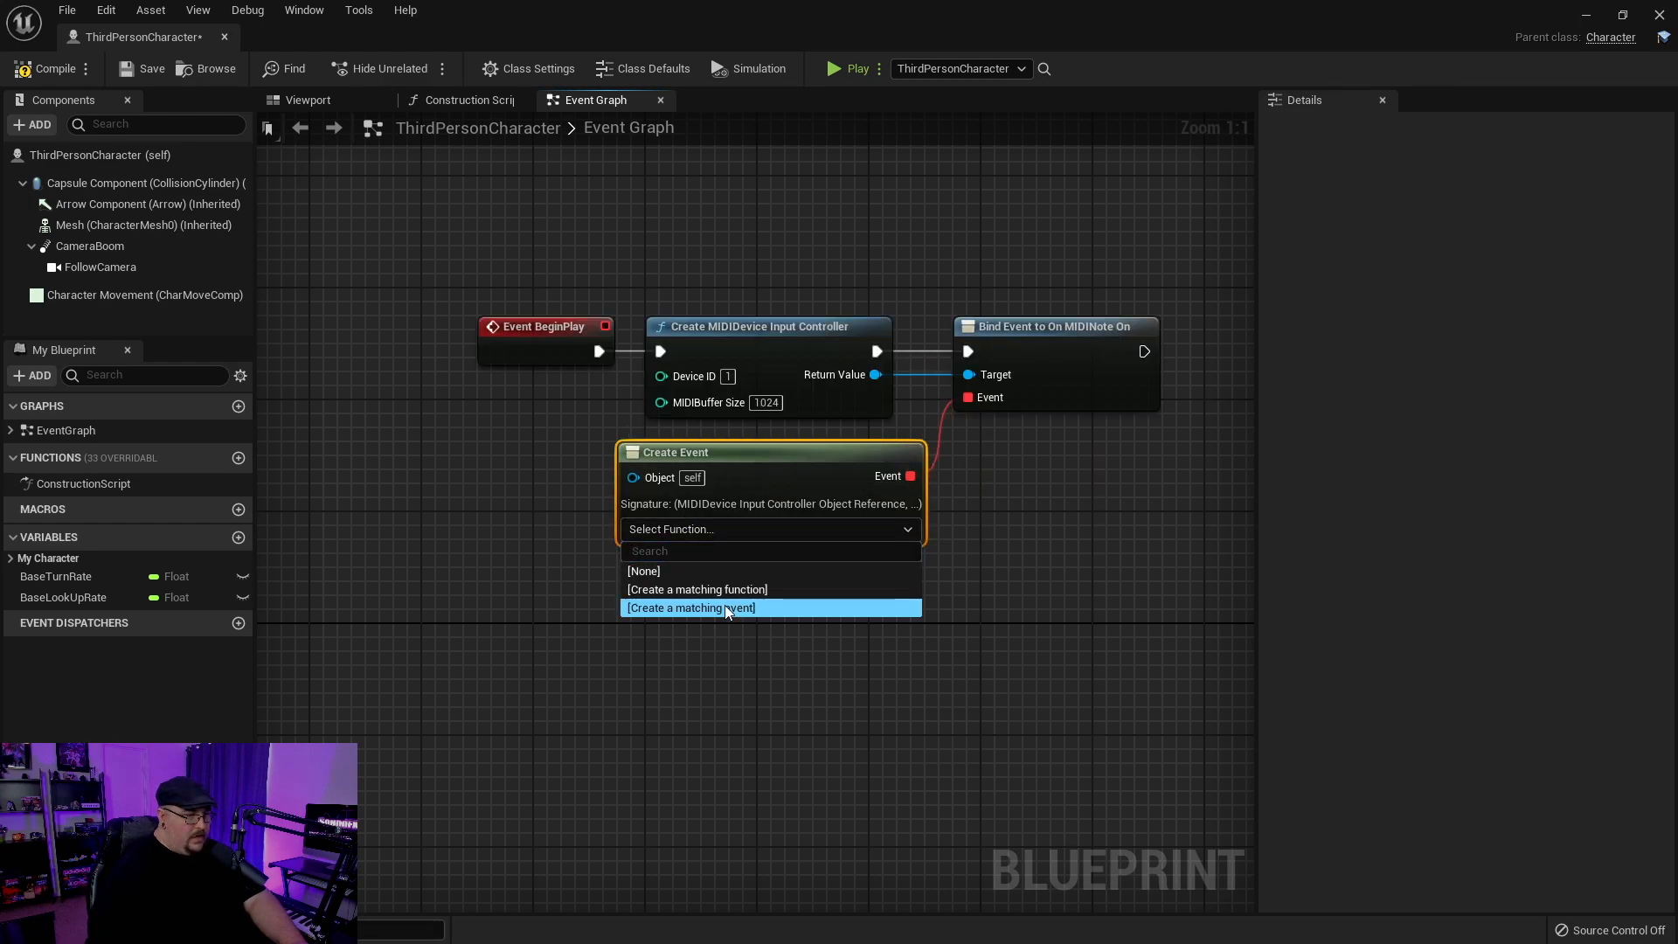
- Generate a matching custom event named MidiNoteOn and select it in Create Event
click(688, 606)
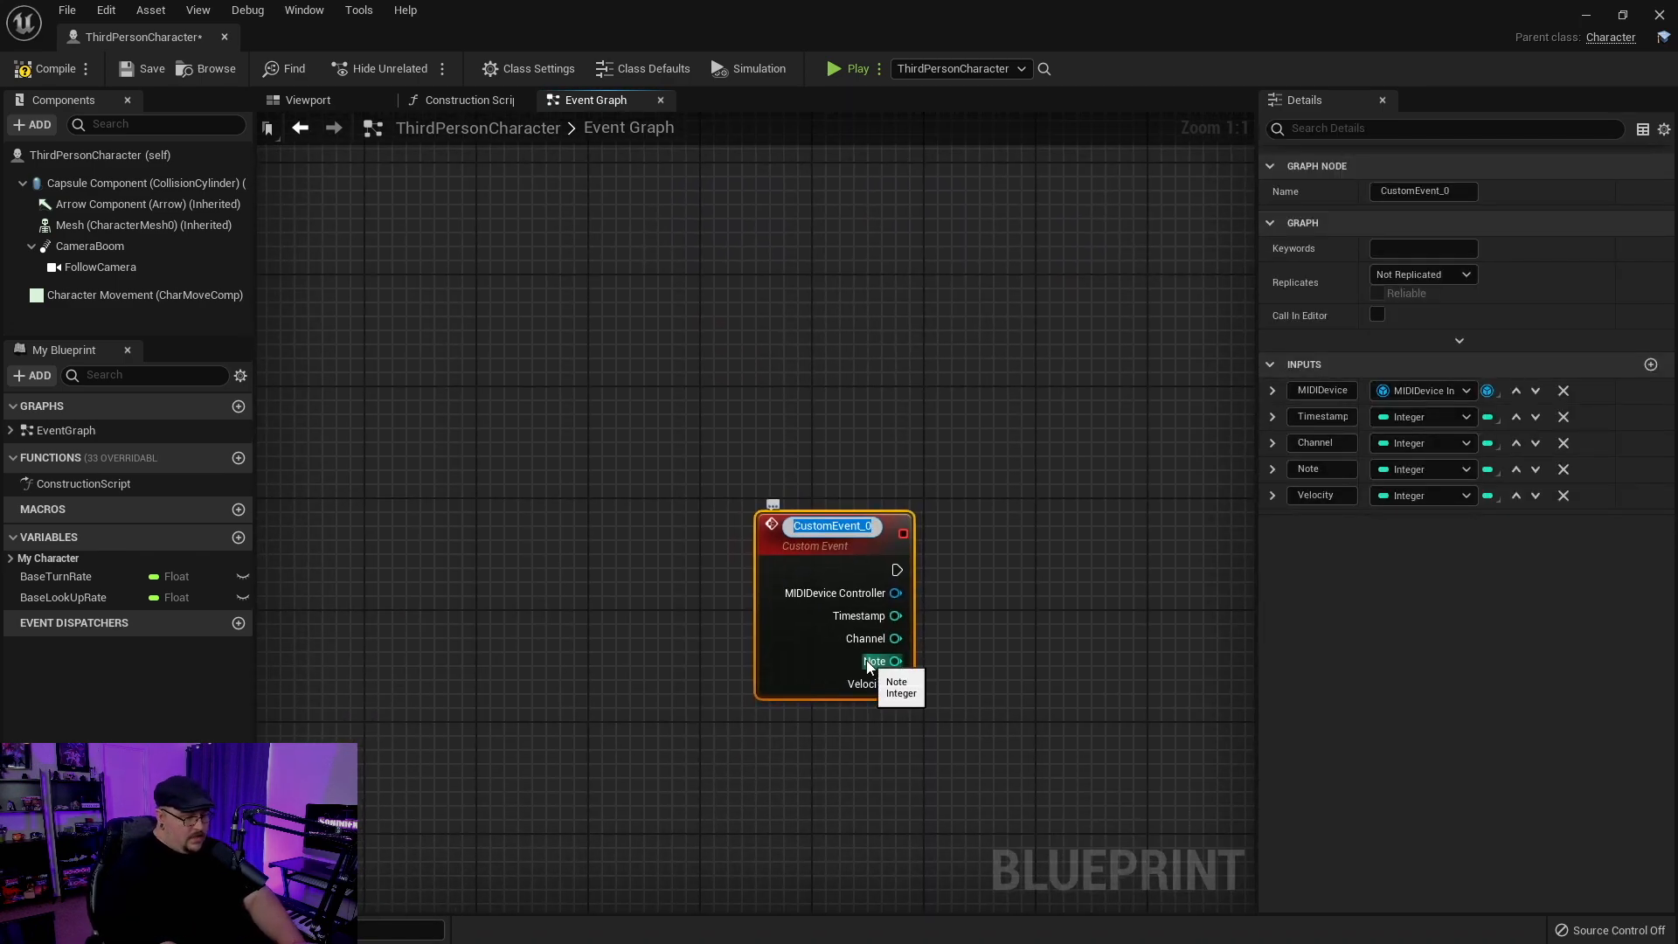
text(MI)
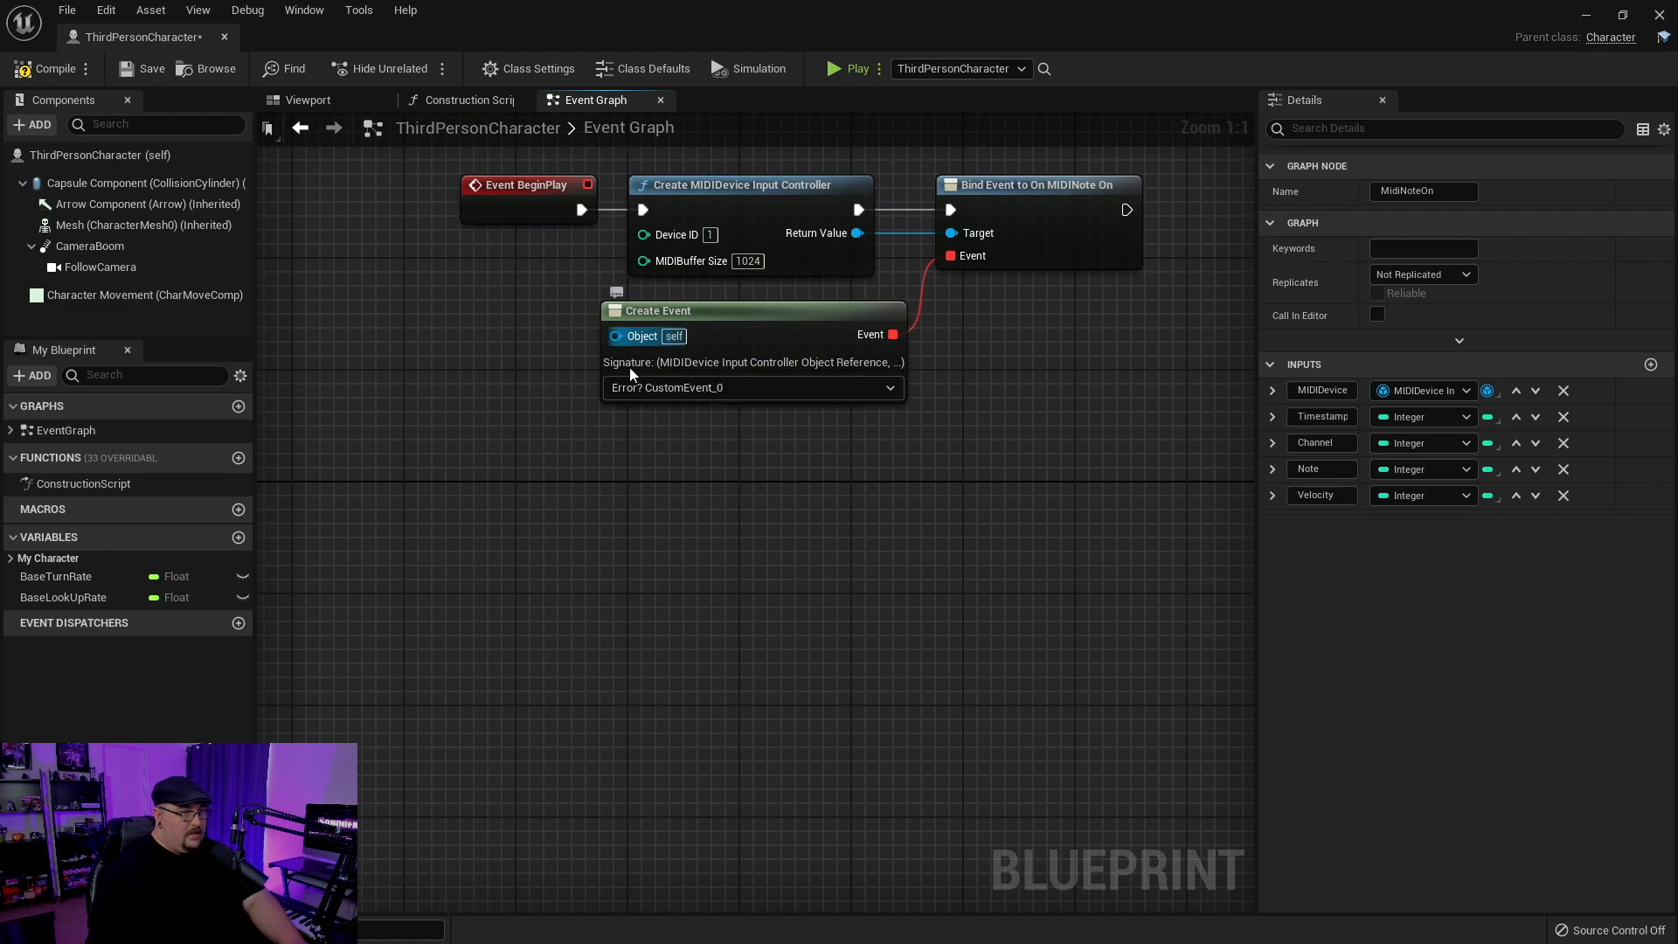
mouse_move(781, 388)
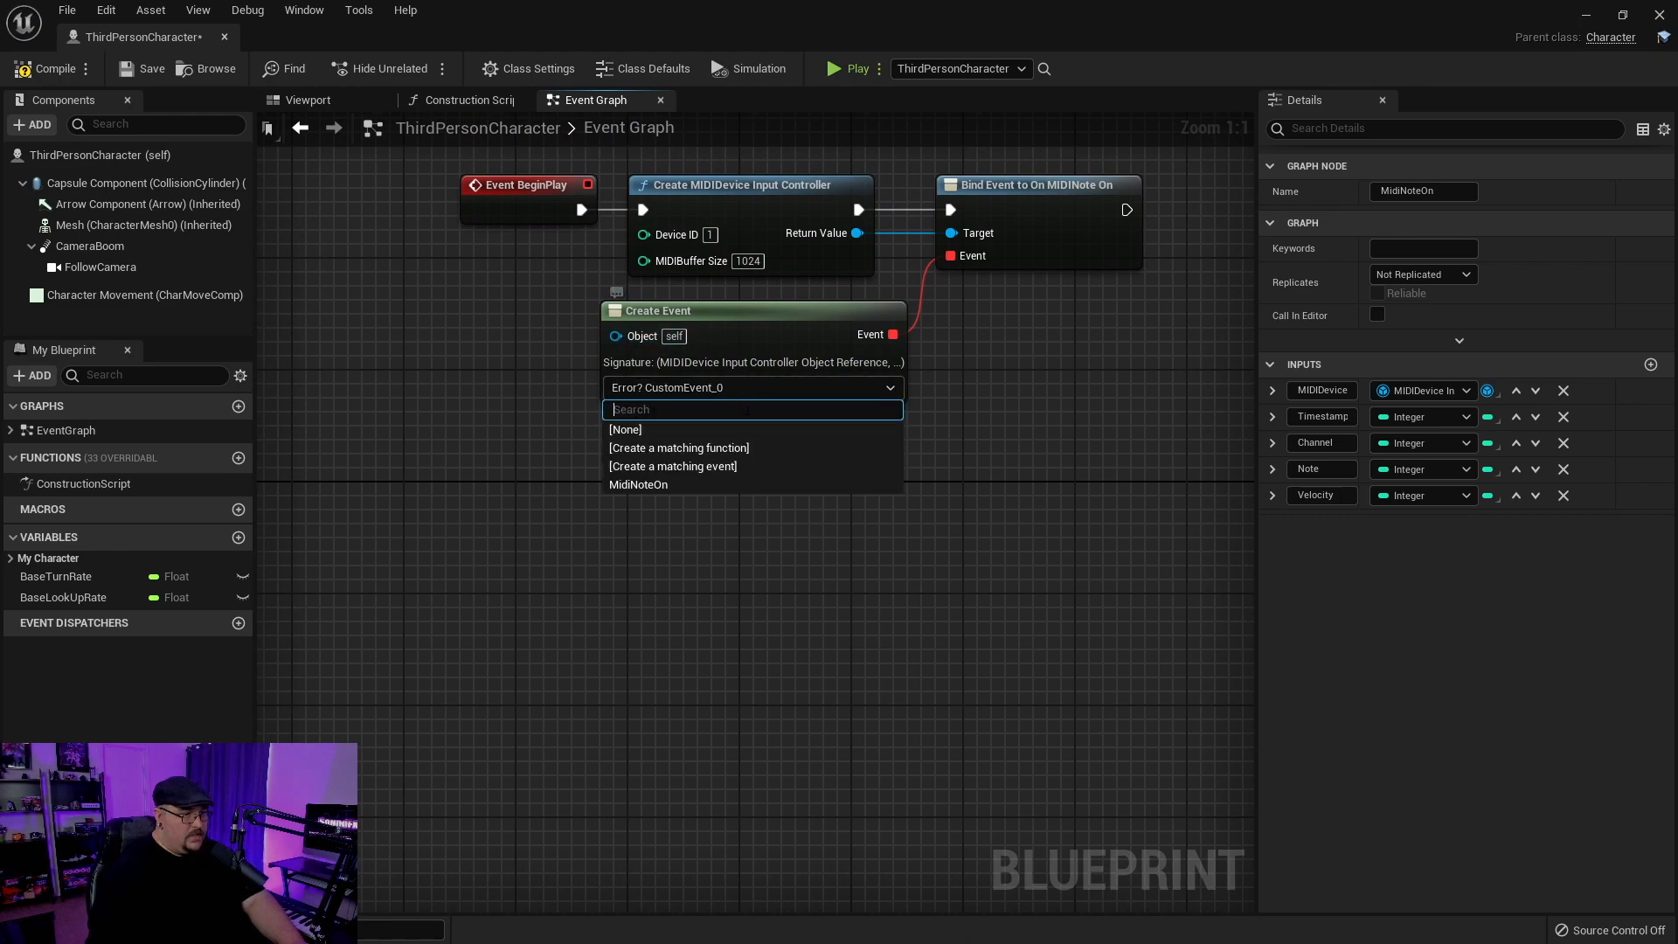
click(638, 484)
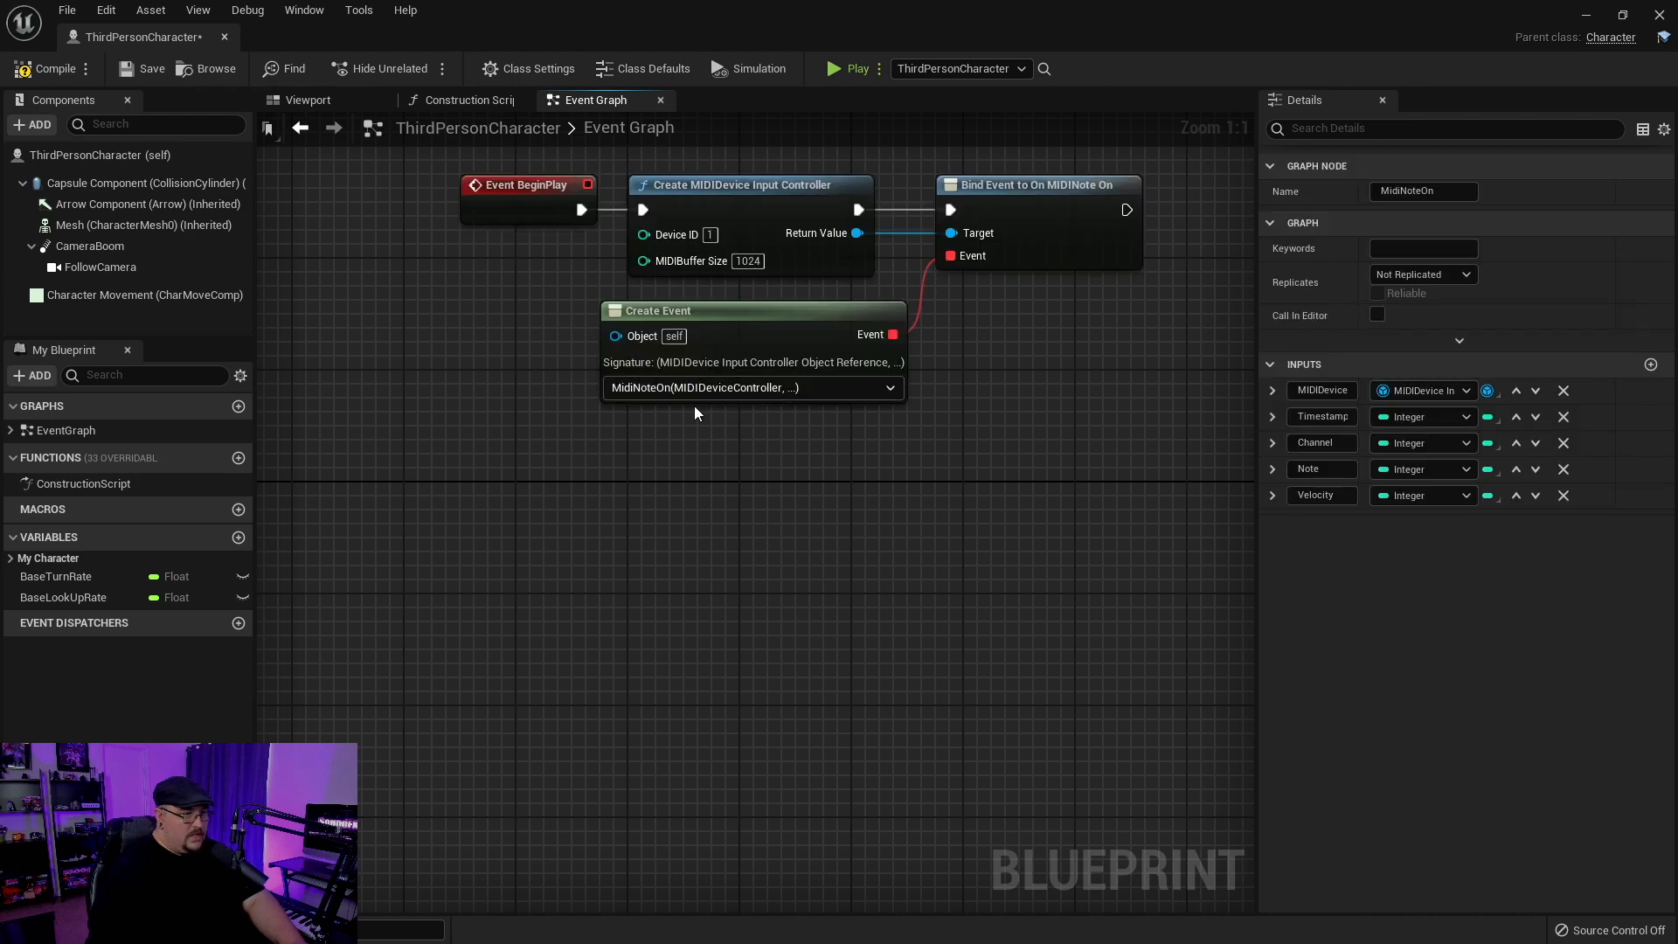
mouse_move(694, 503)
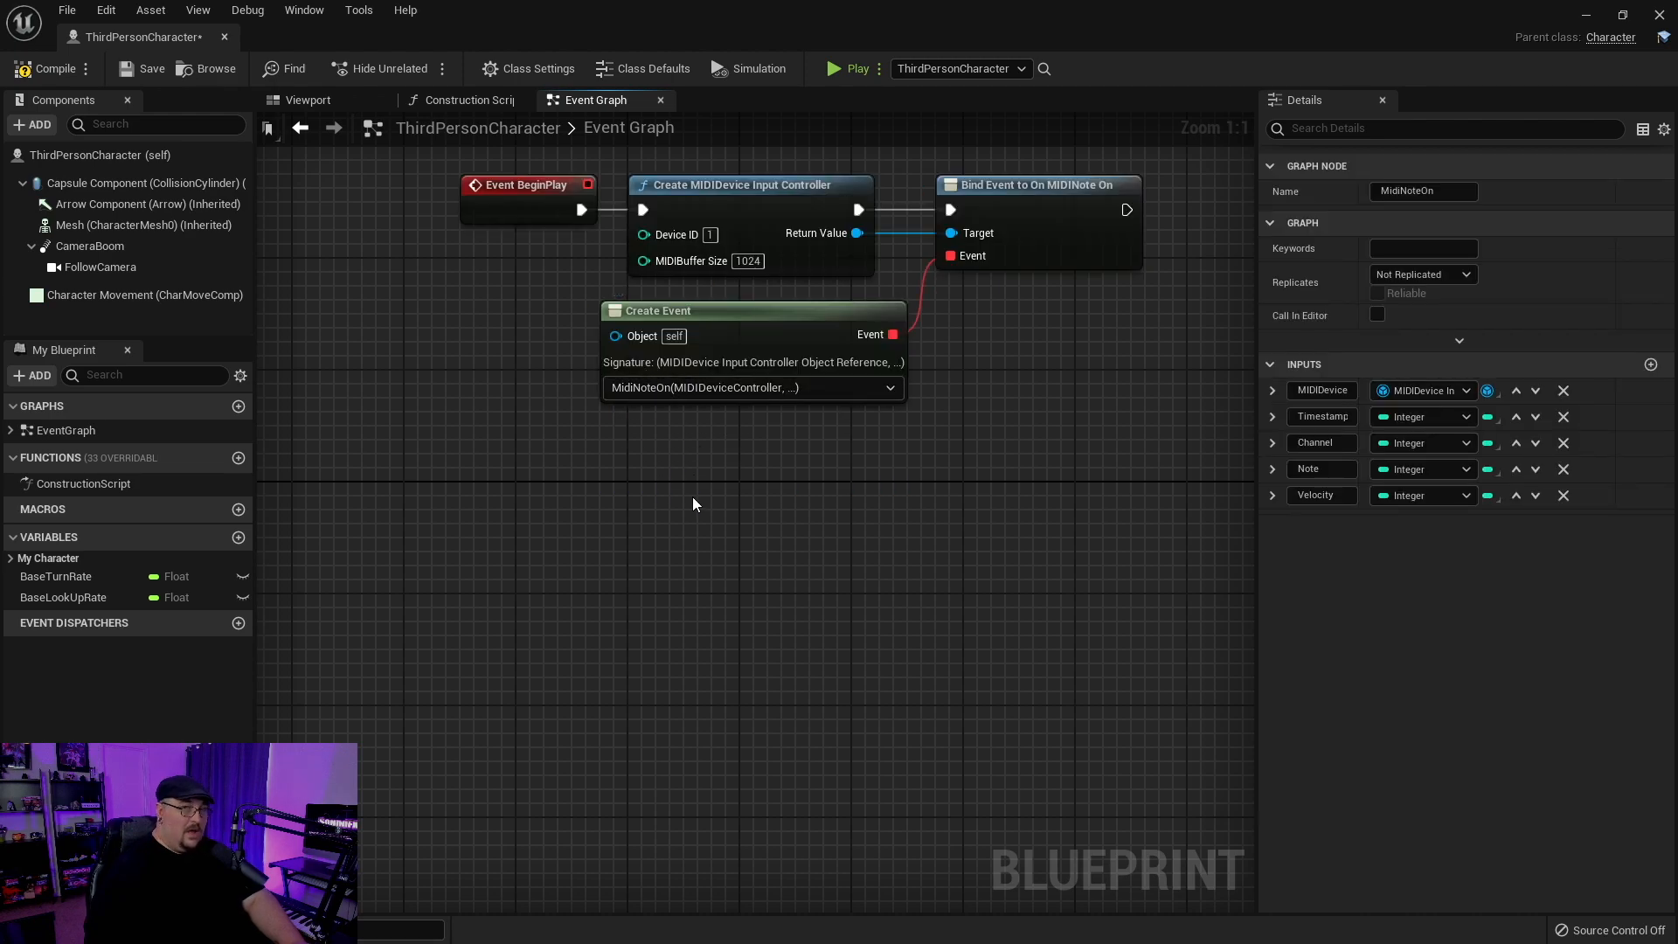
mouse_move(684, 580)
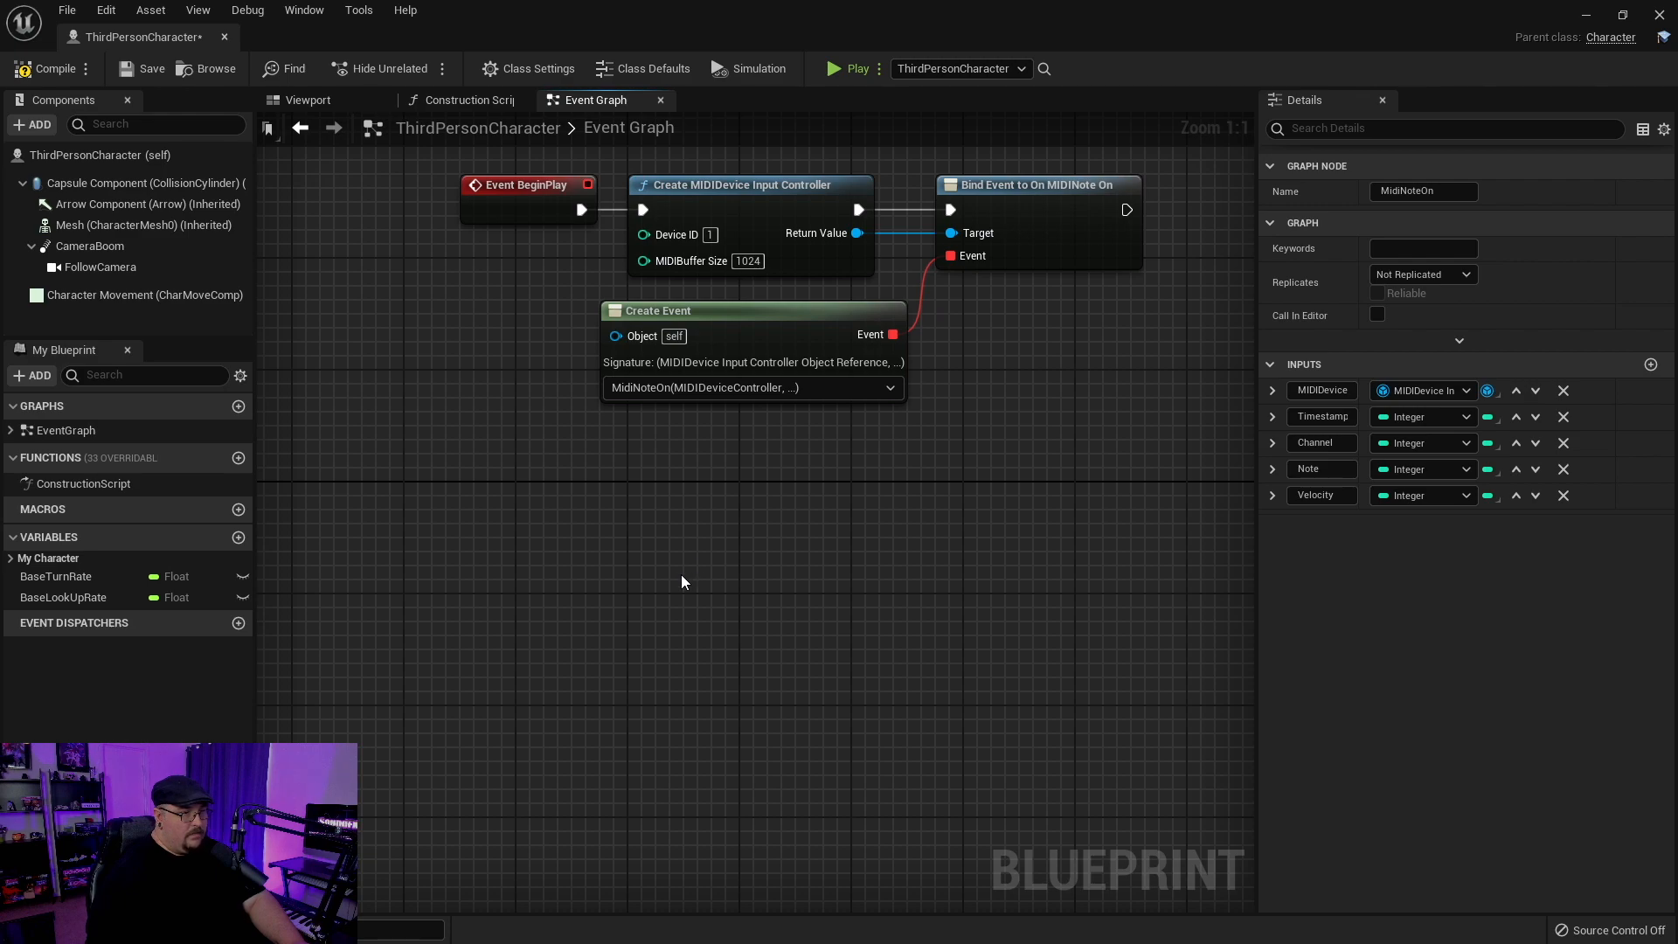
mouse_move(795, 423)
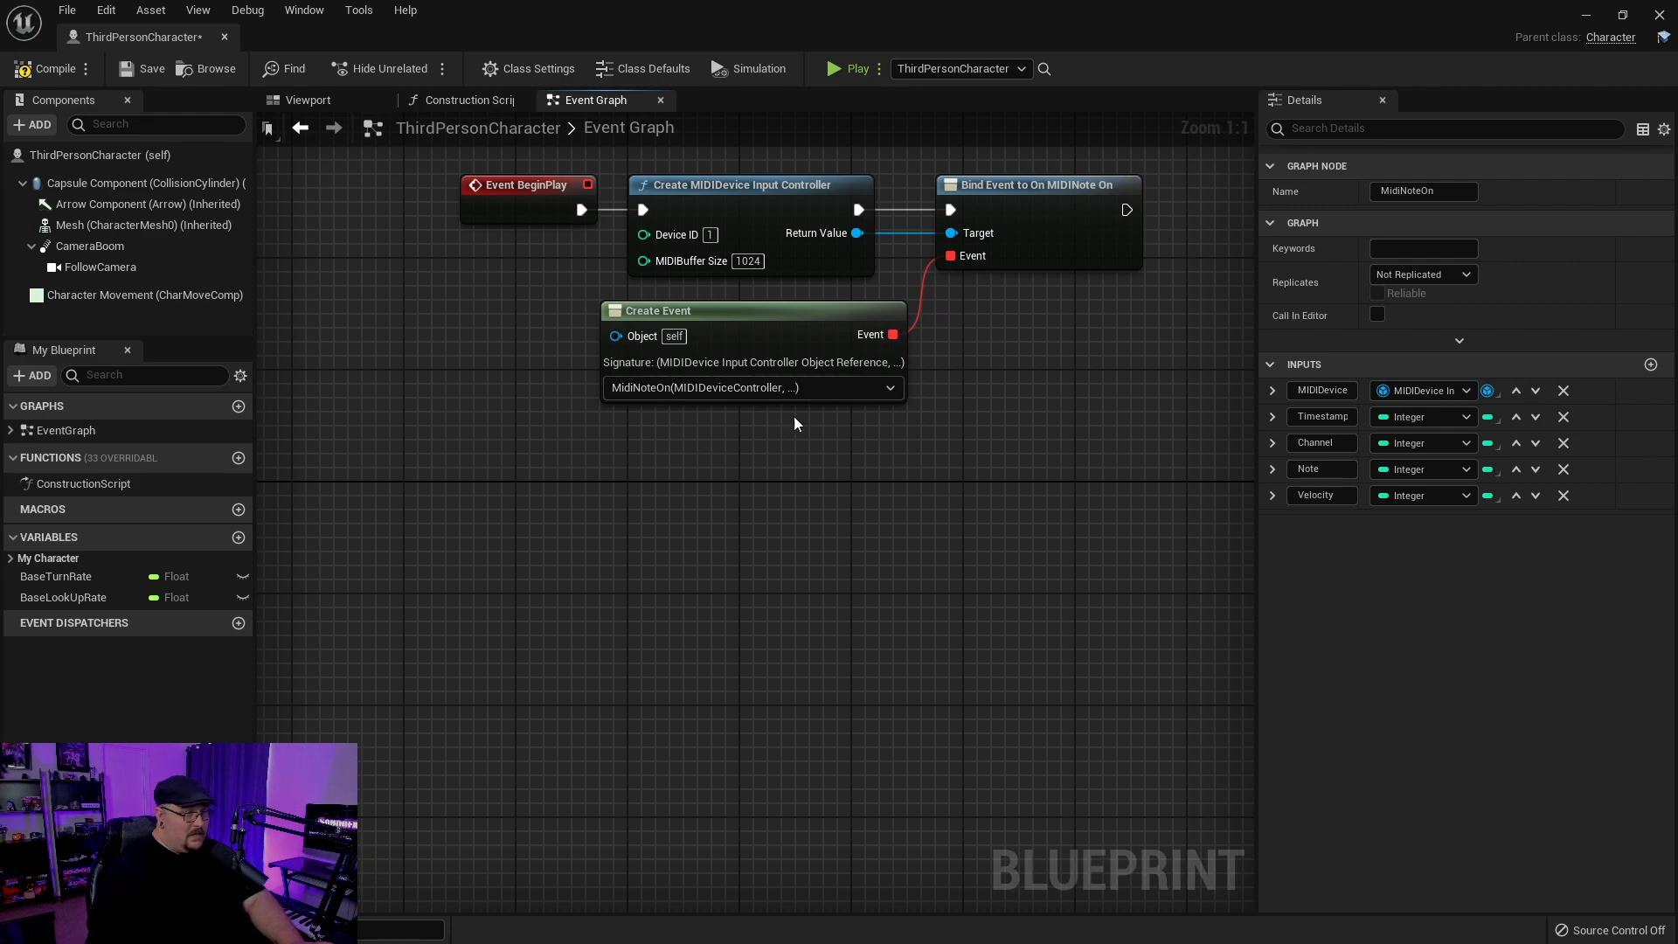
mouse_move(750, 556)
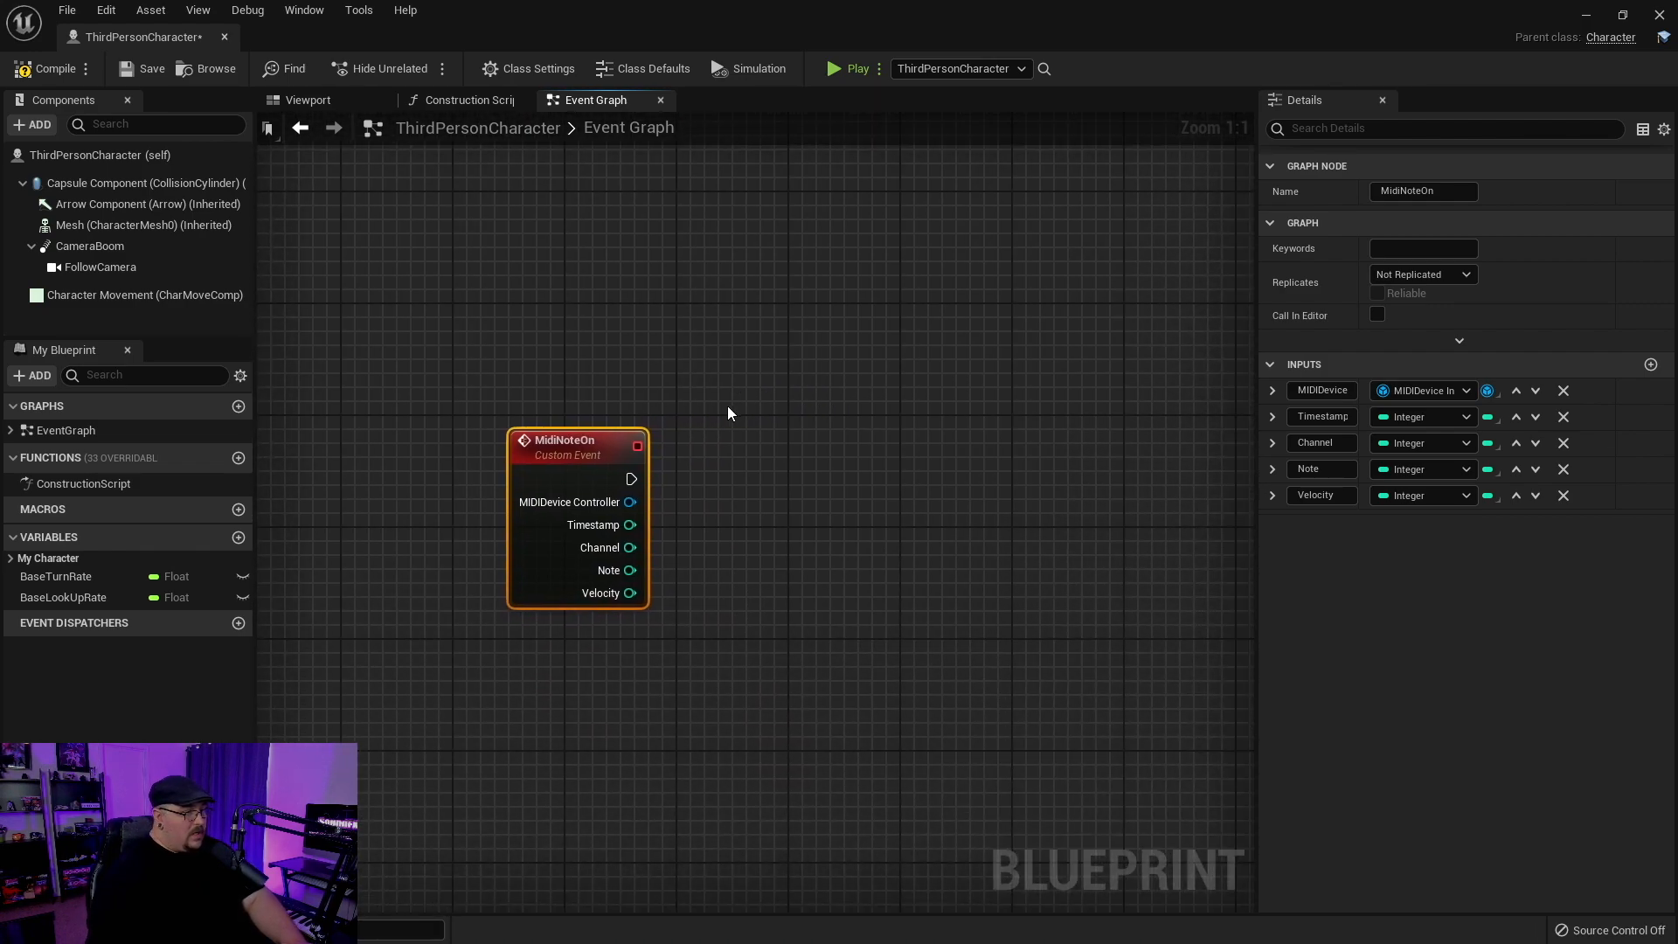
mouse_move(819, 825)
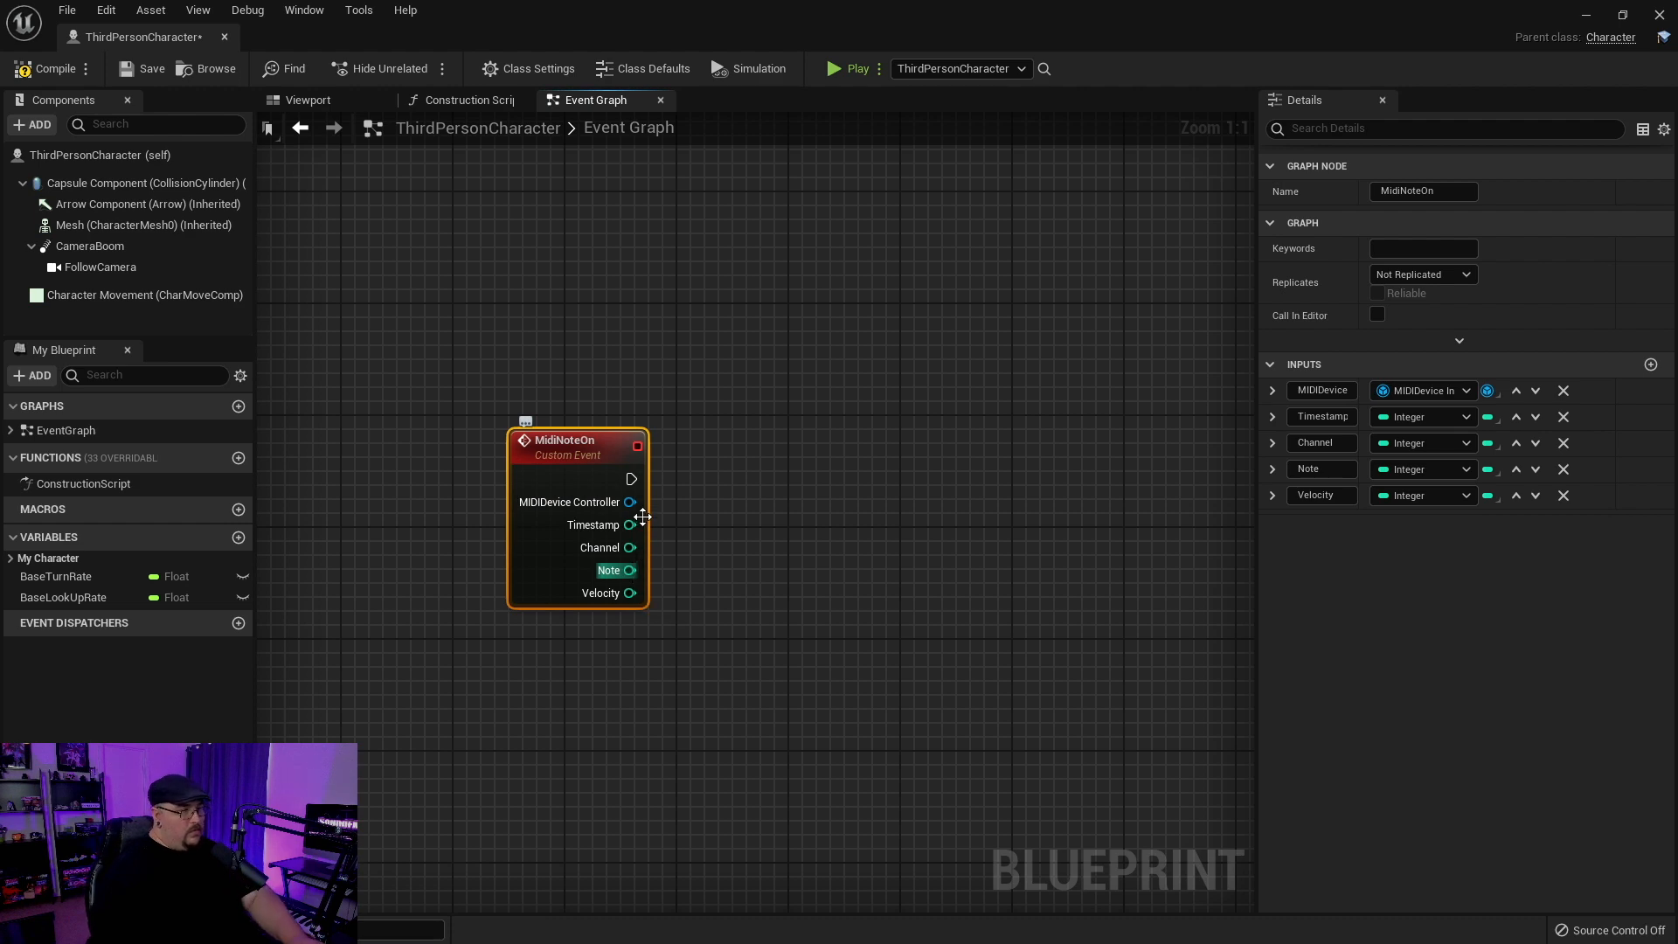
drag(631, 479, 818, 479)
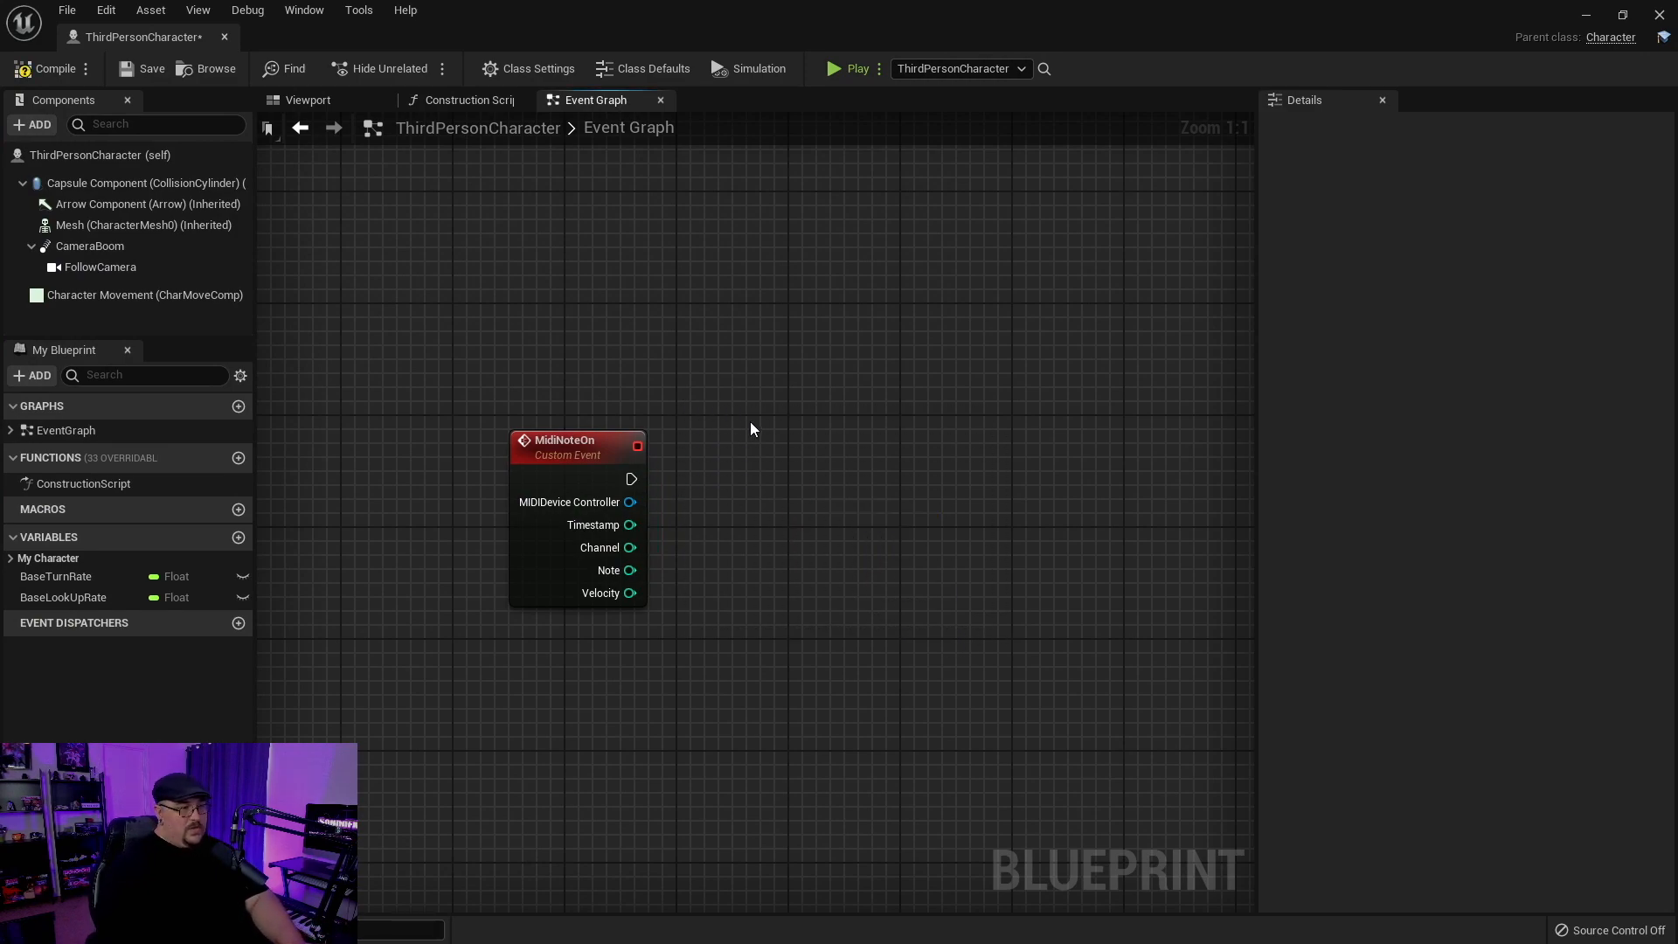
mouse_move(641, 570)
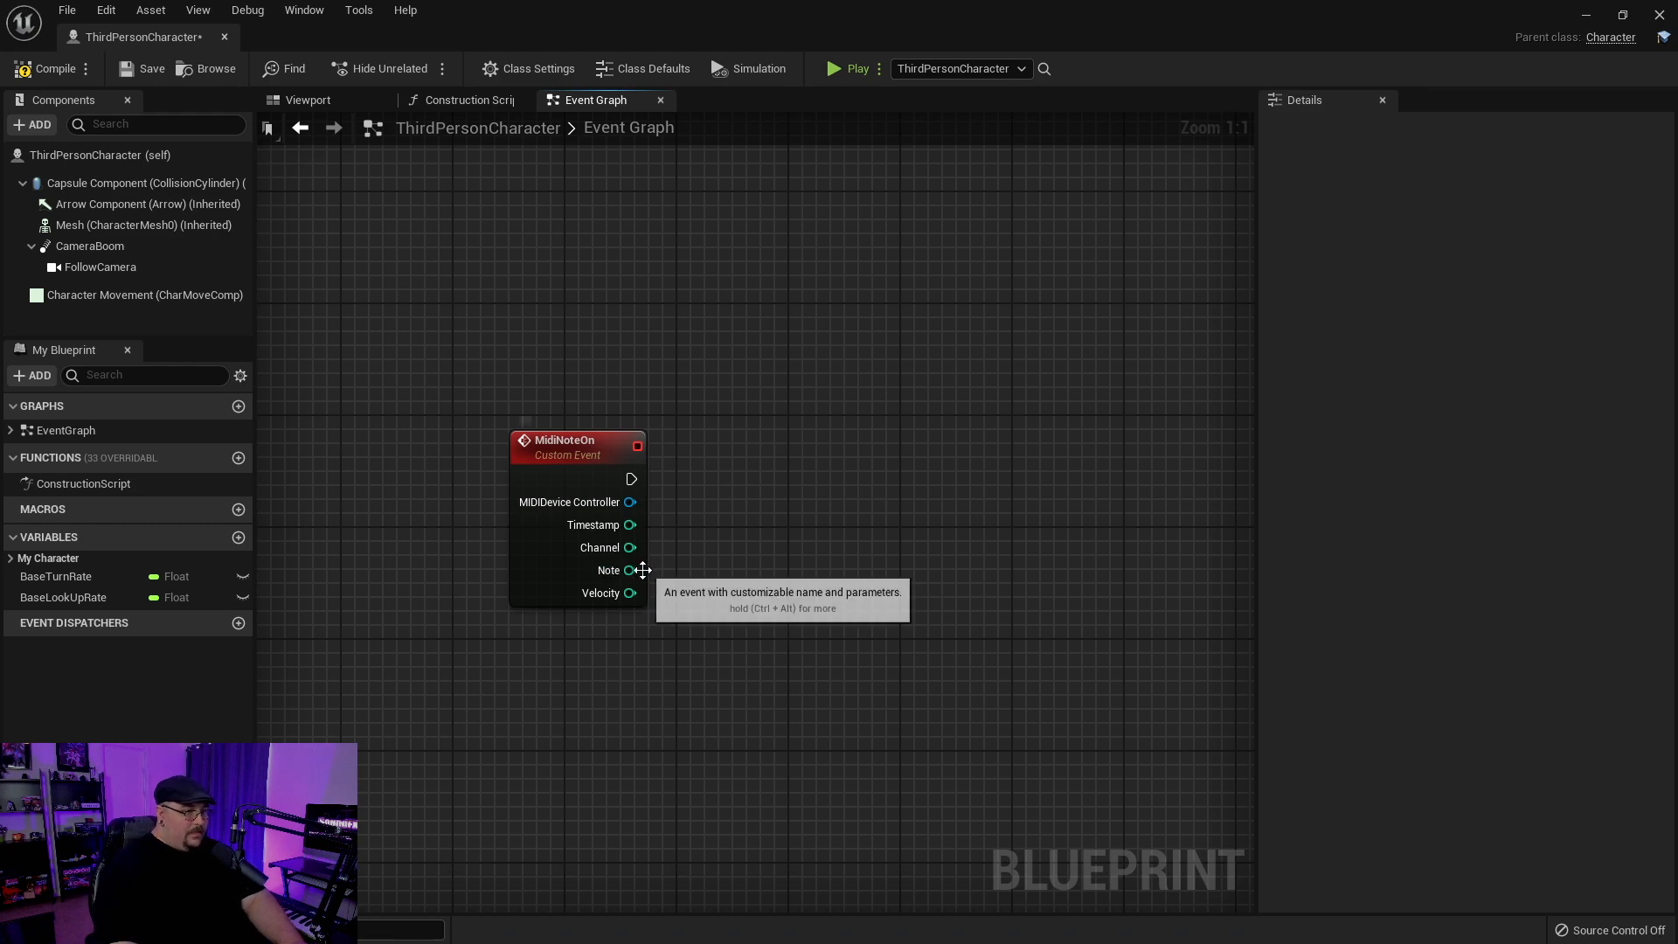
- Compare Note against 51 and feed the result into a Branch after MidiNoteOn
drag(632, 570, 804, 555)
text(51)
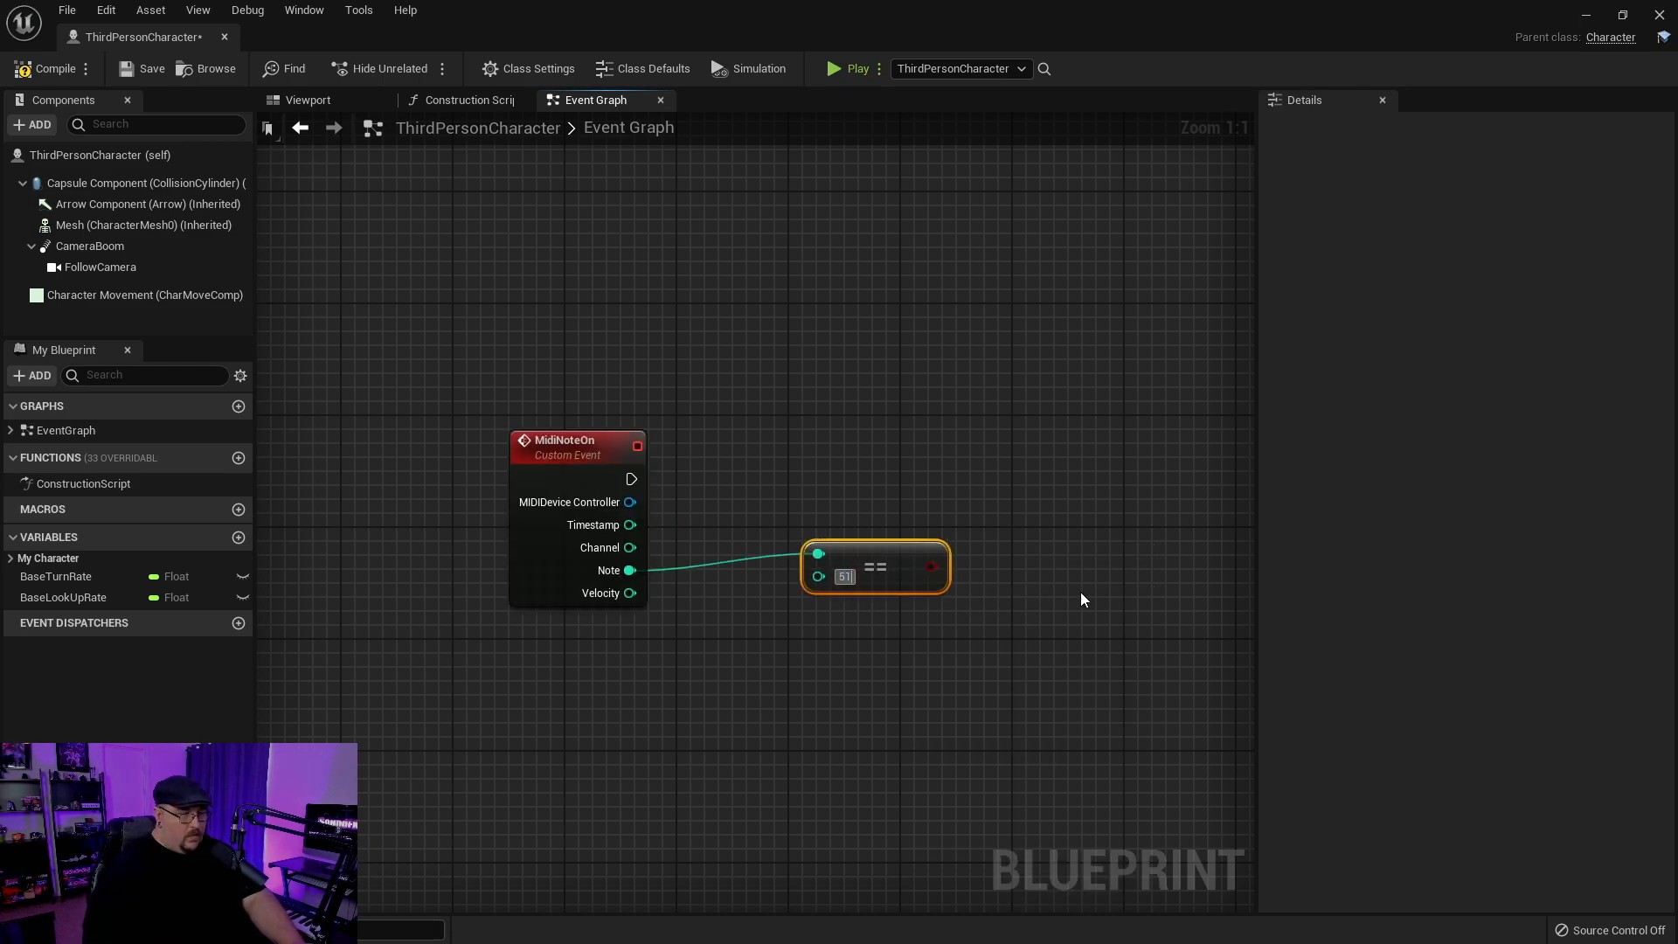
drag(1084, 599, 881, 648)
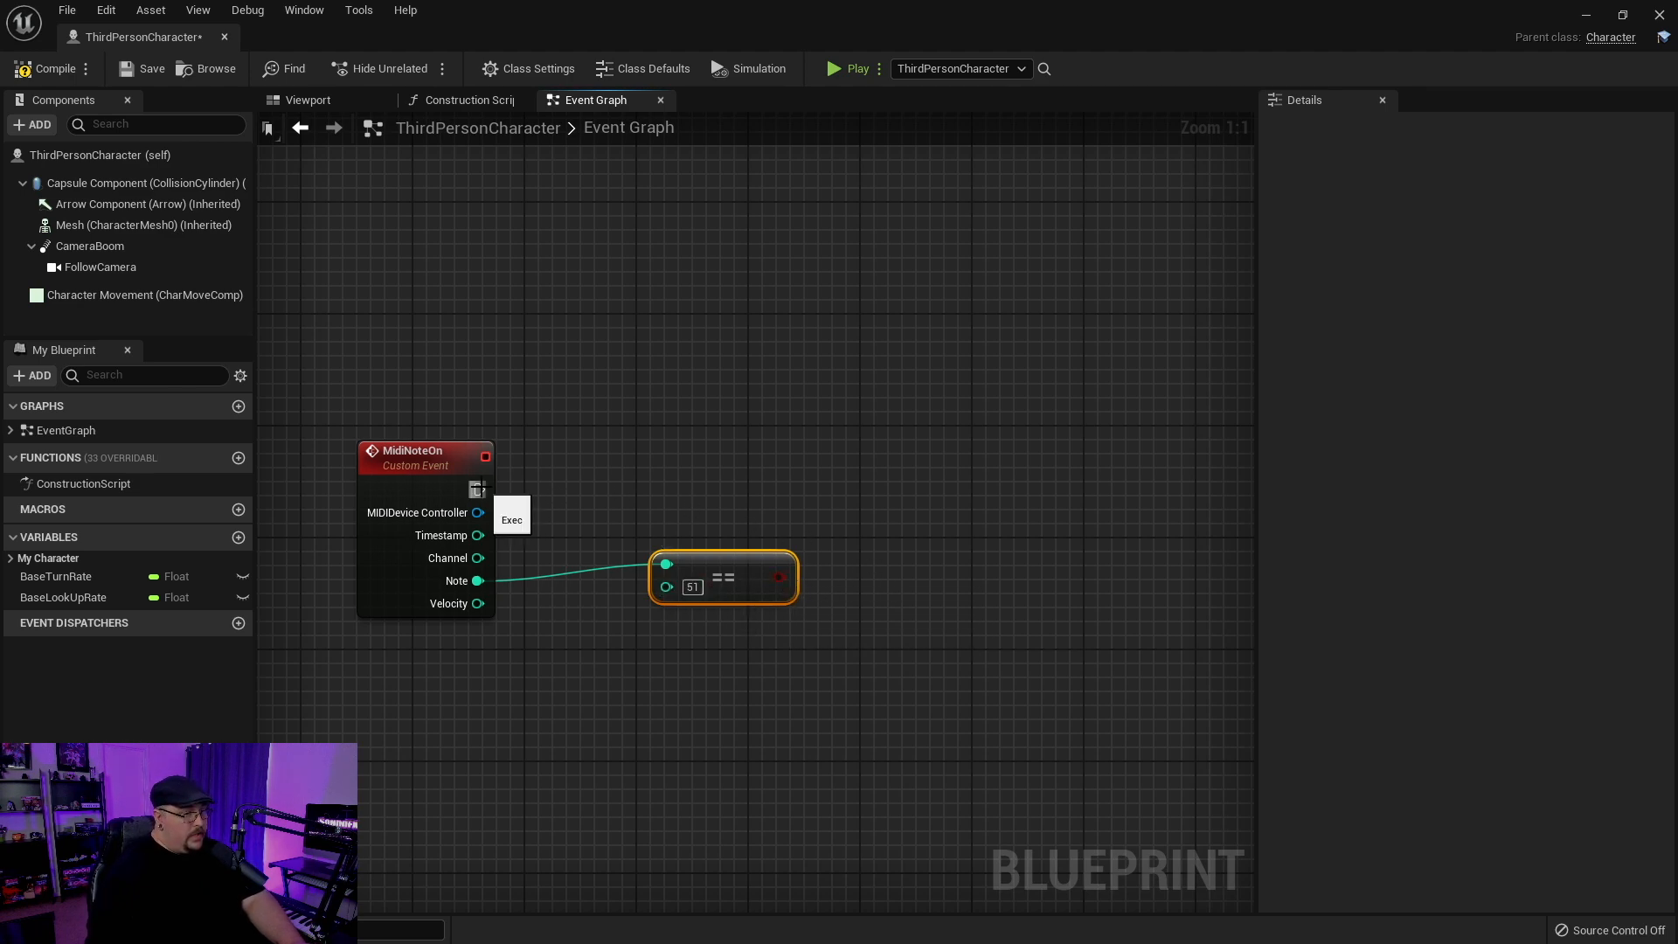
drag(484, 489, 908, 475)
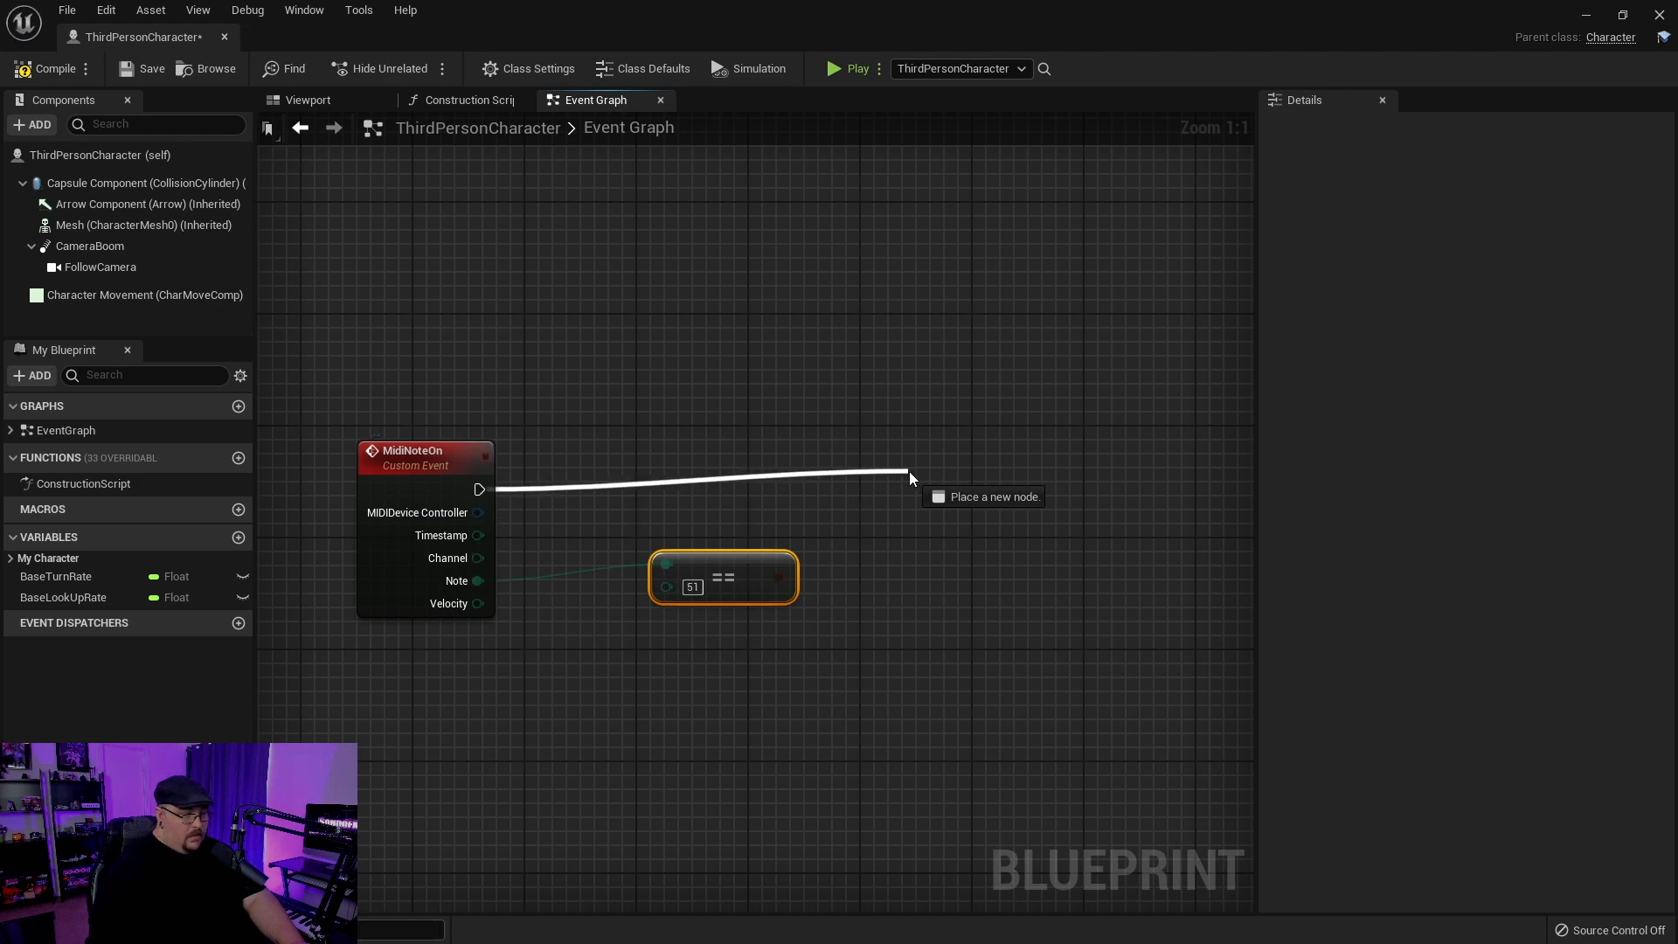
click(909, 479)
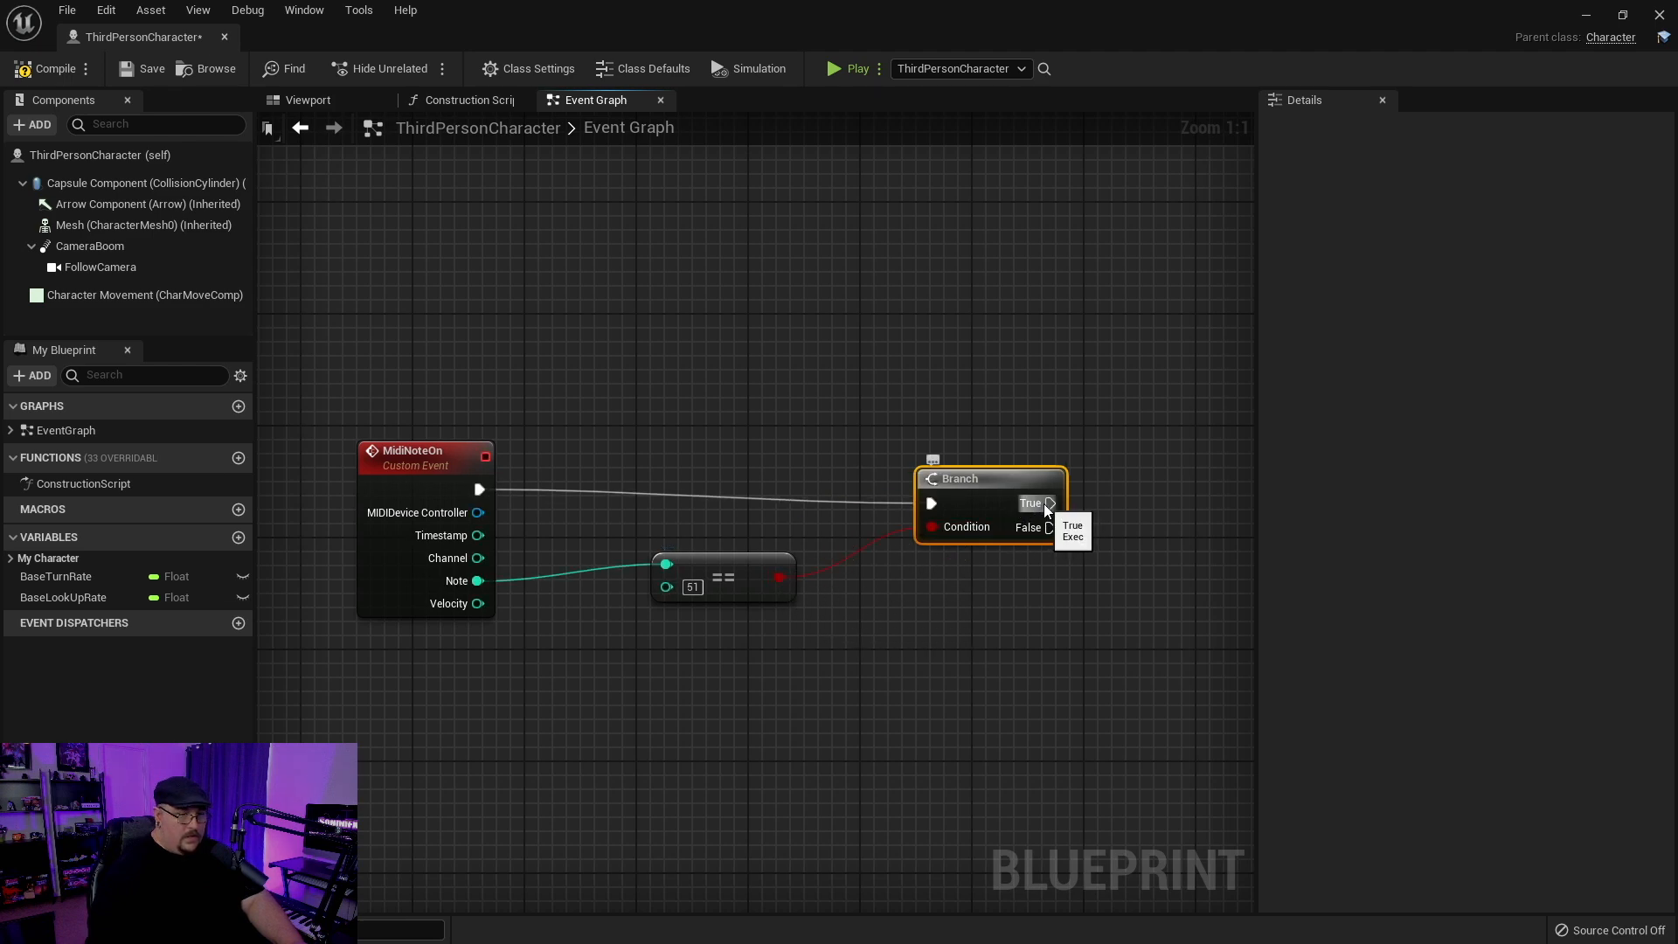
mouse_move(750, 594)
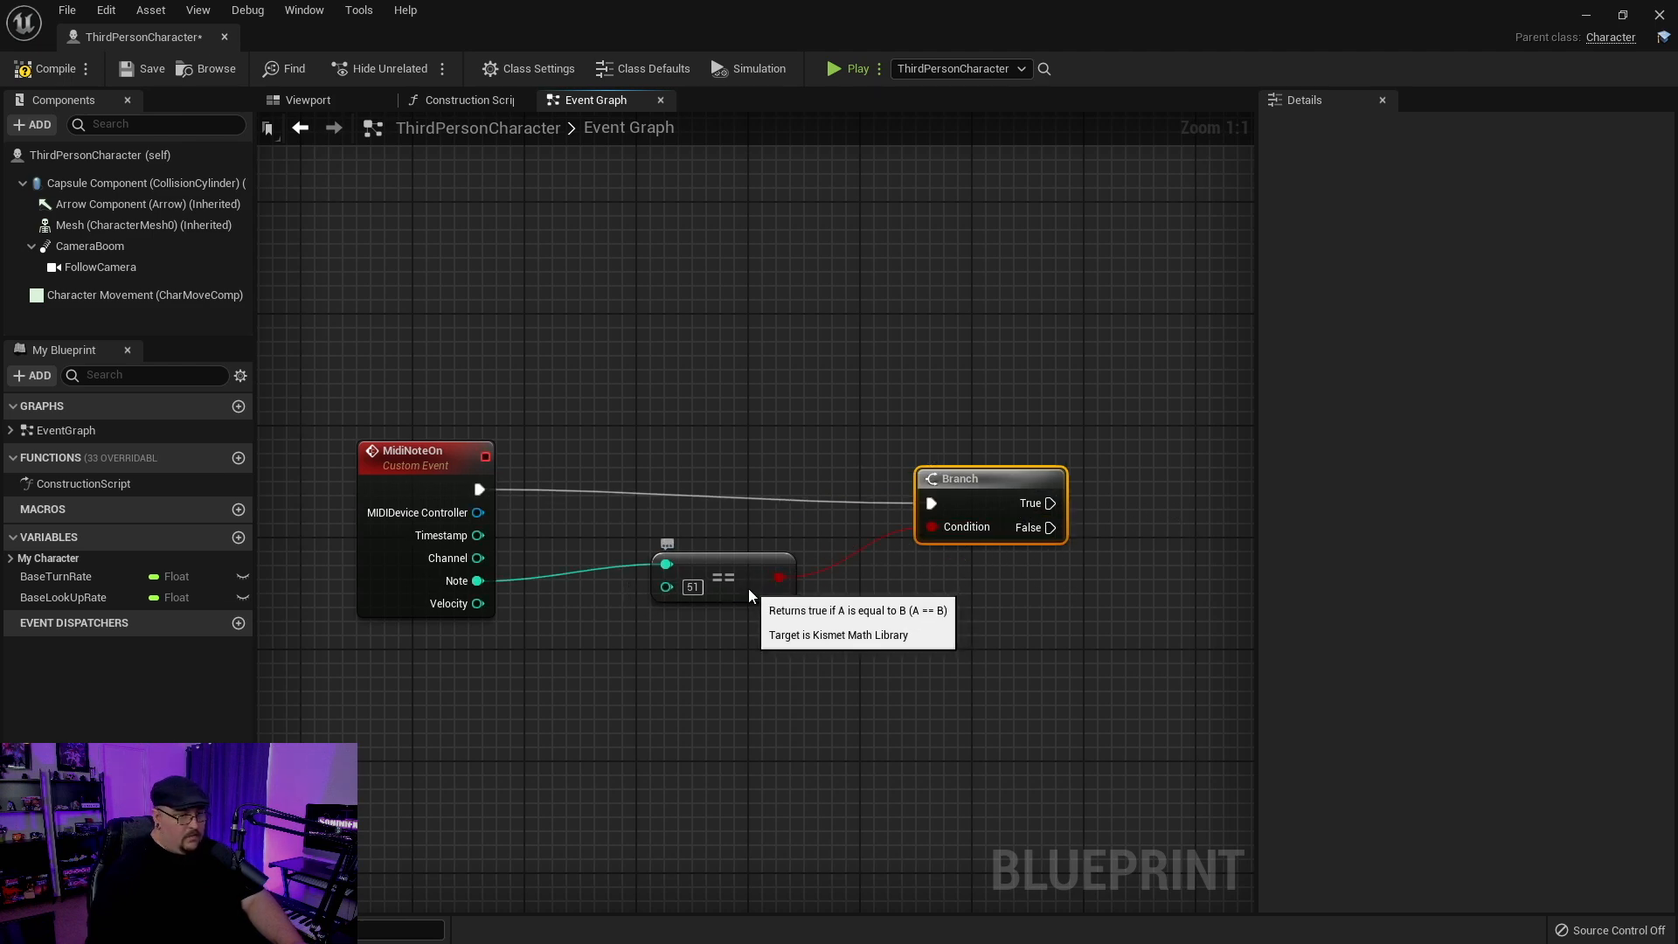
drag(716, 578, 610, 578)
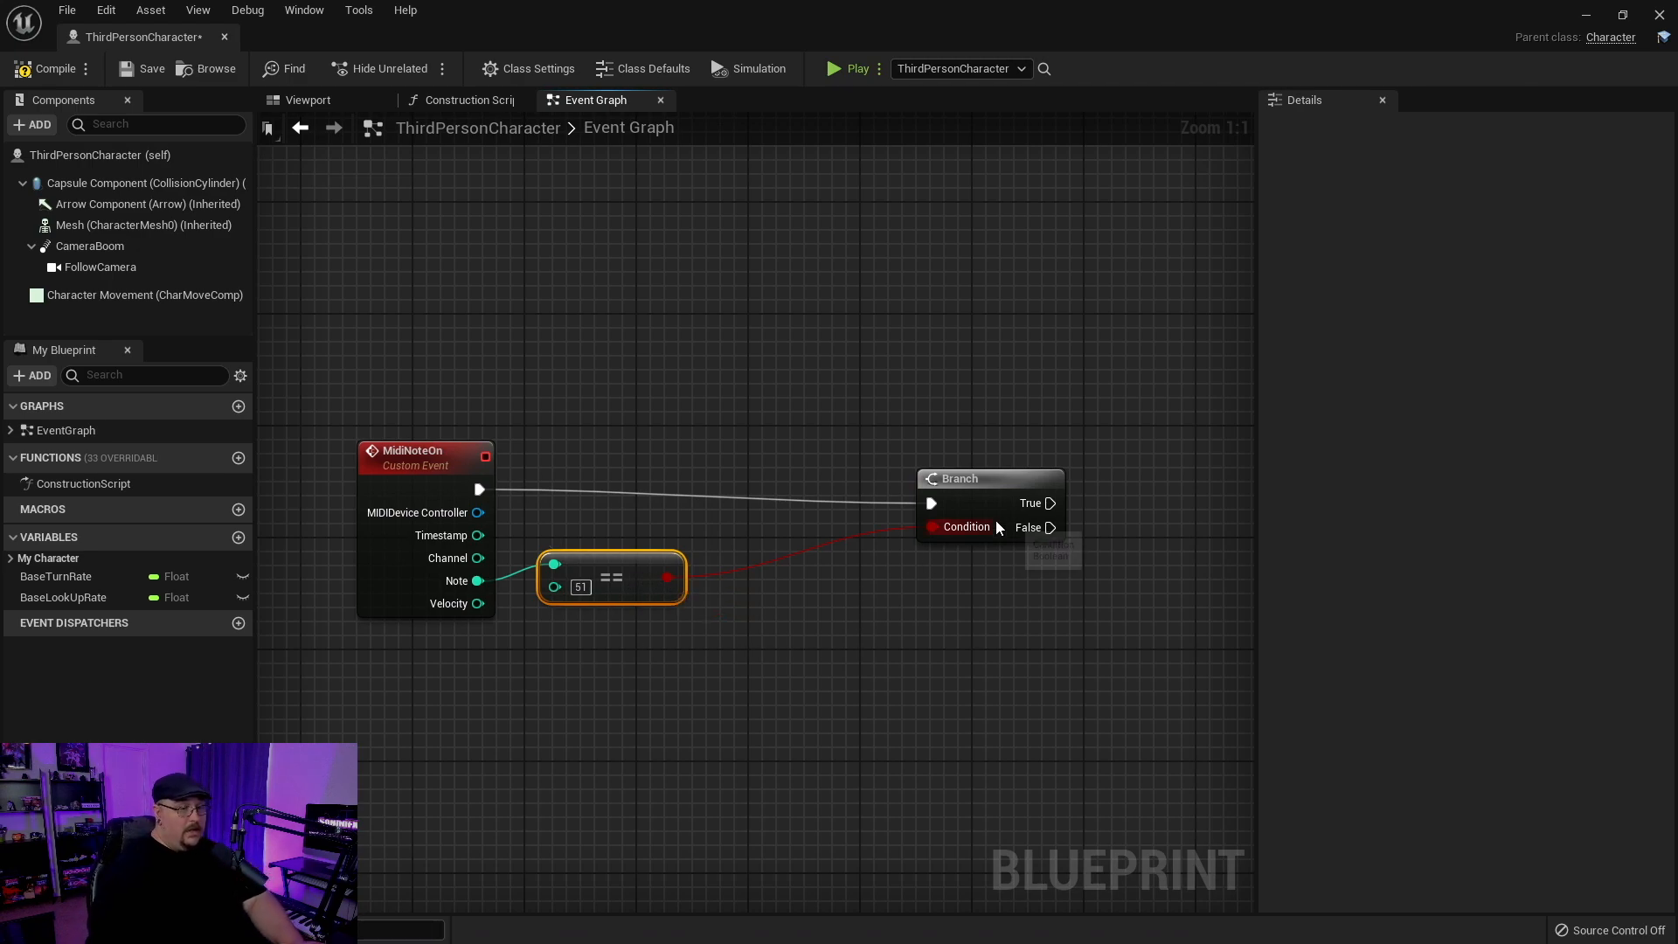
drag(957, 479, 763, 479)
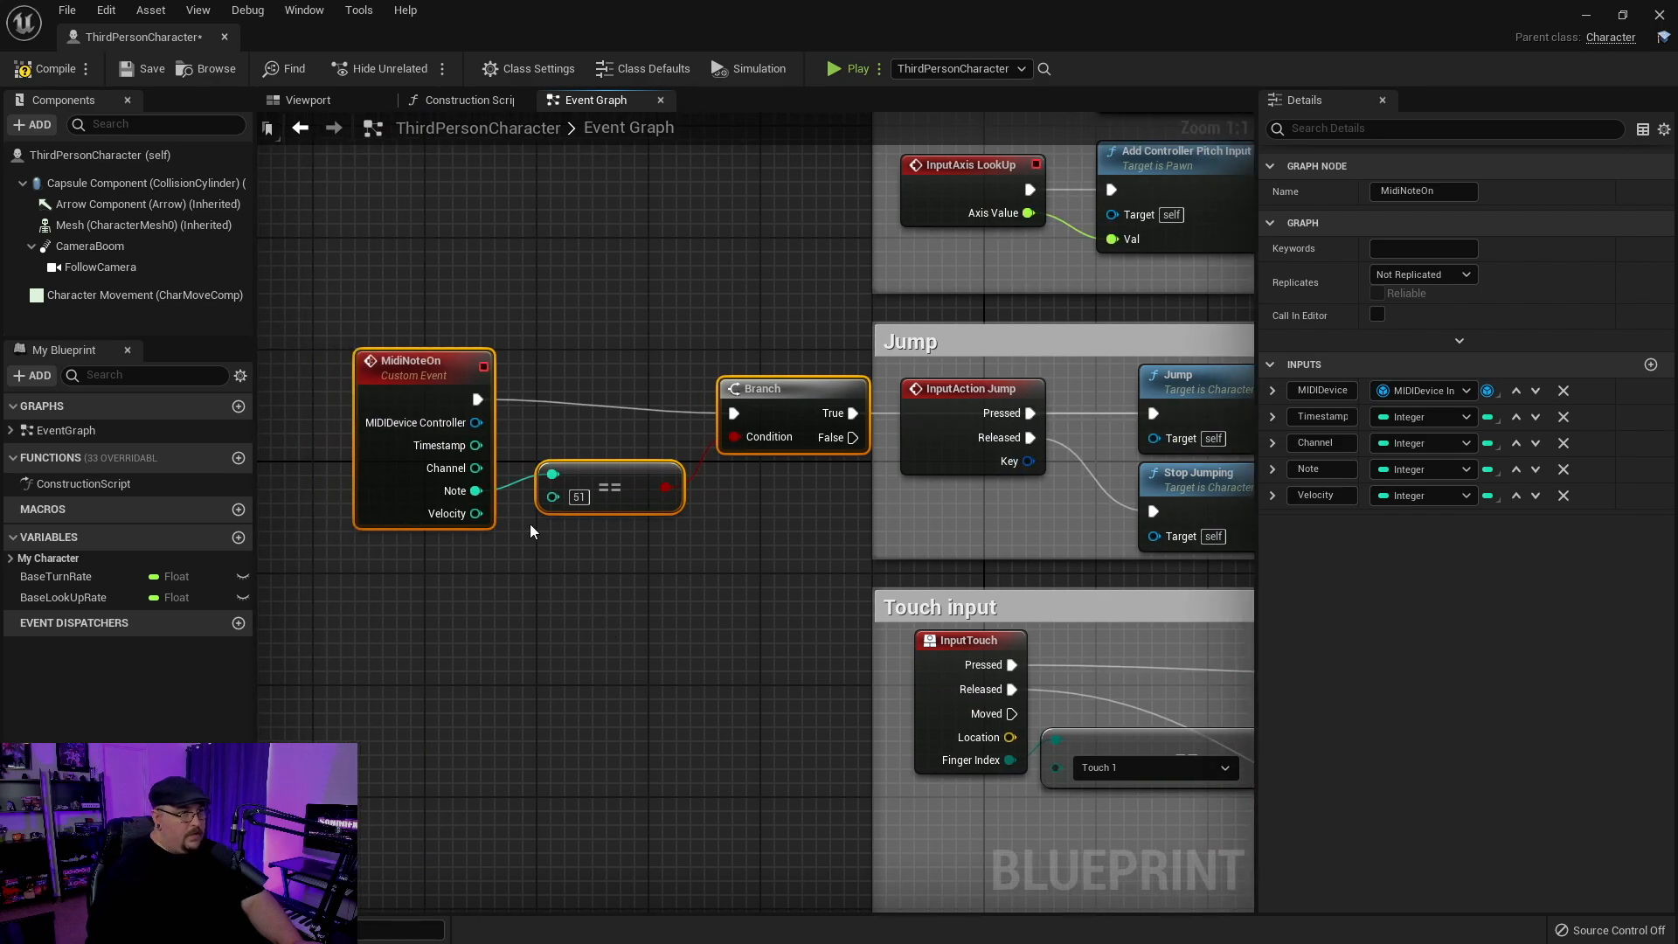
mouse_move(726, 10)
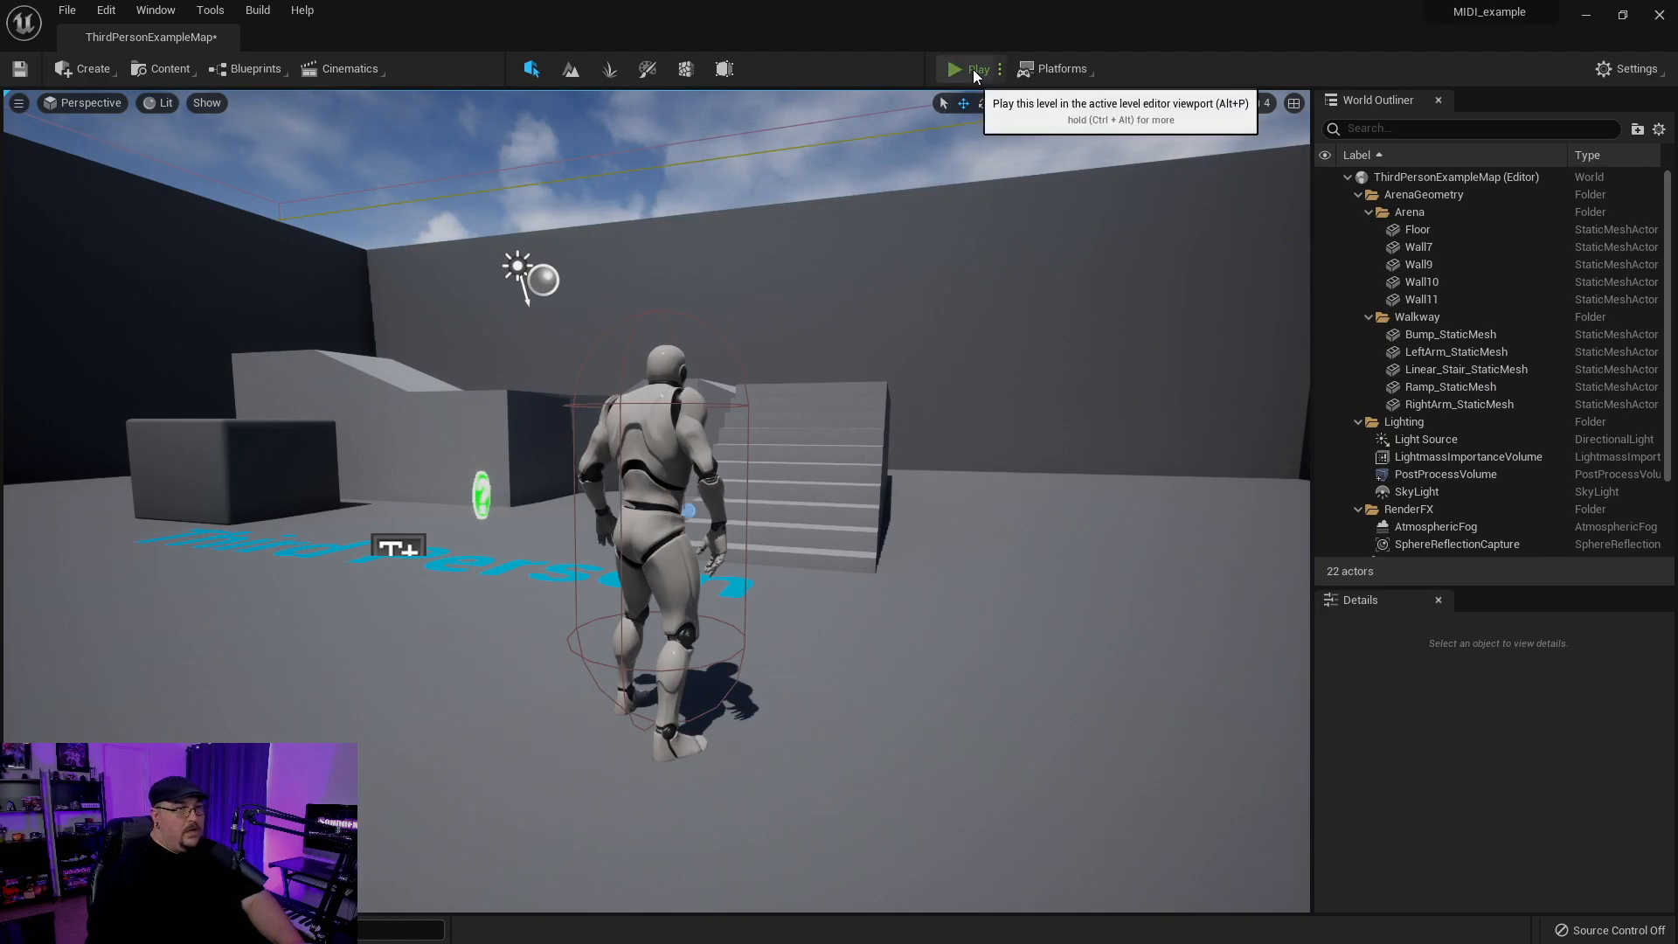
- Play the level to test the MIDI note trigger, then stop
click(950, 68)
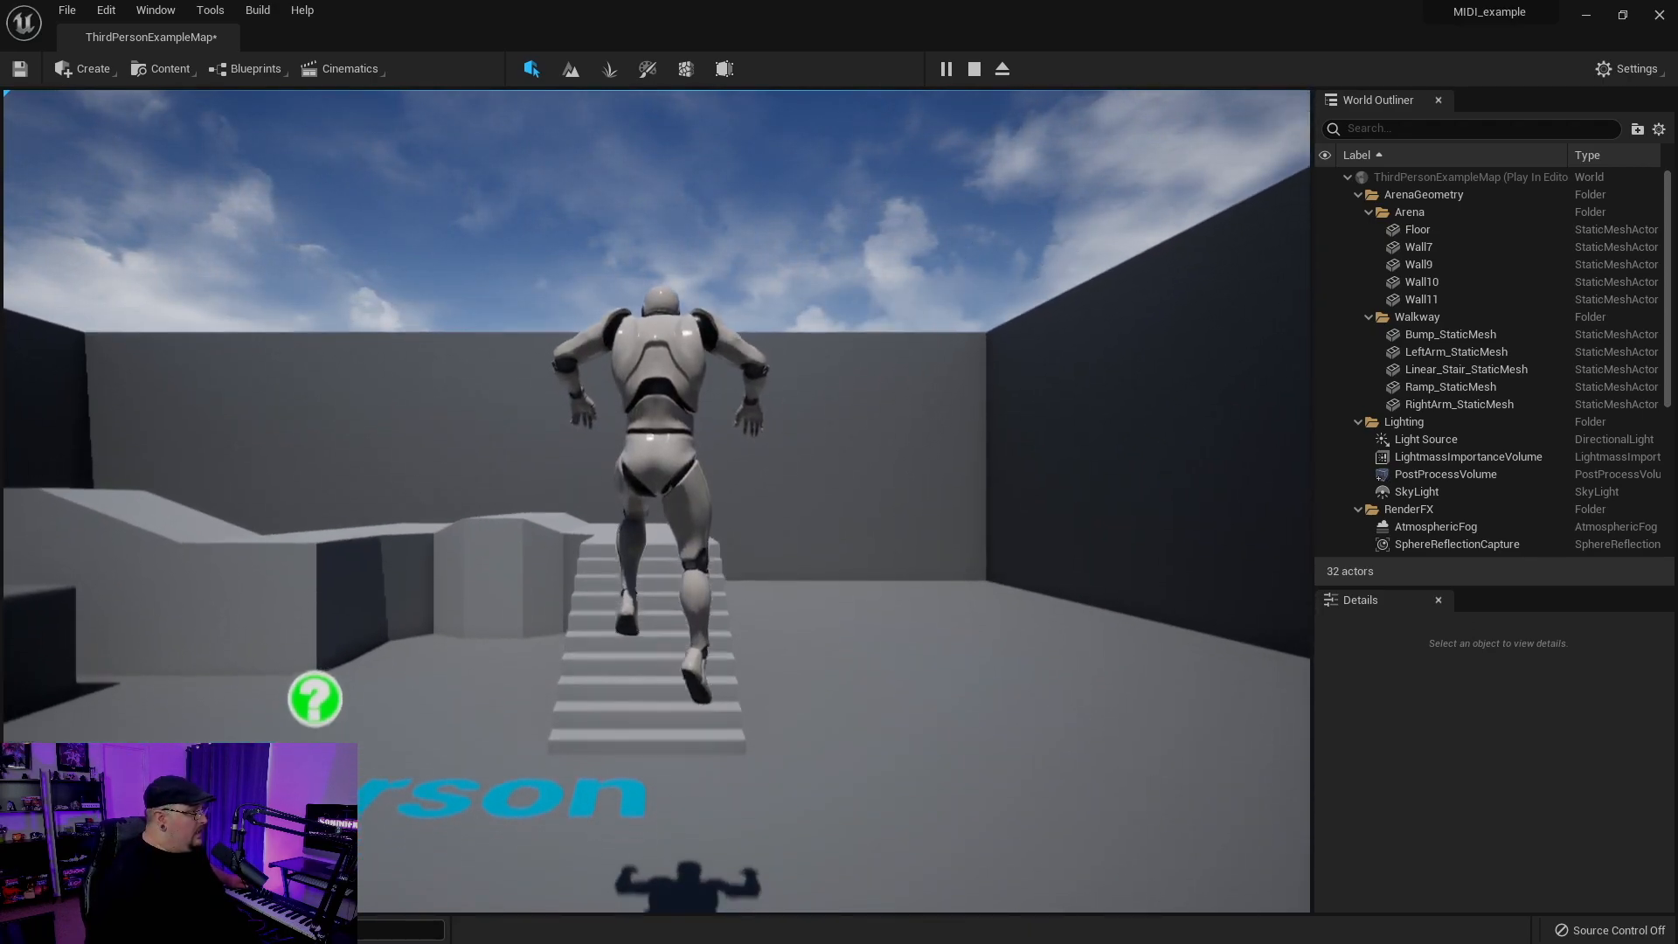
click(973, 69)
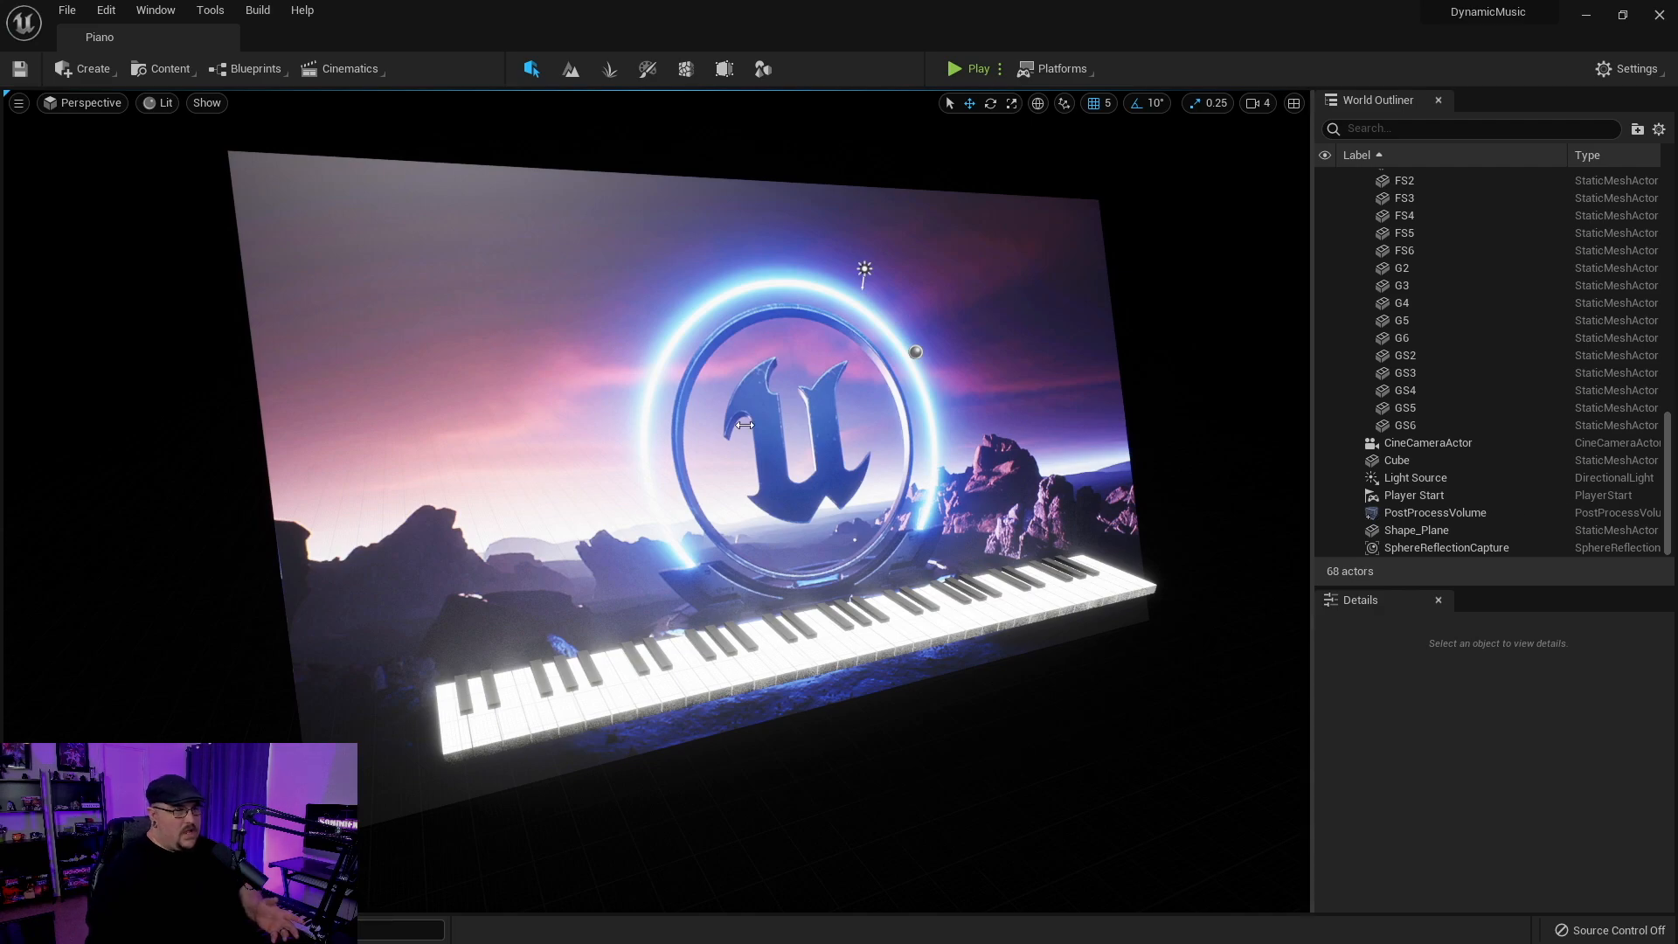
mouse_move(1428, 442)
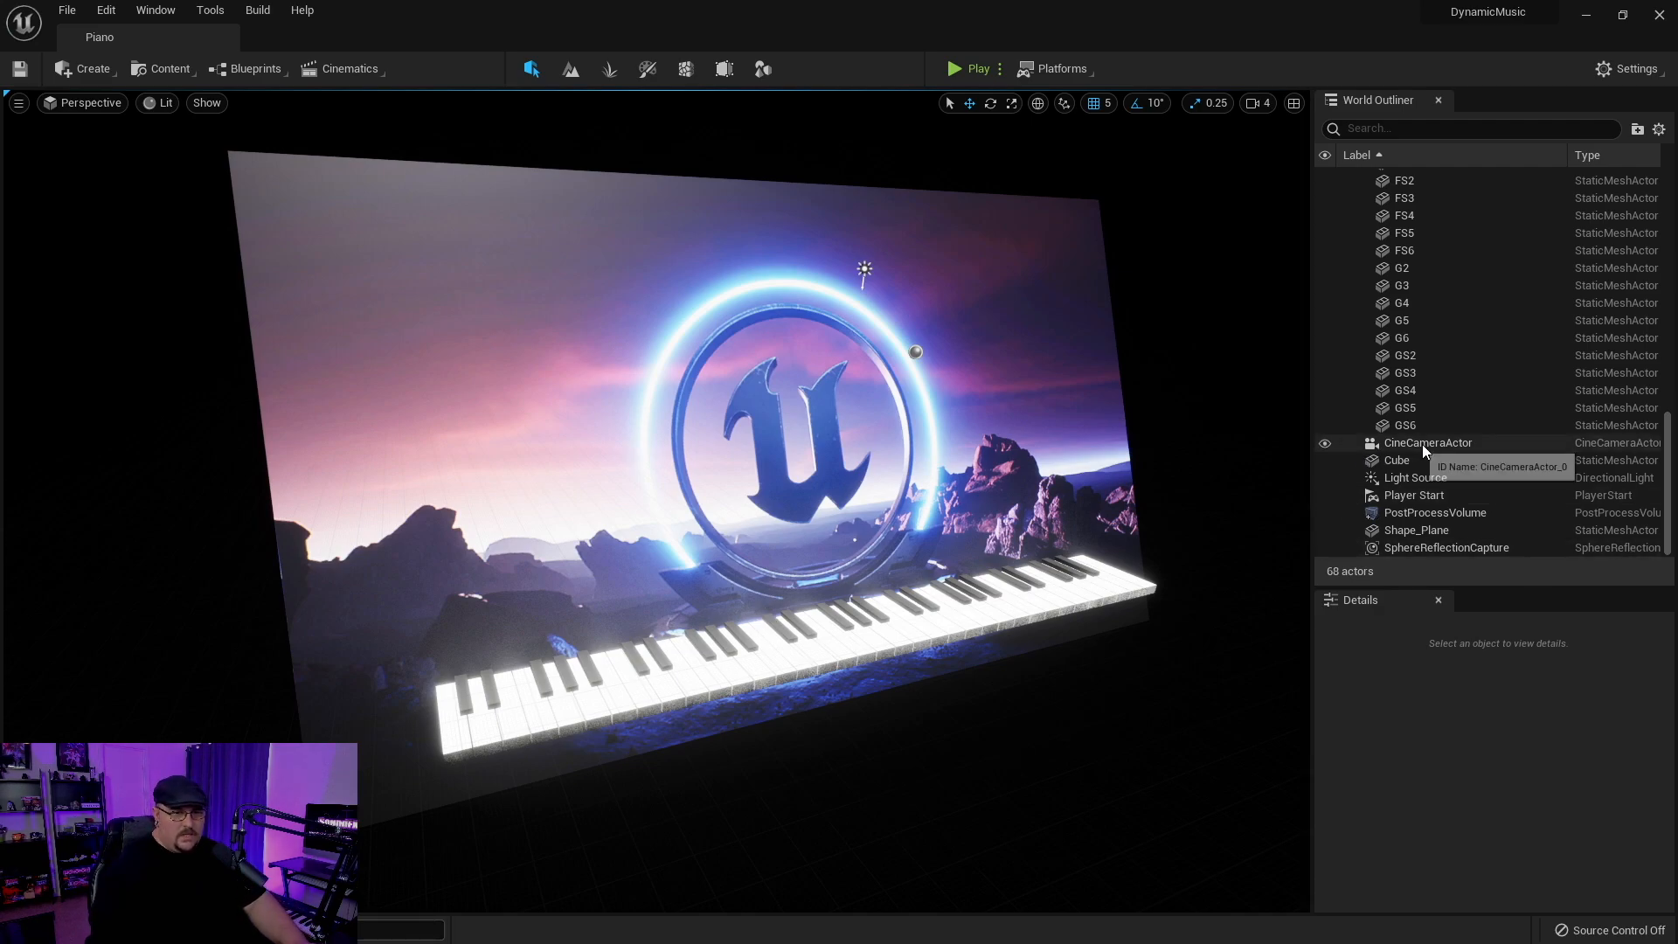
- Select the CineCameraActor to adjust its framing of the piano
click(1427, 442)
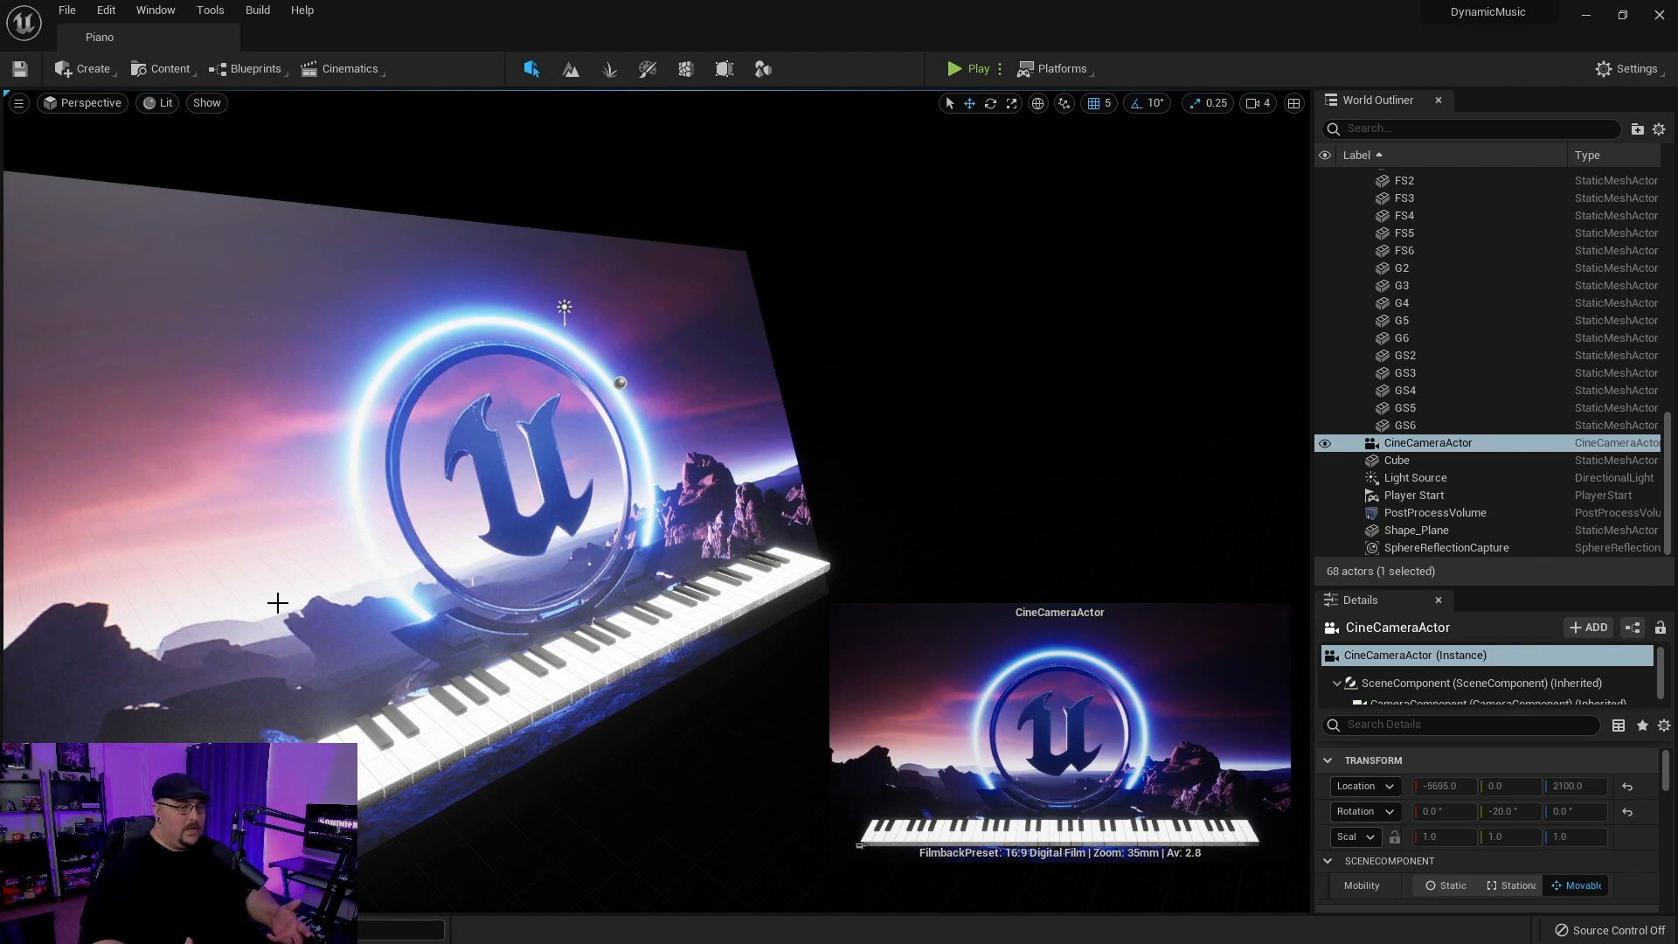
mouse_move(332, 650)
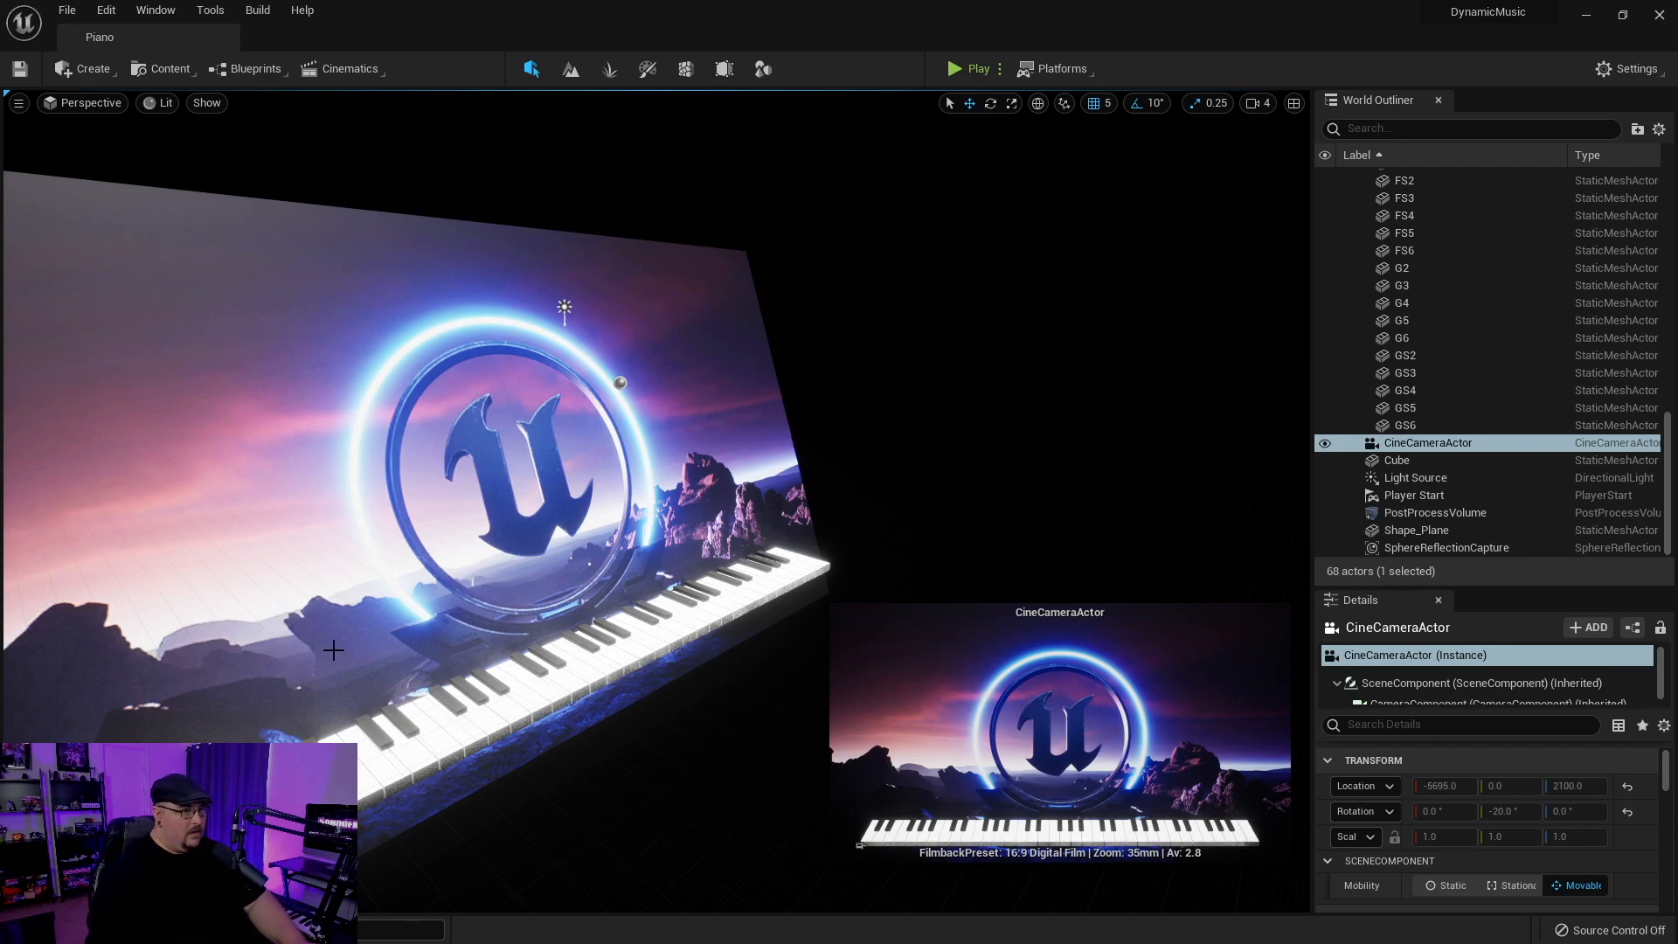
mouse_move(975, 68)
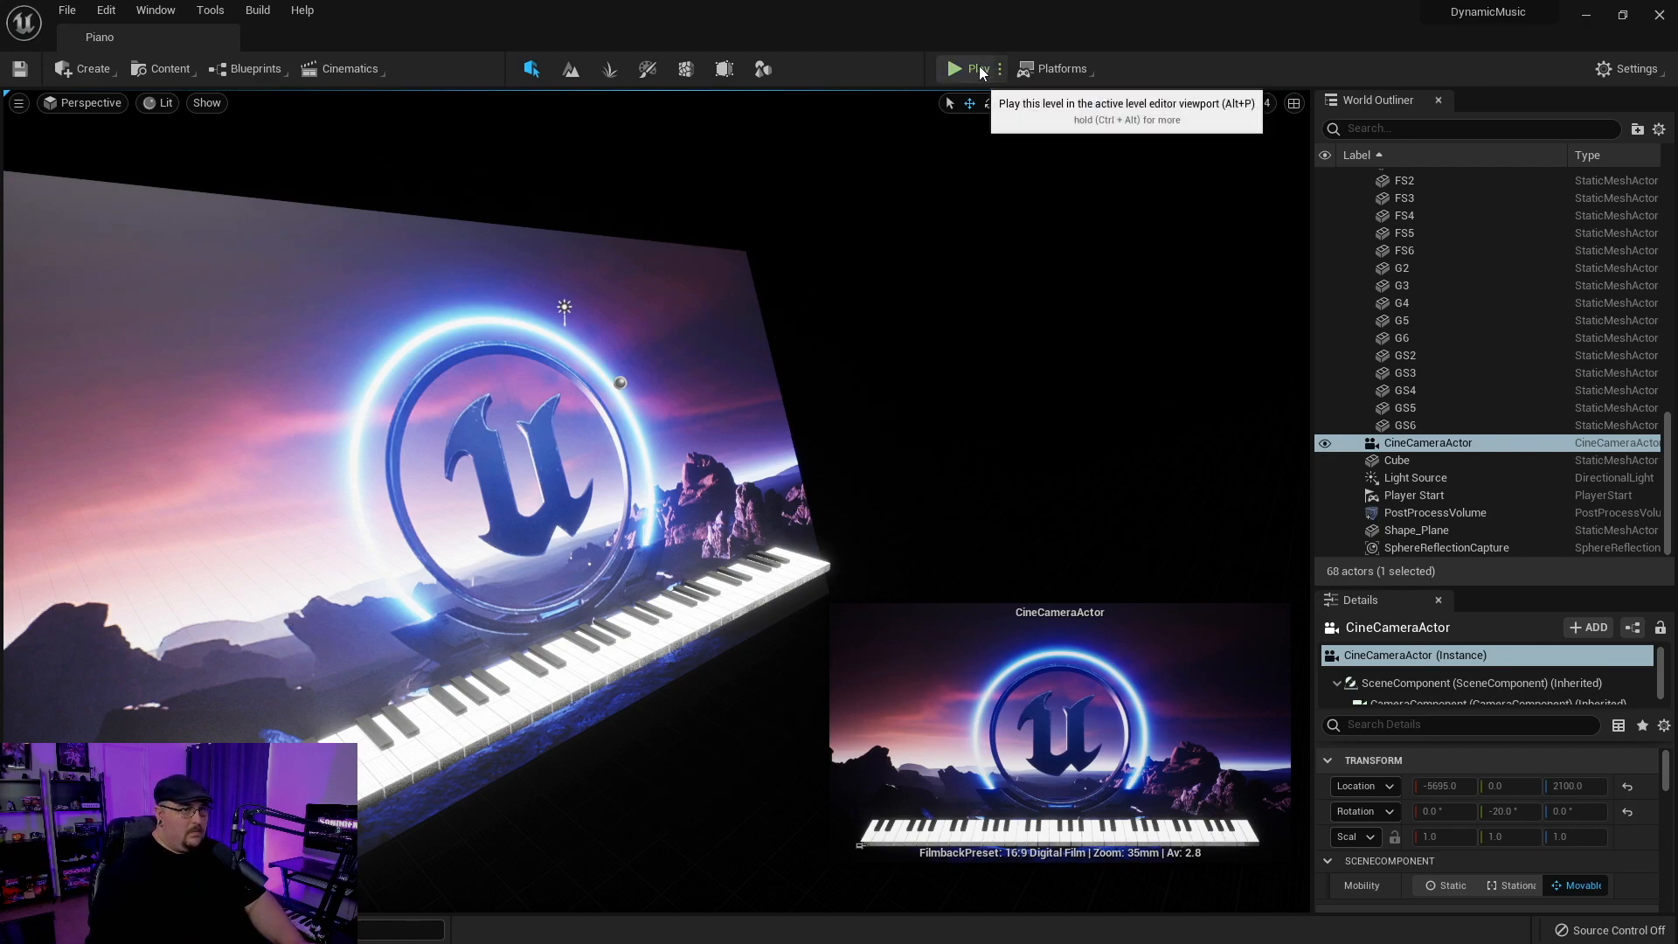
click(956, 68)
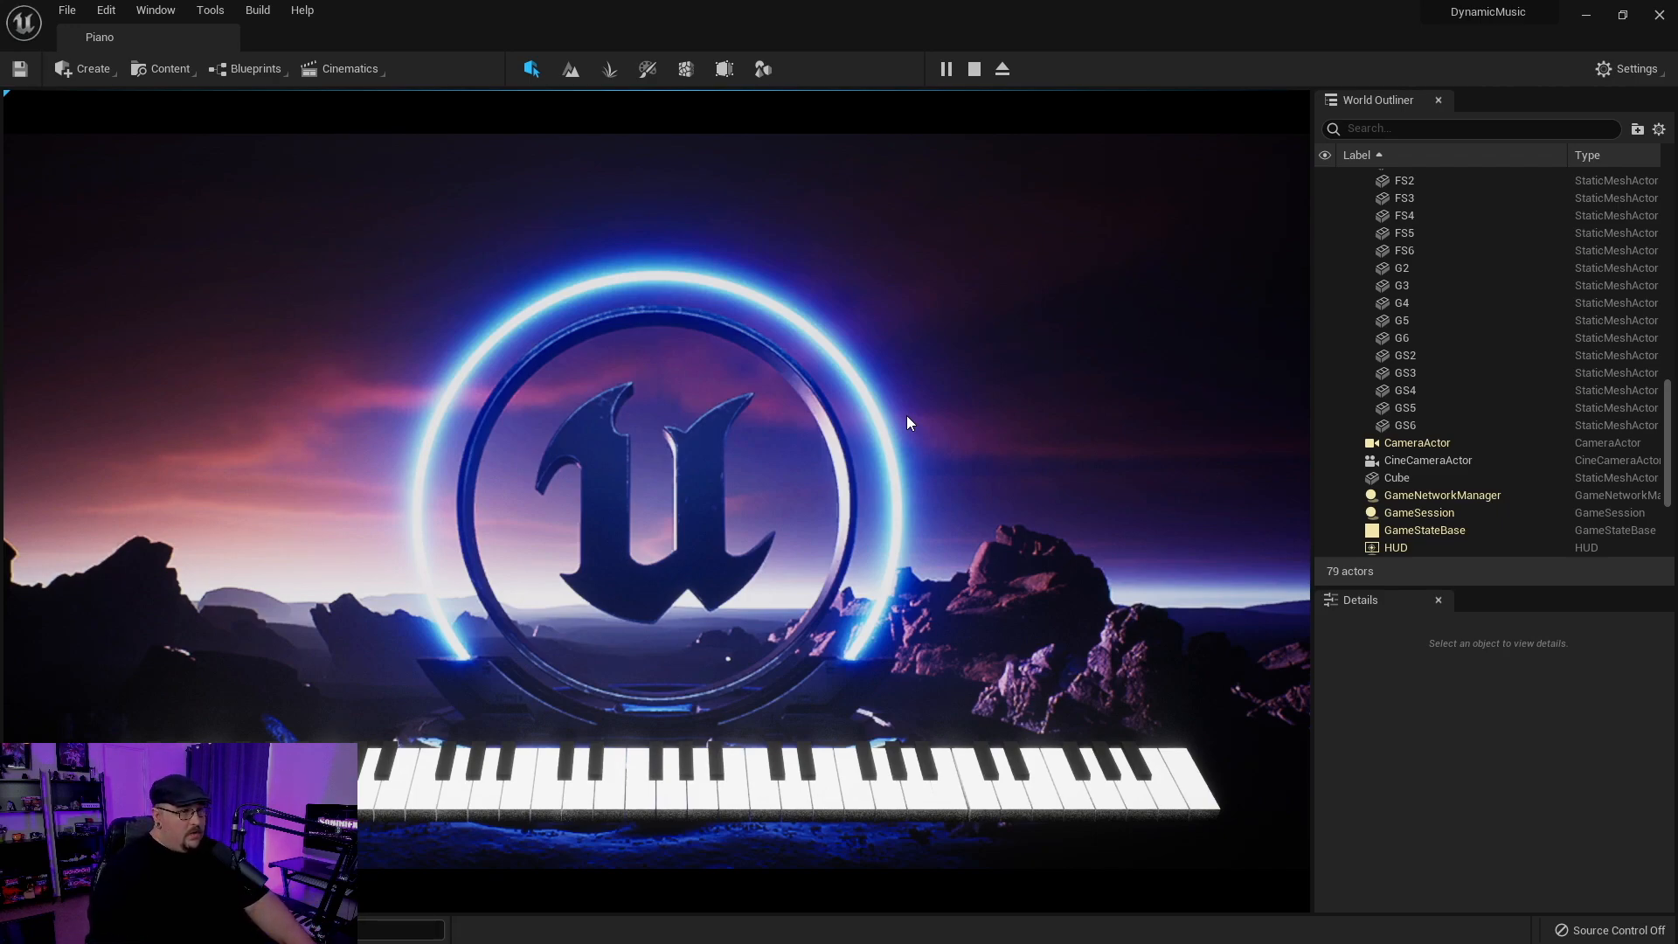
click(1428, 442)
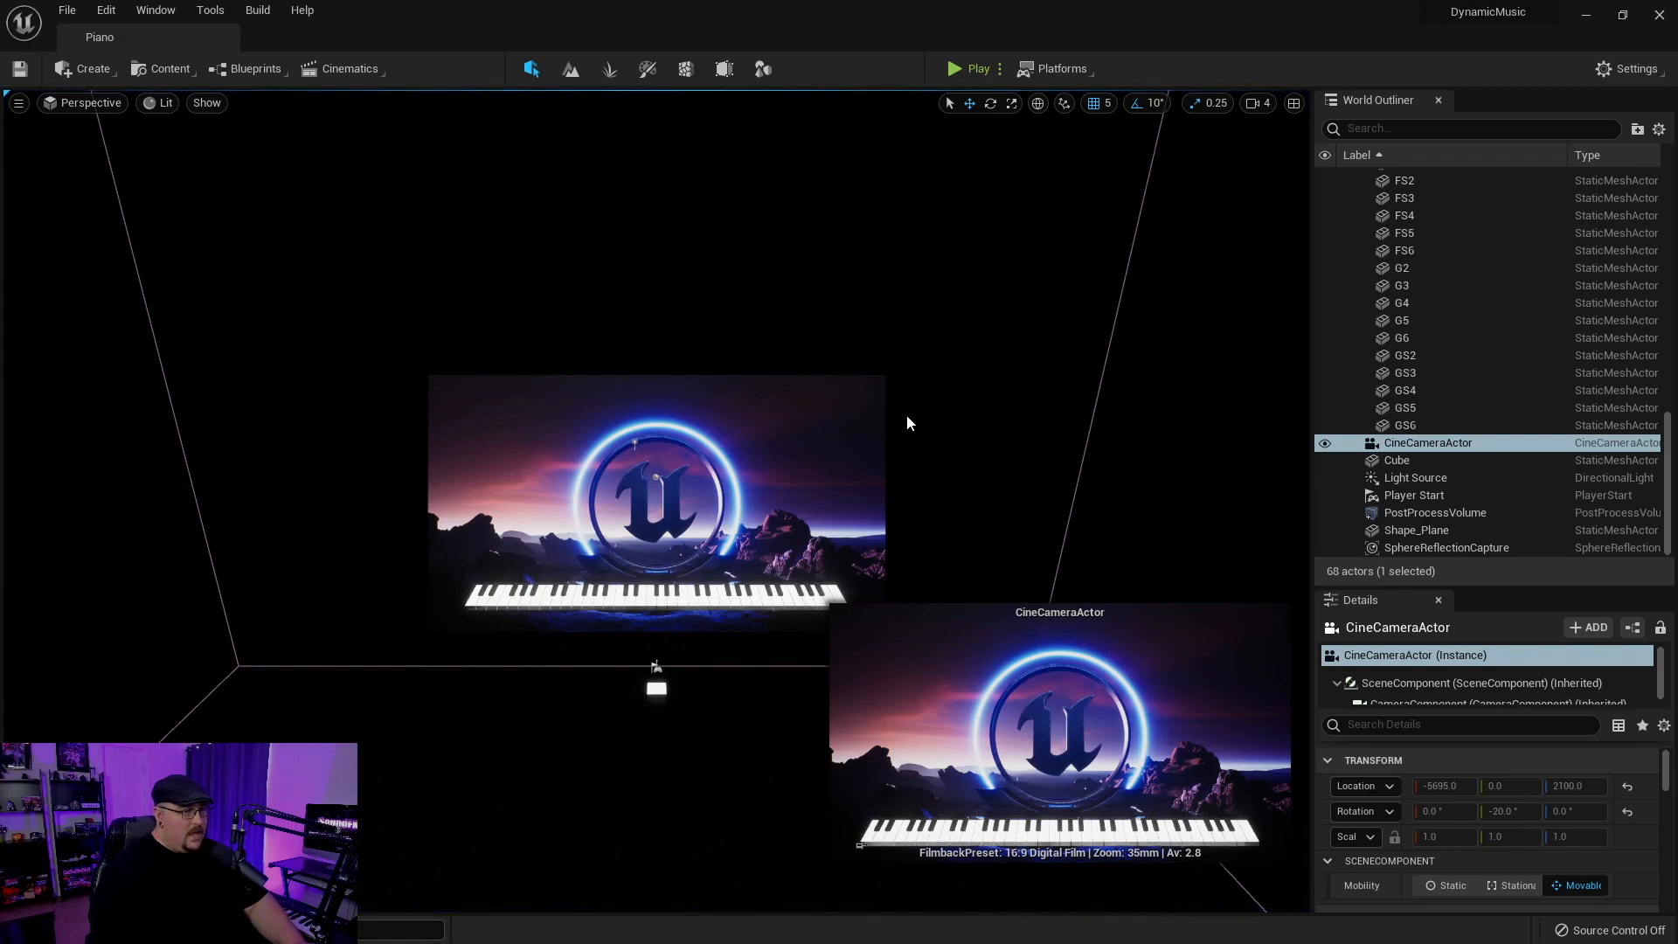
mouse_move(265, 87)
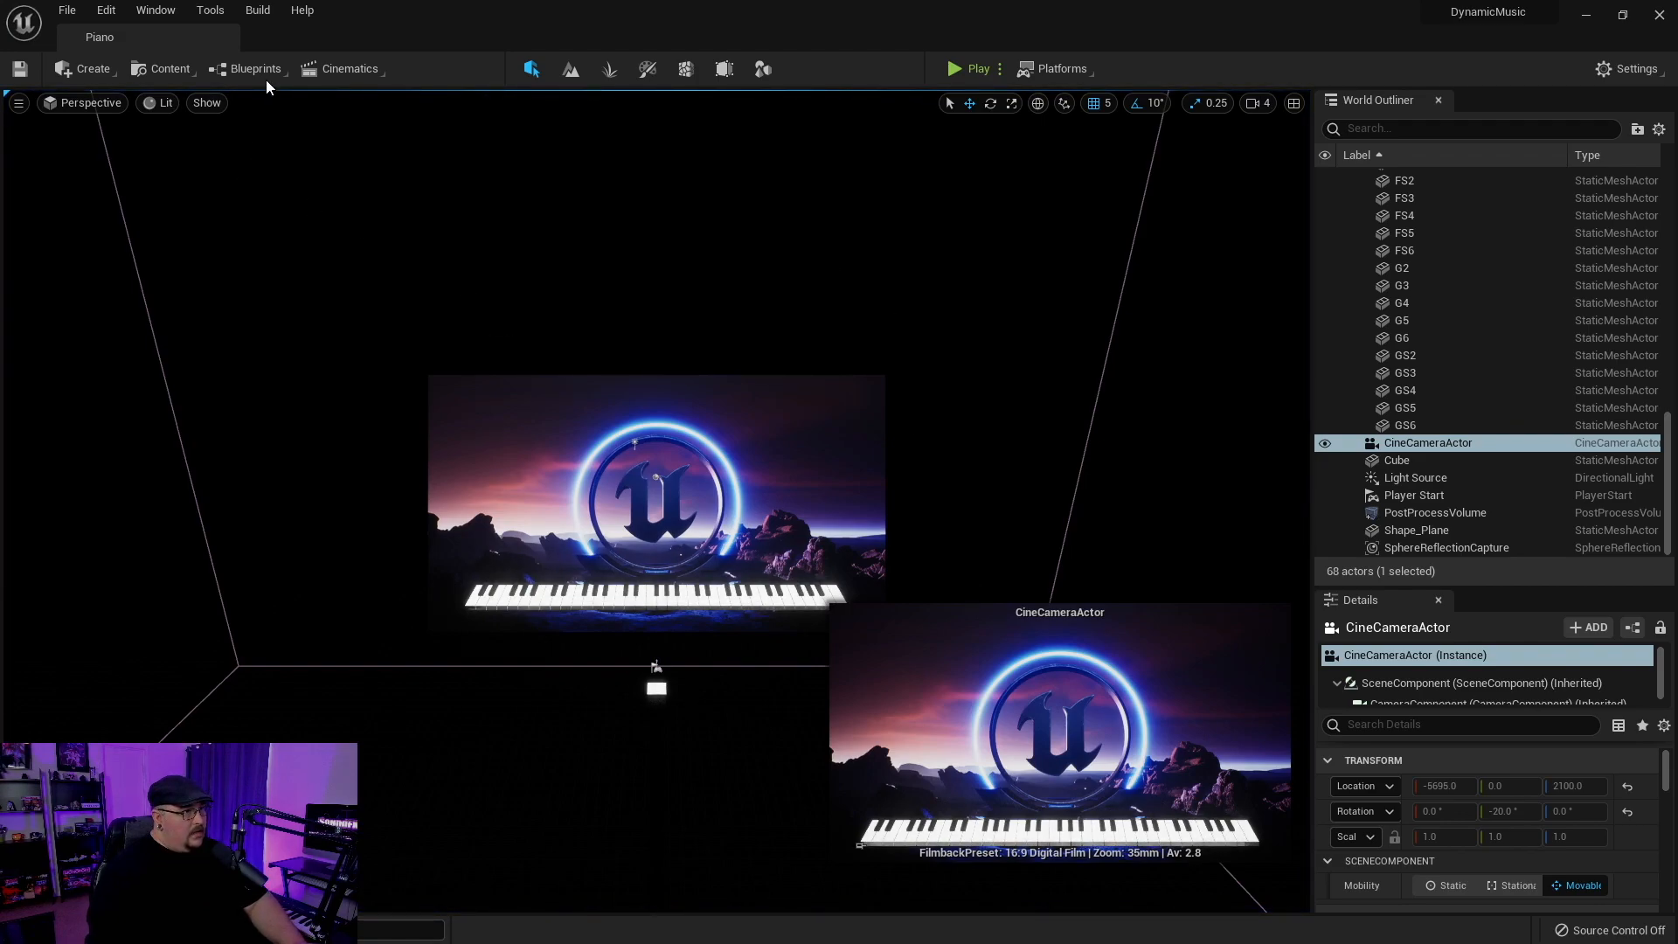
- Open the Piano Level Blueprint showing MIDI controller creation and note on/off bindings
click(254, 68)
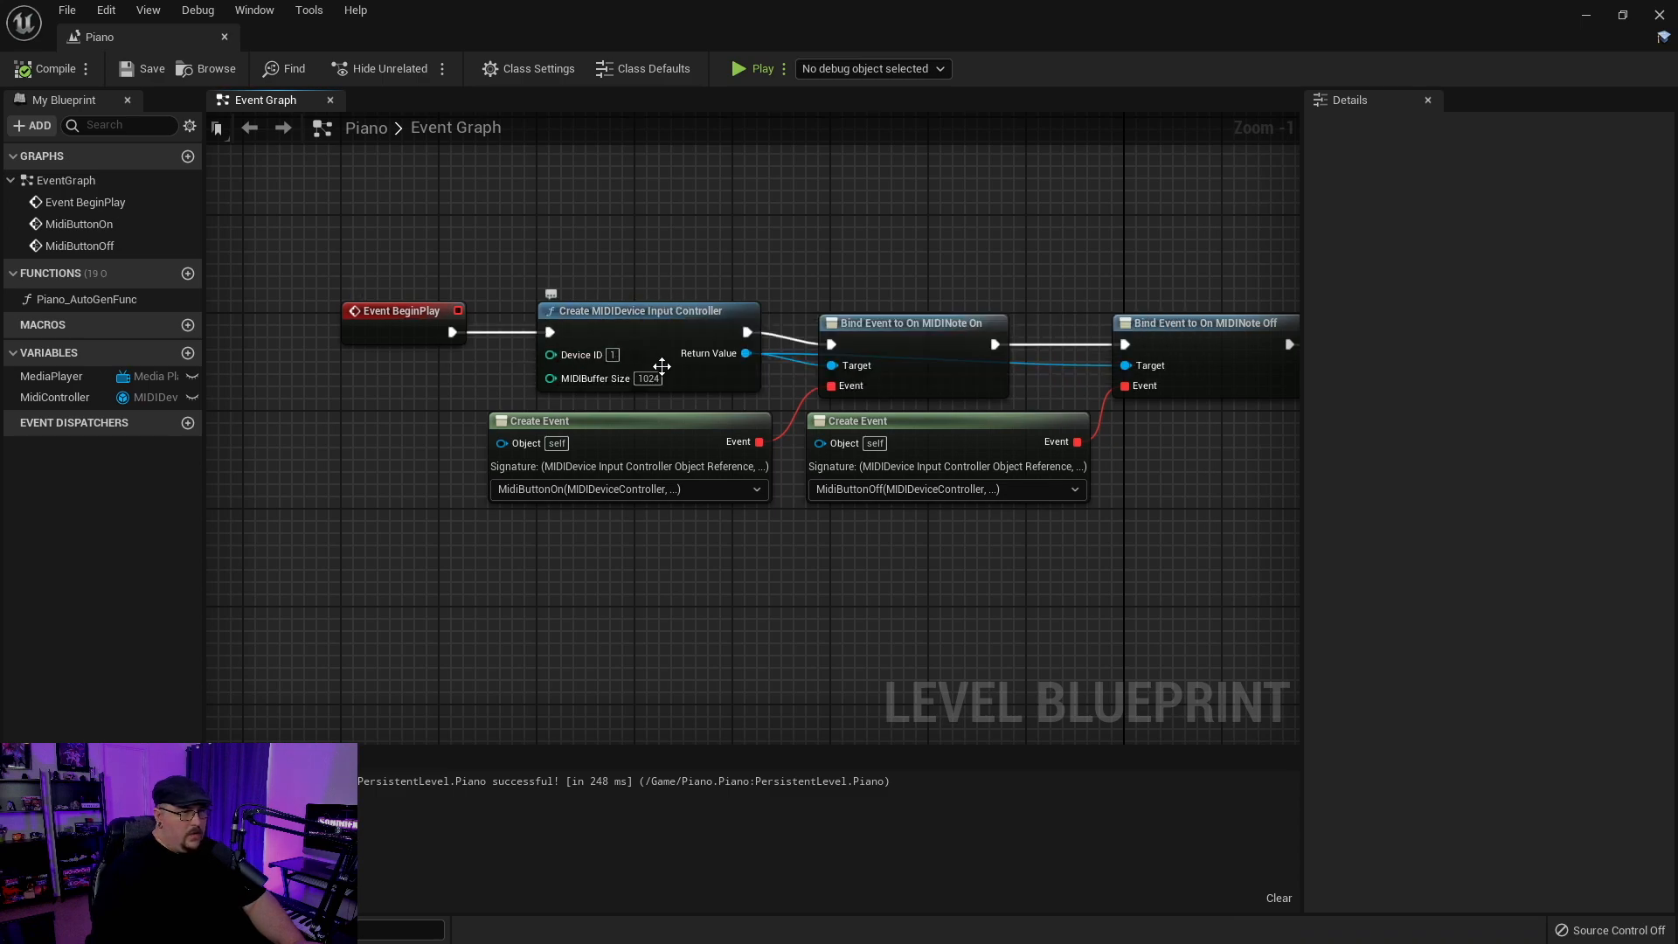
mouse_move(578, 355)
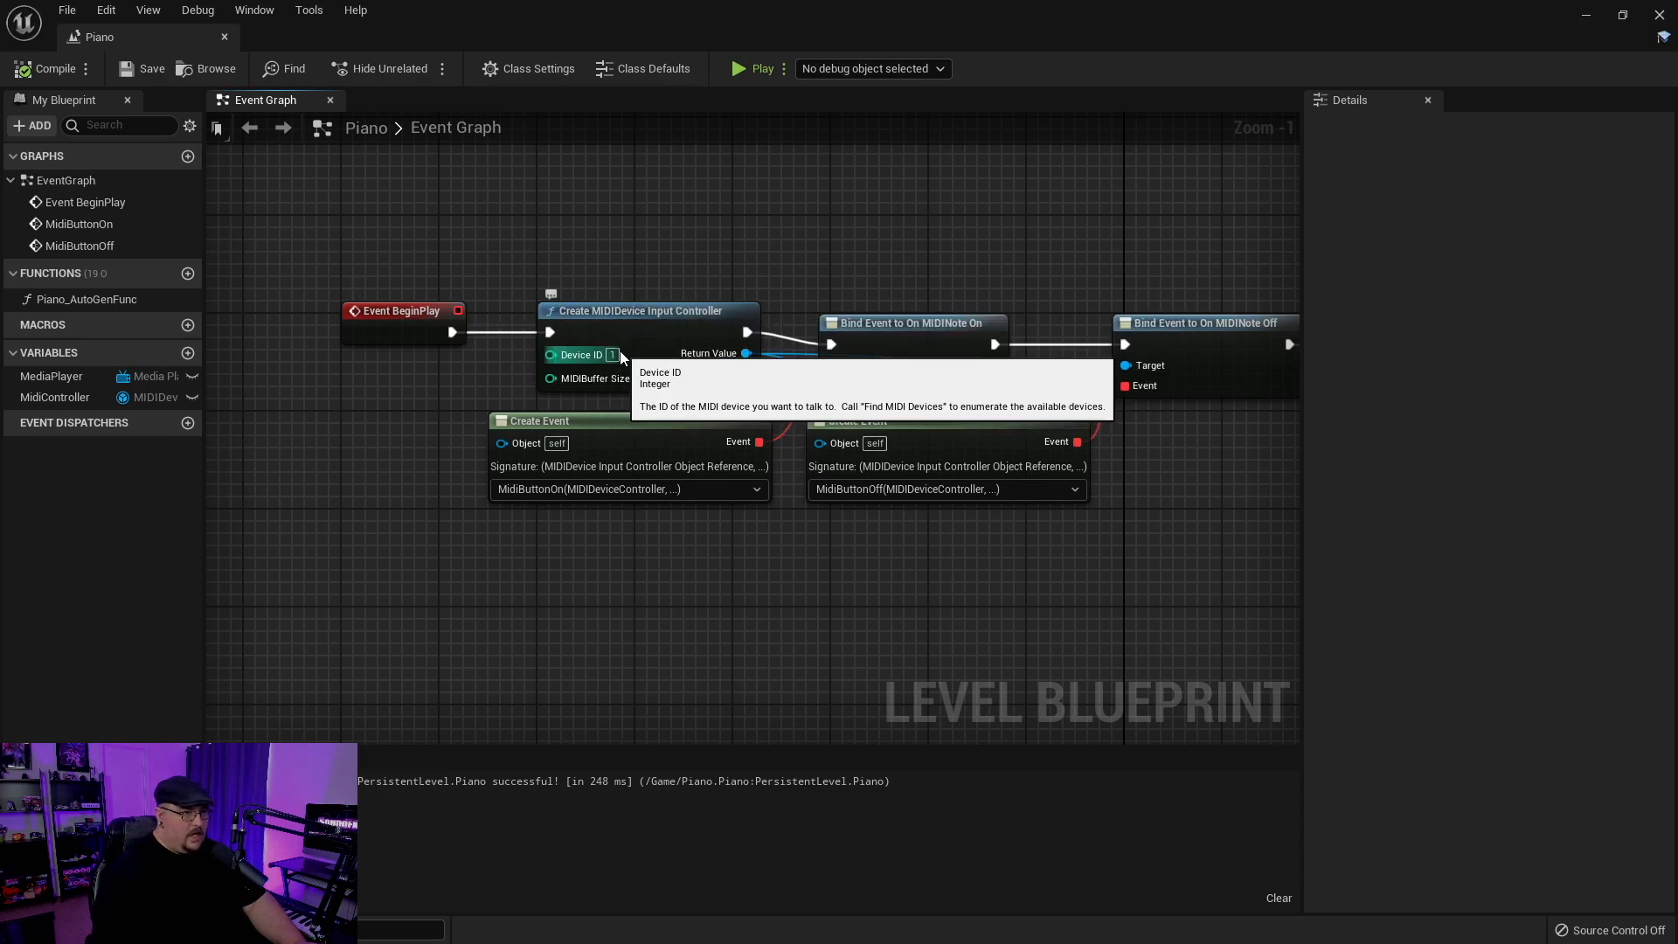
mouse_move(857, 269)
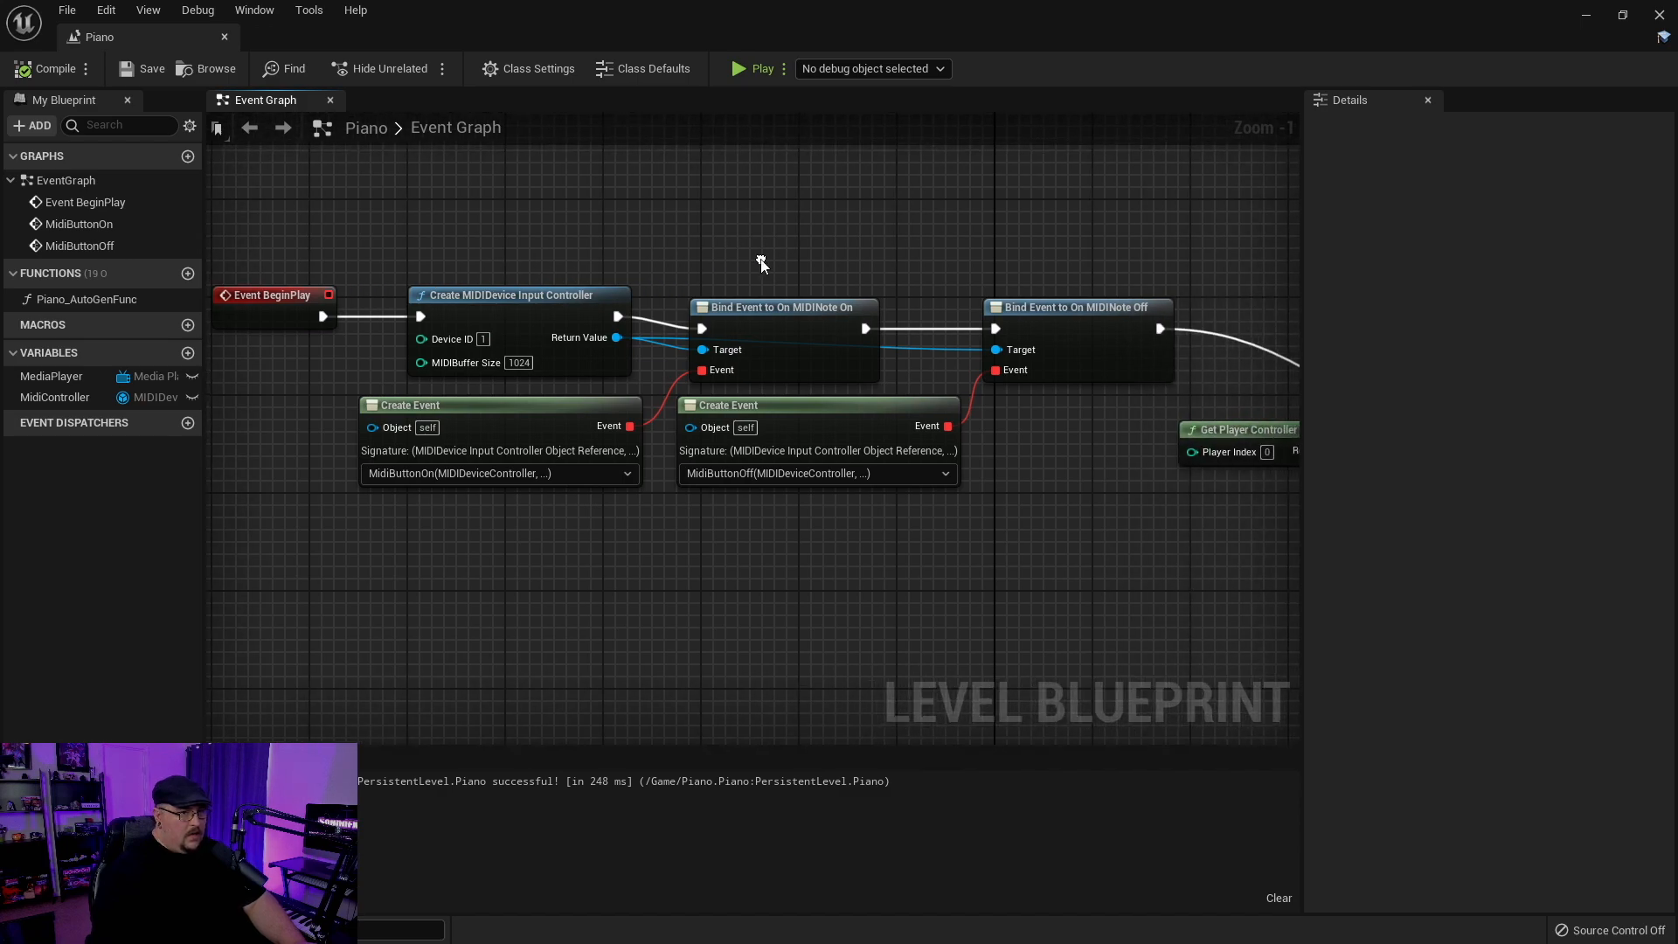
mouse_move(762, 266)
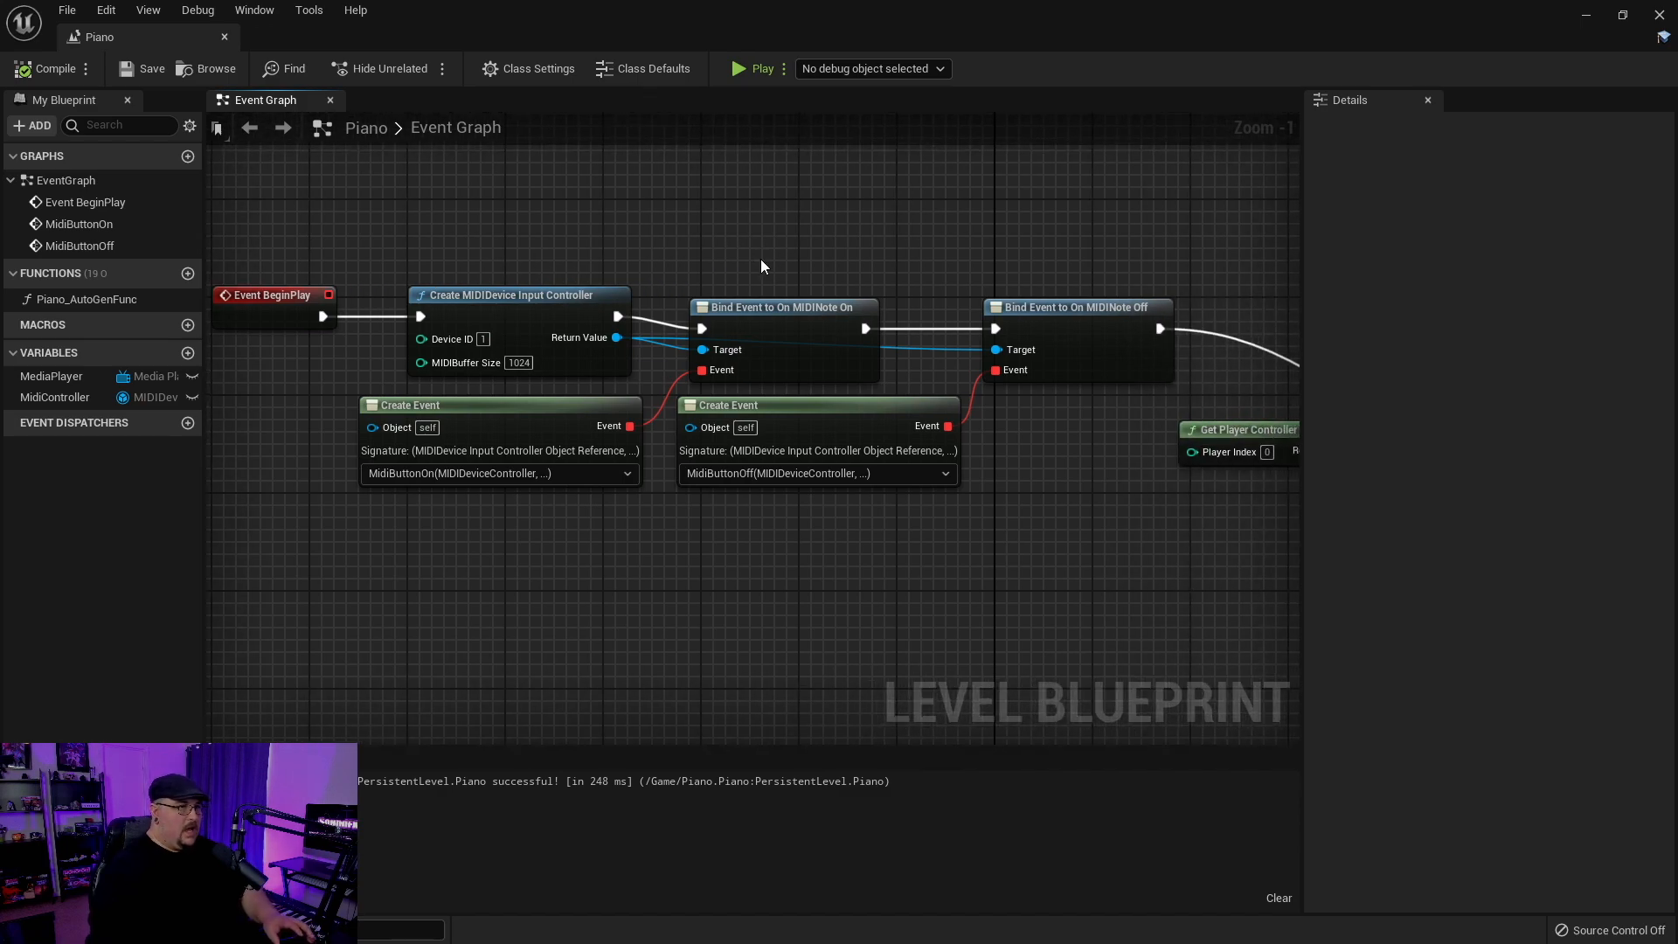
mouse_move(788, 328)
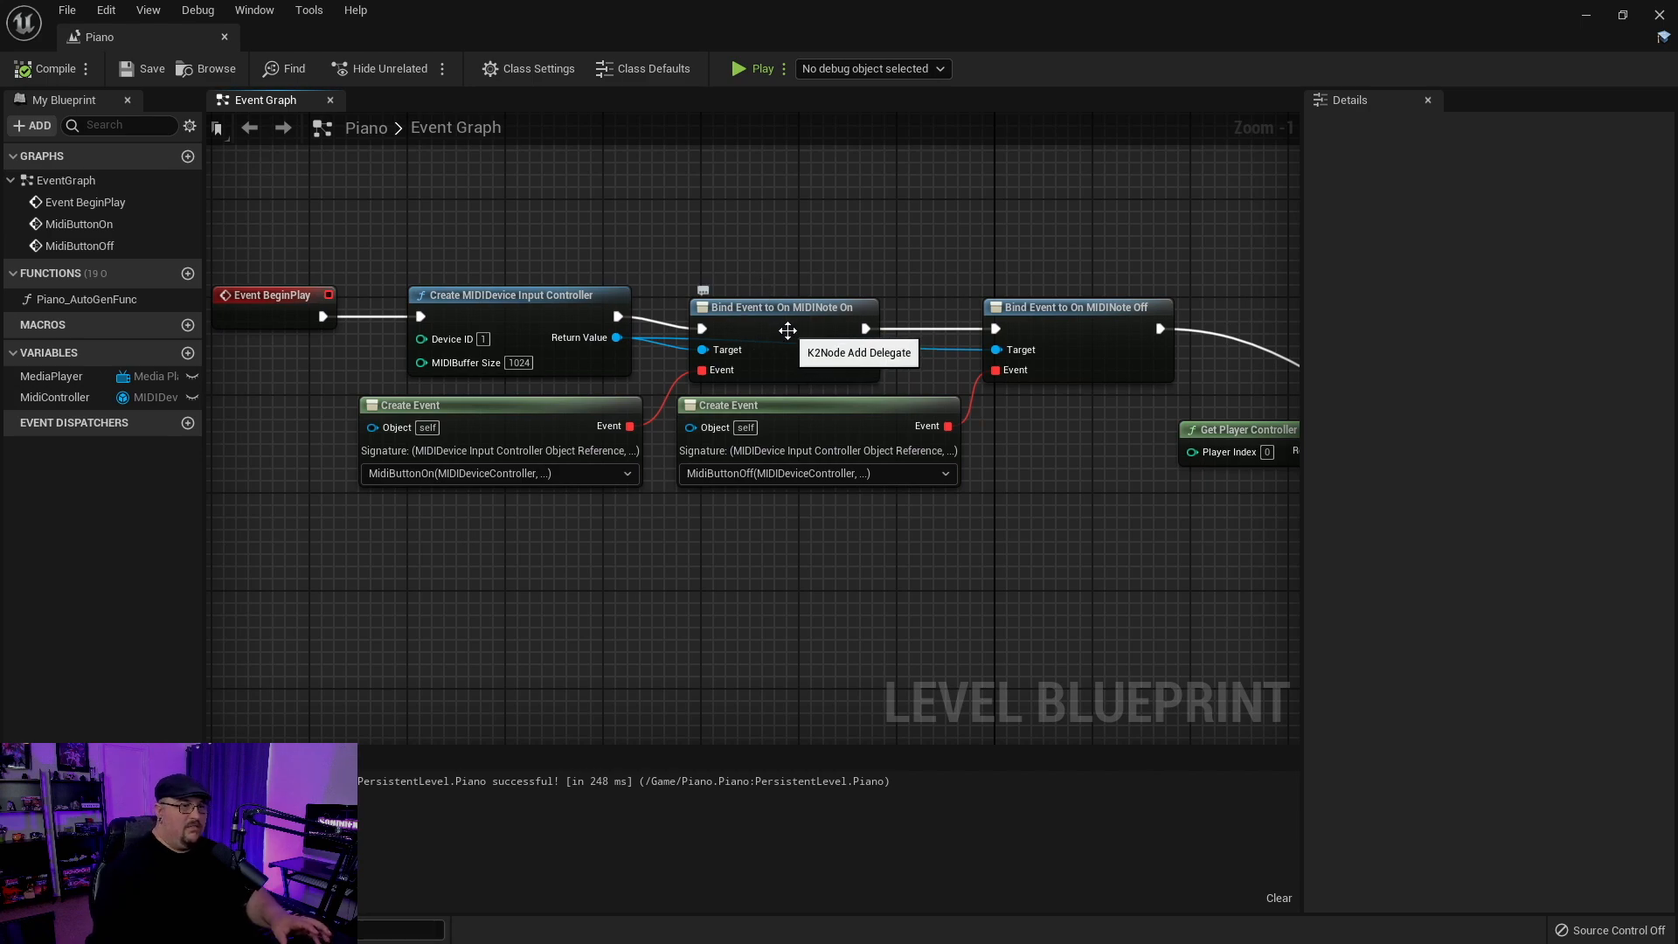
mouse_move(968, 365)
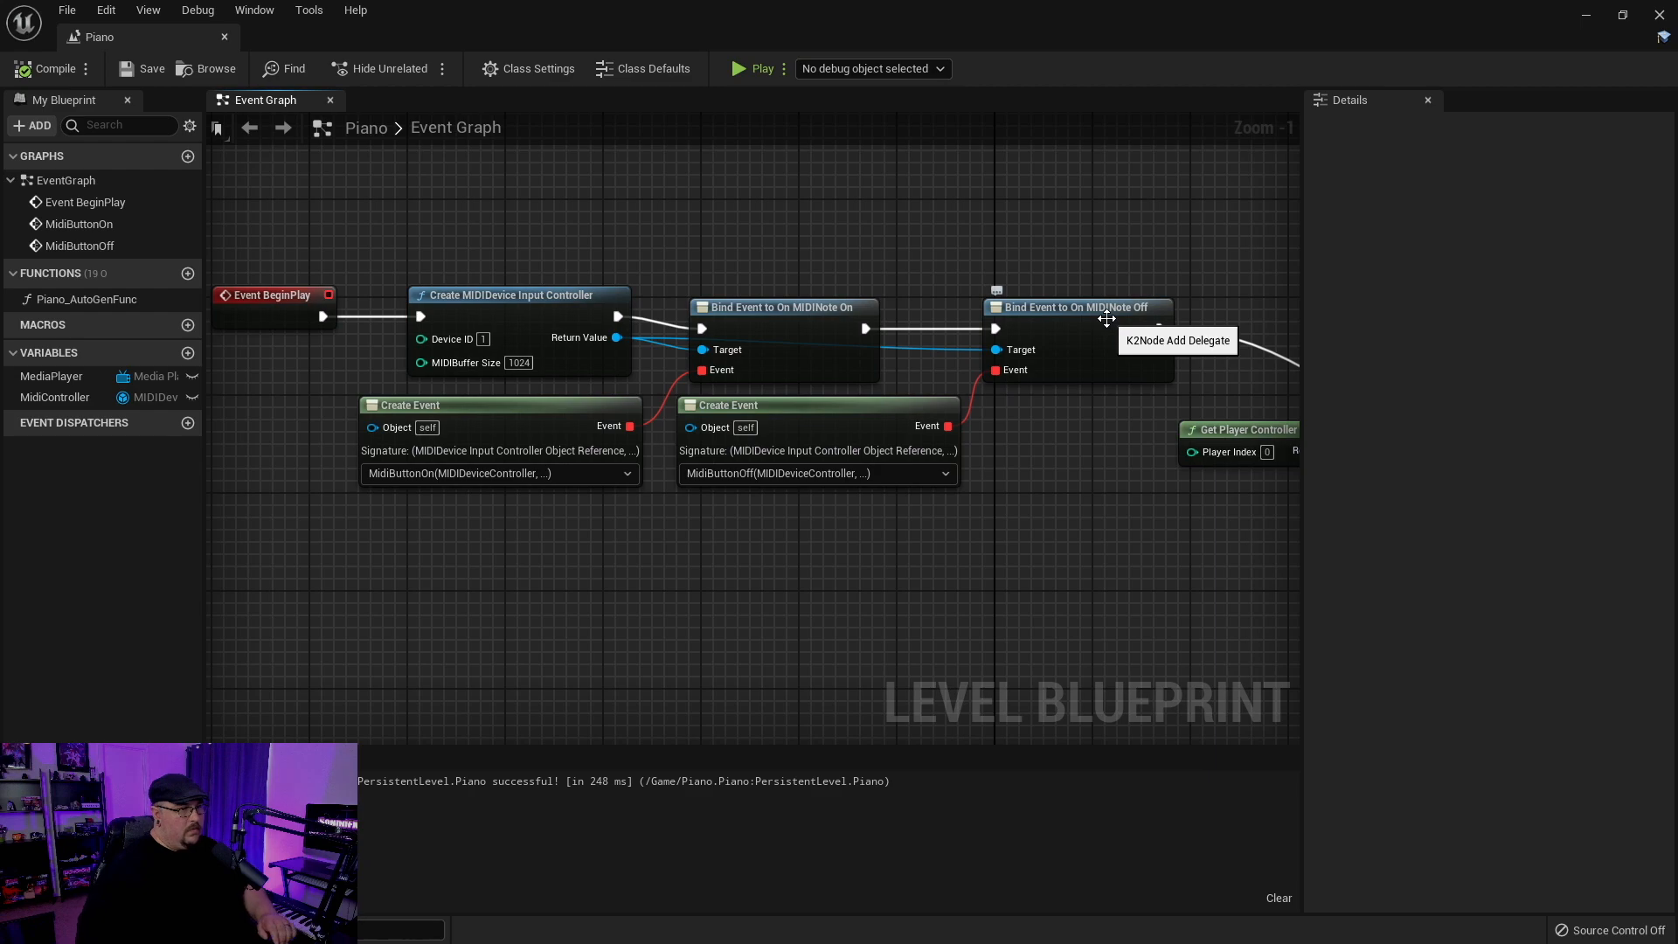
mouse_move(502, 428)
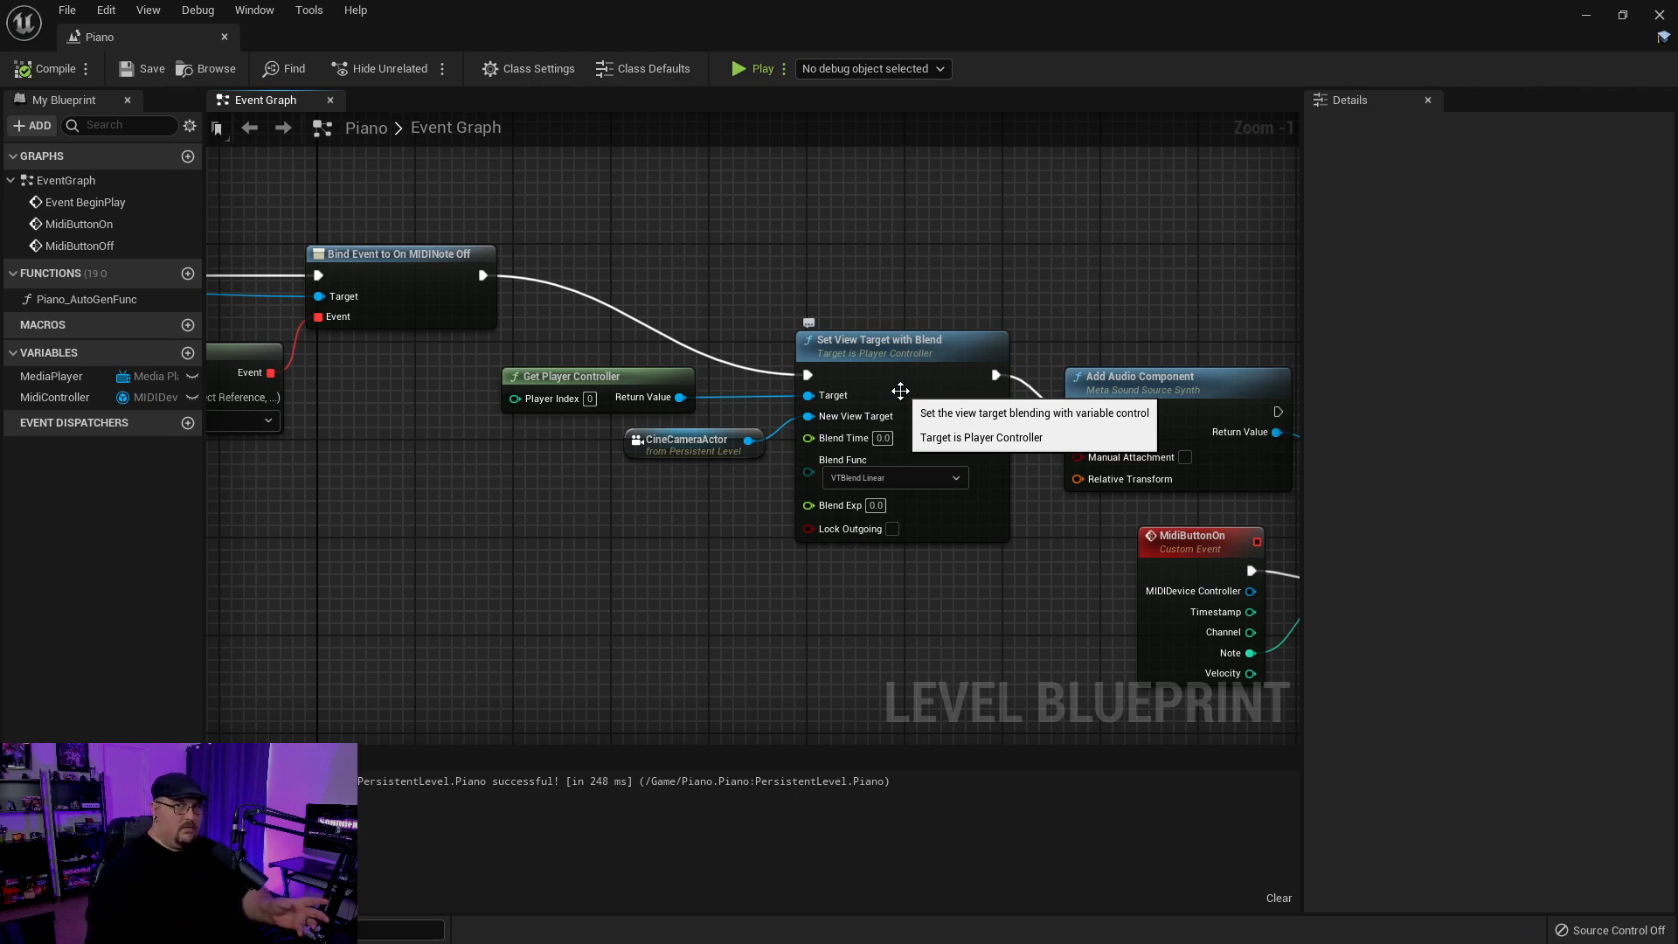
mouse_move(1003, 589)
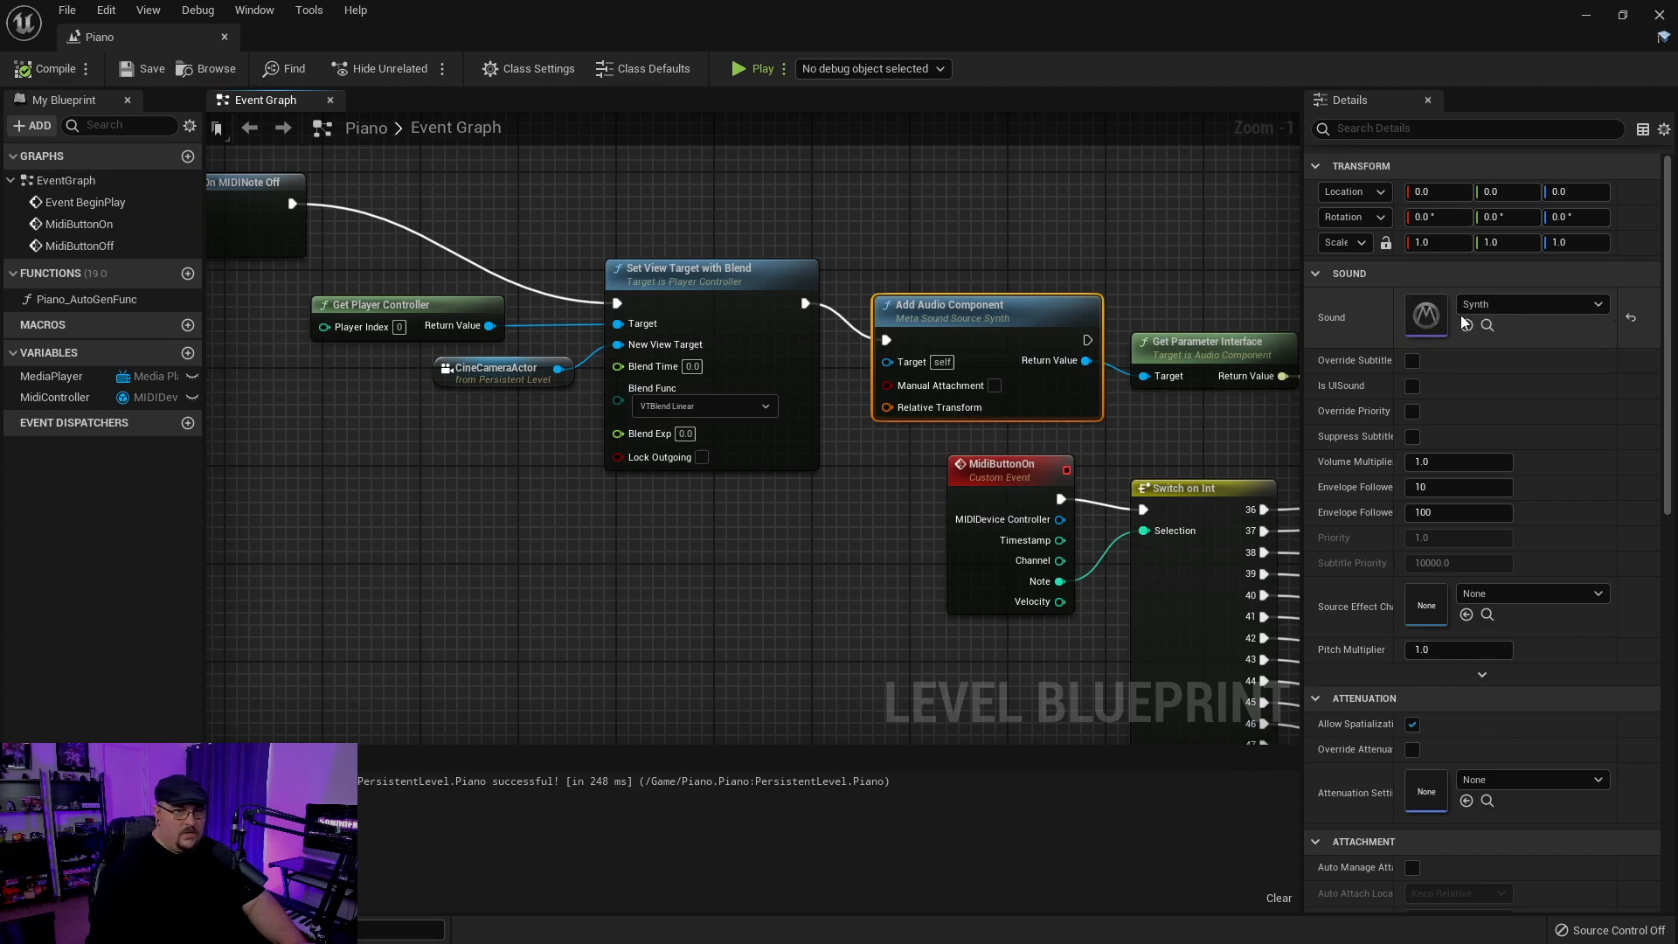
mouse_move(1194, 429)
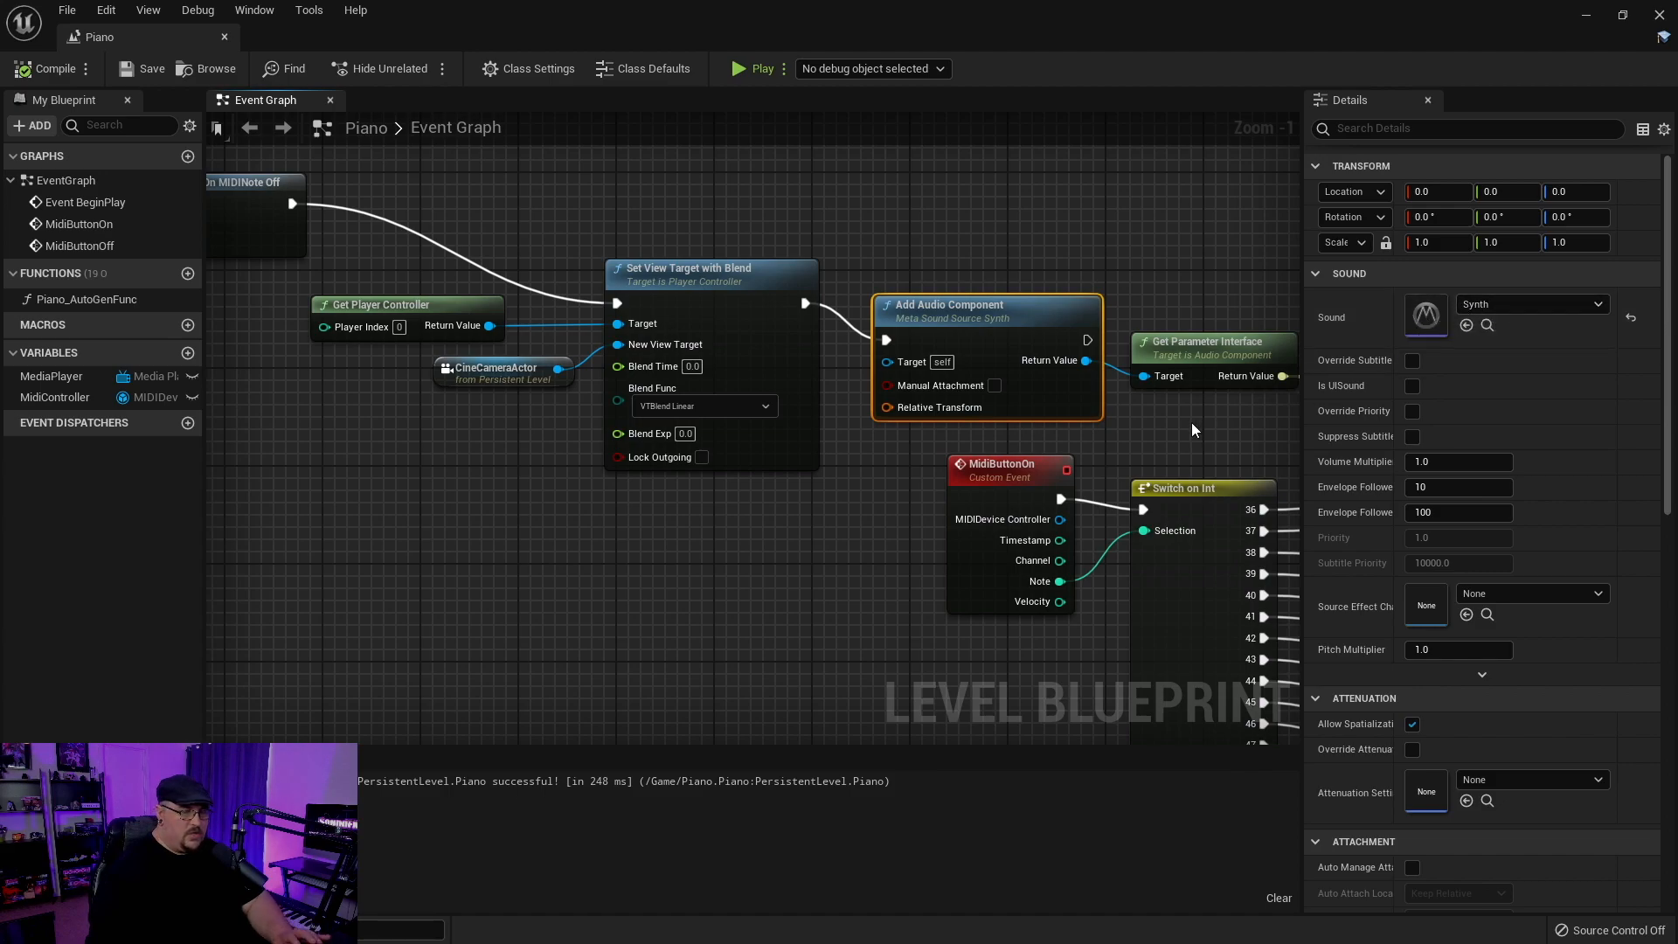
drag(1194, 428, 846, 498)
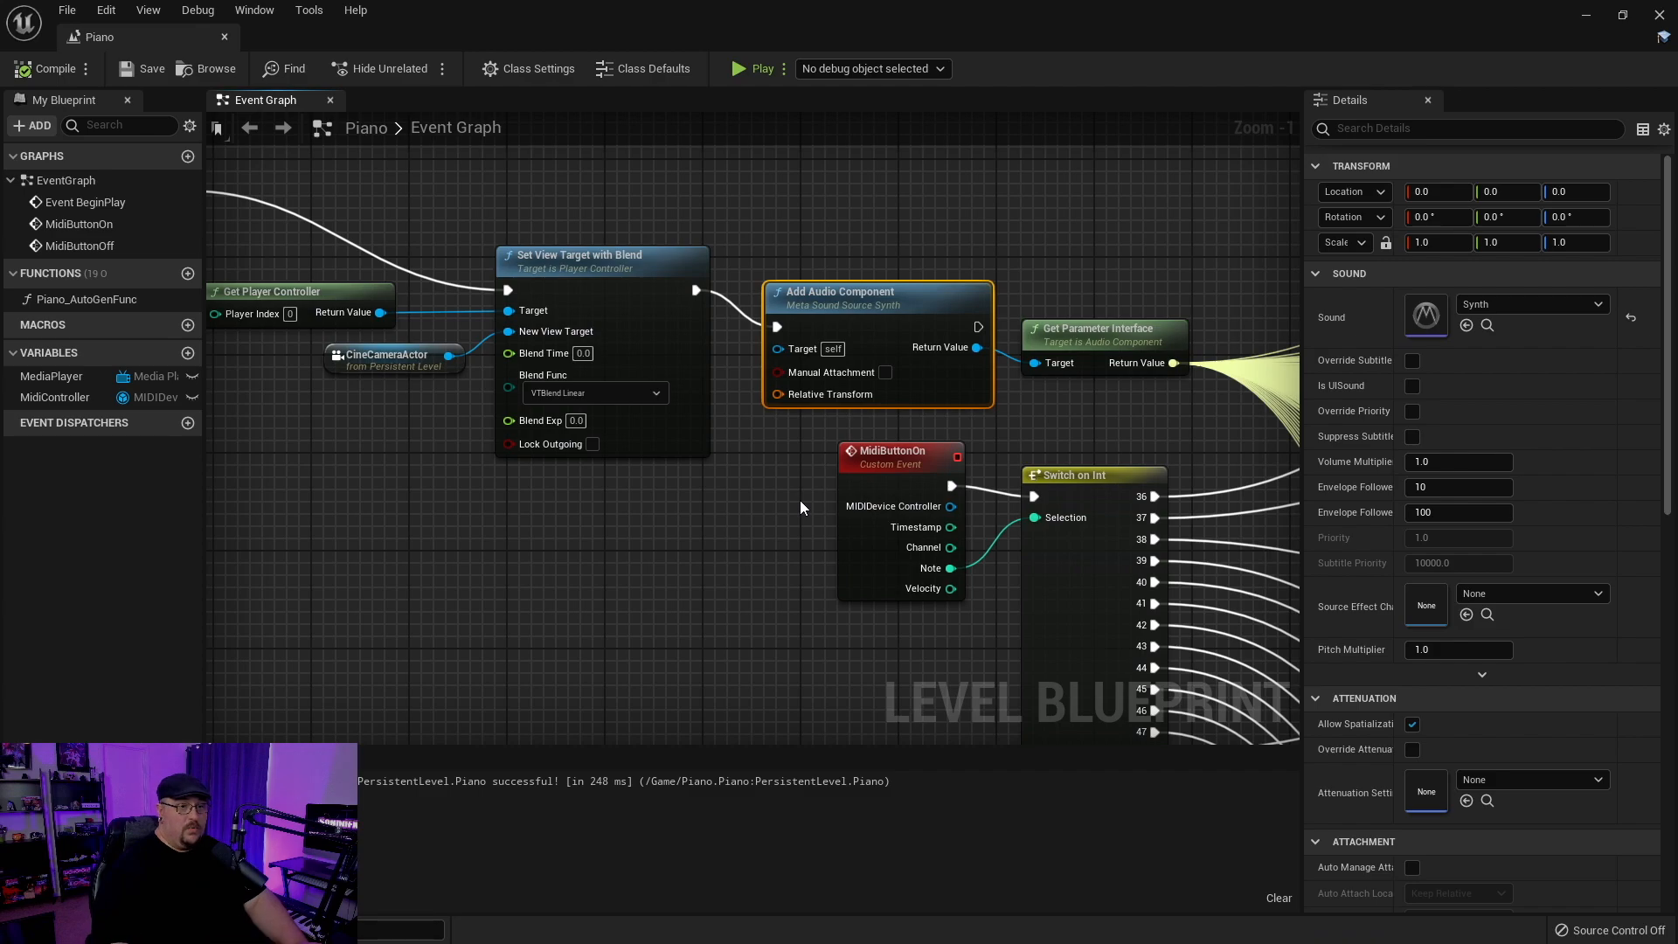
mouse_move(1164, 390)
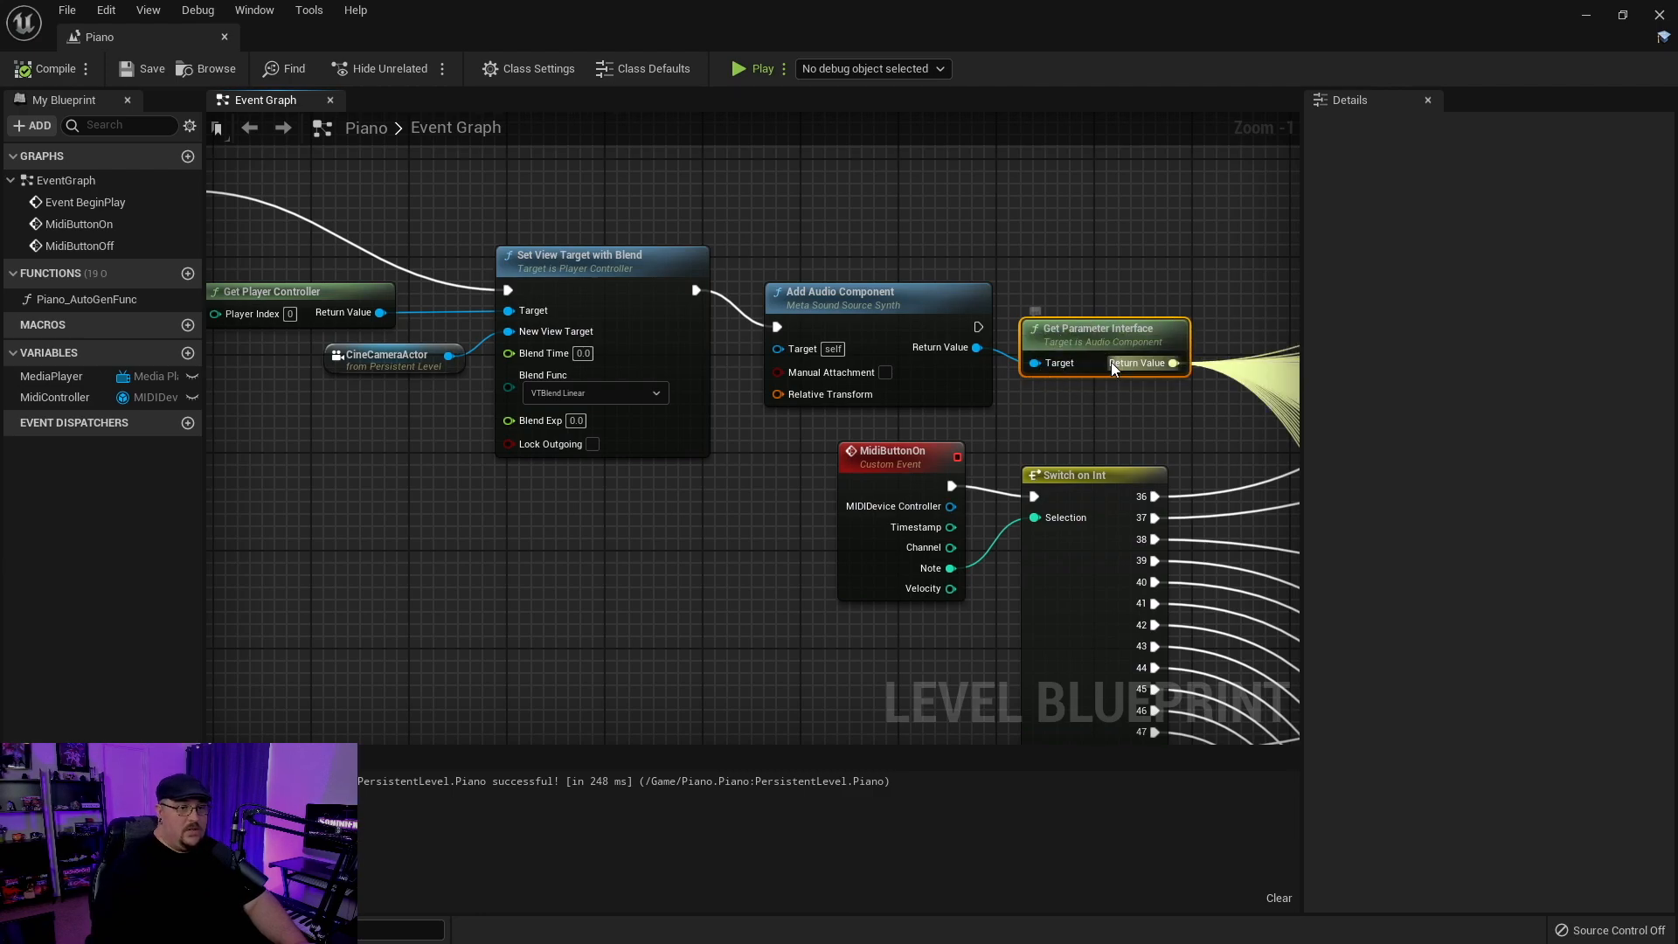
mouse_move(1138, 363)
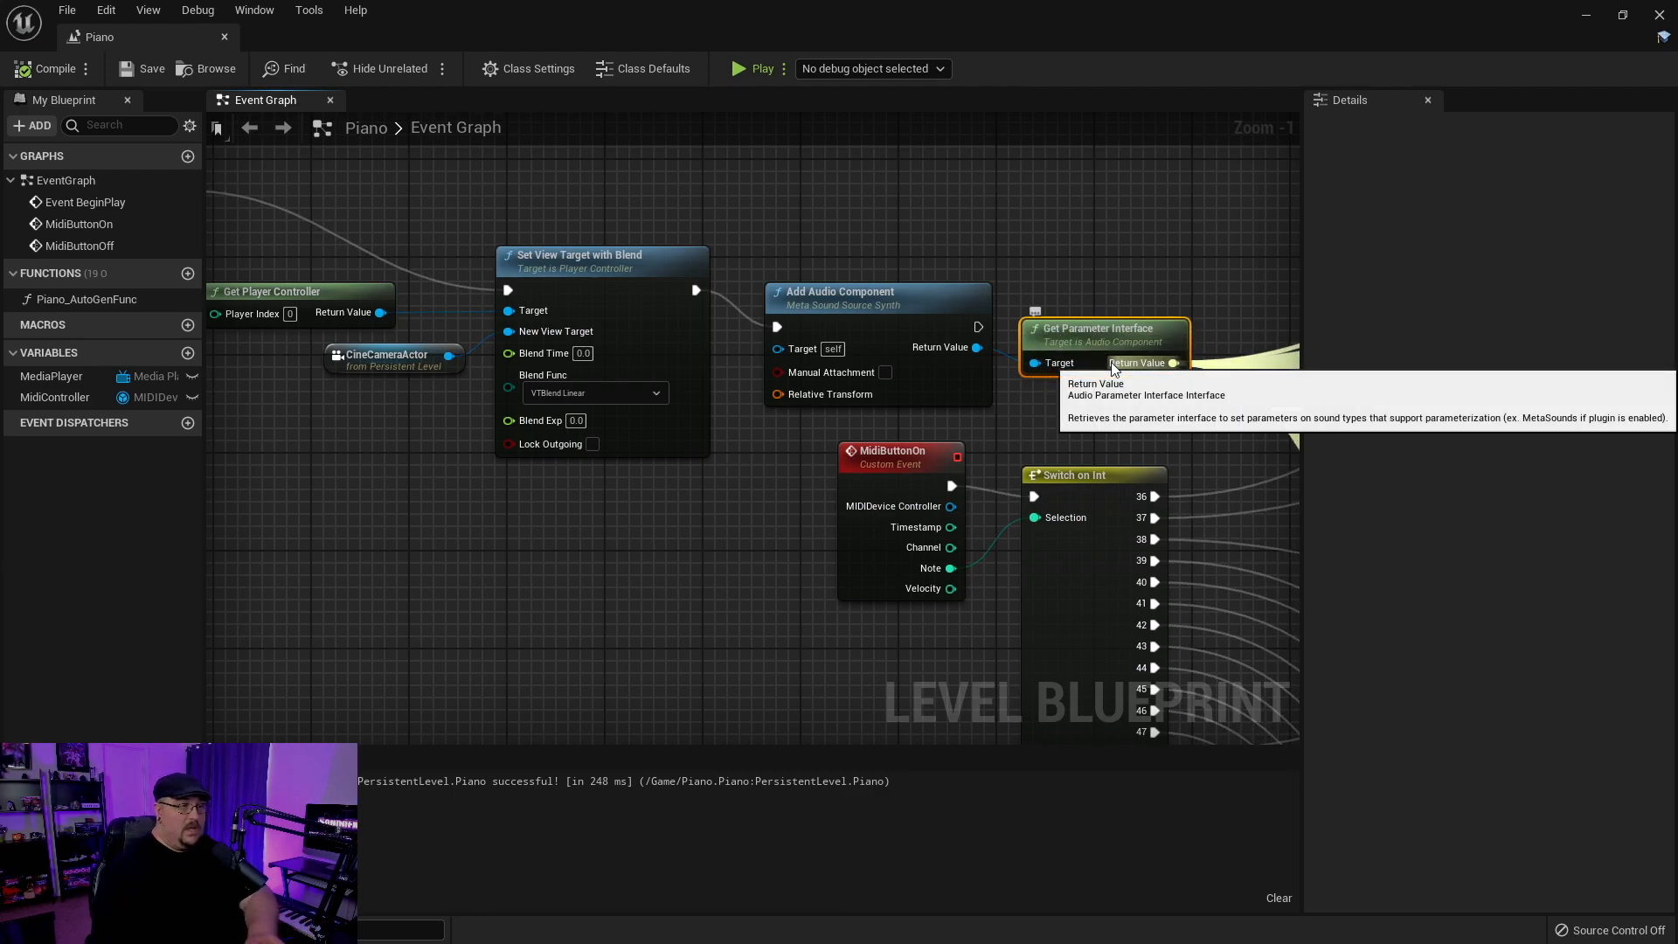
mouse_move(1132, 377)
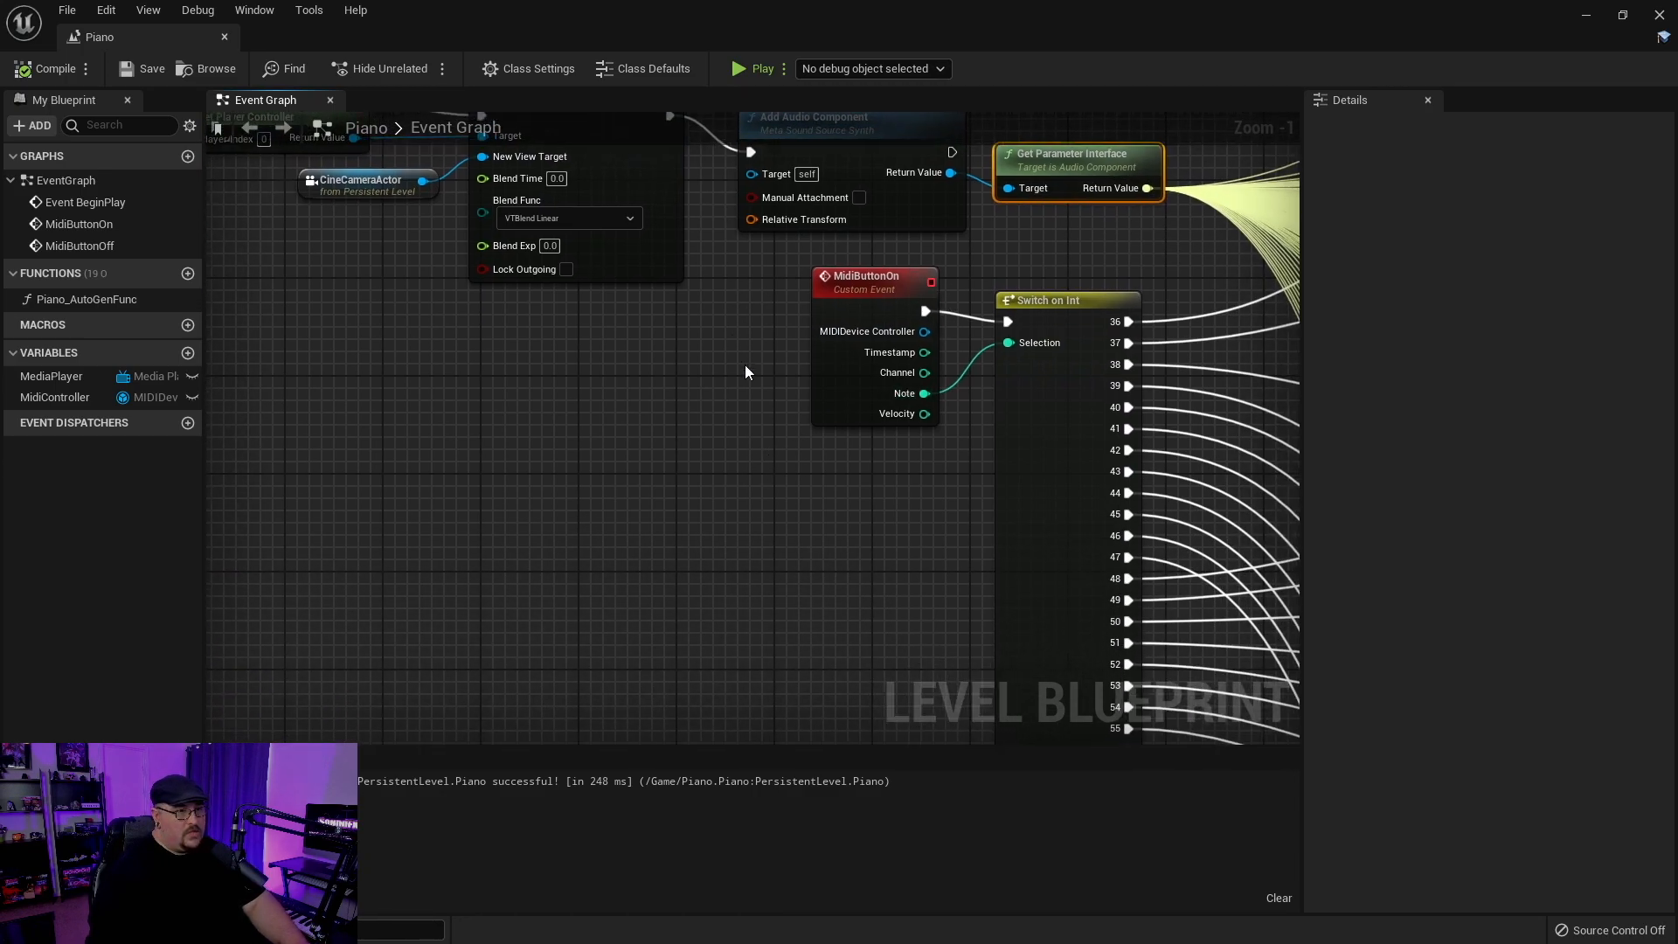
mouse_move(907, 542)
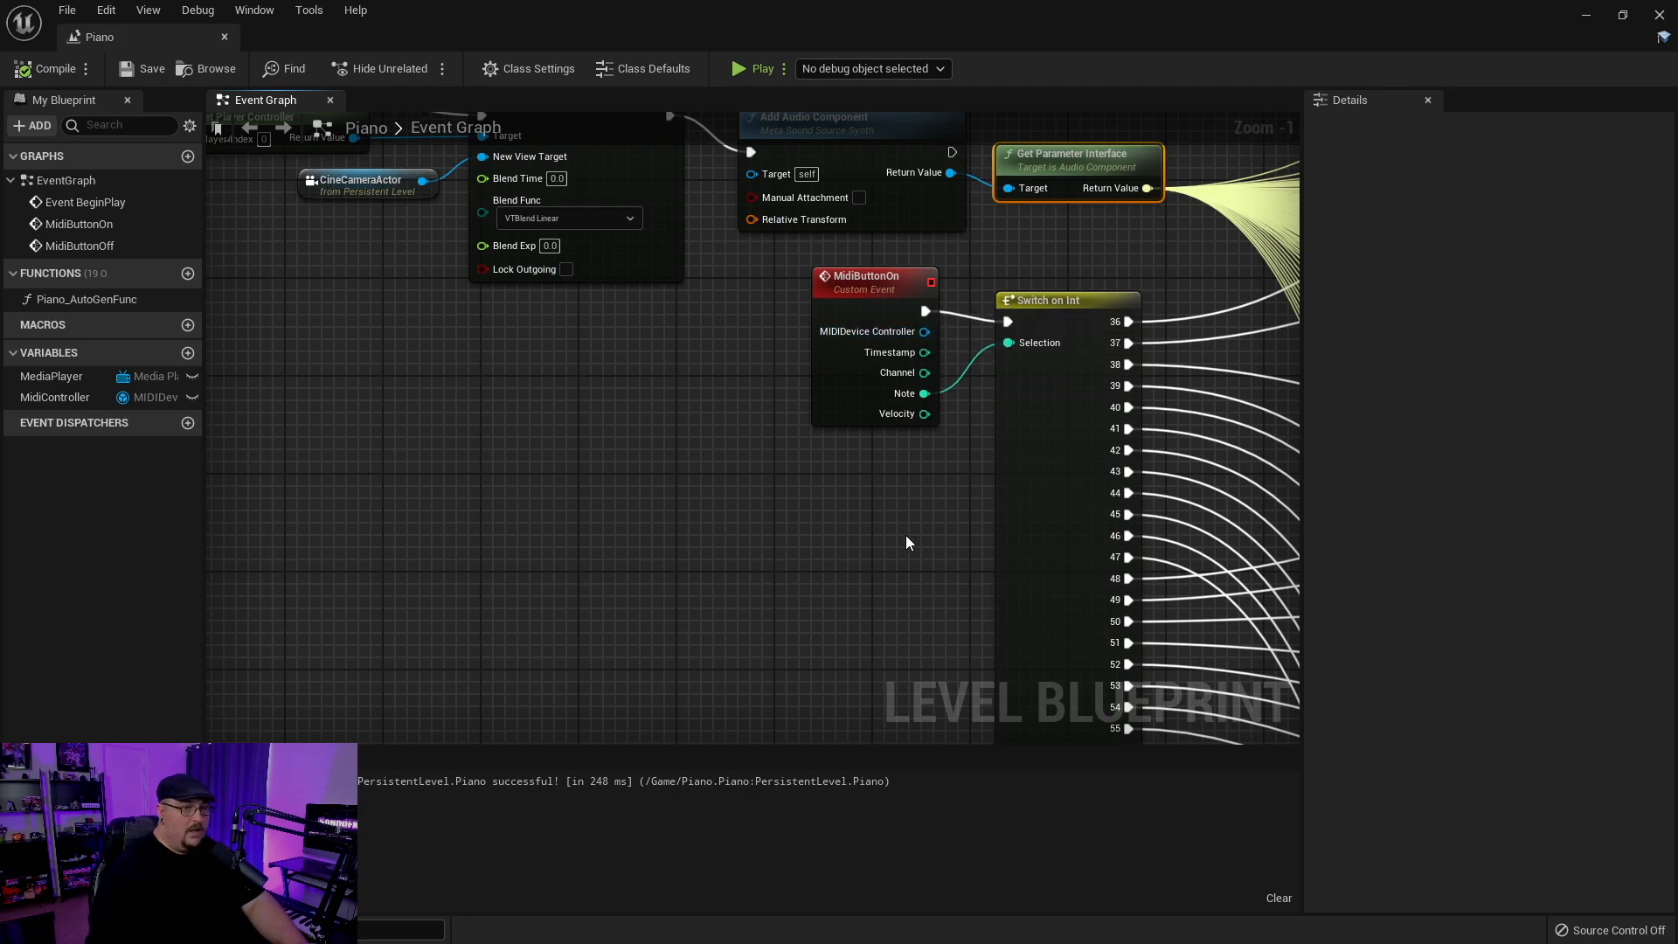
mouse_move(858, 564)
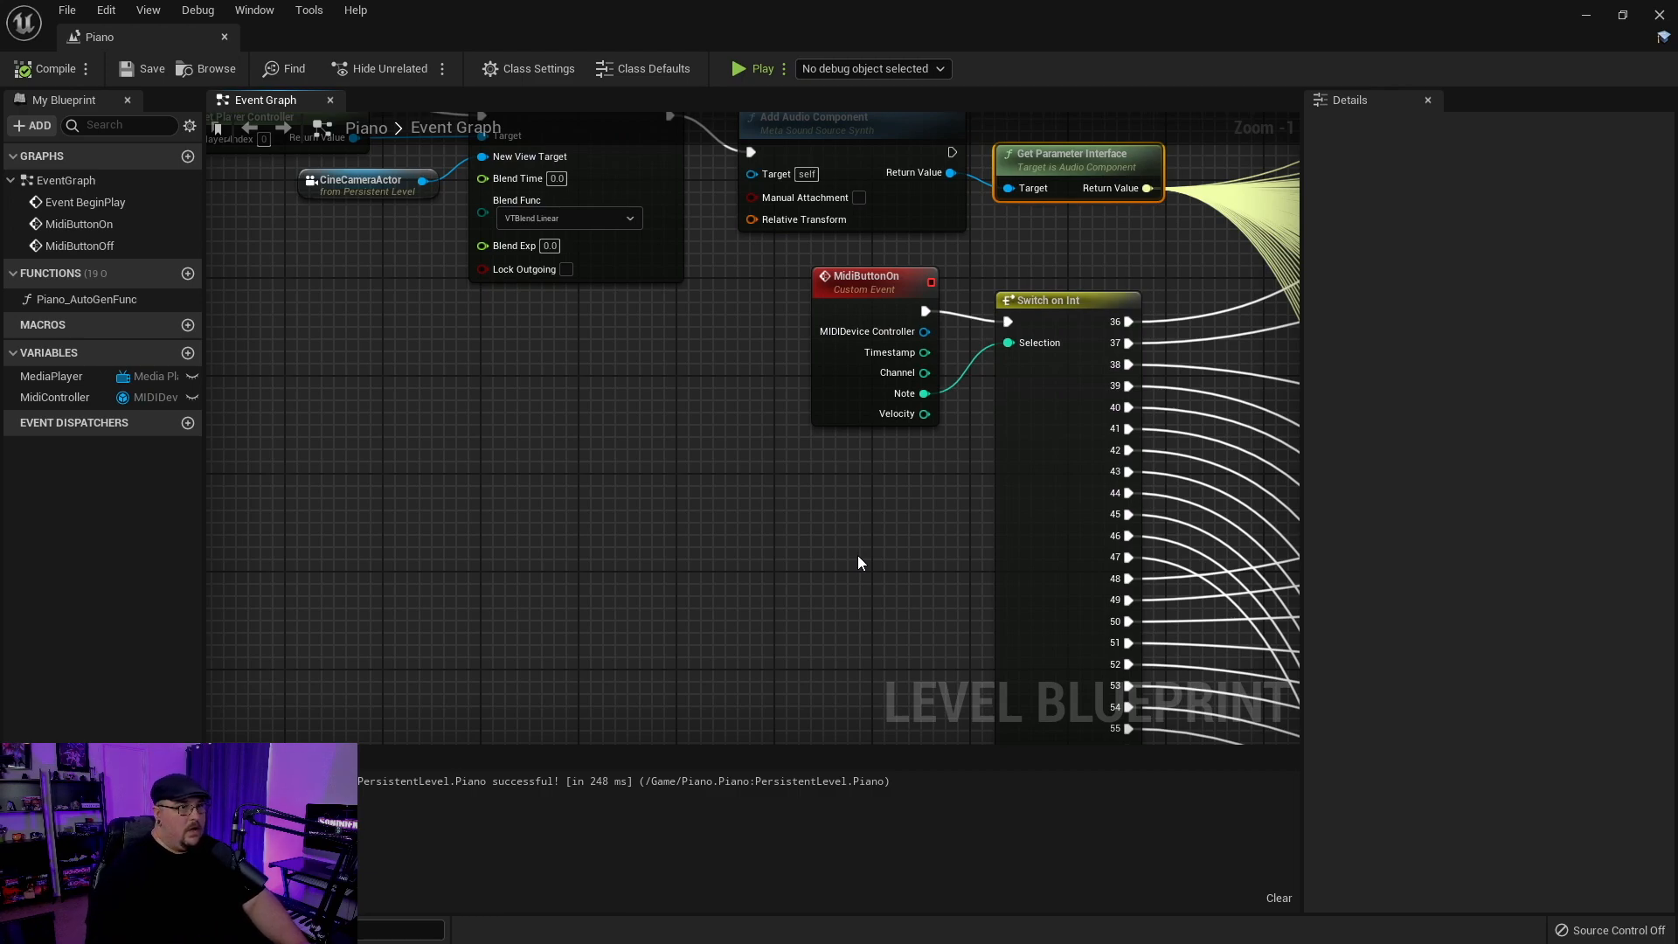
mouse_move(902, 561)
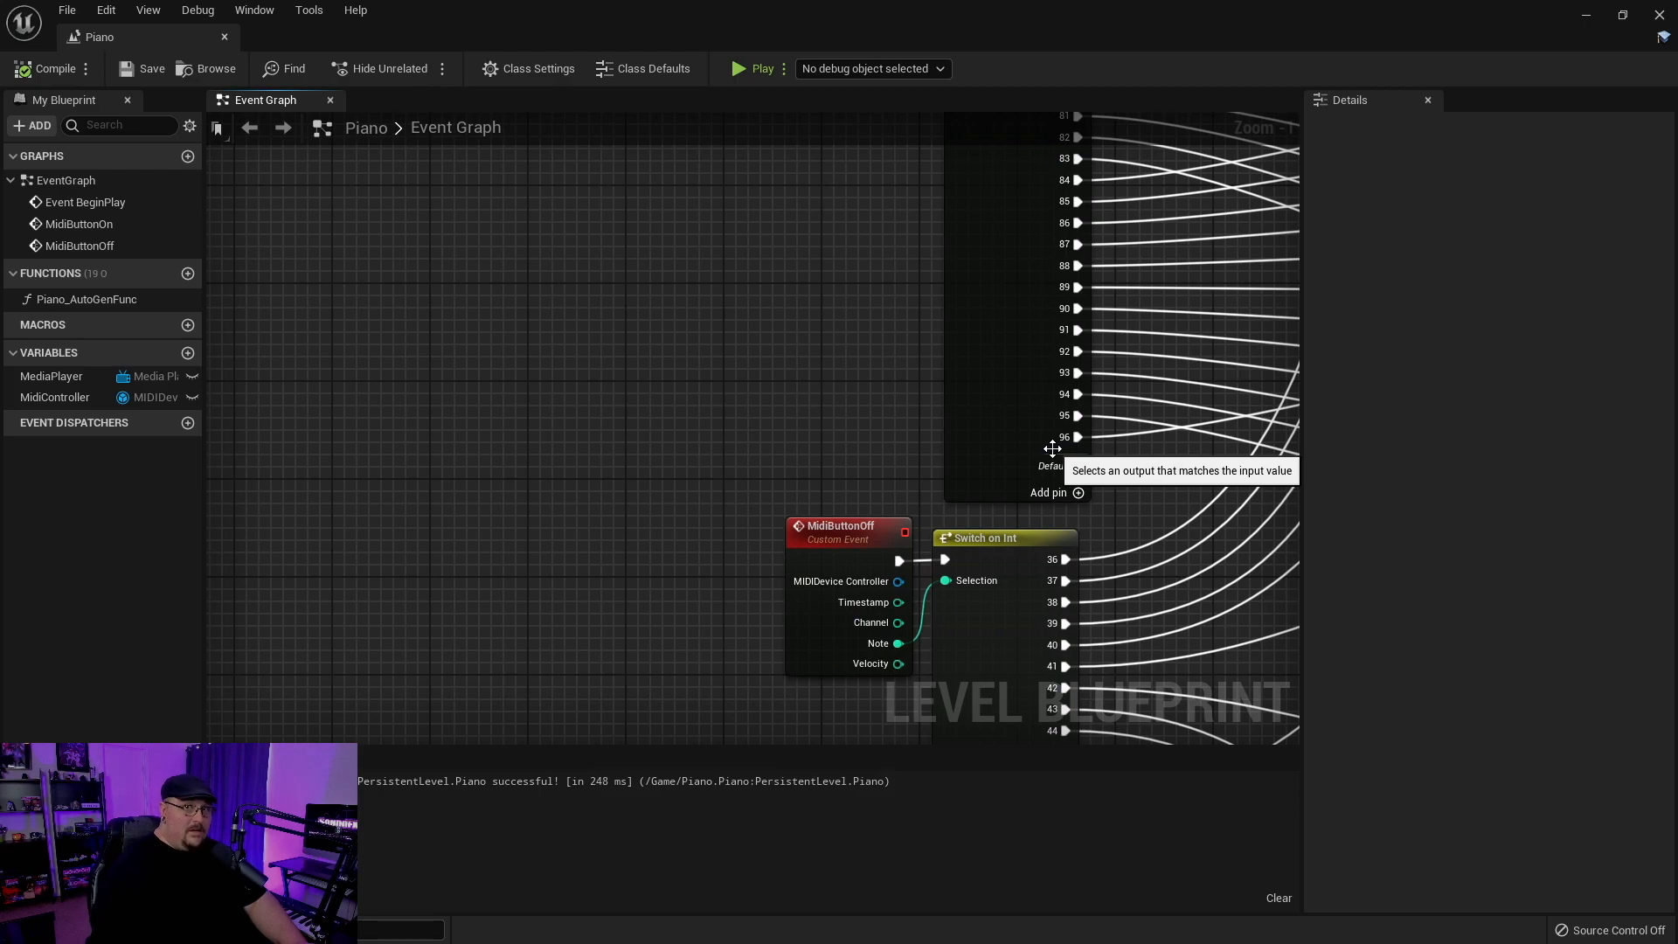
mouse_move(697, 664)
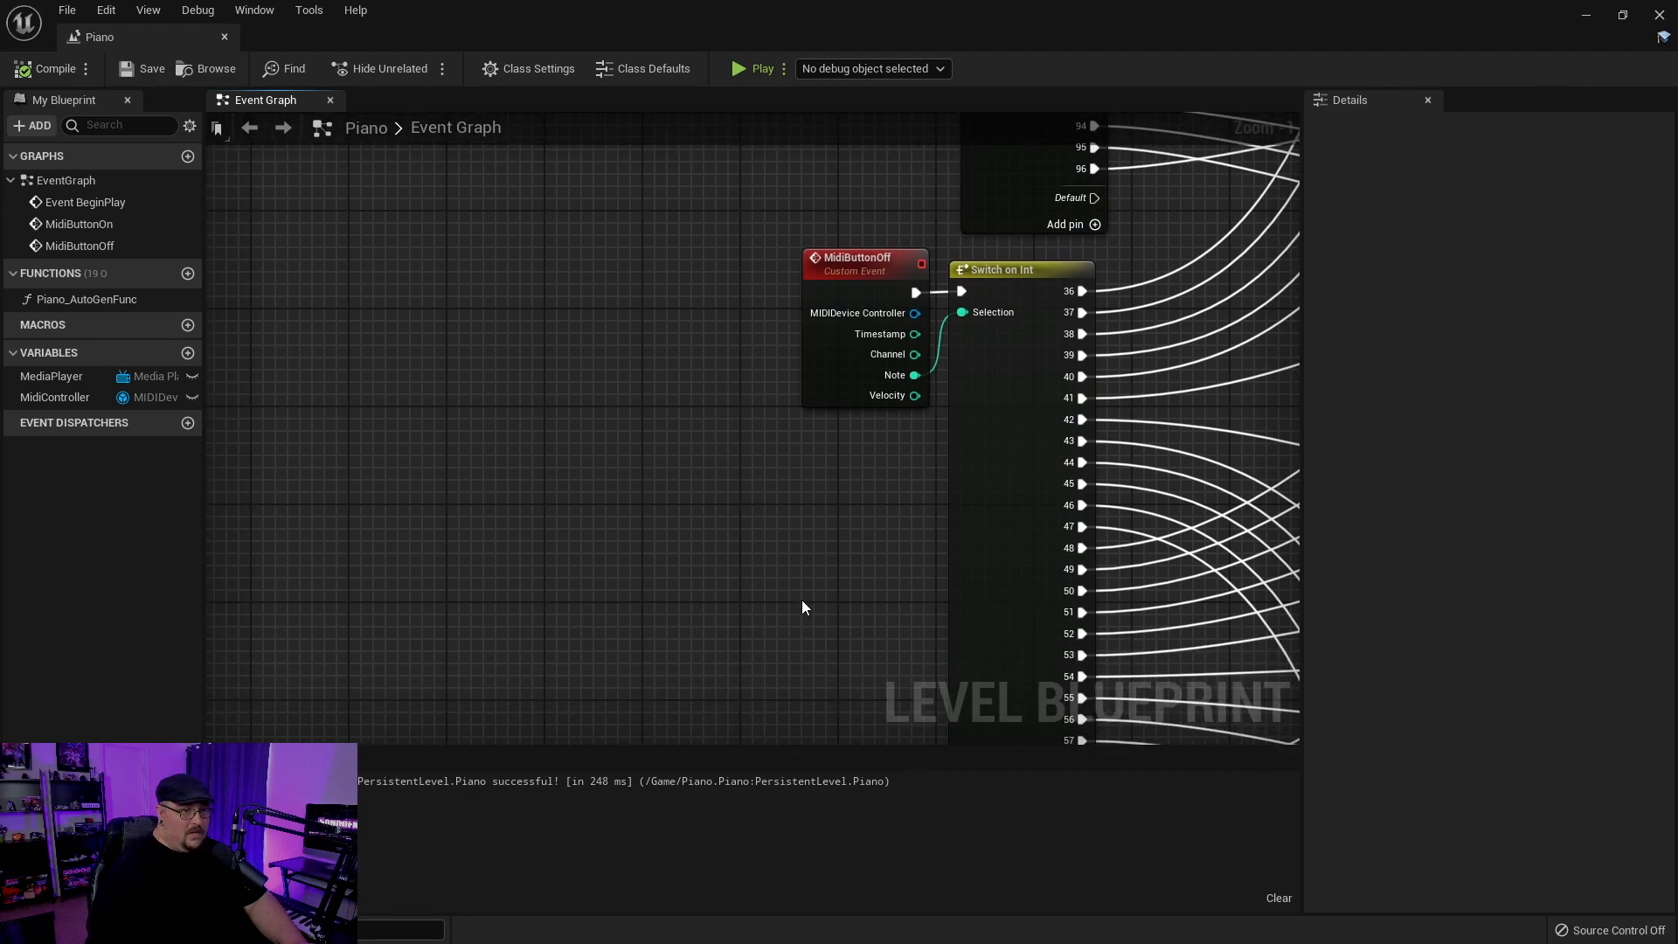
scroll(down, 3)
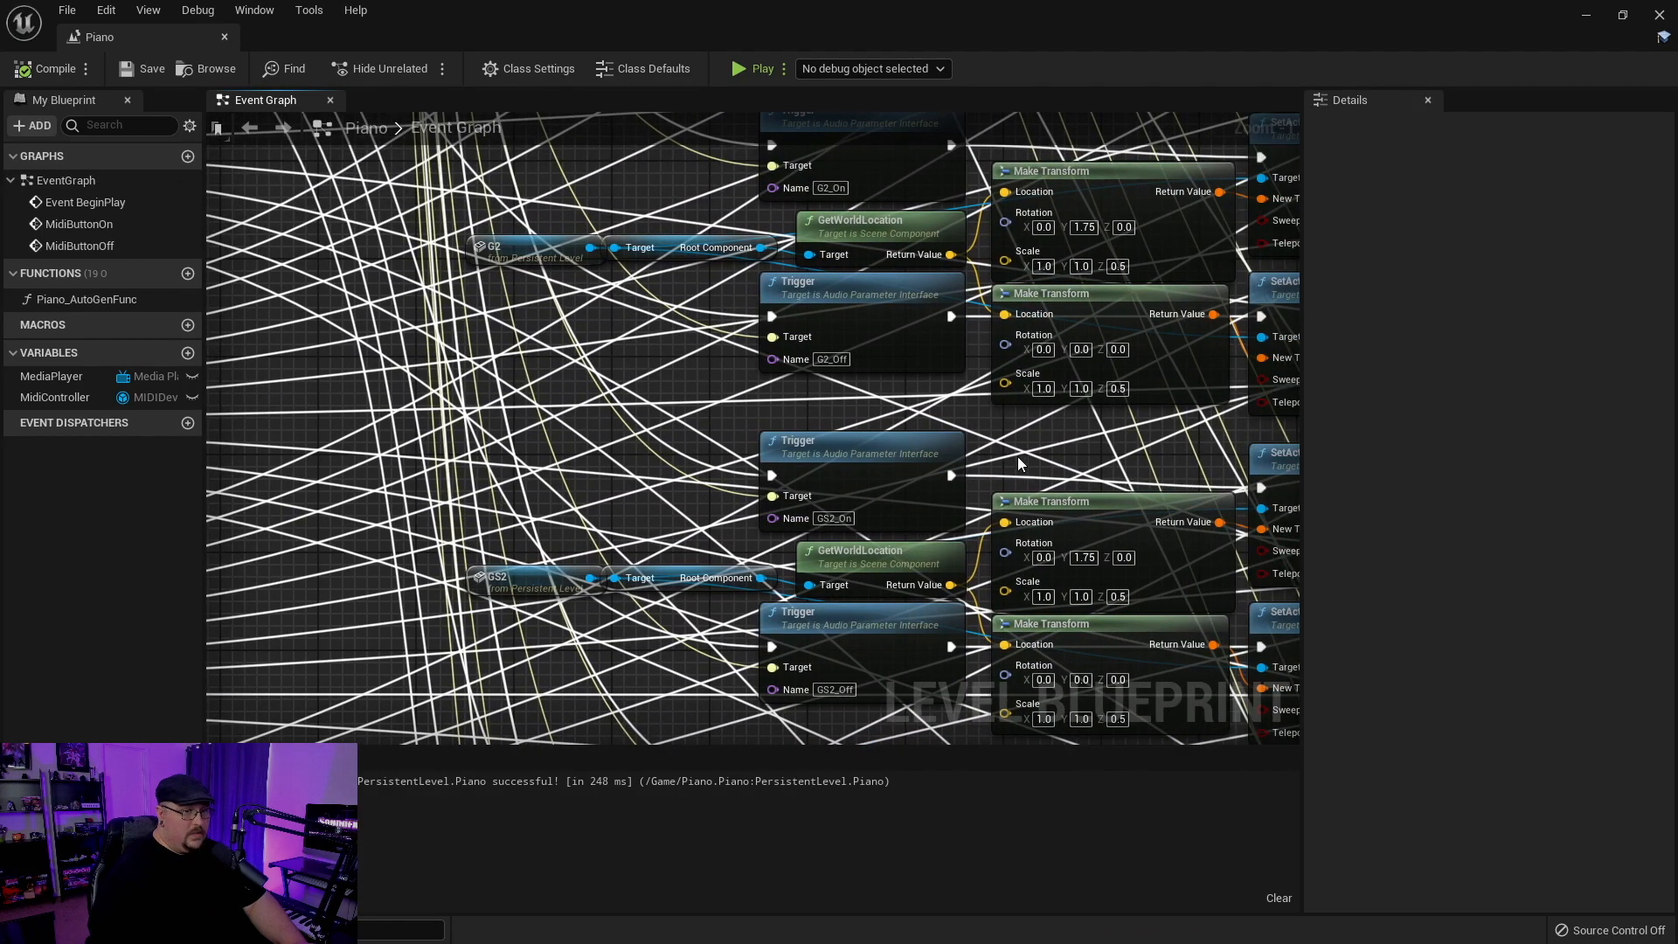
scroll(down, 3)
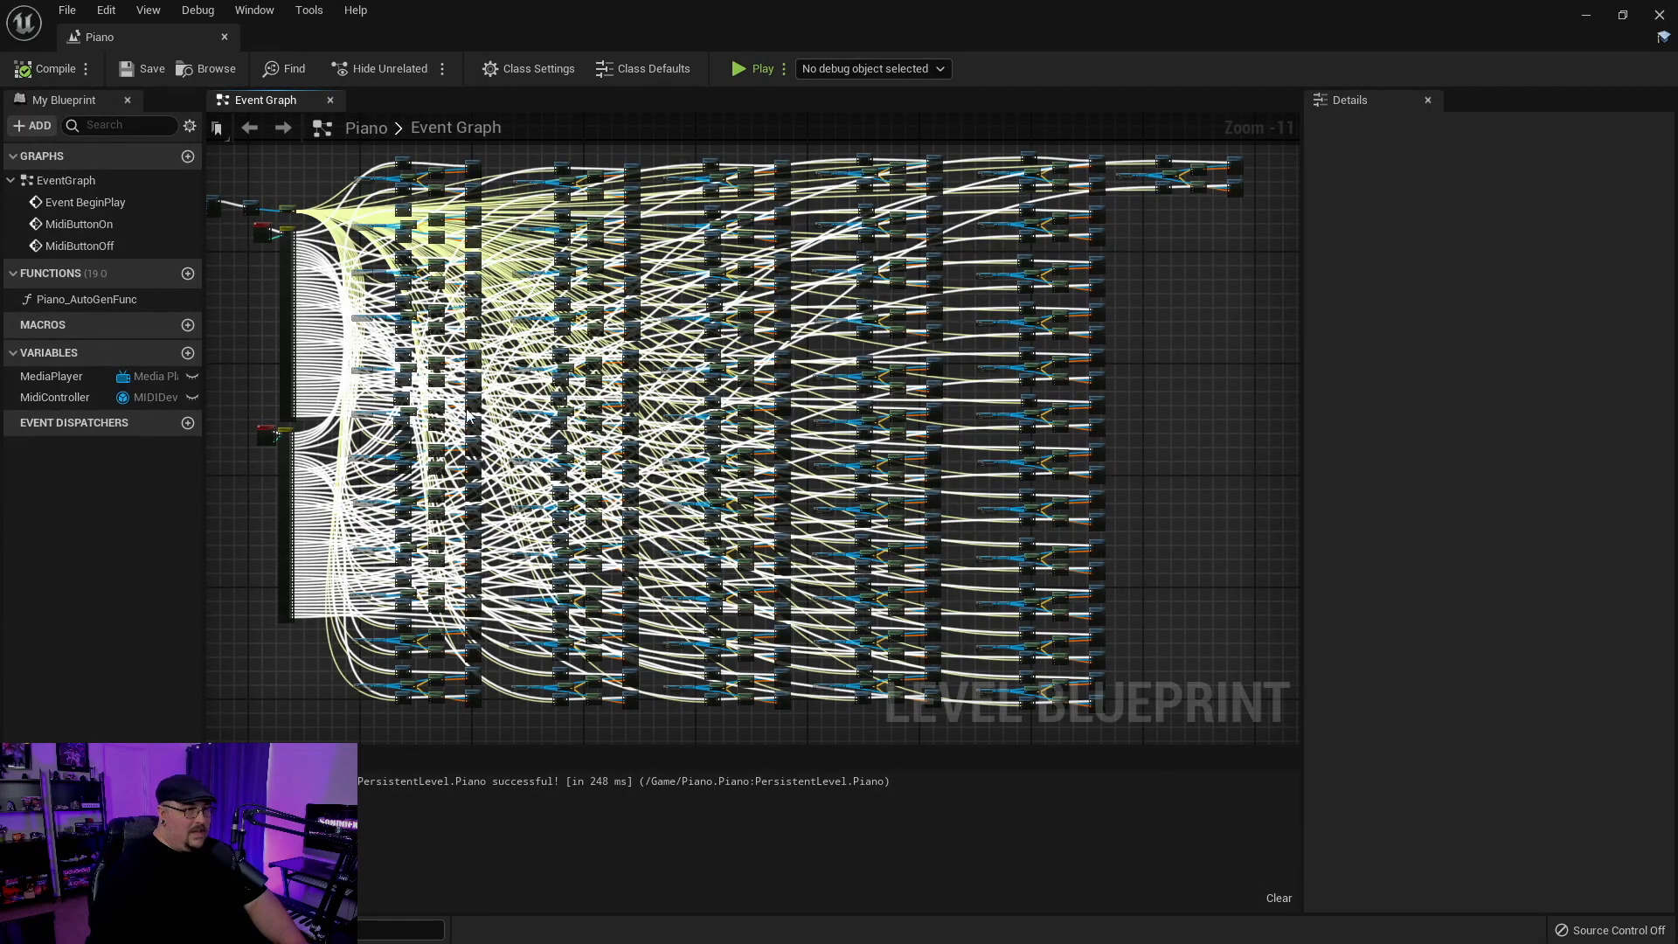
mouse_move(490, 248)
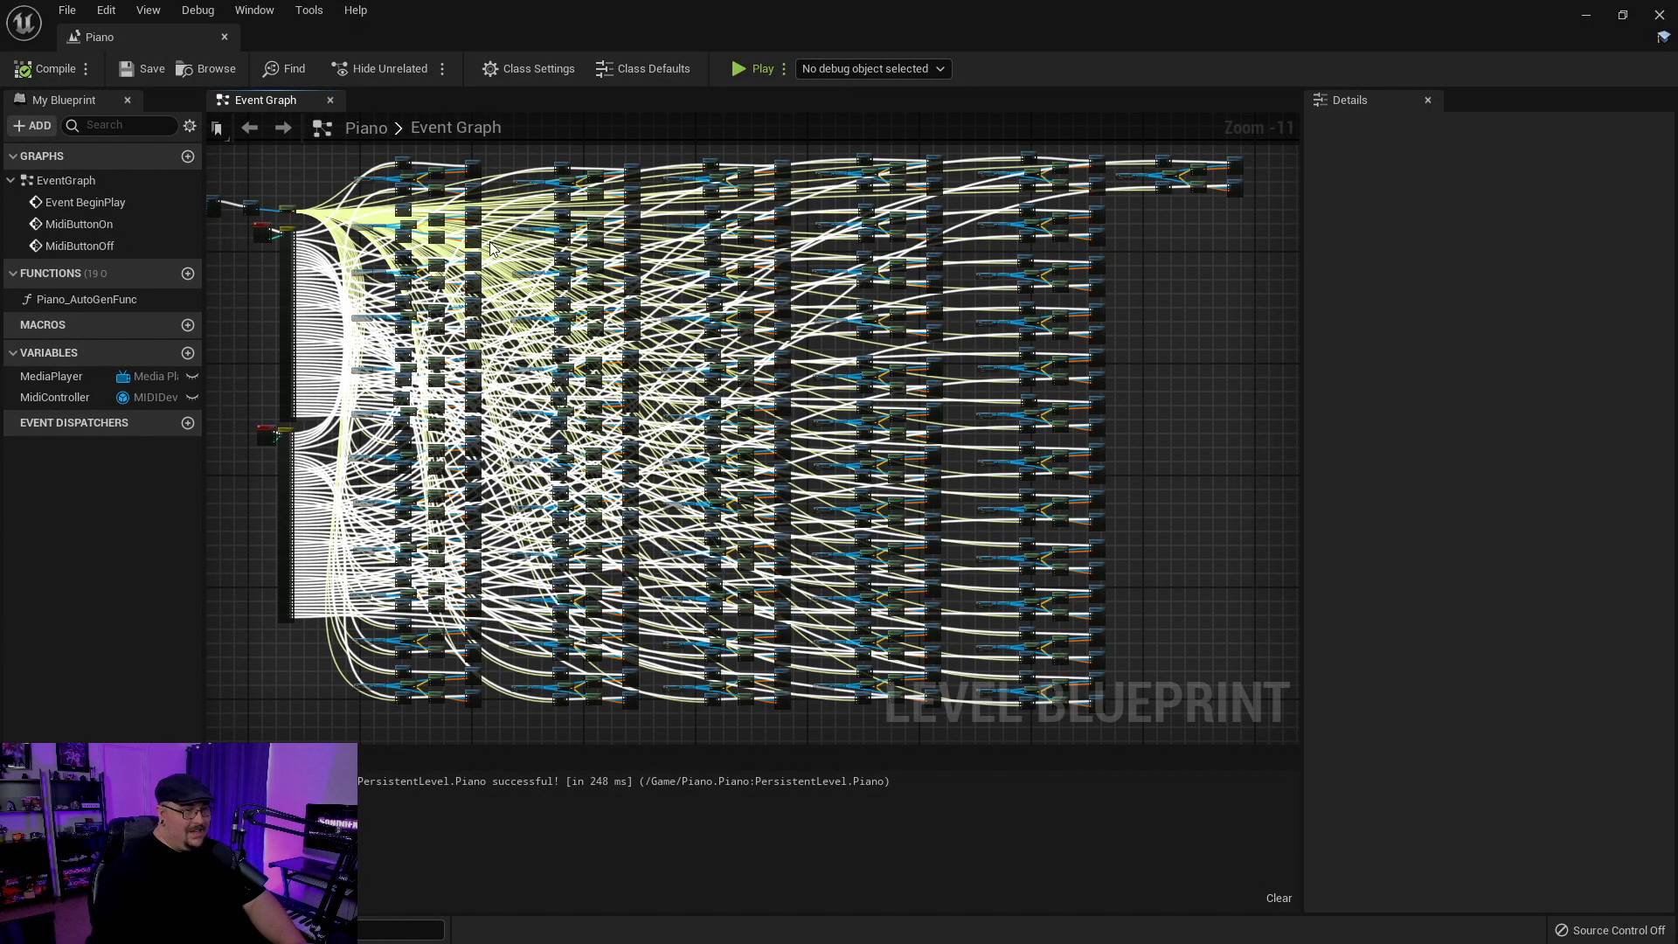
mouse_move(862, 526)
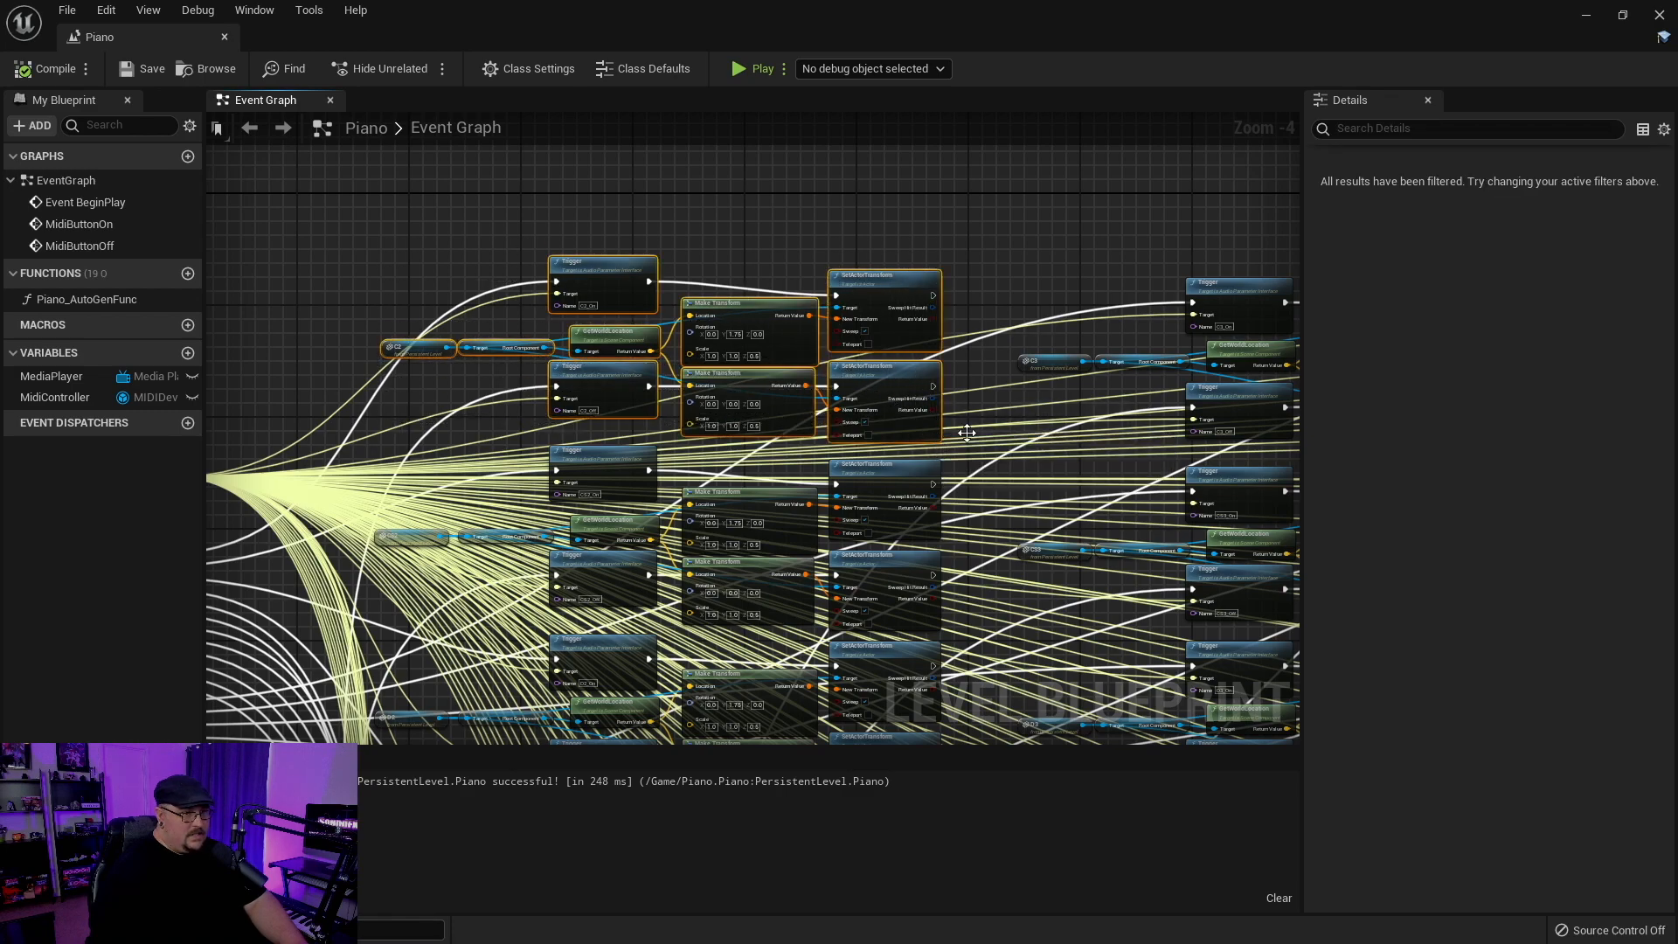
mouse_move(479, 243)
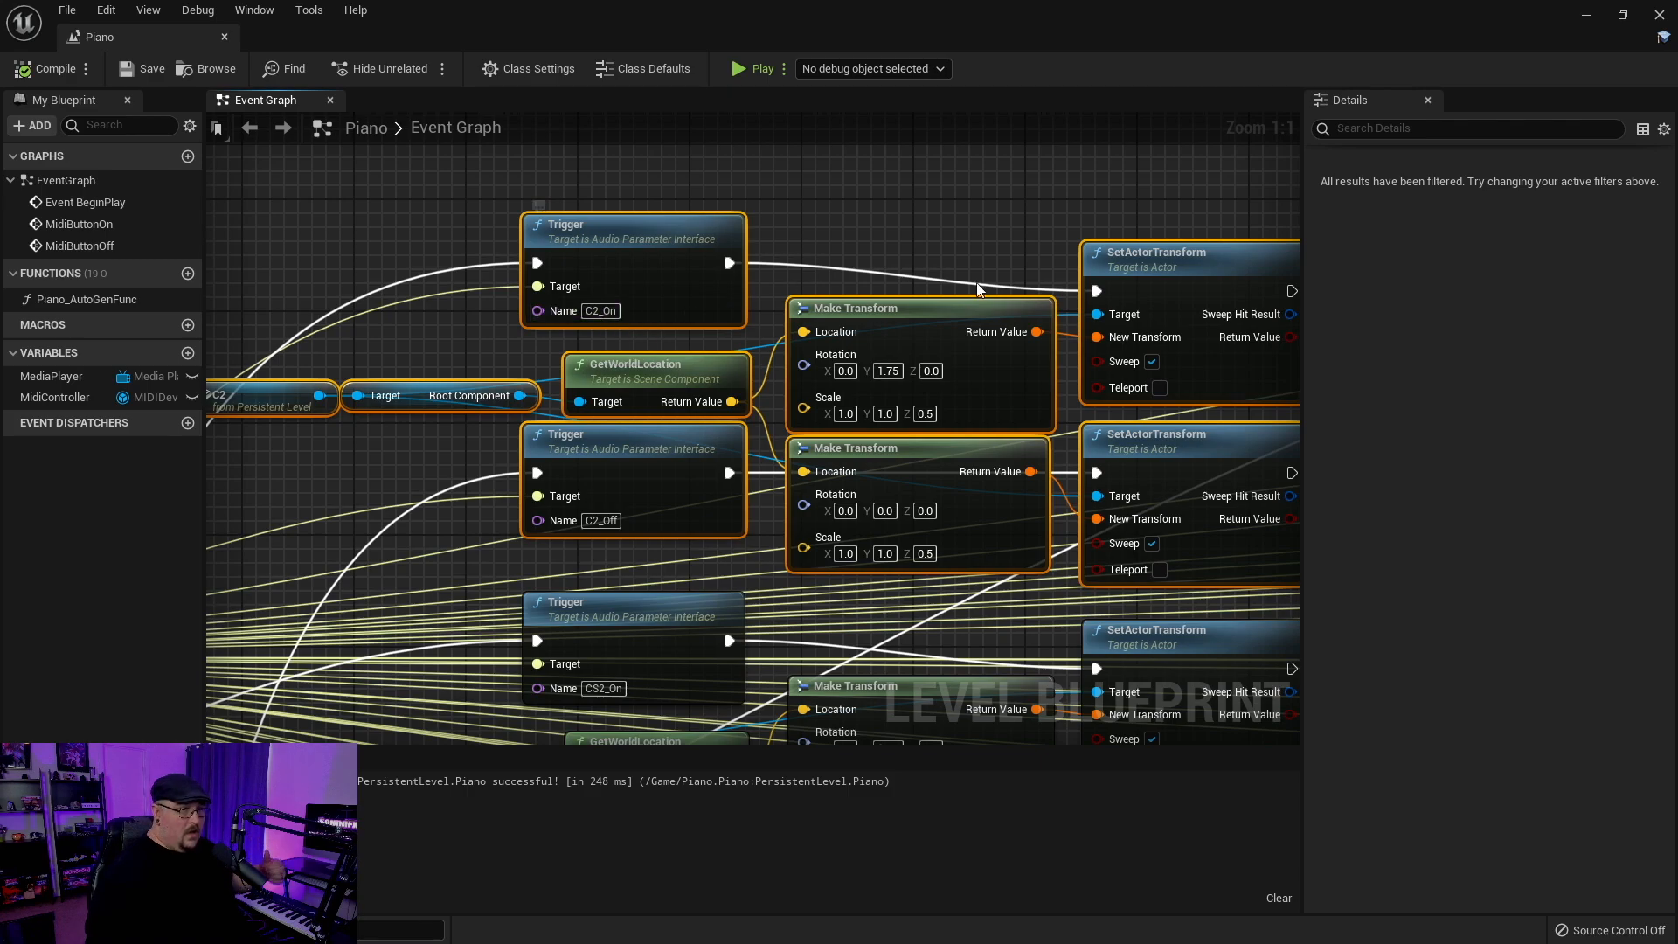
scroll(down, 3)
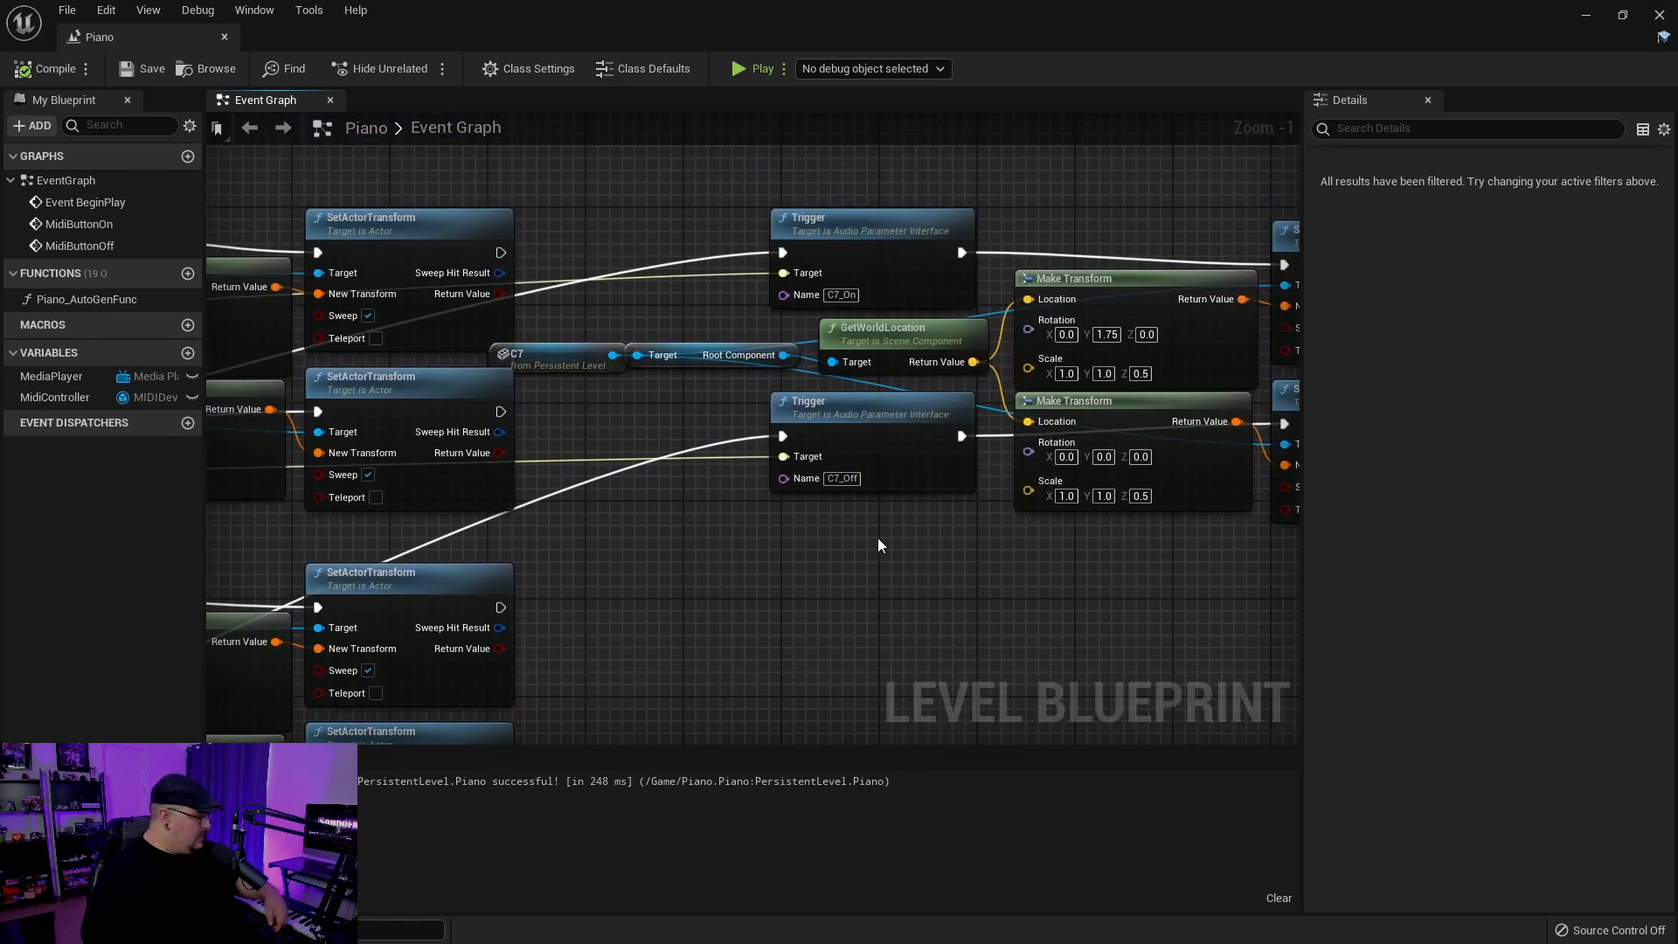
mouse_move(898, 615)
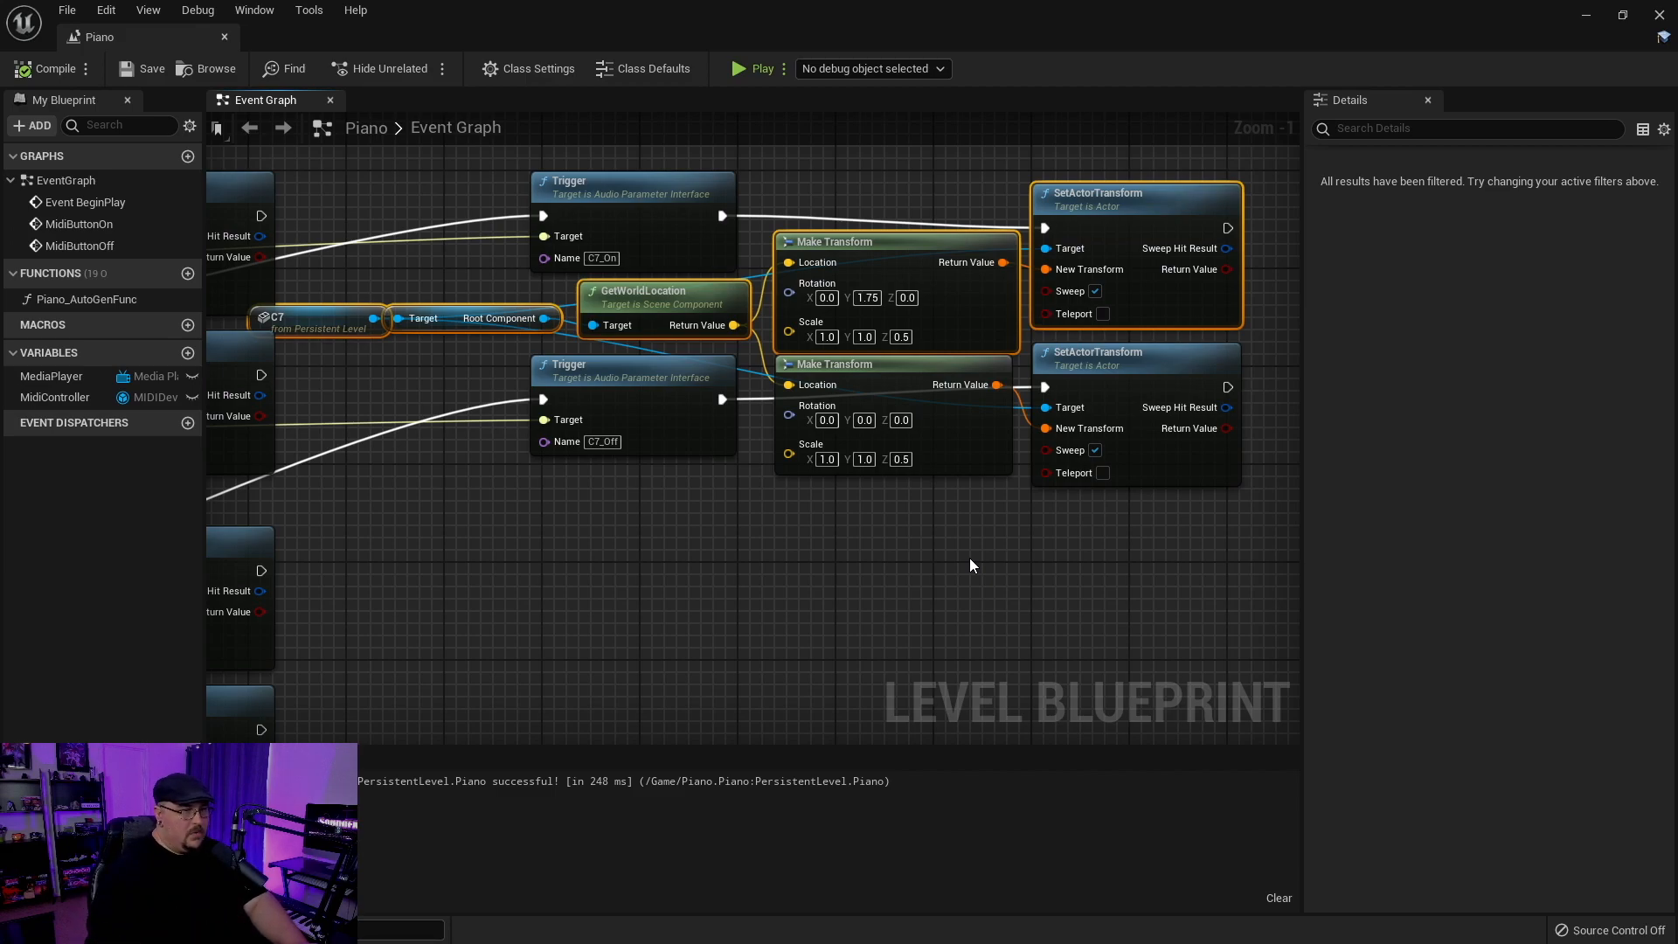
mouse_move(744, 636)
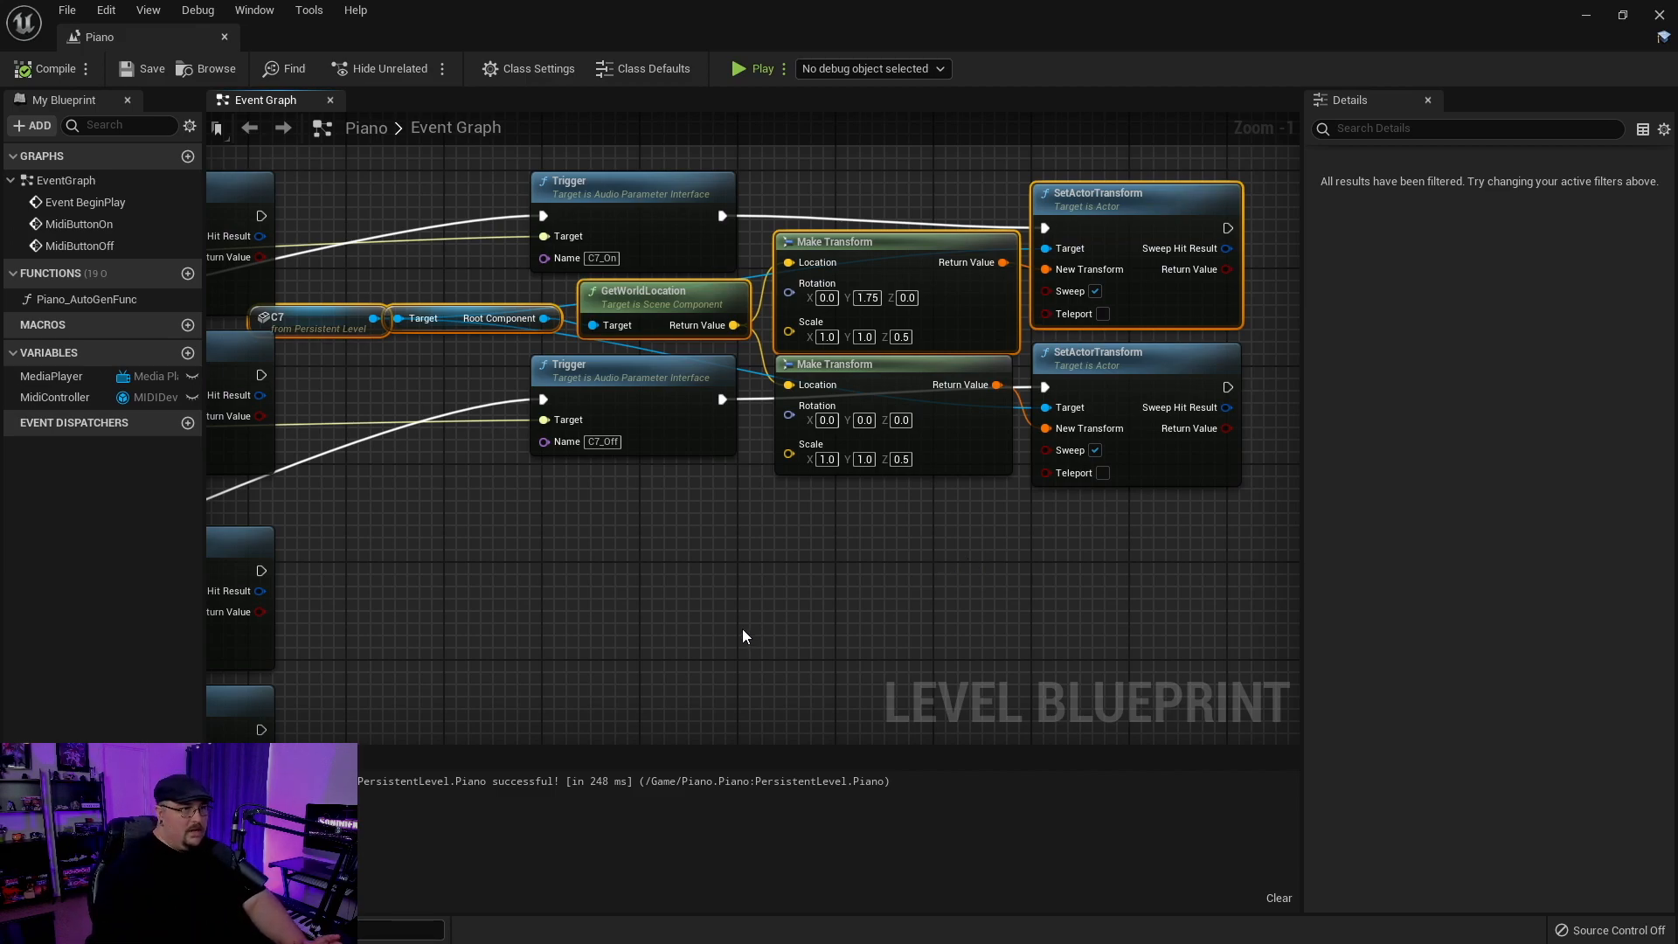
scroll(down, 3)
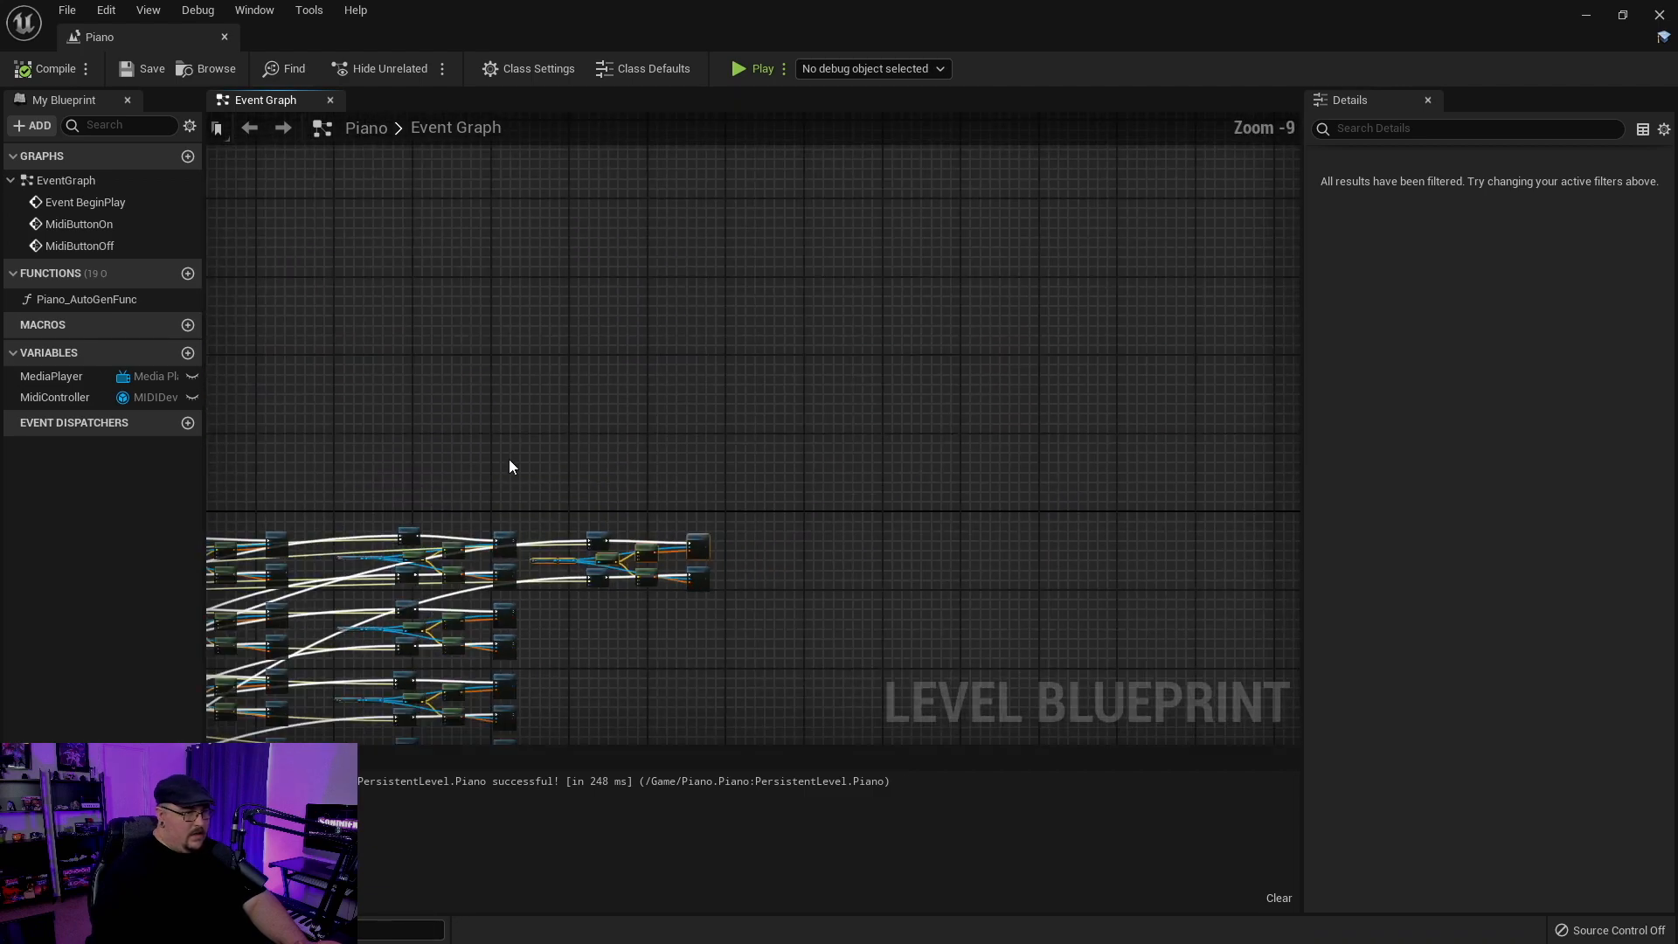
scroll(down, 3)
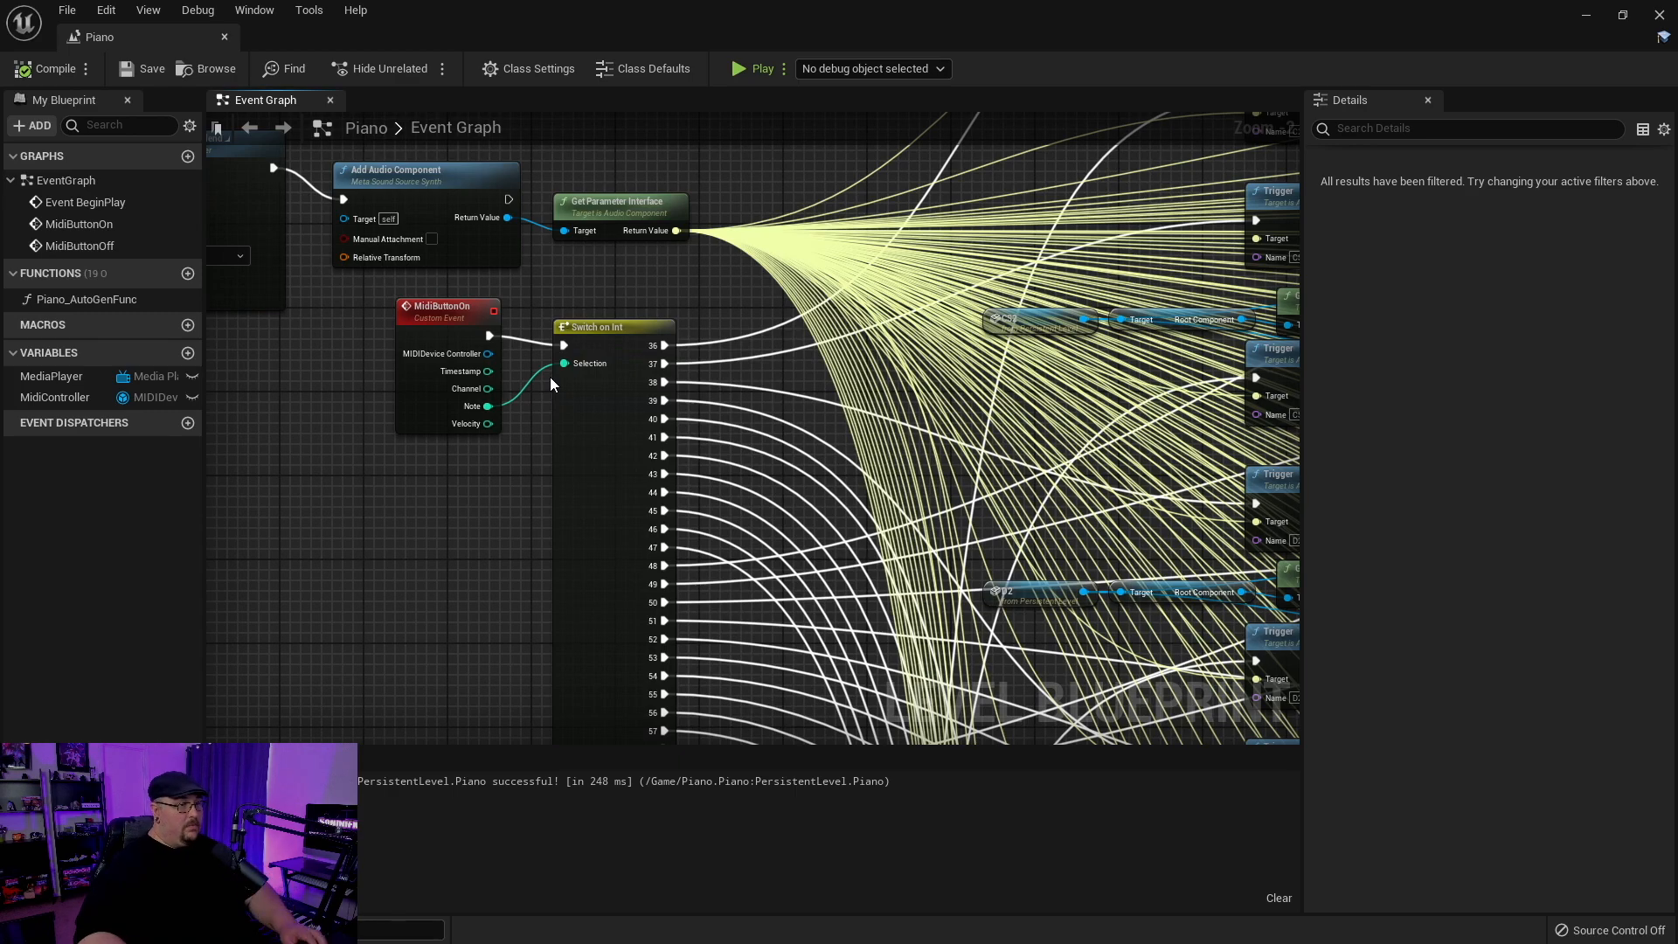
mouse_move(538, 542)
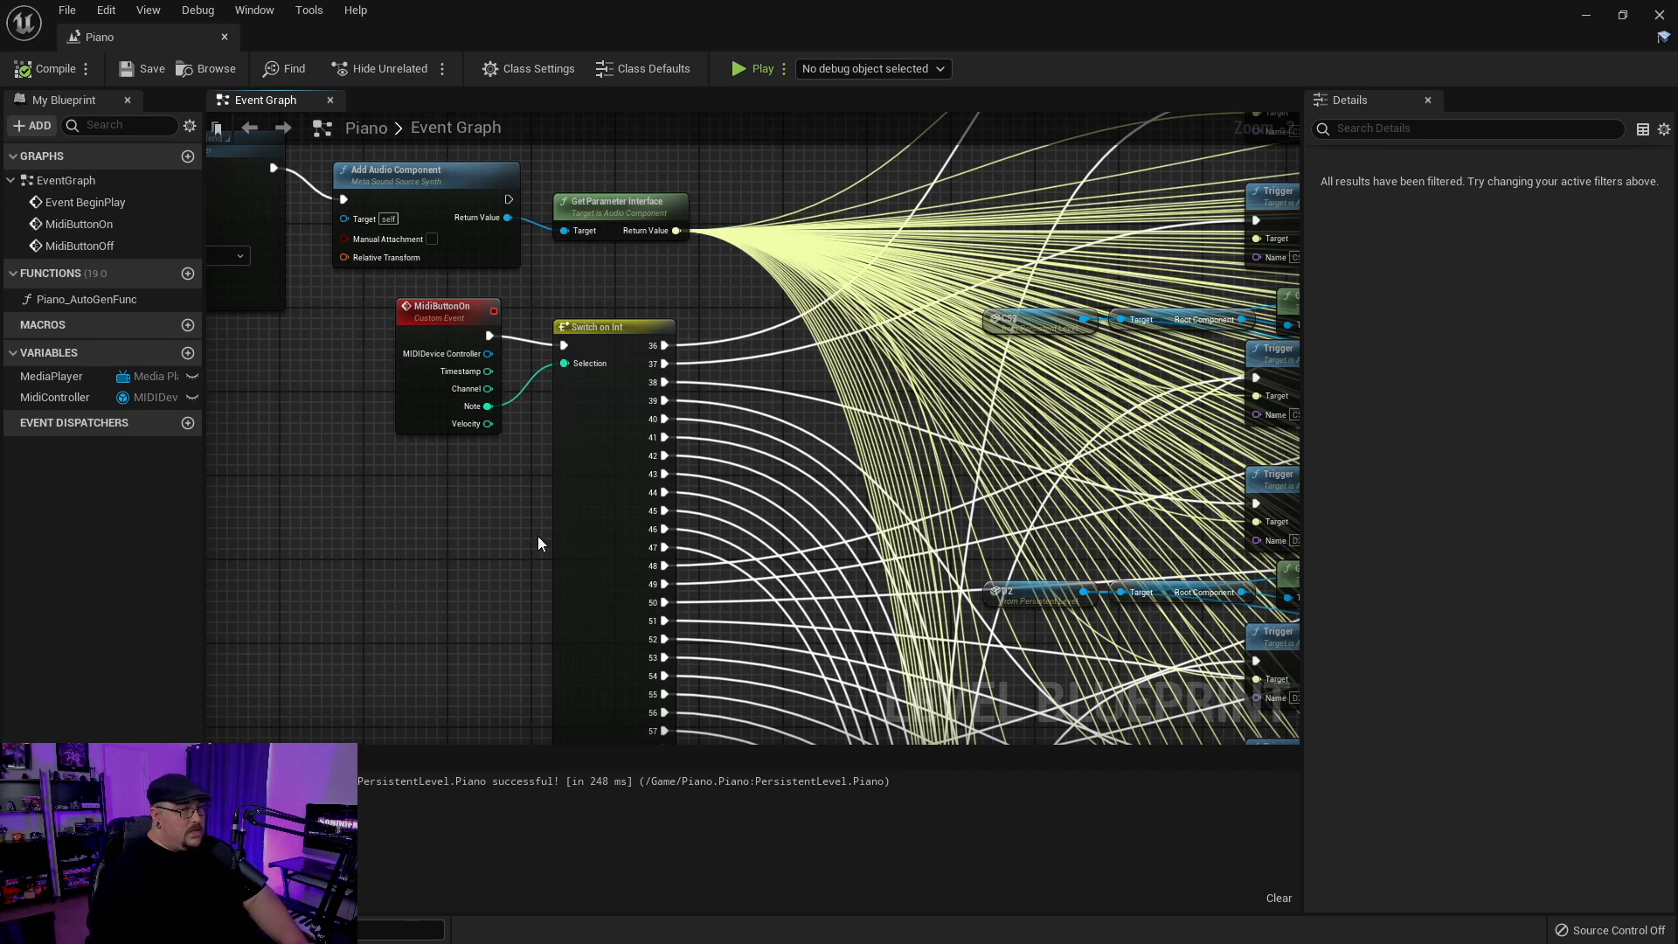
- Collapse the entire per-note trigger node network into a single graph, Collapse Graph 0
scroll(down, 3)
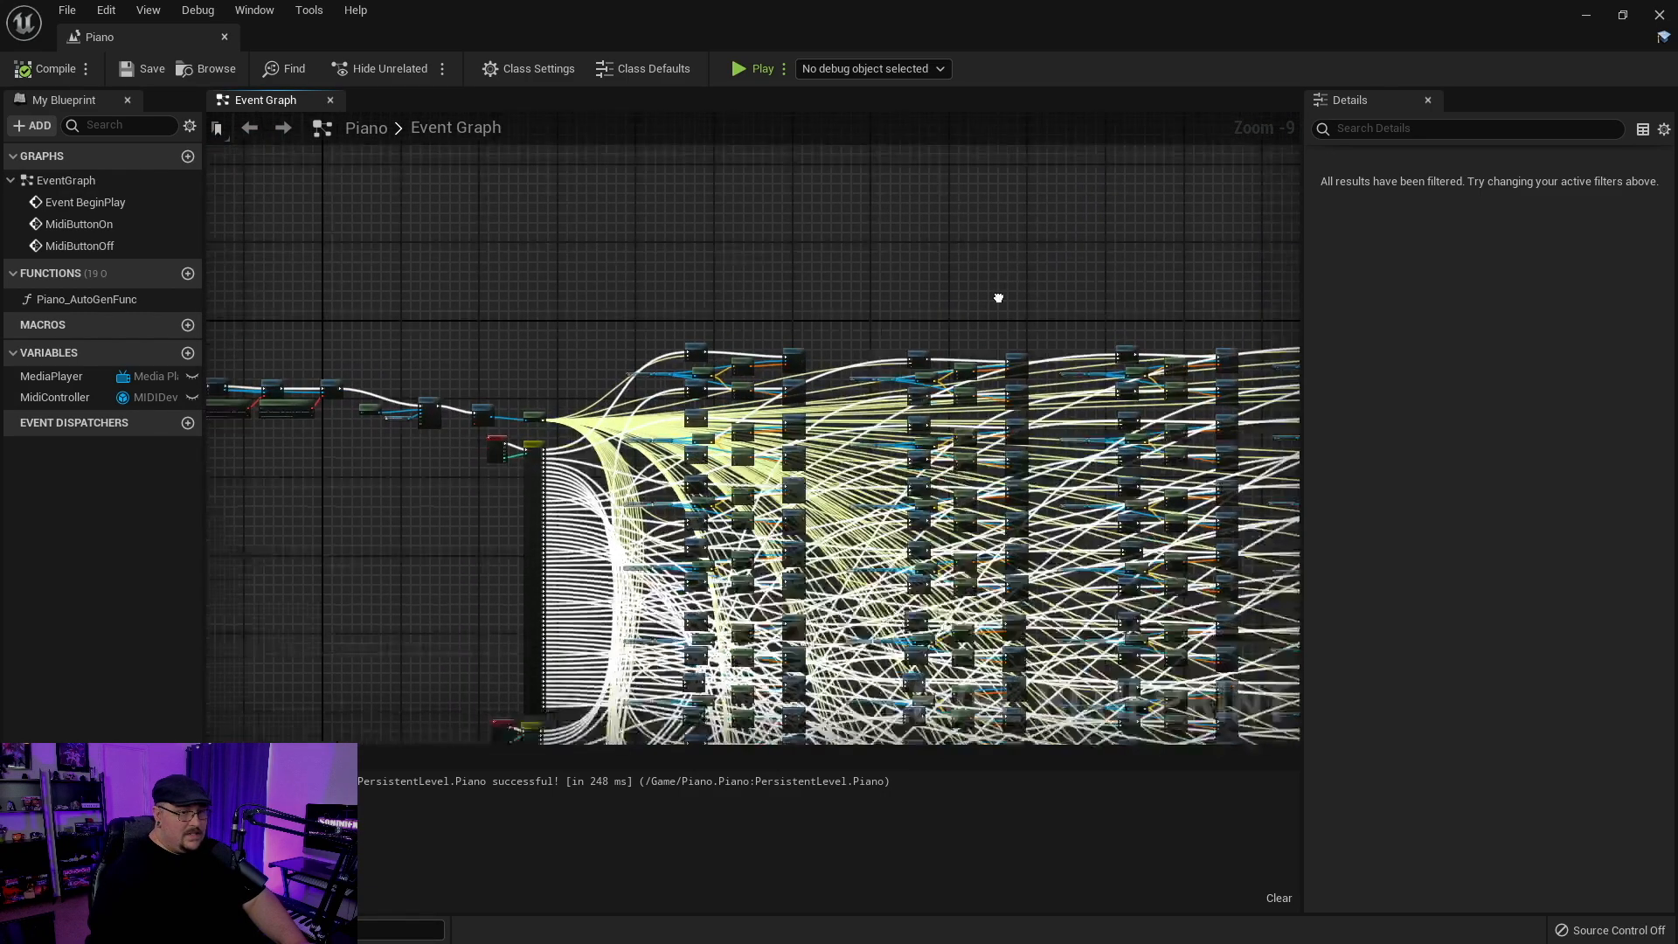
scroll(down, 3)
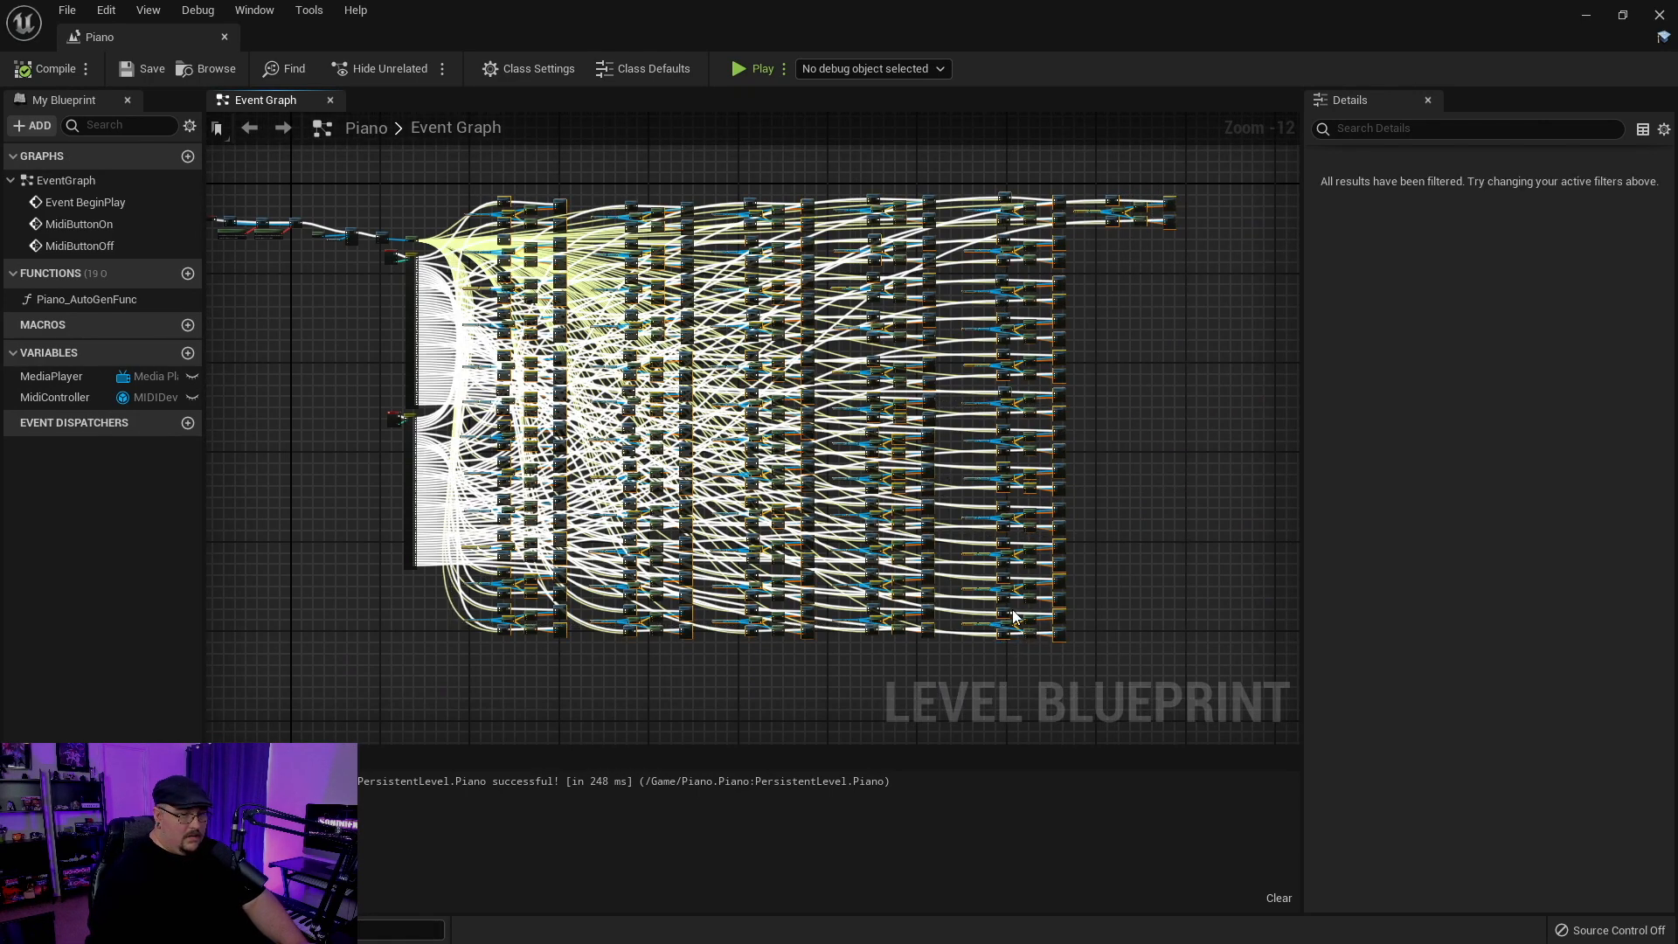
right_click(1014, 617)
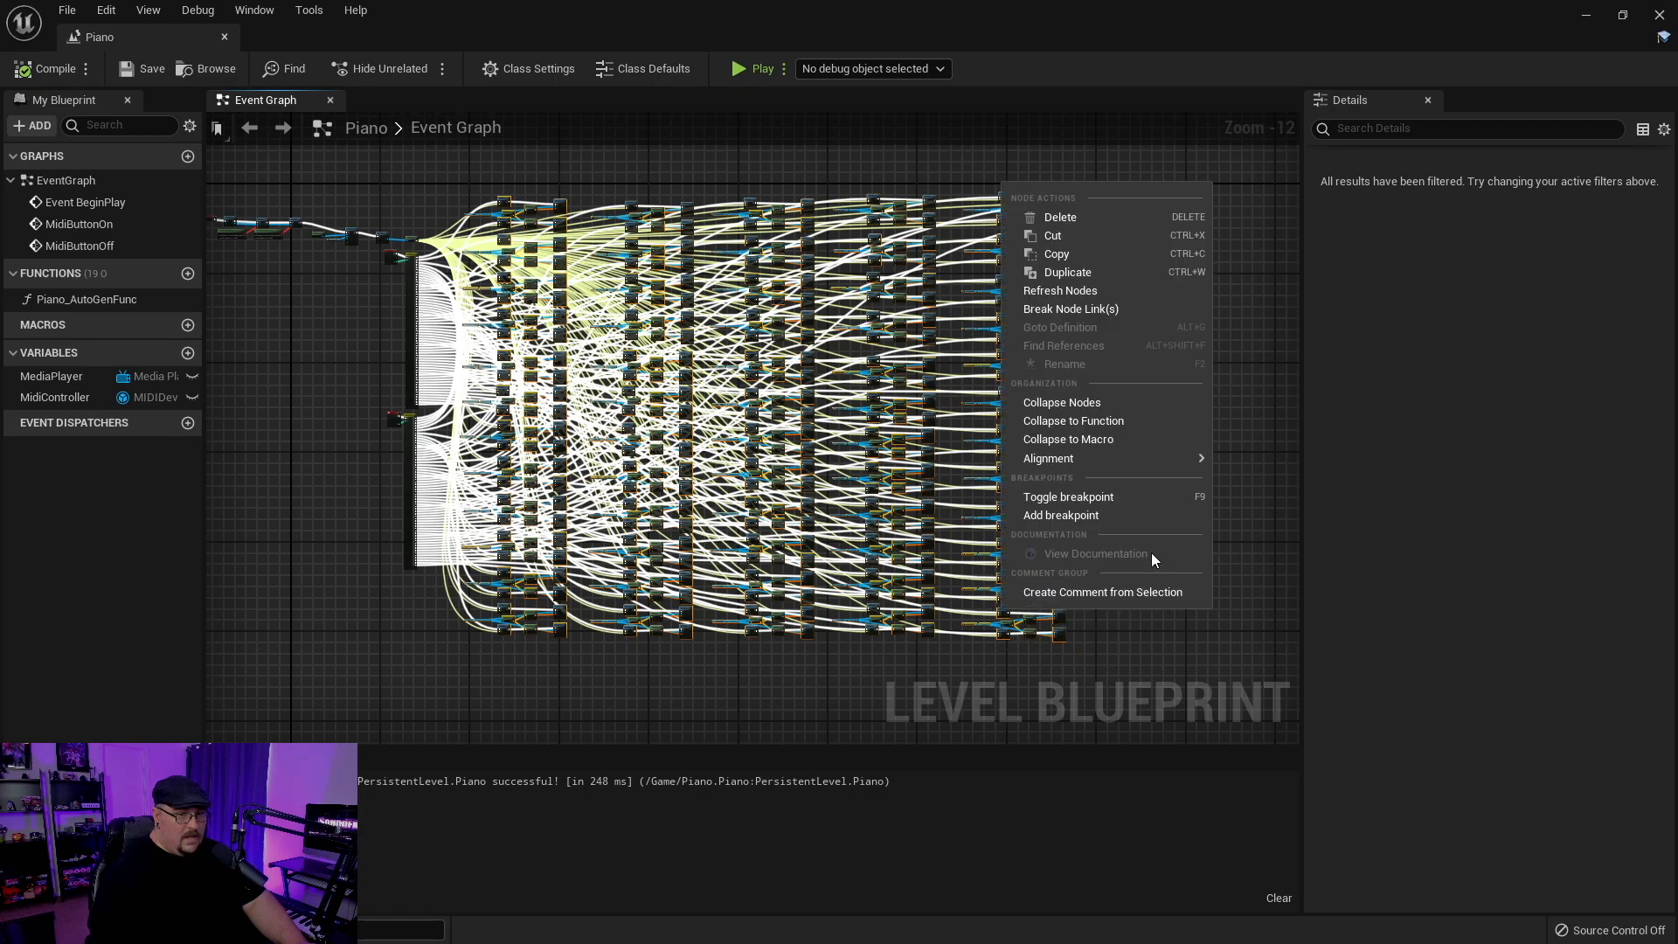
click(1071, 420)
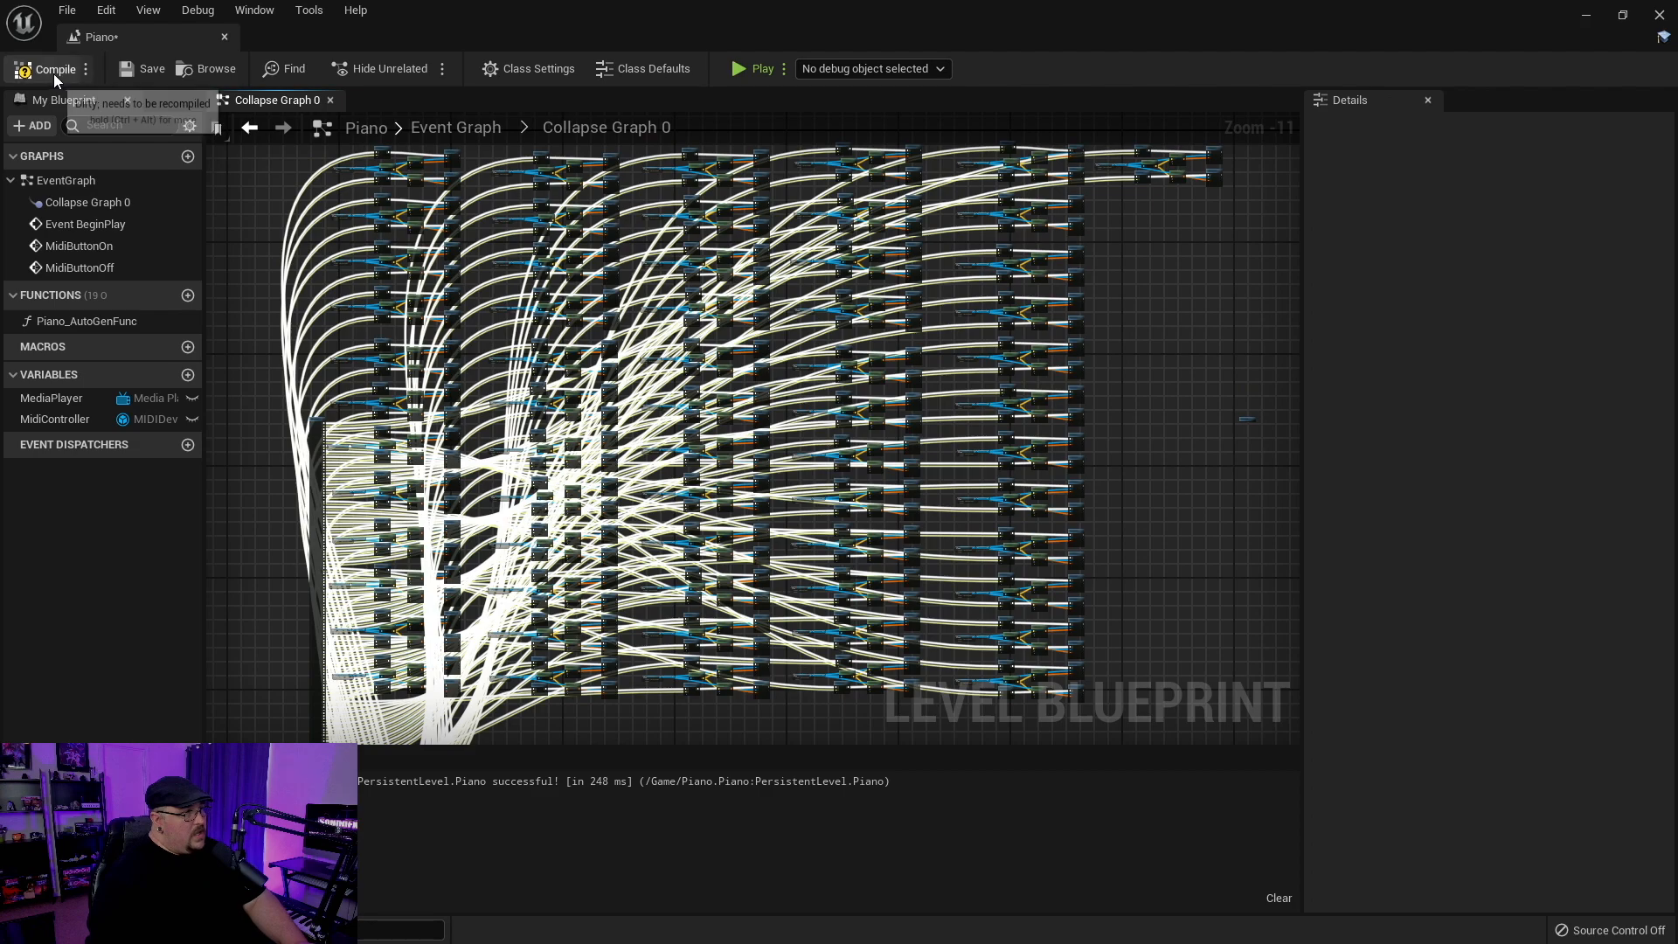
- Compile the level blueprint, then open the Synth MetaSound from the SynthesizerAudio folder
click(54, 68)
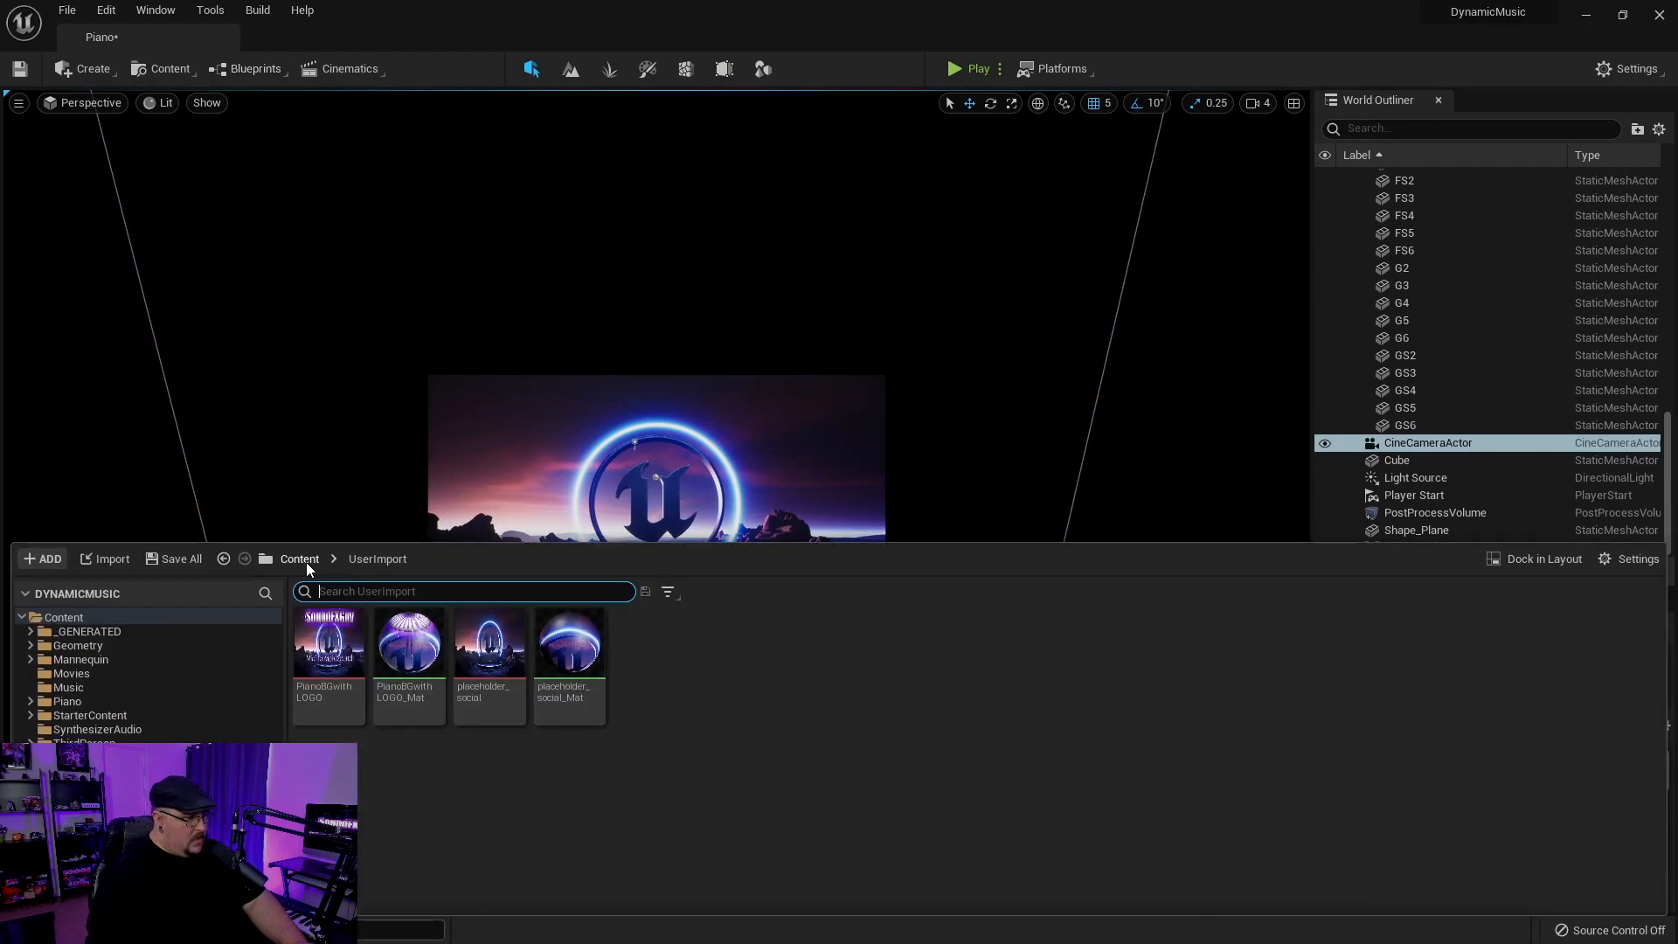
click(299, 557)
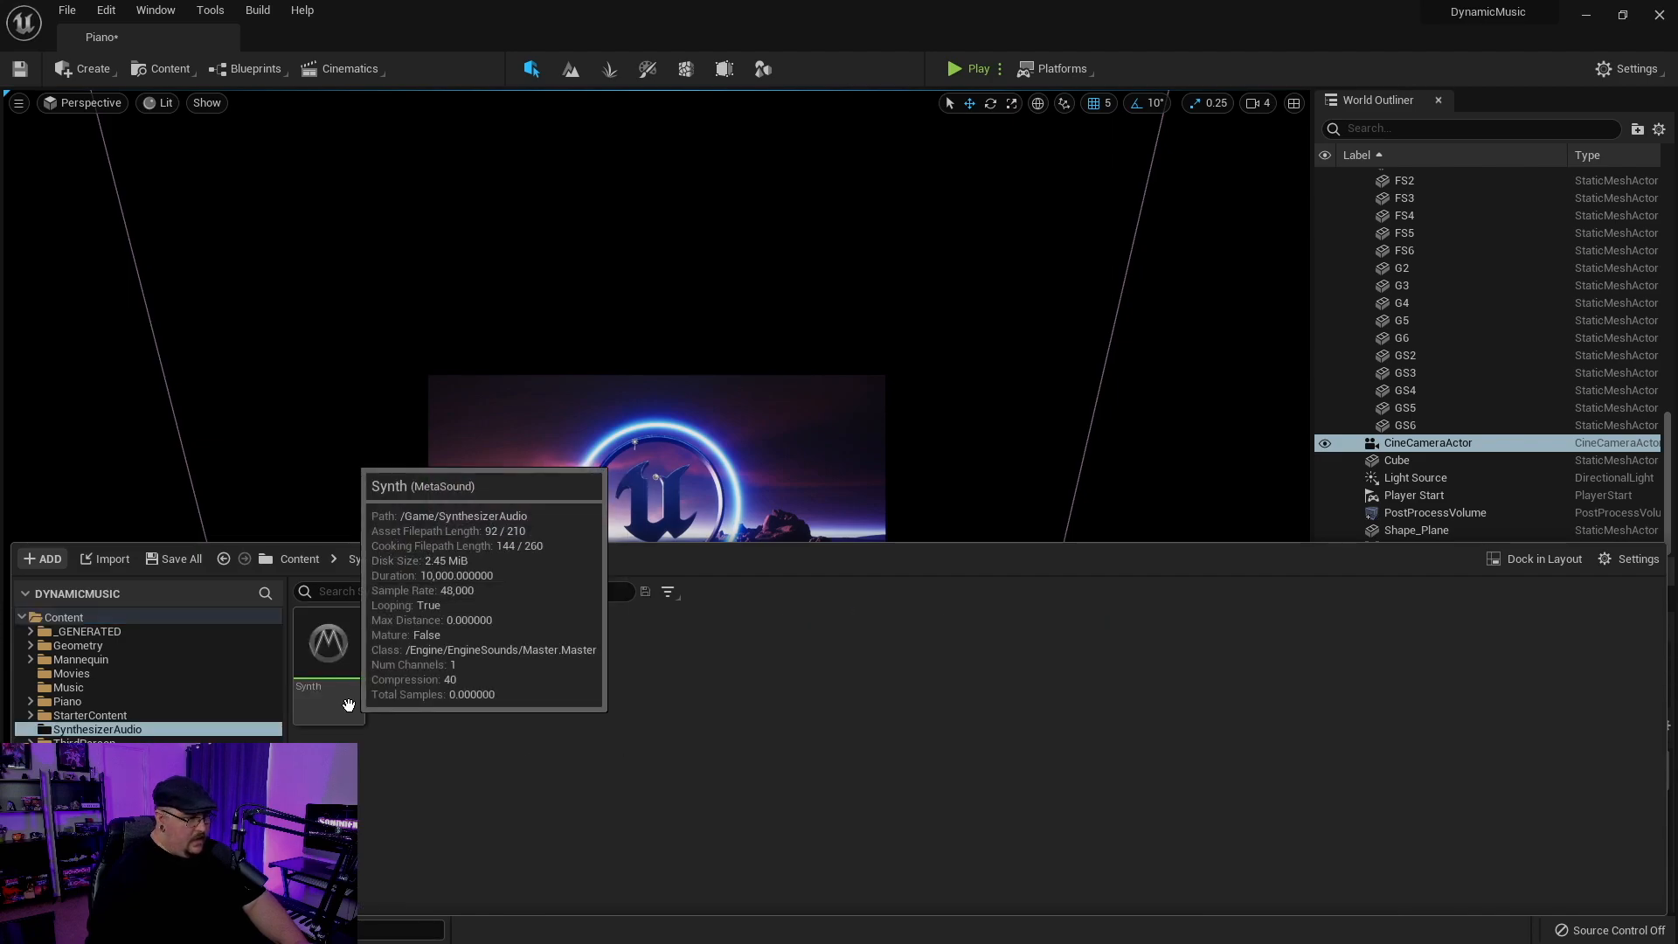
double_click(329, 642)
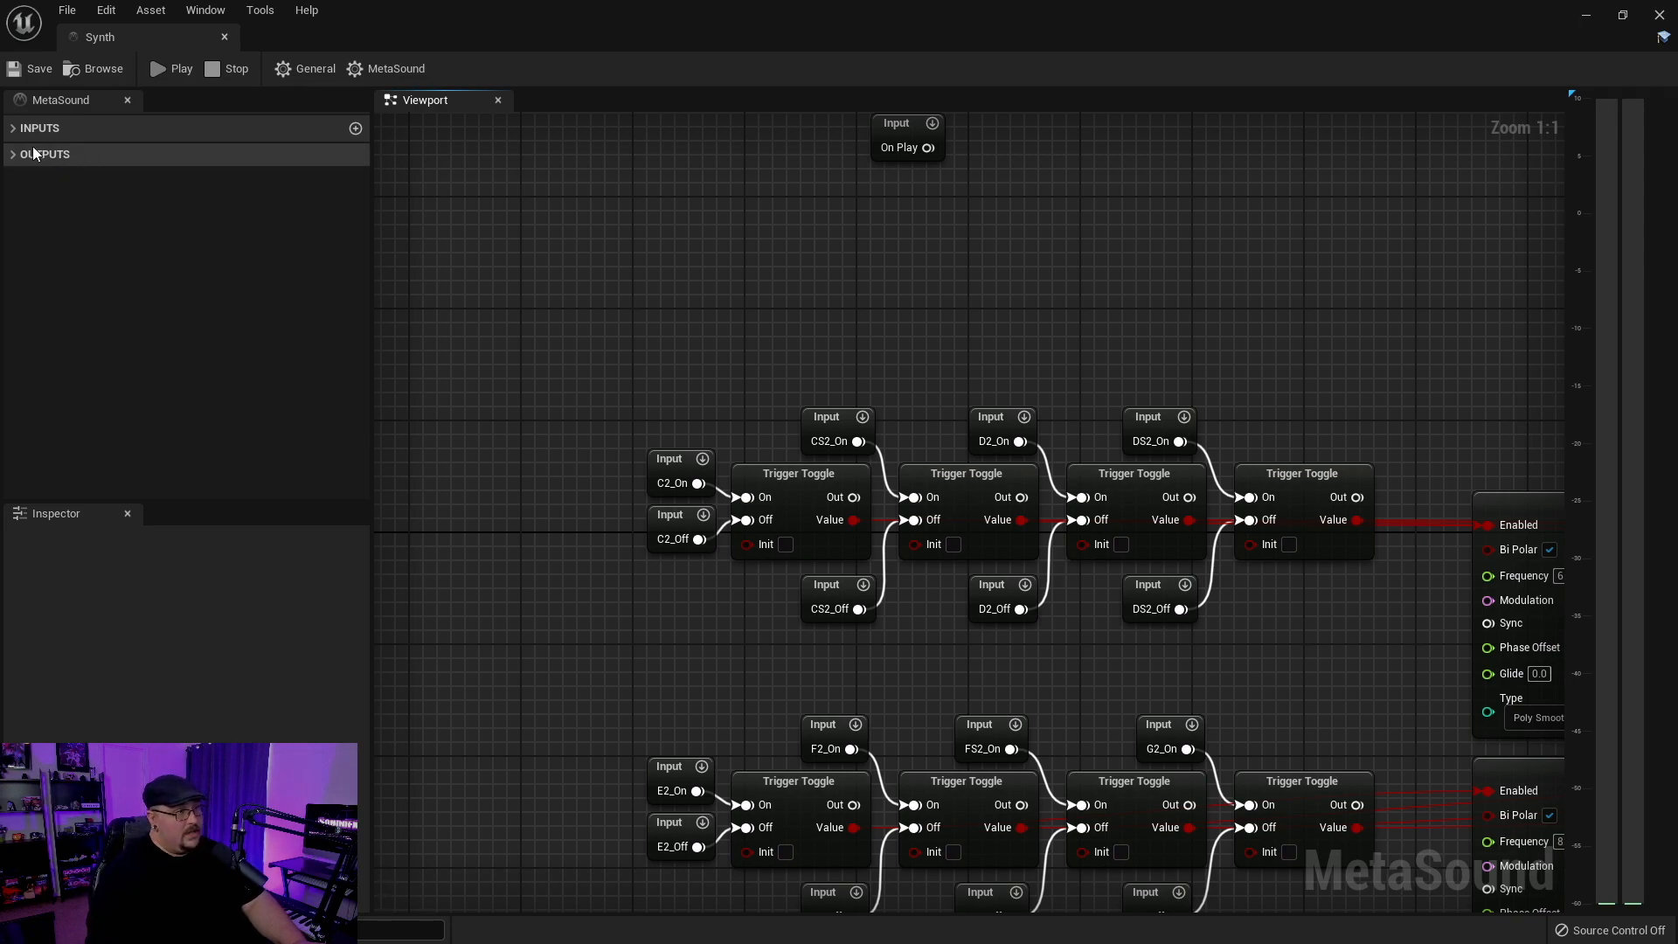
- Expand the MetaSound Inputs list to show every note's On/Off inputs up to C7
click(13, 128)
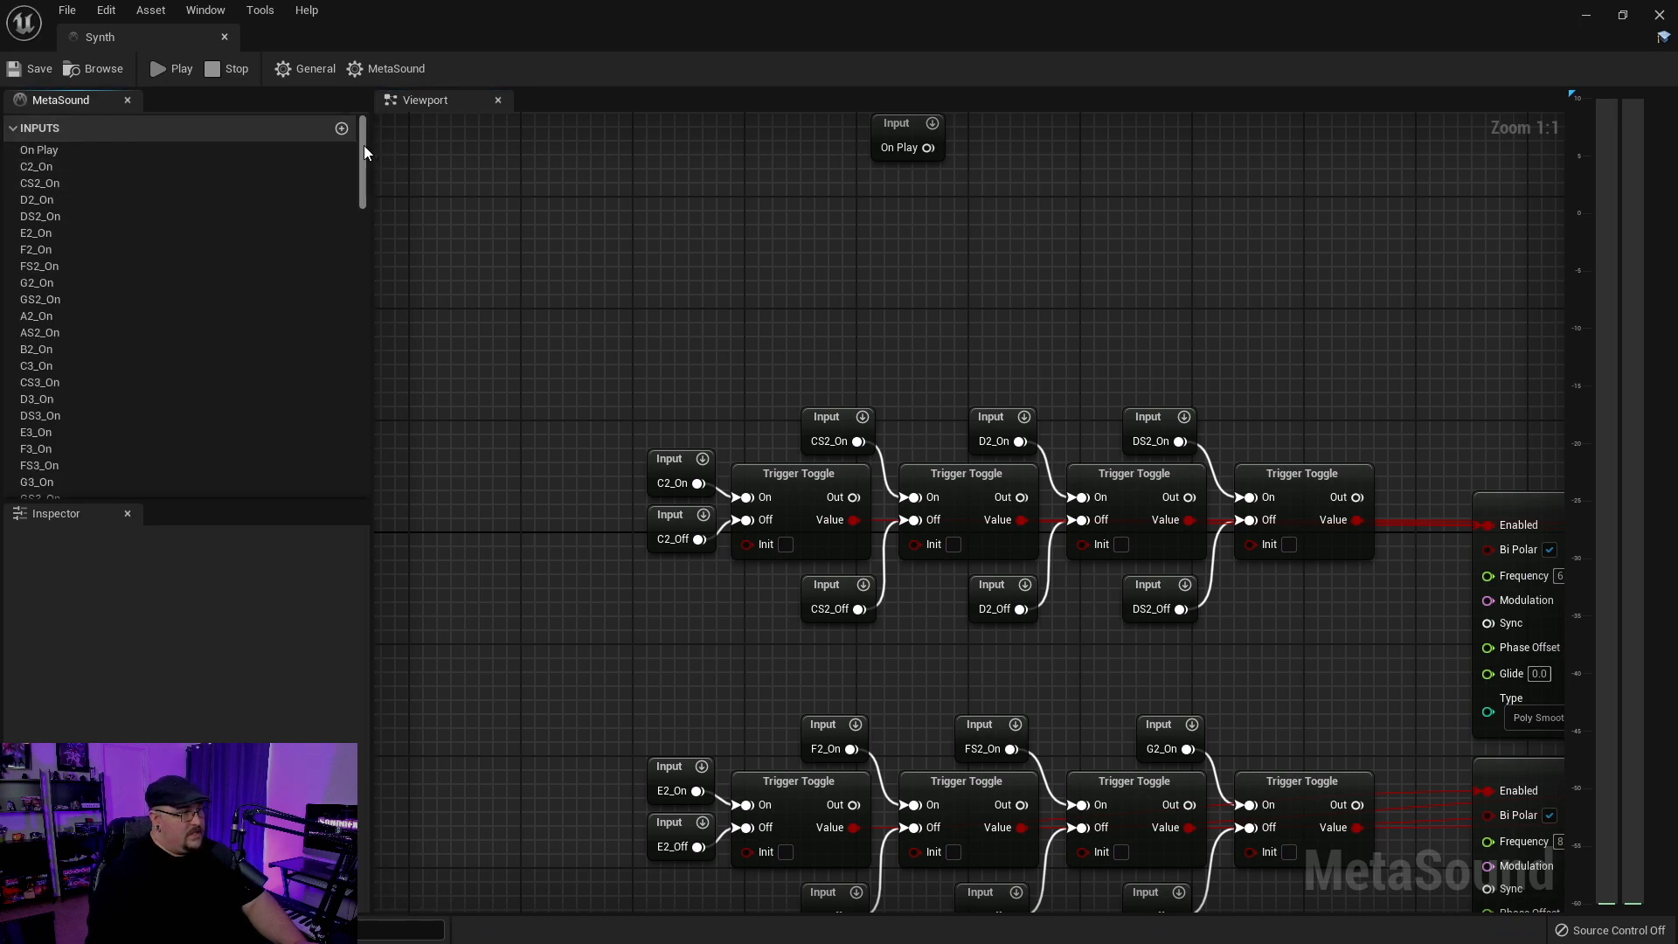
scroll(down, 3)
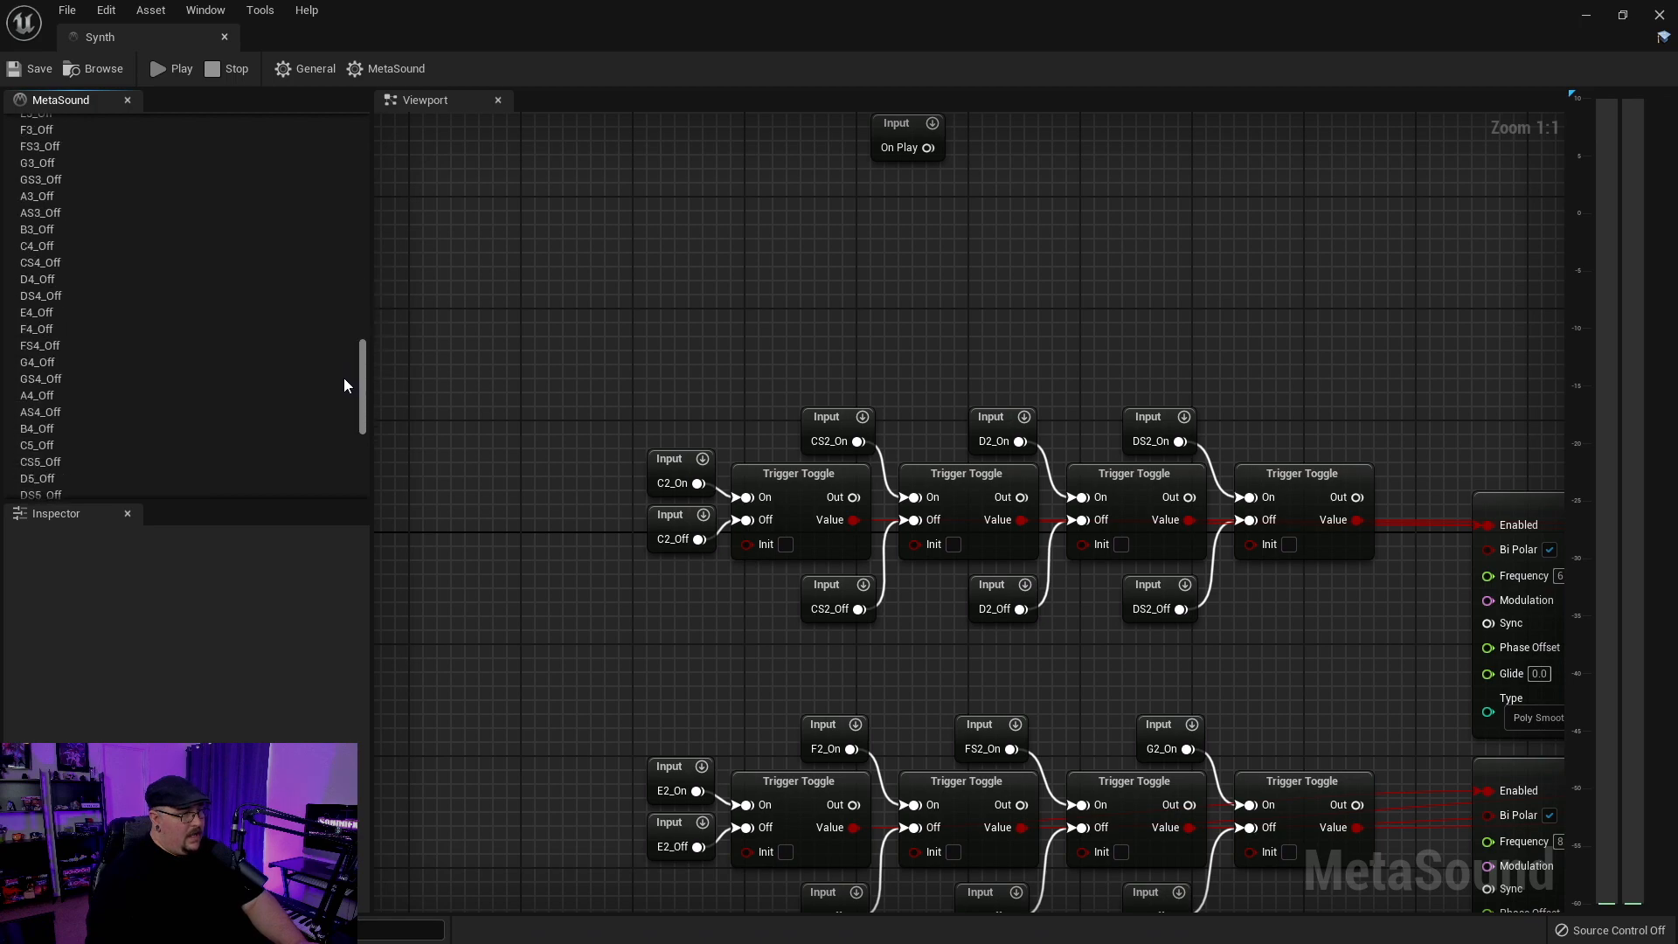
scroll(down, 3)
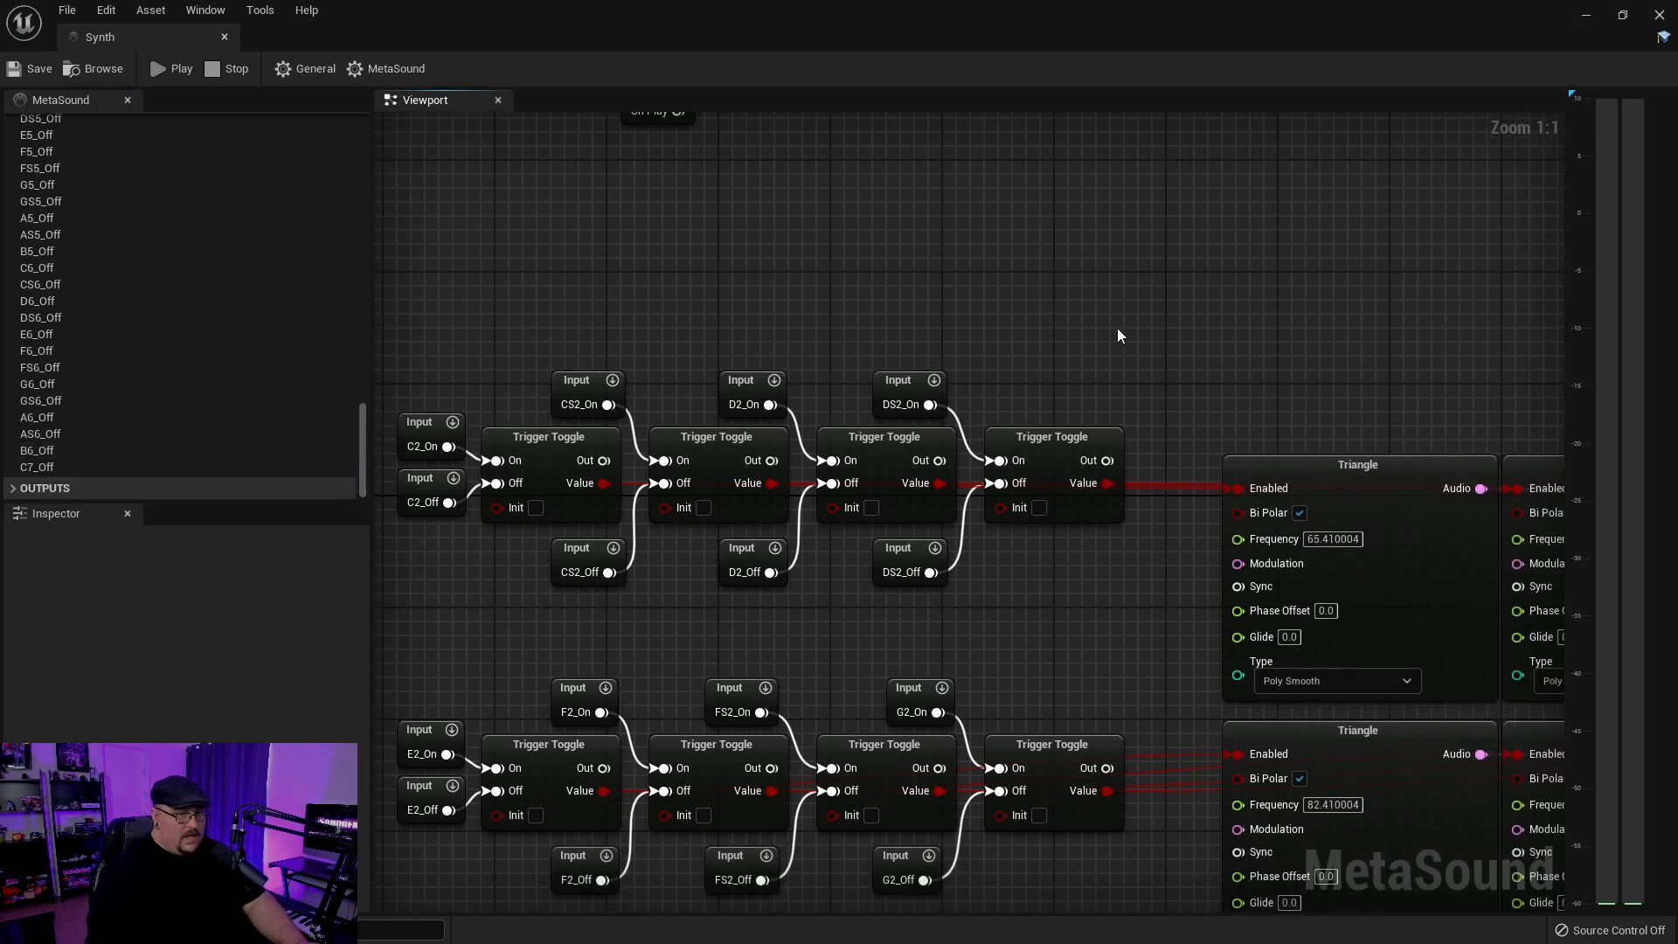
scroll(down, 3)
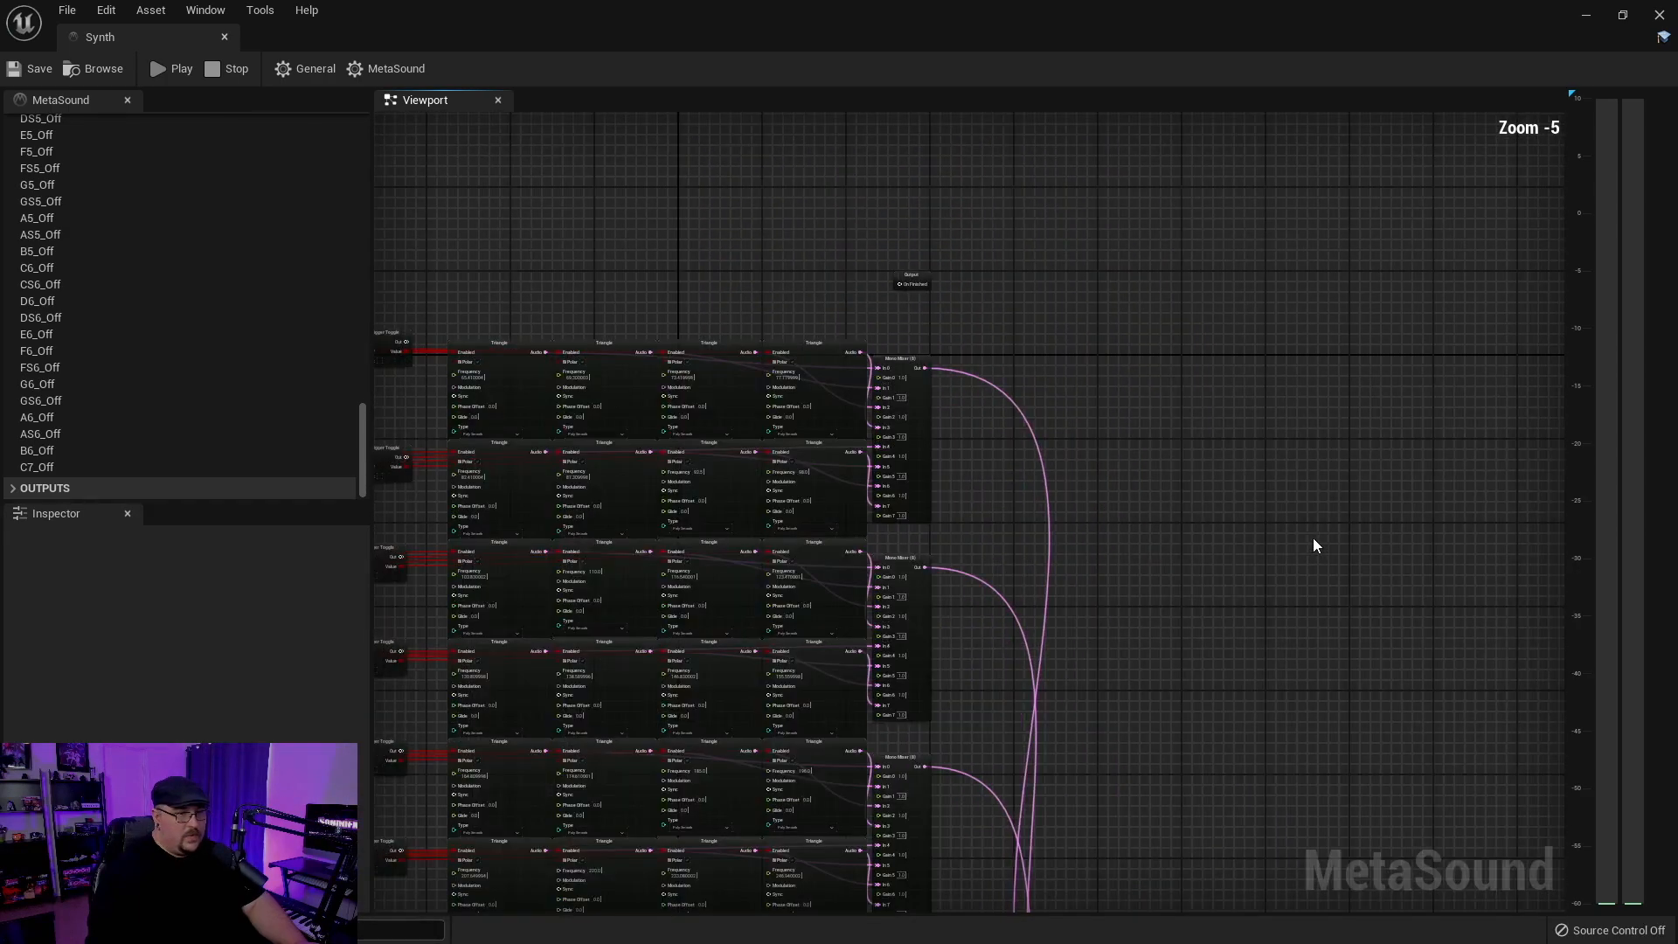
mouse_move(1114, 442)
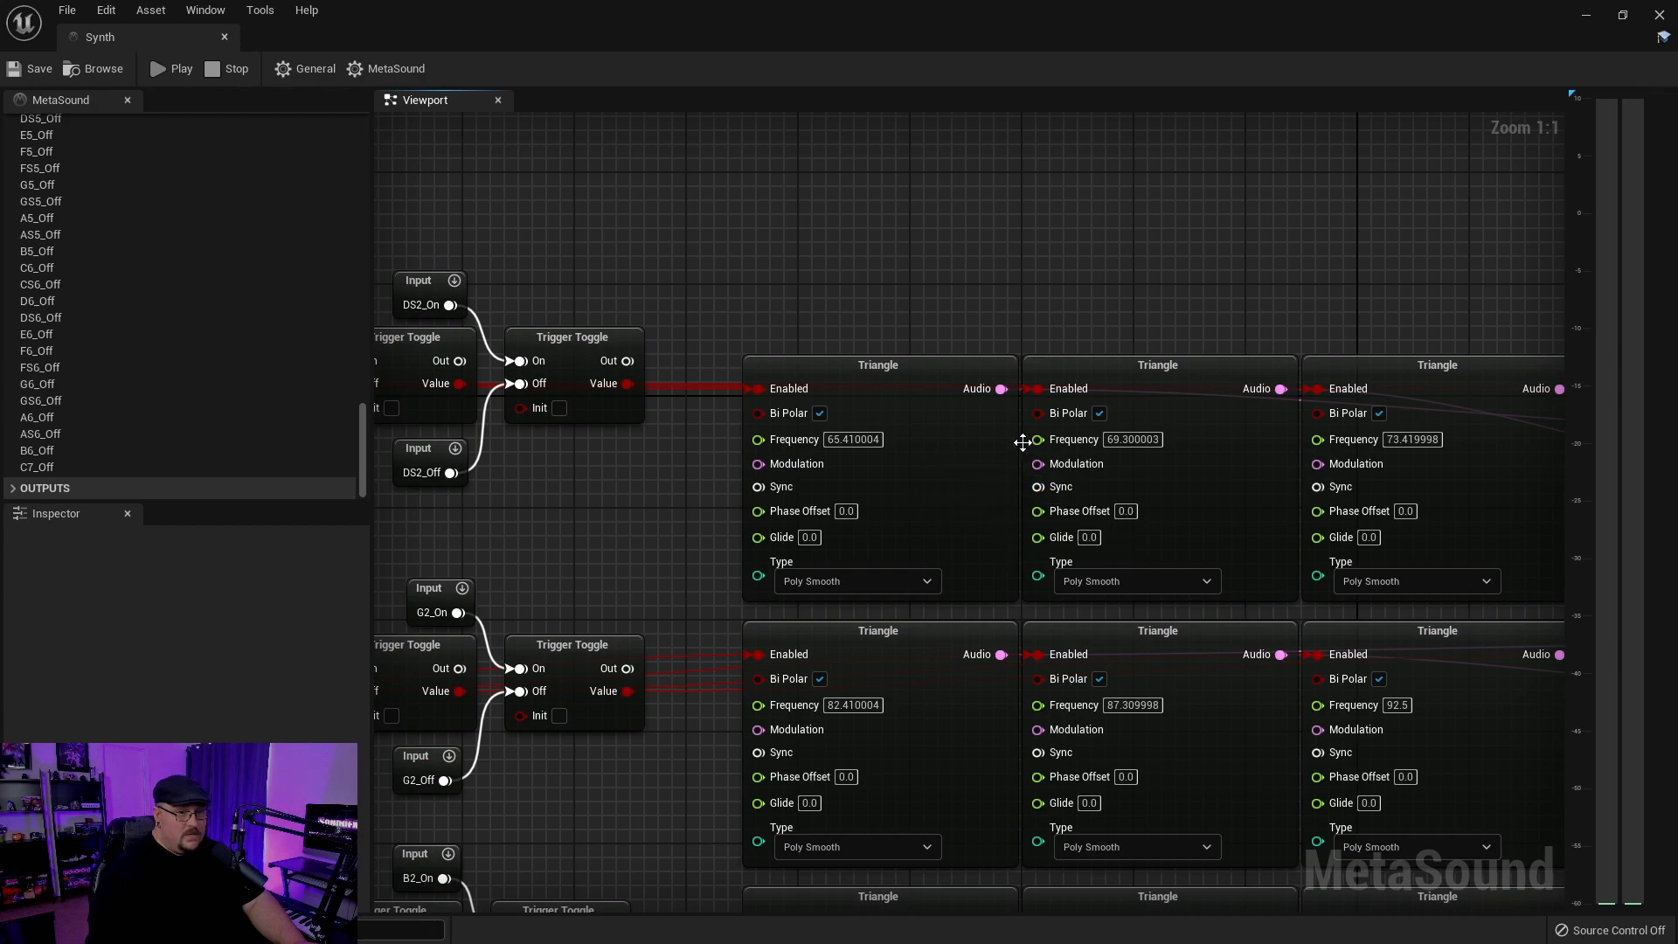
mouse_move(1231, 507)
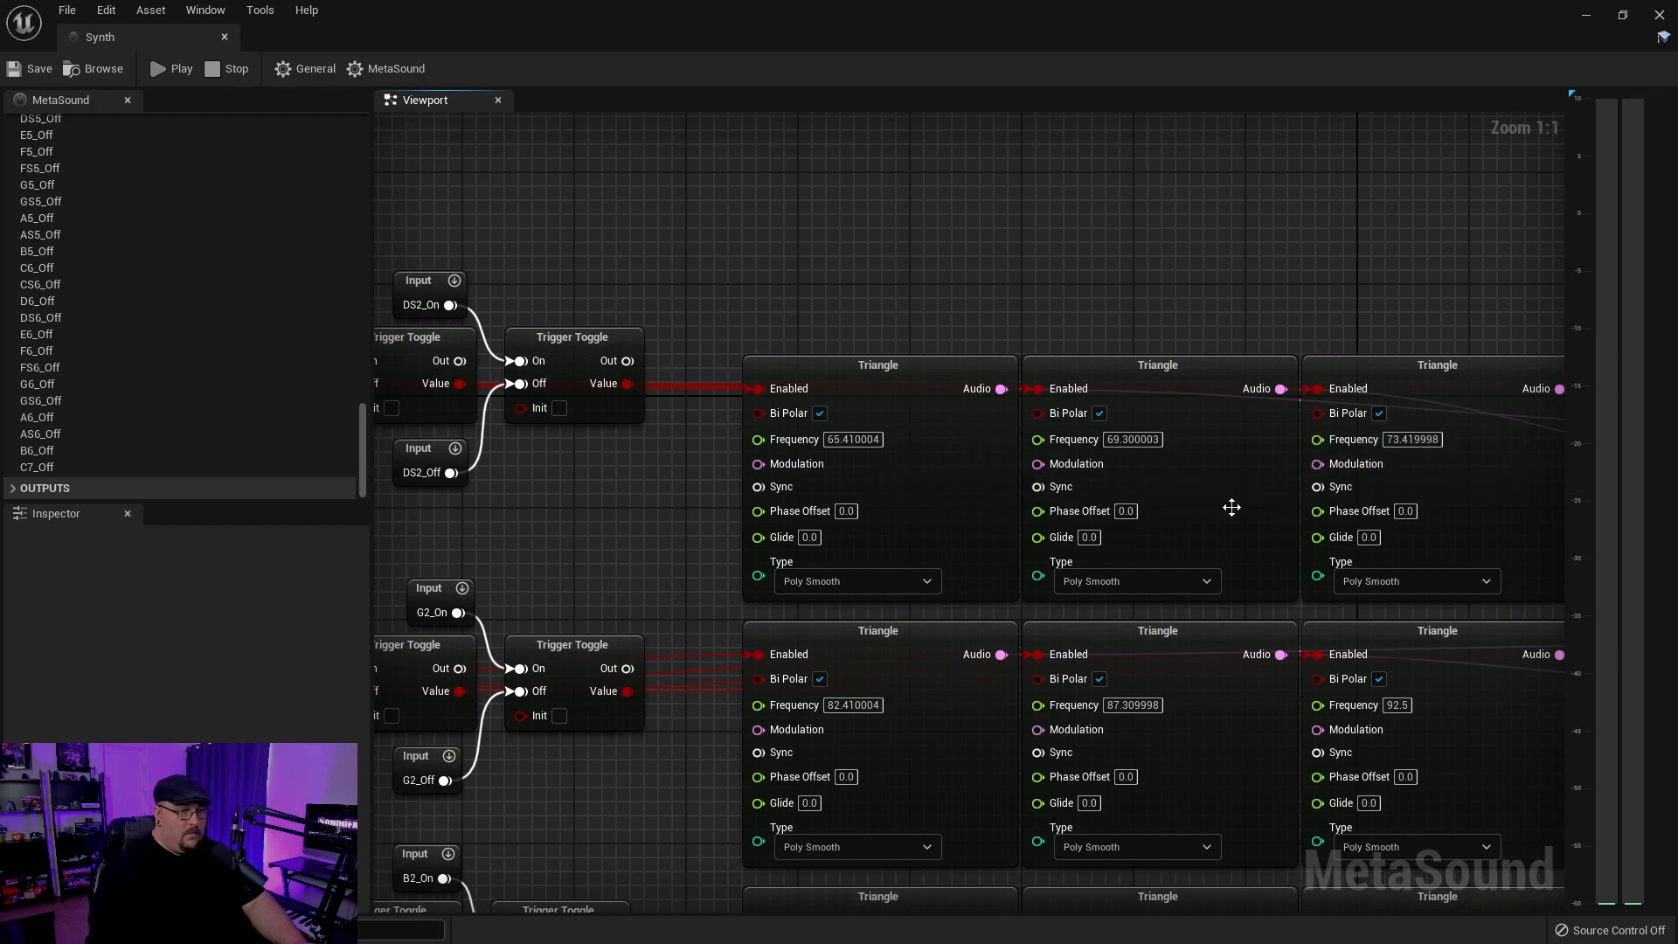
mouse_move(785, 267)
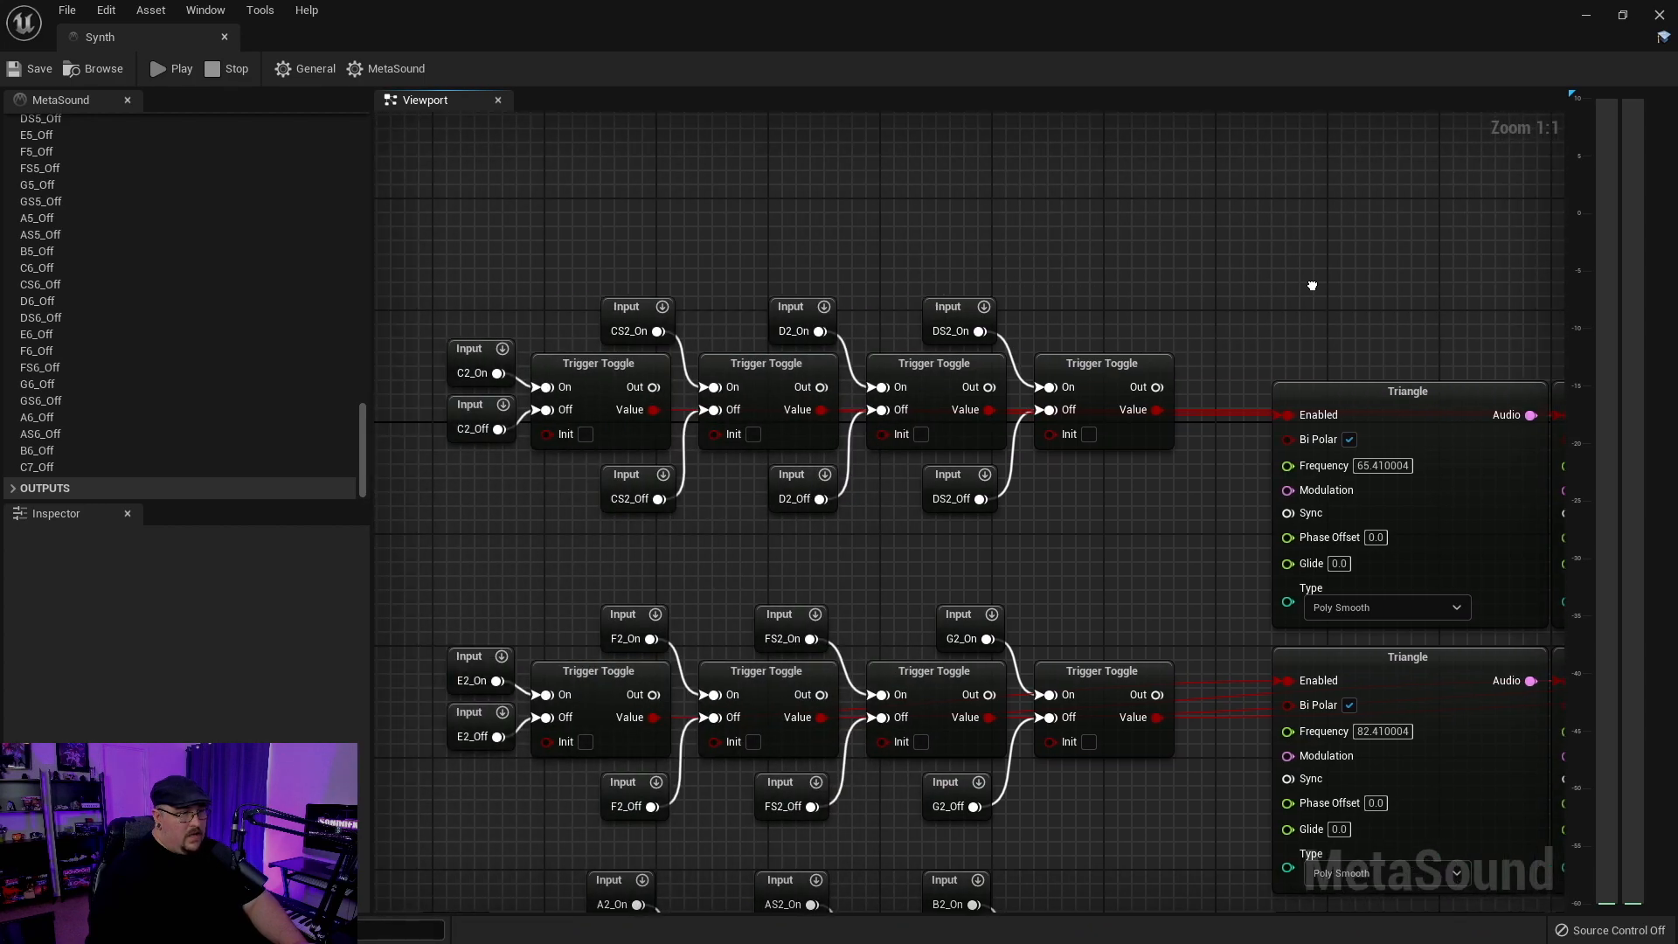
mouse_move(610, 383)
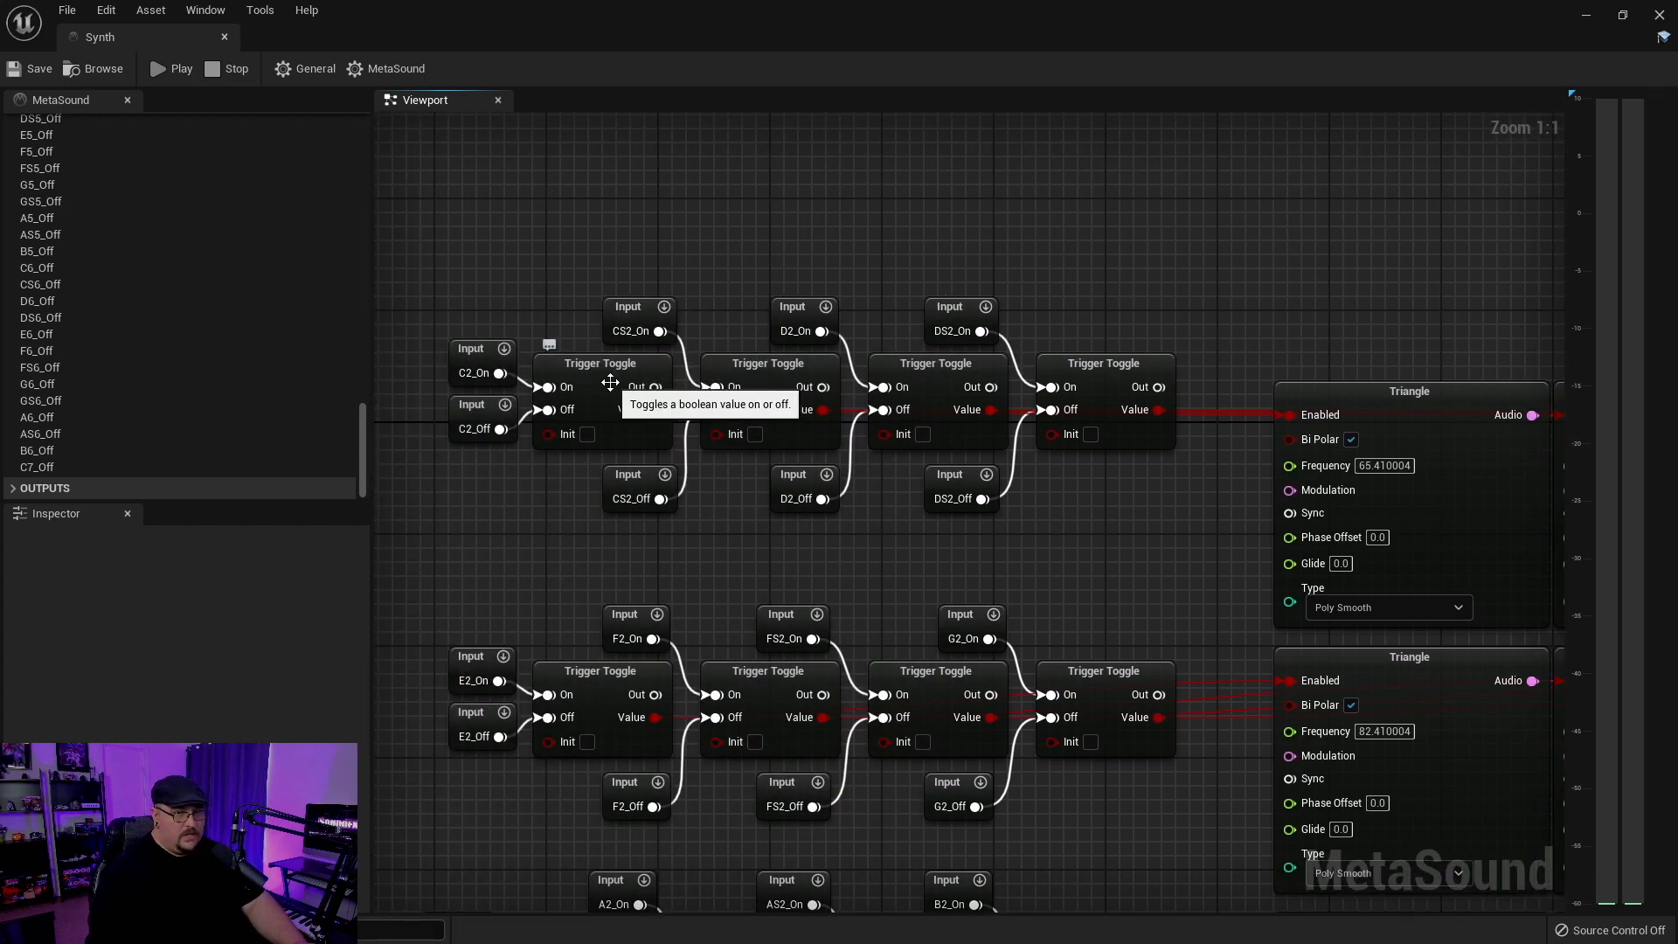
mouse_move(1326, 427)
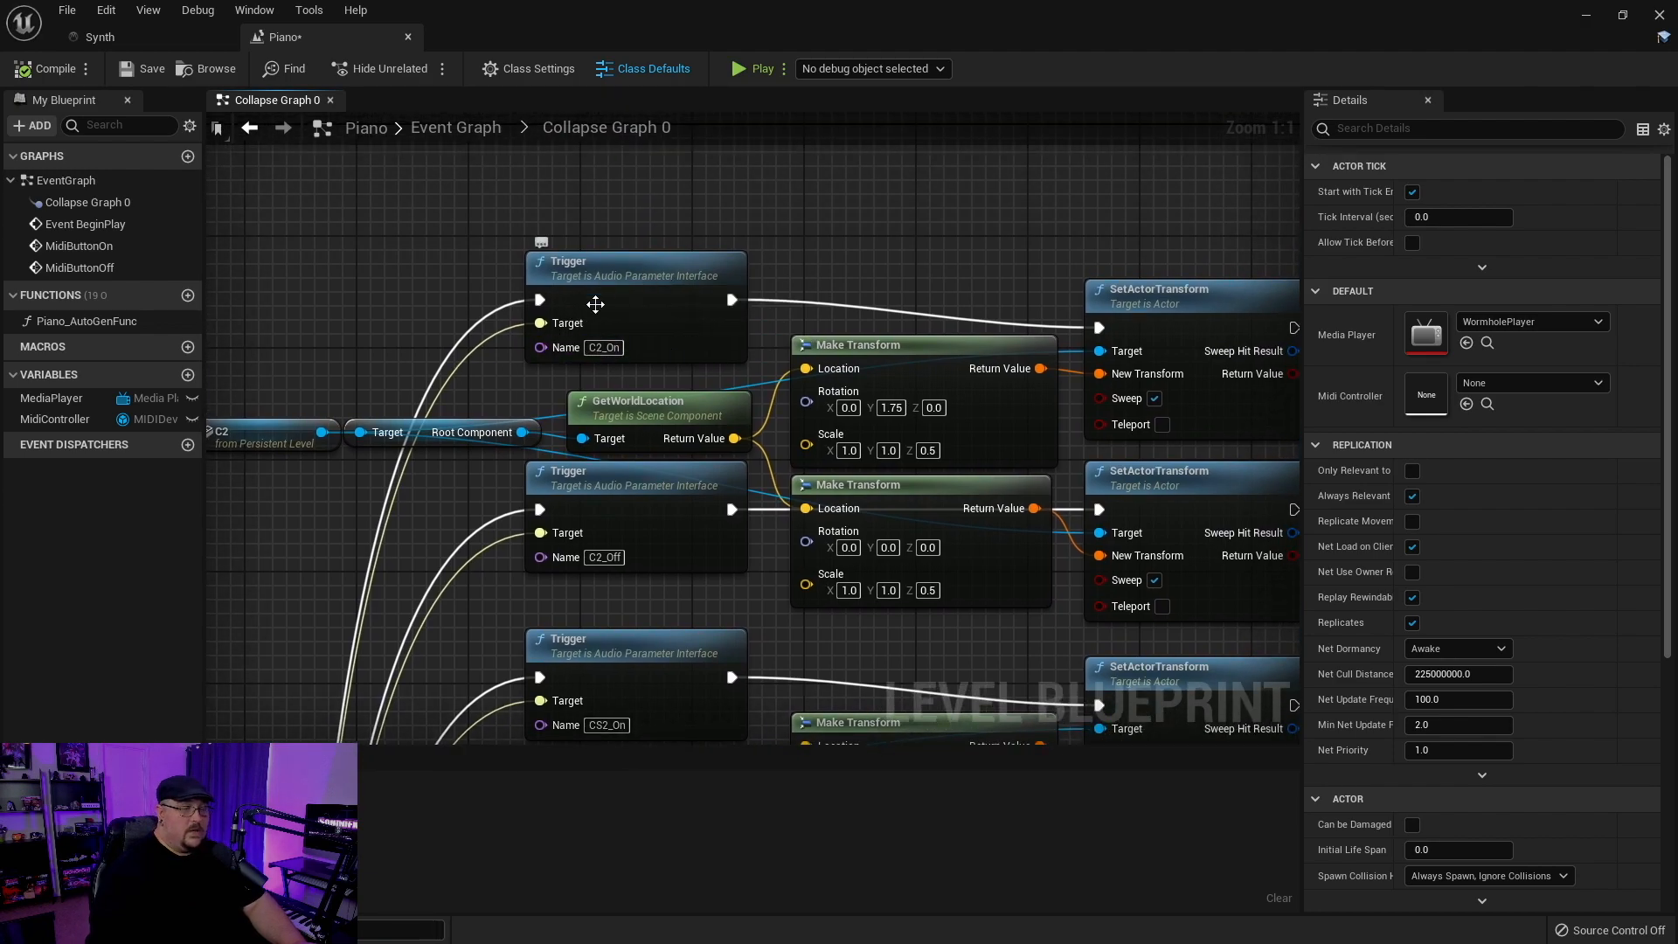
mouse_move(594, 308)
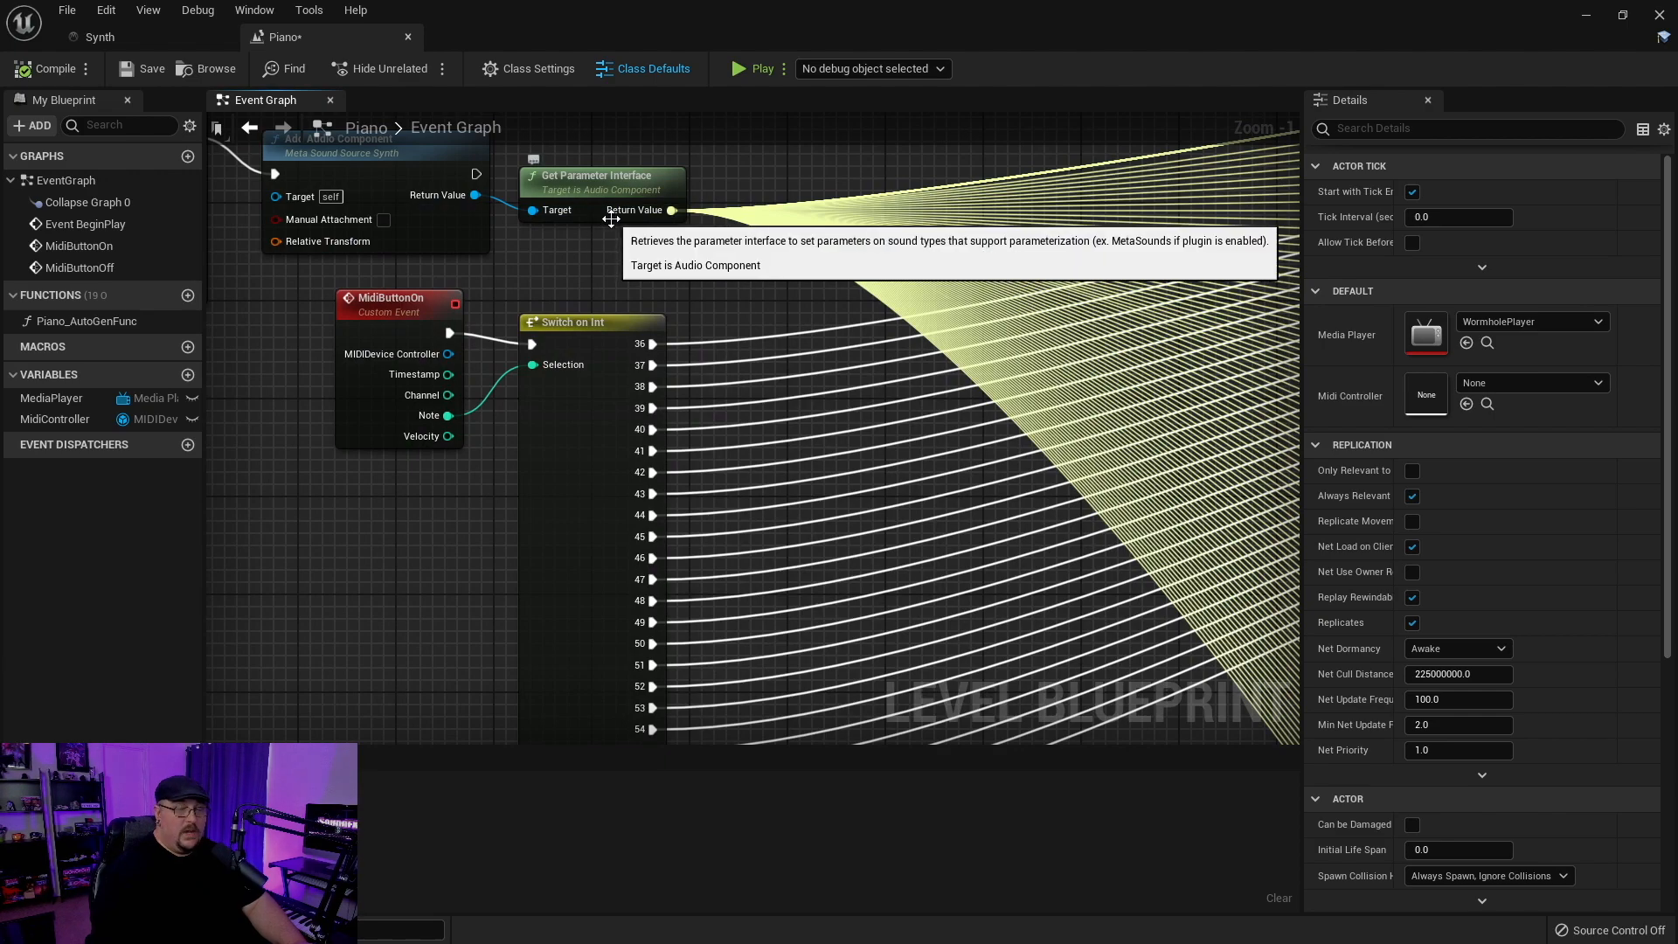
mouse_move(856, 245)
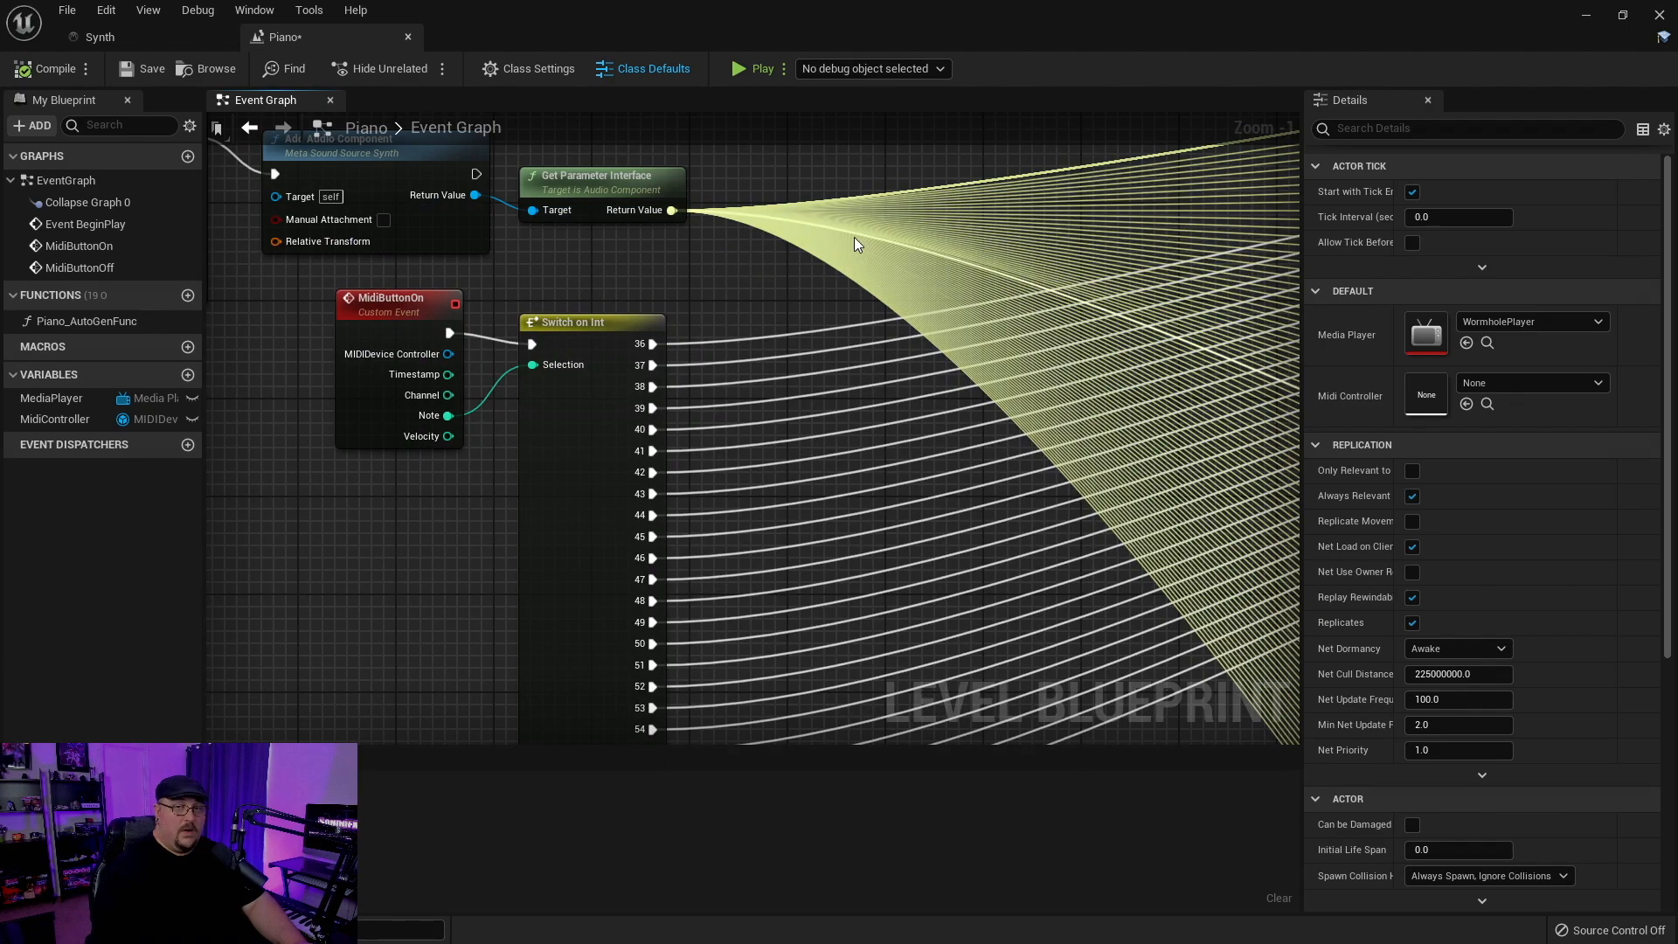
click(98, 37)
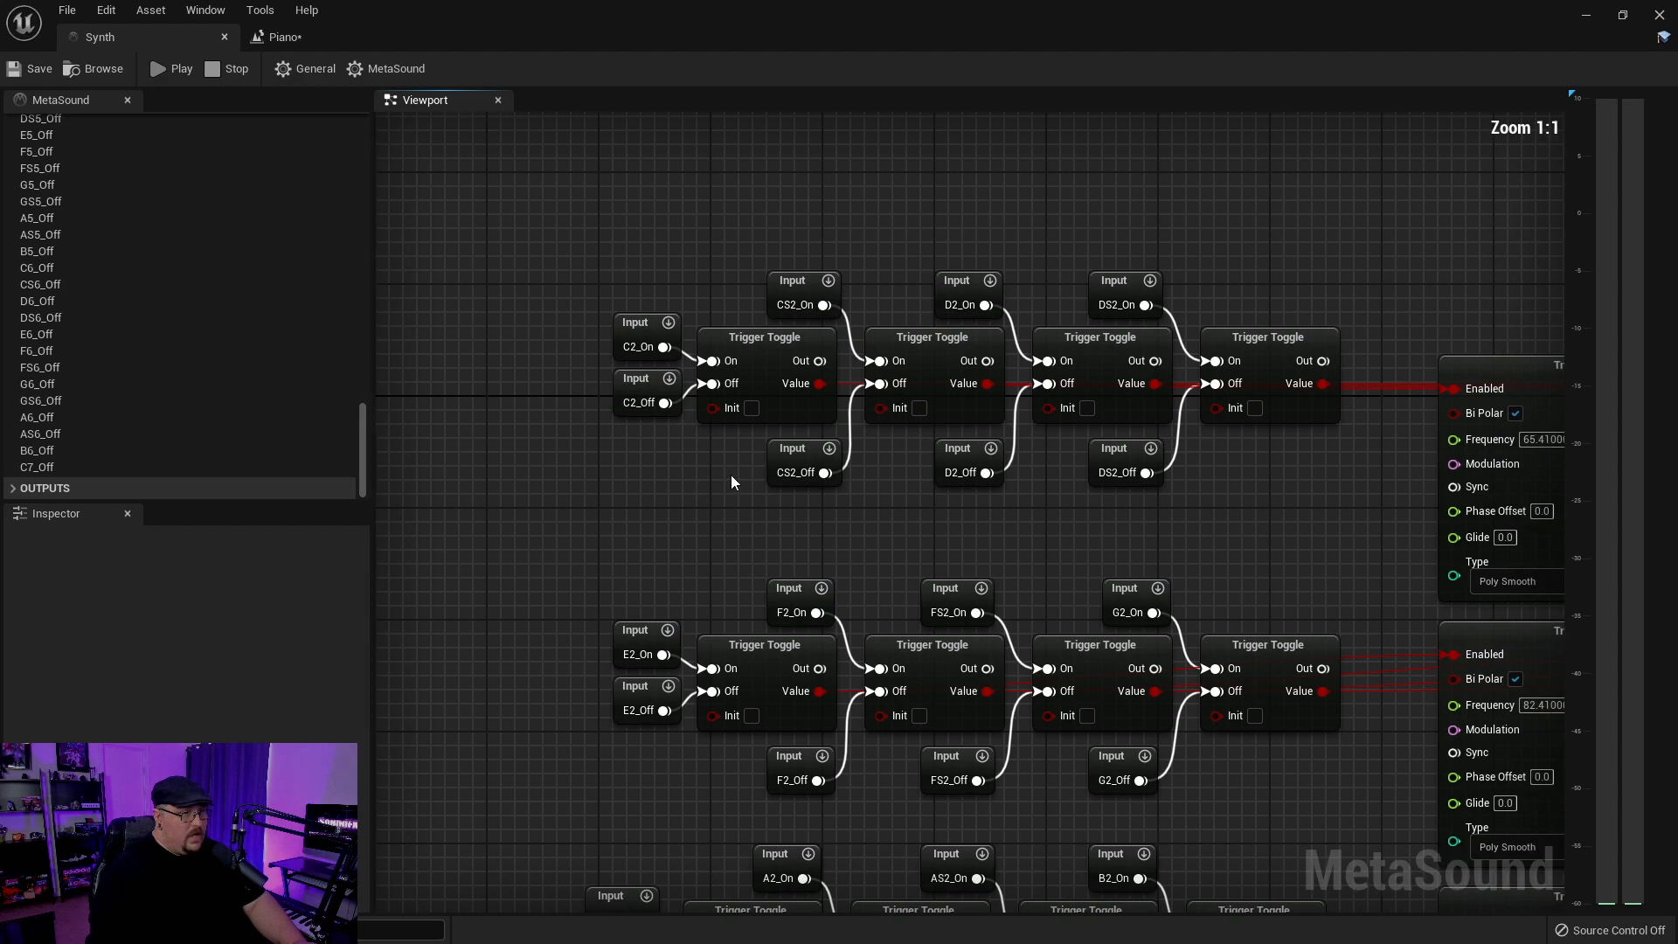
mouse_move(636, 325)
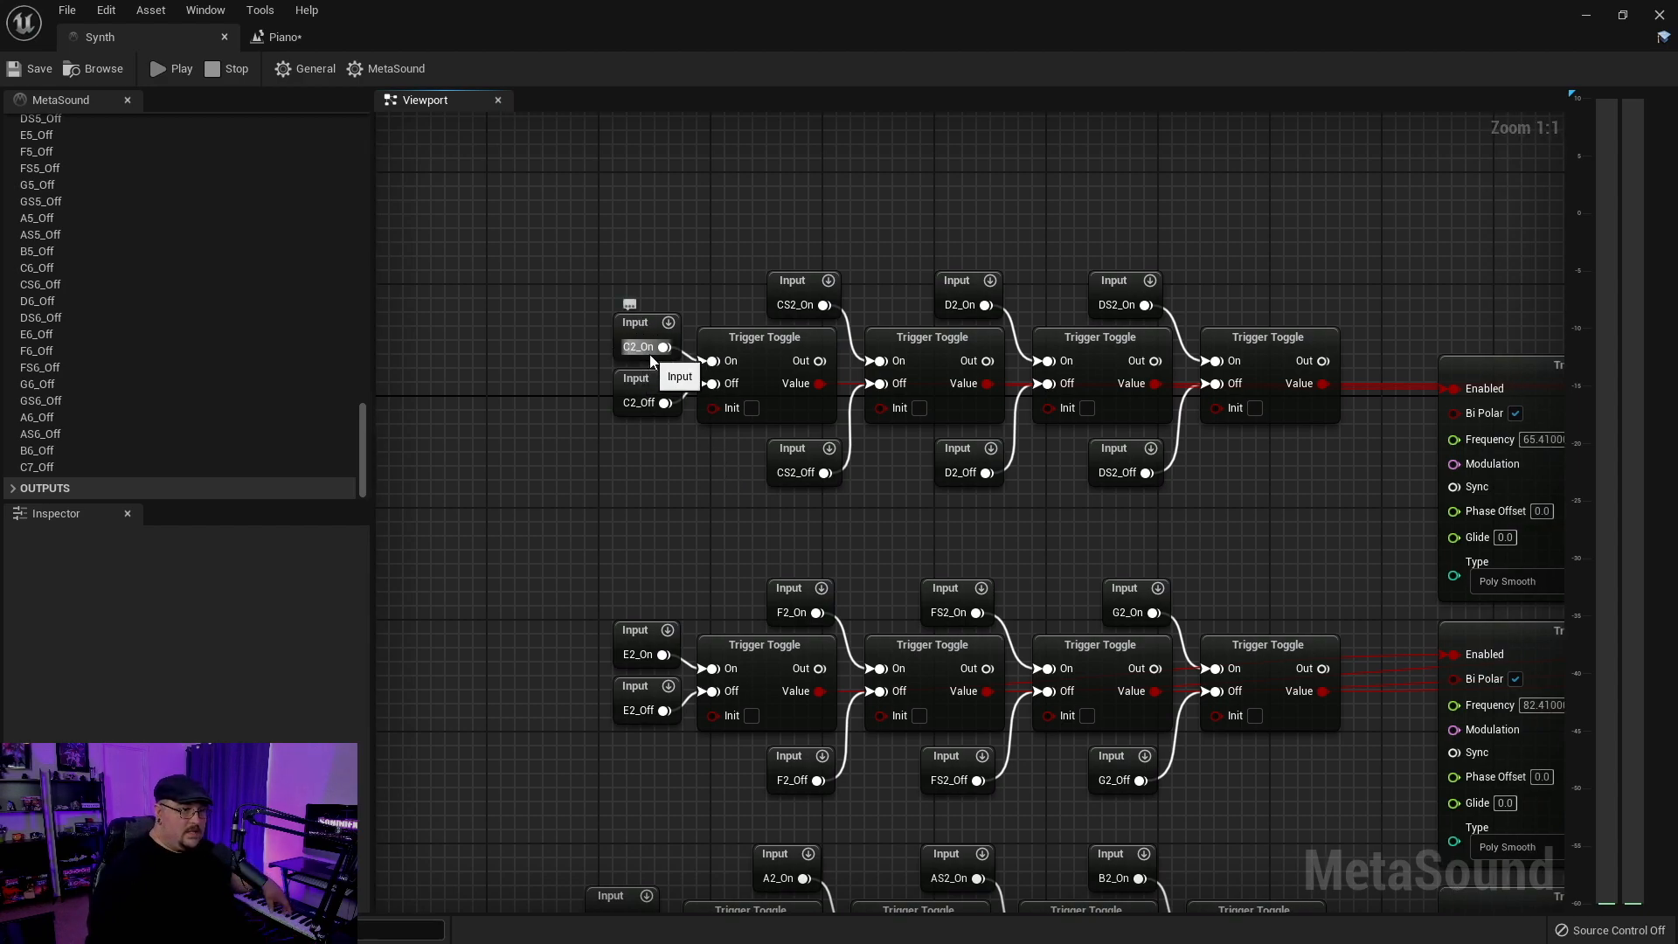
mouse_move(810, 533)
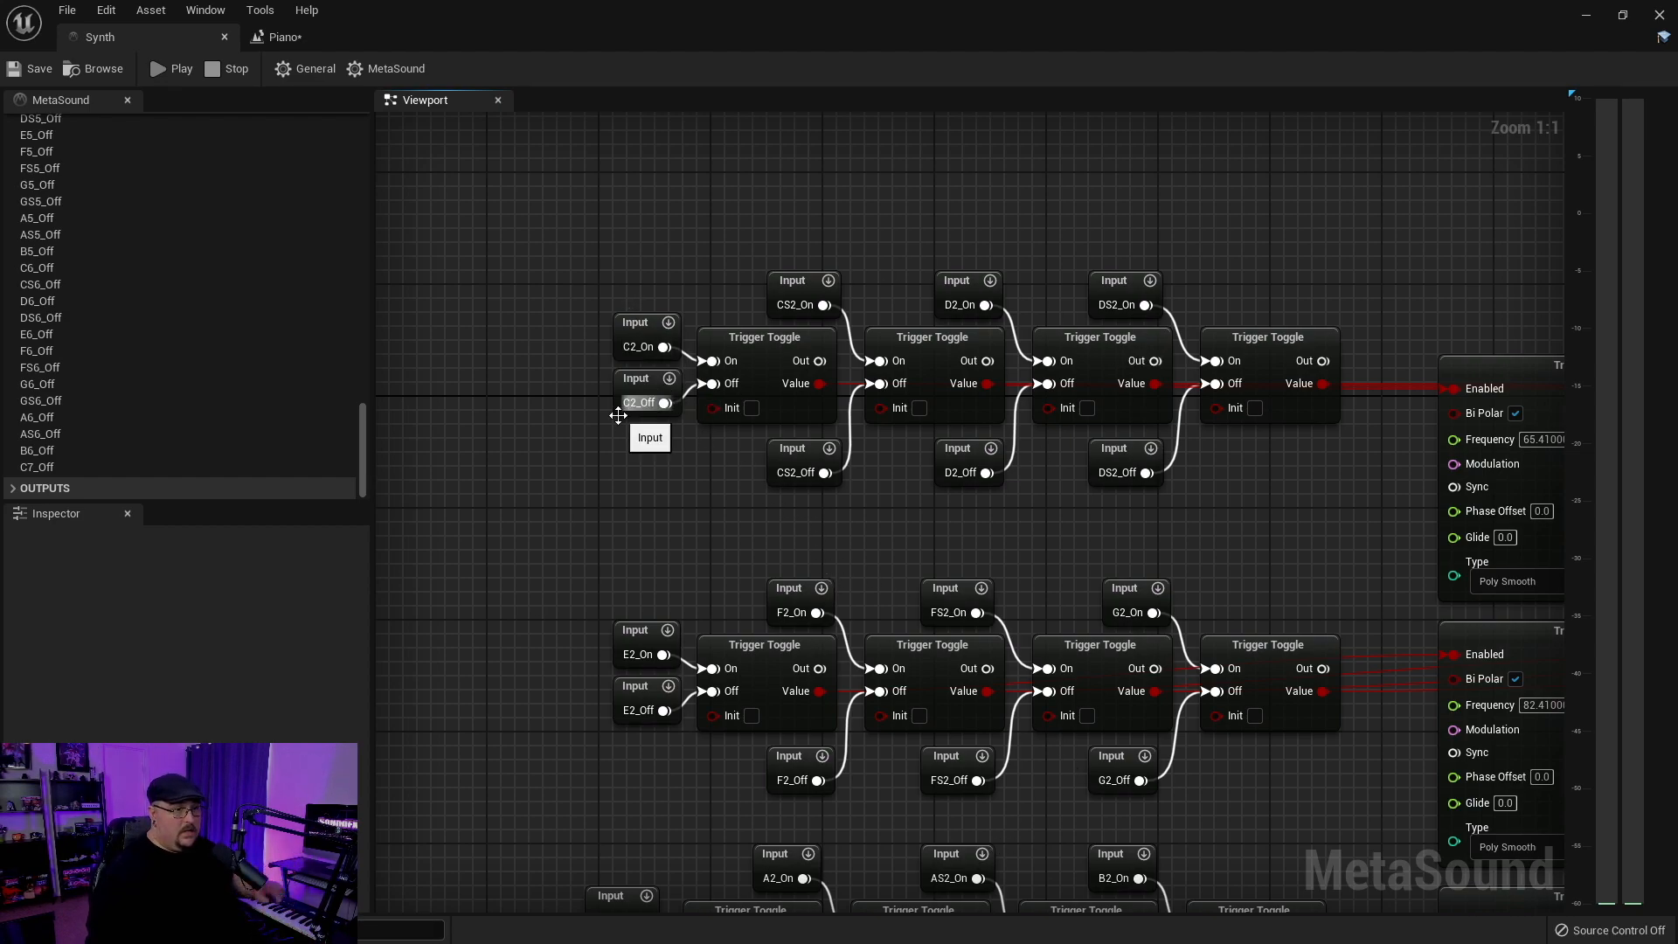
mouse_move(666, 479)
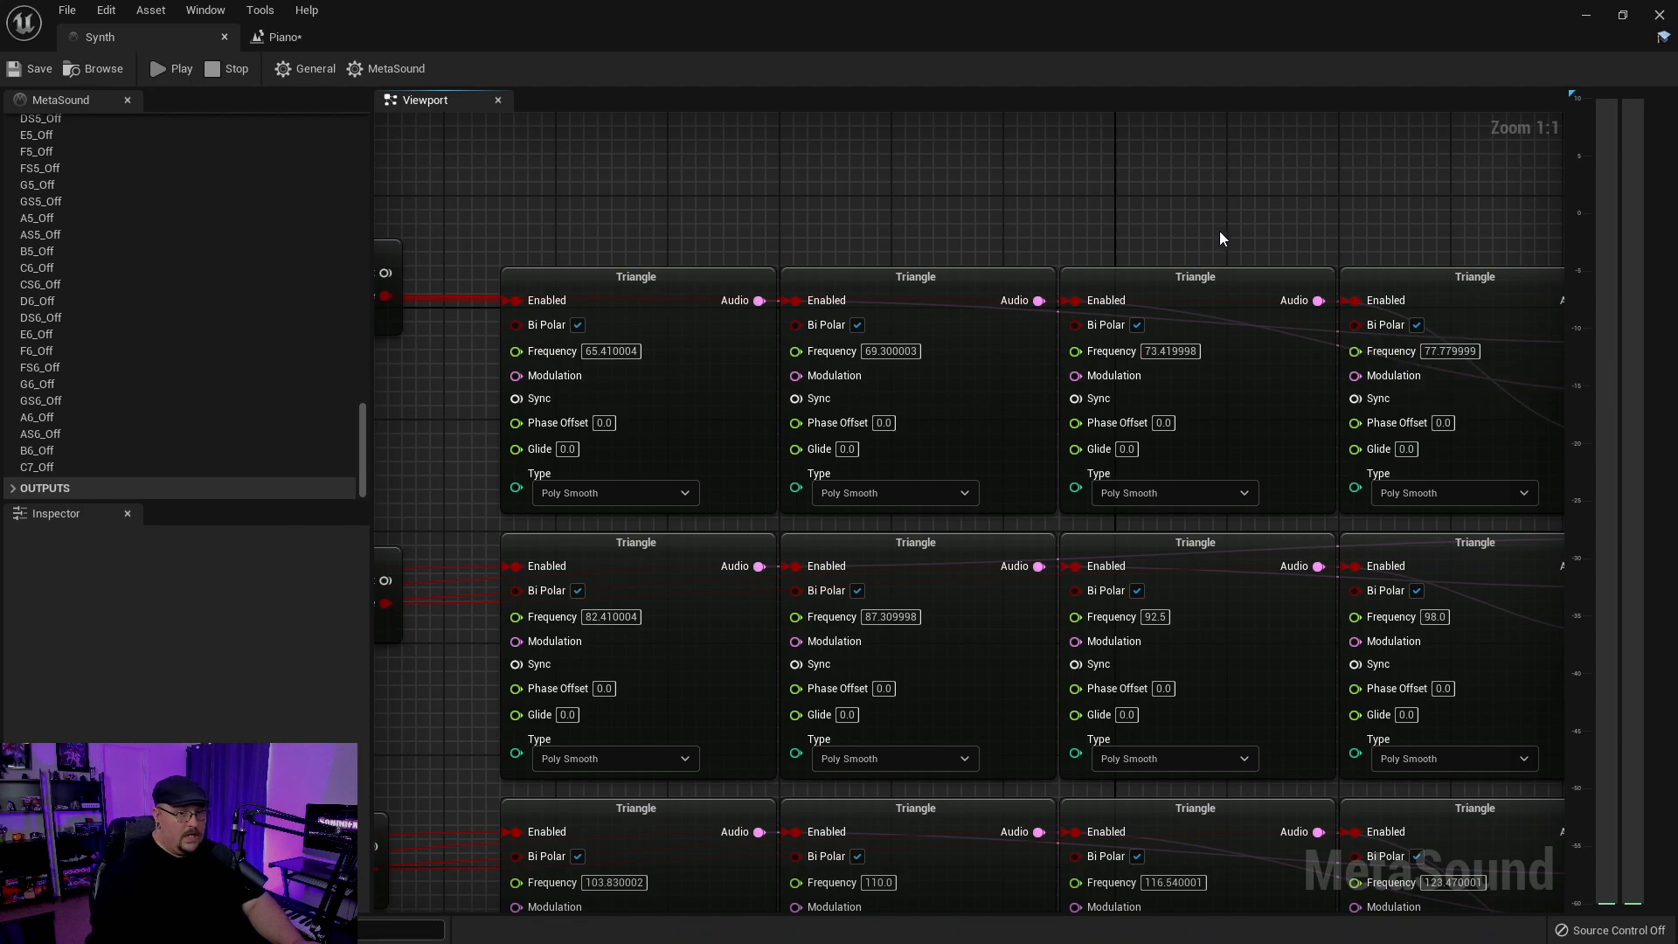
scroll(down, 3)
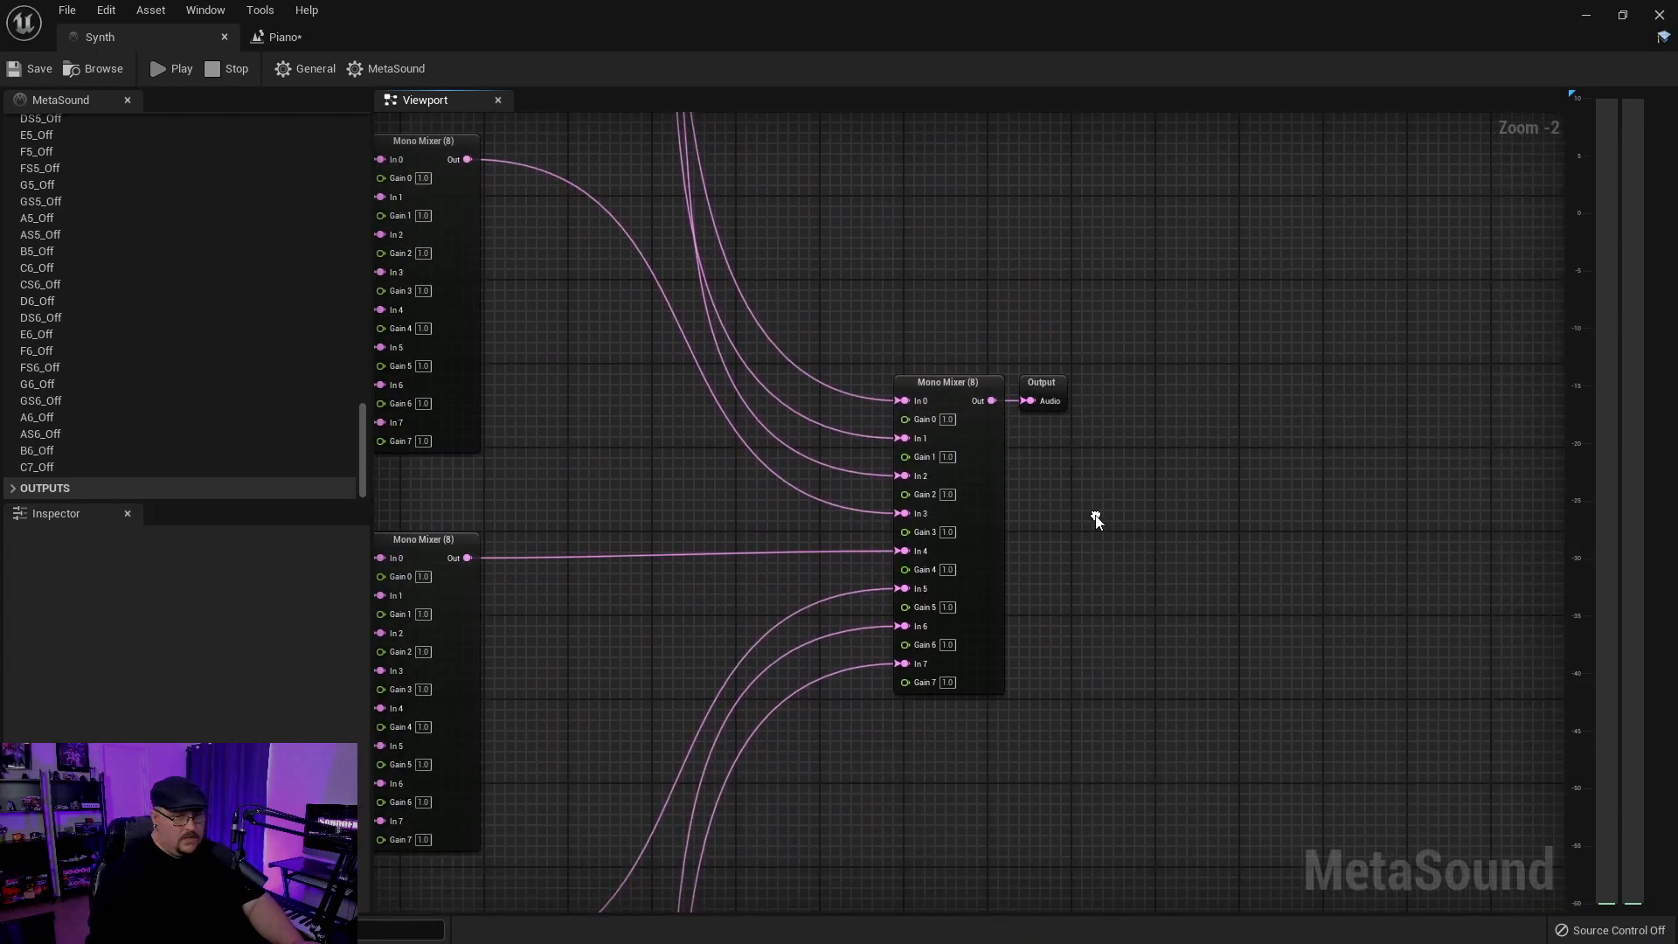
mouse_move(656, 332)
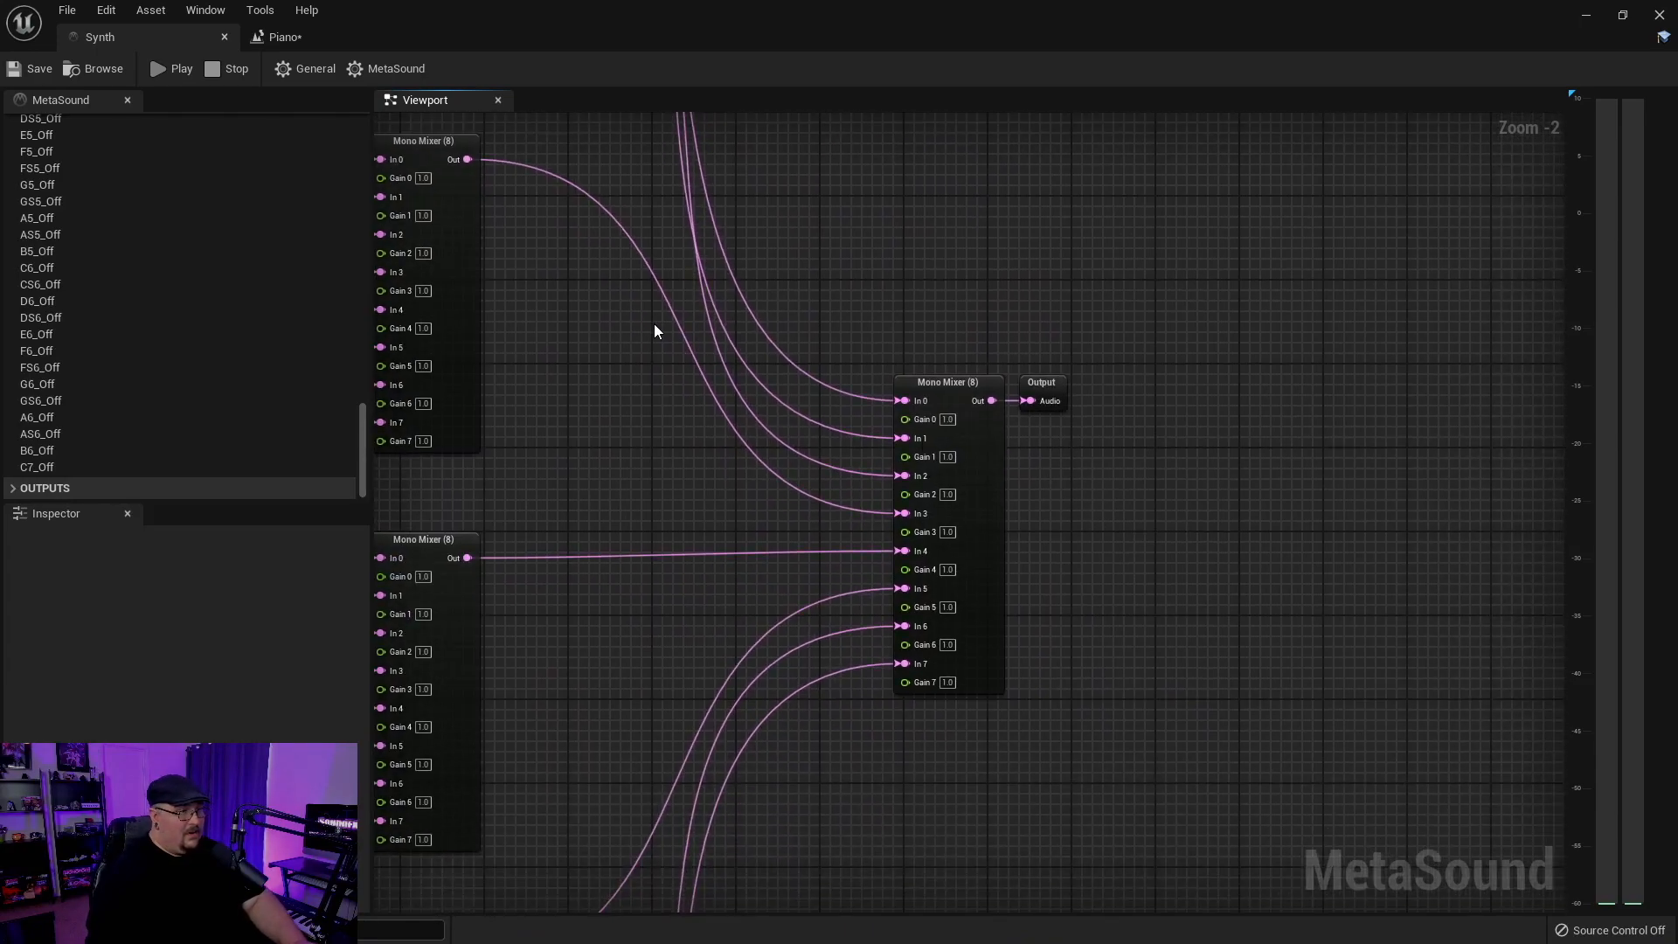
mouse_move(524, 458)
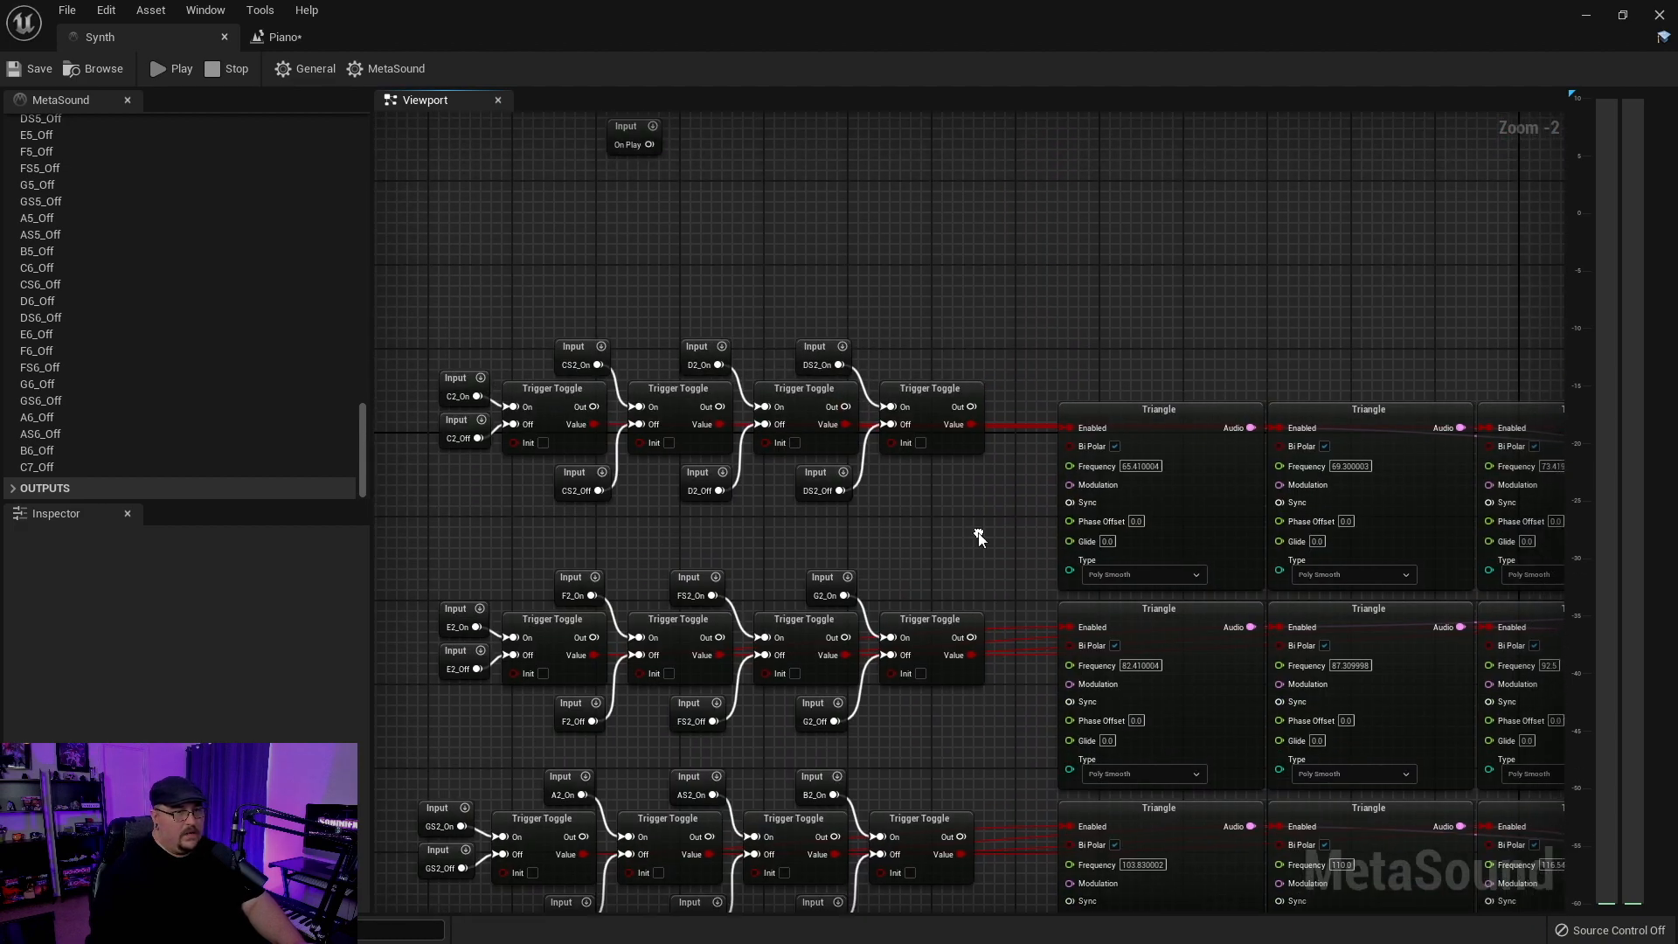
mouse_move(980, 538)
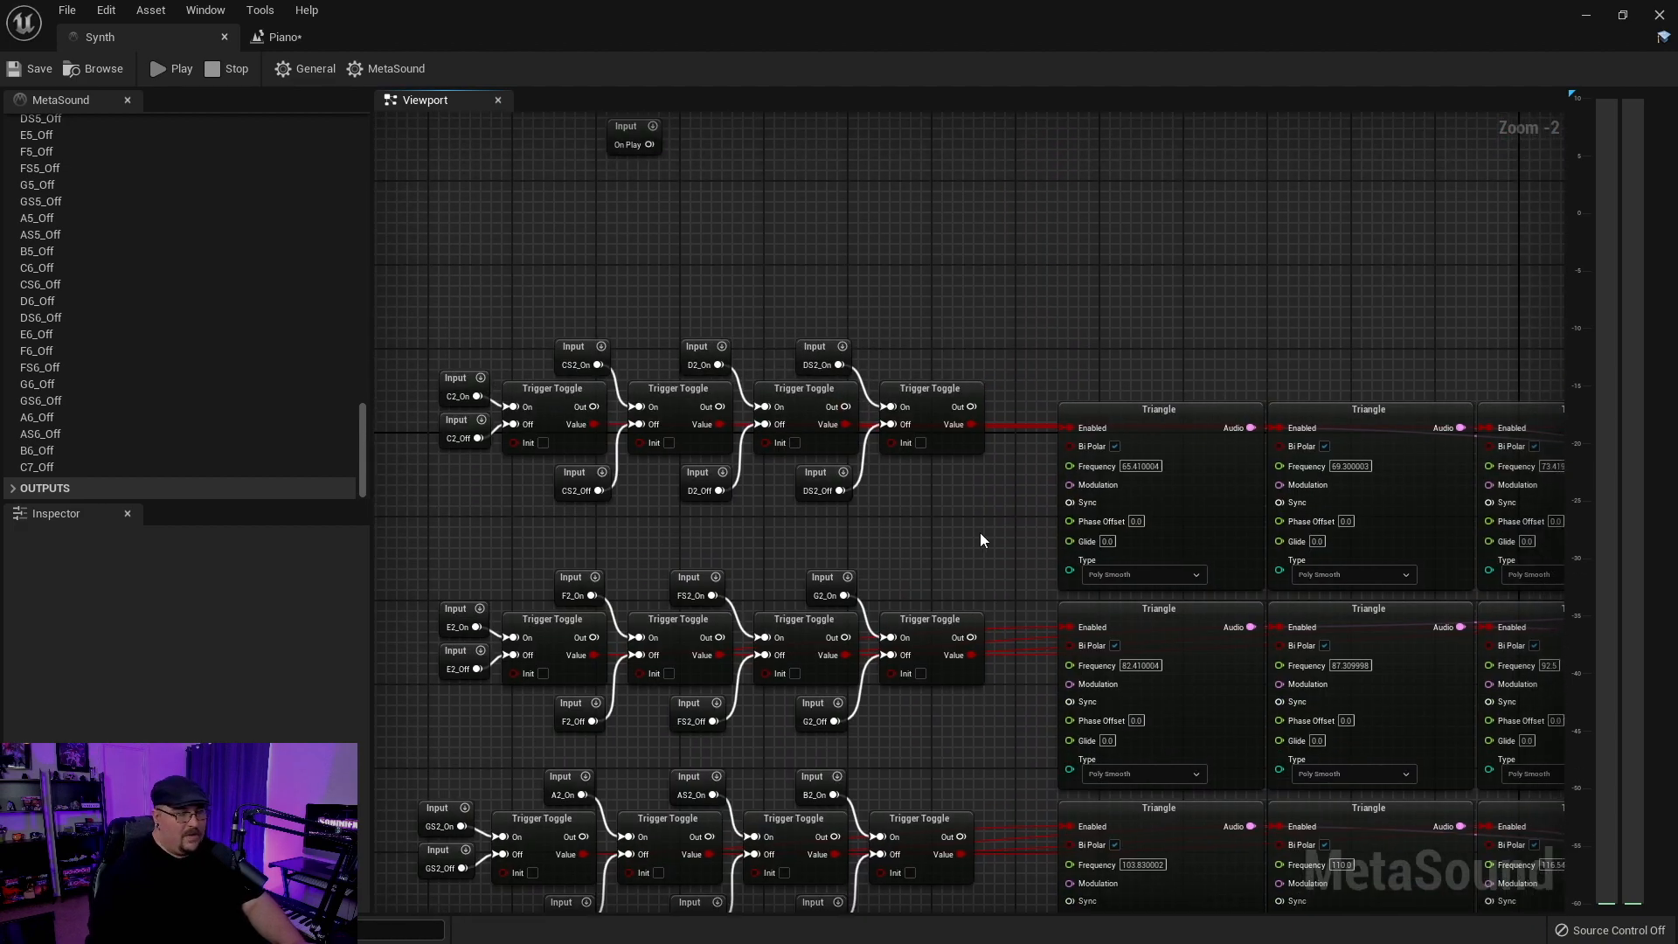
mouse_move(1041, 330)
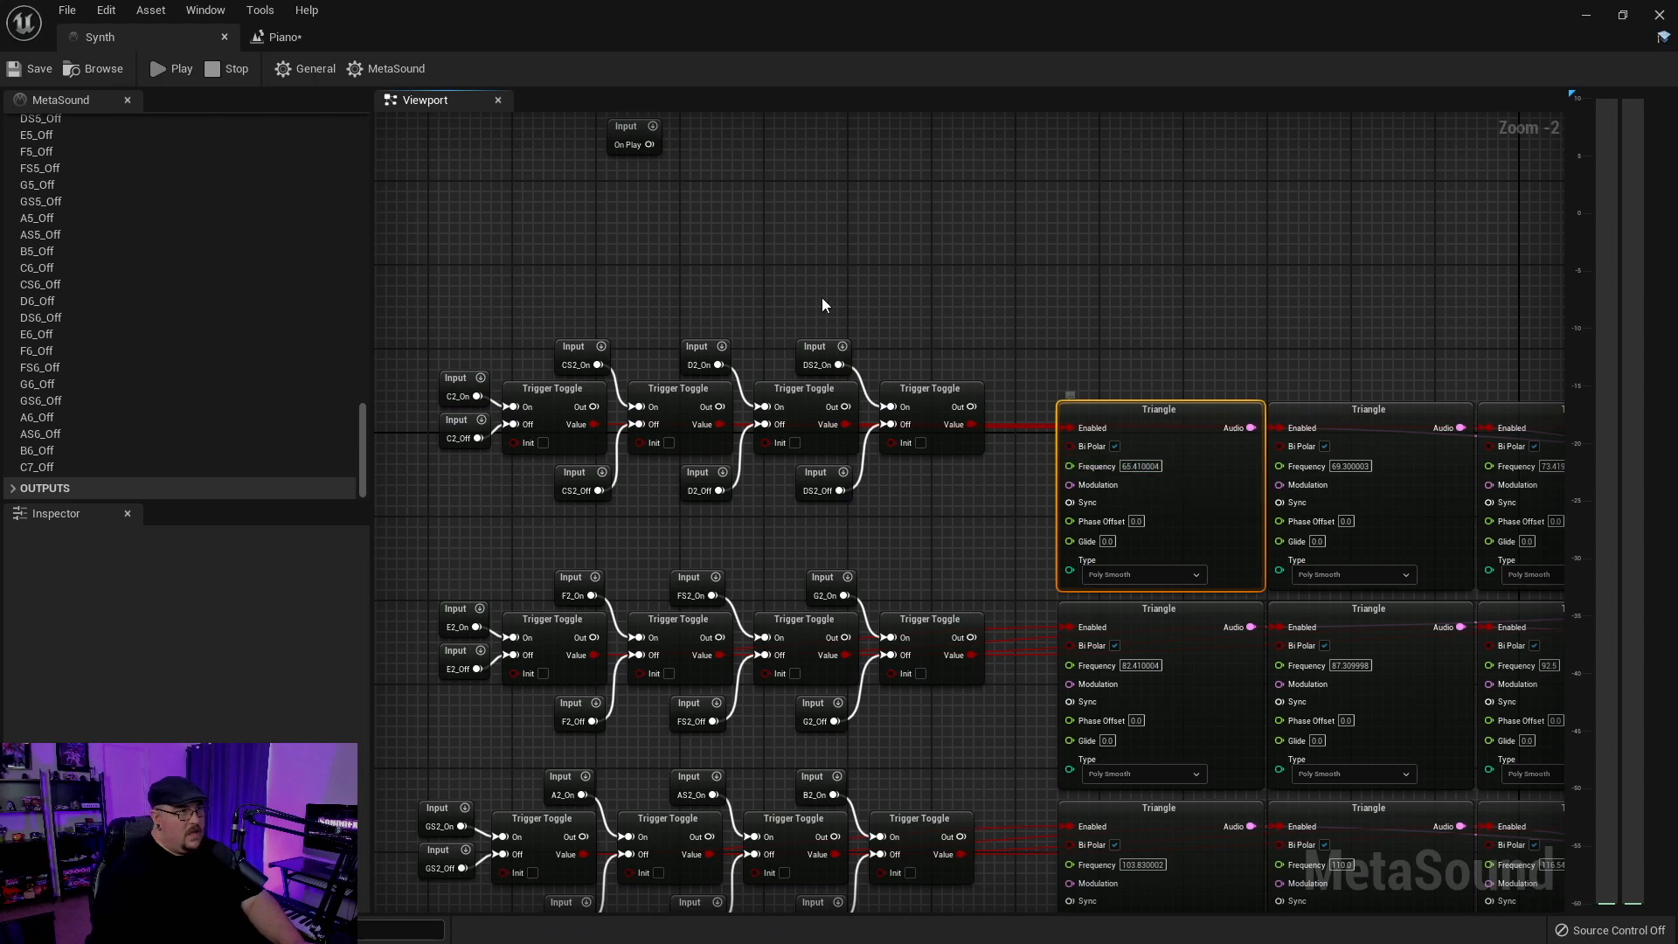
mouse_move(685, 239)
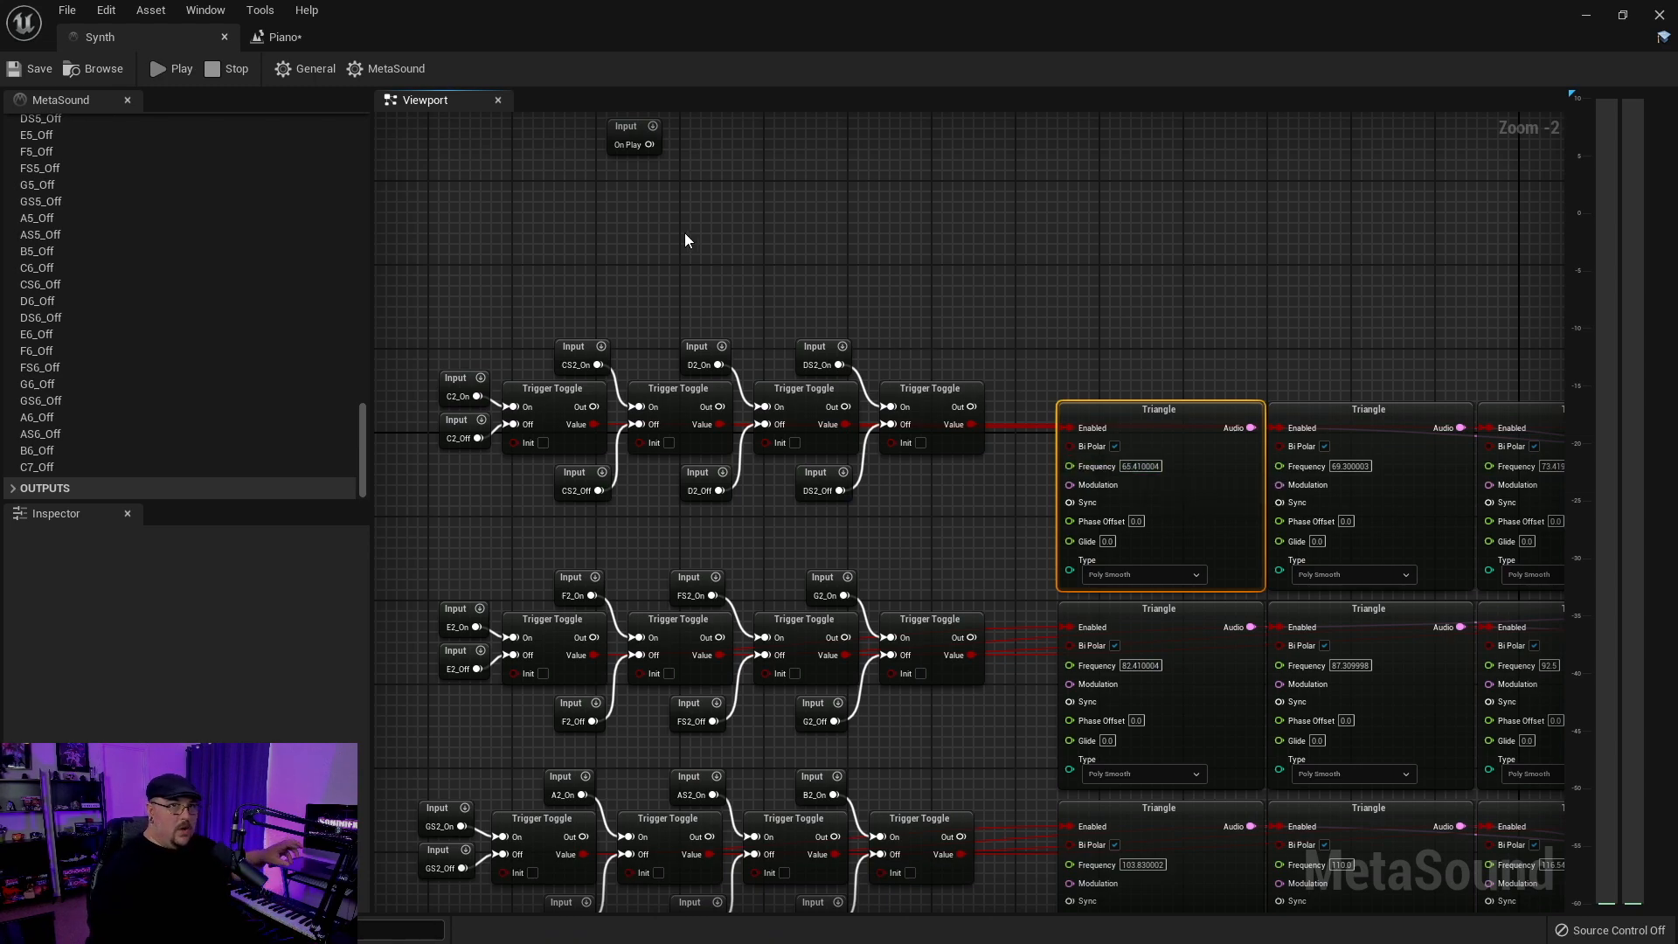
mouse_move(1183, 451)
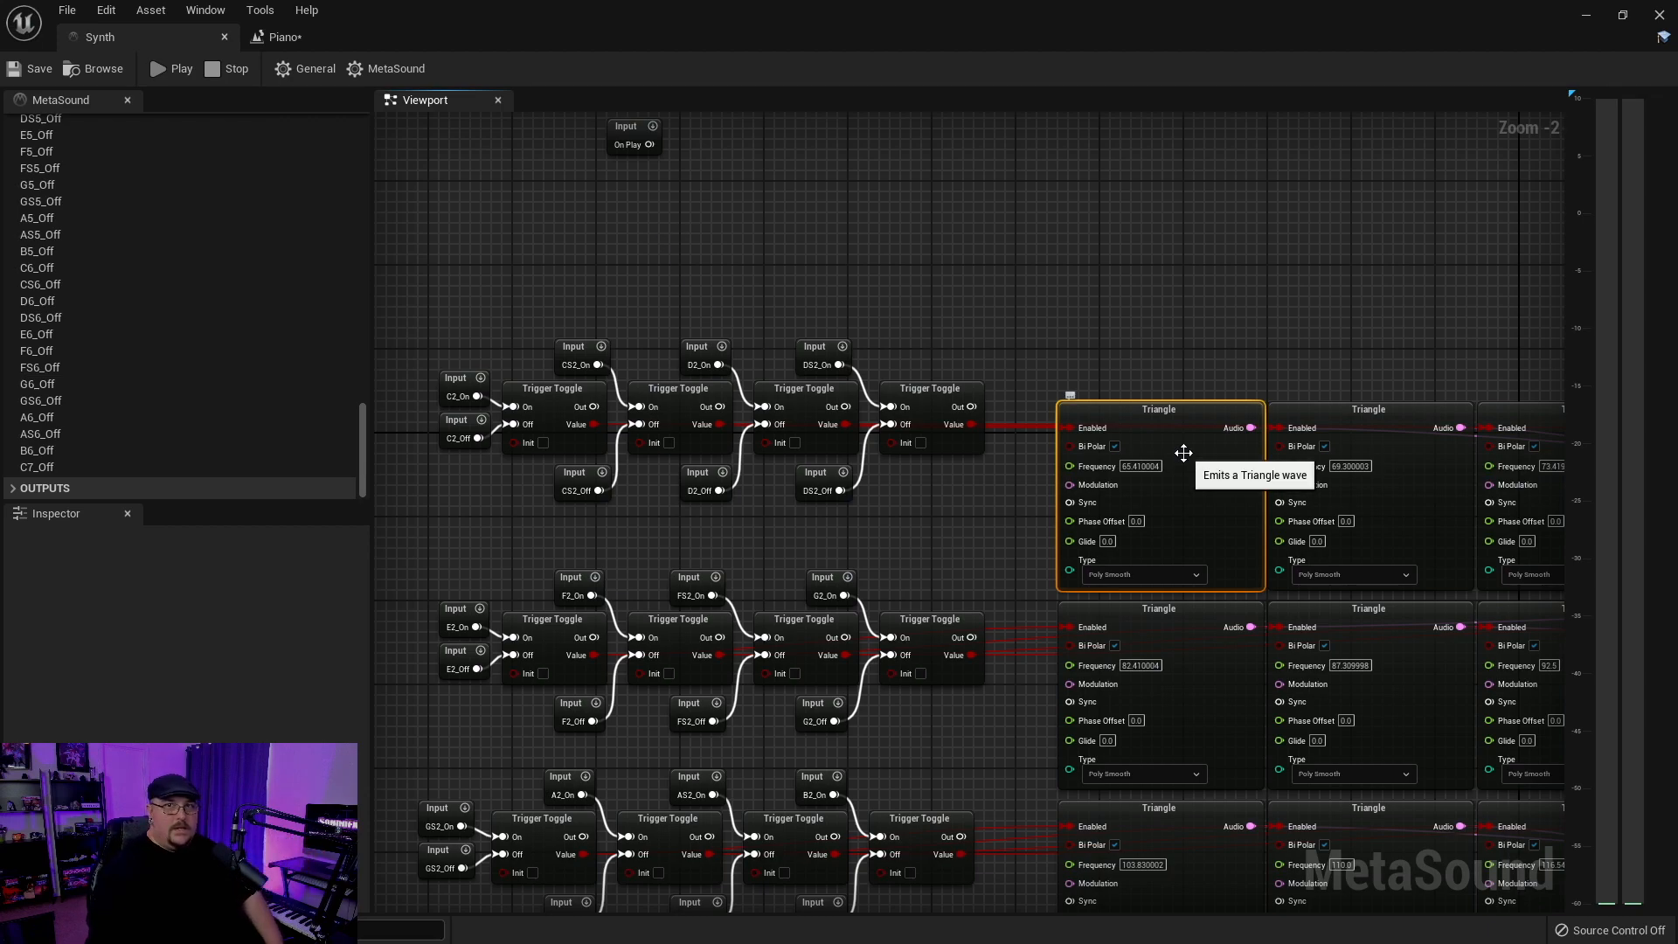